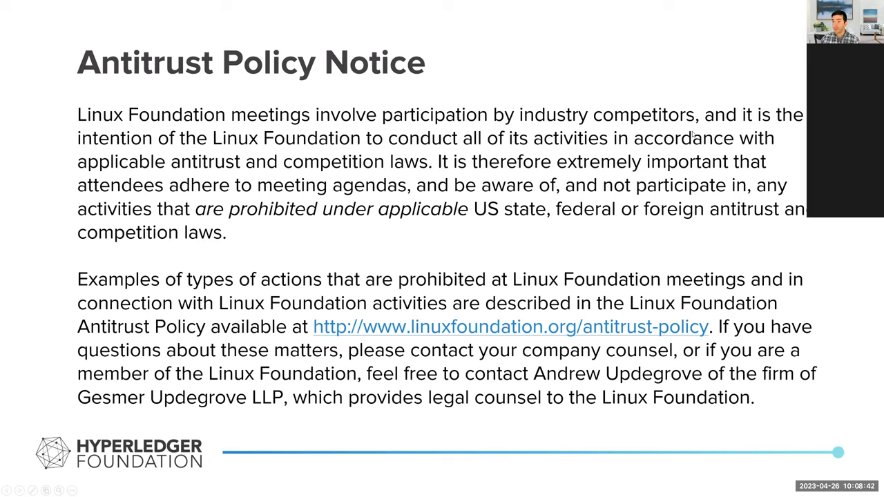
mouse_move(387, 265)
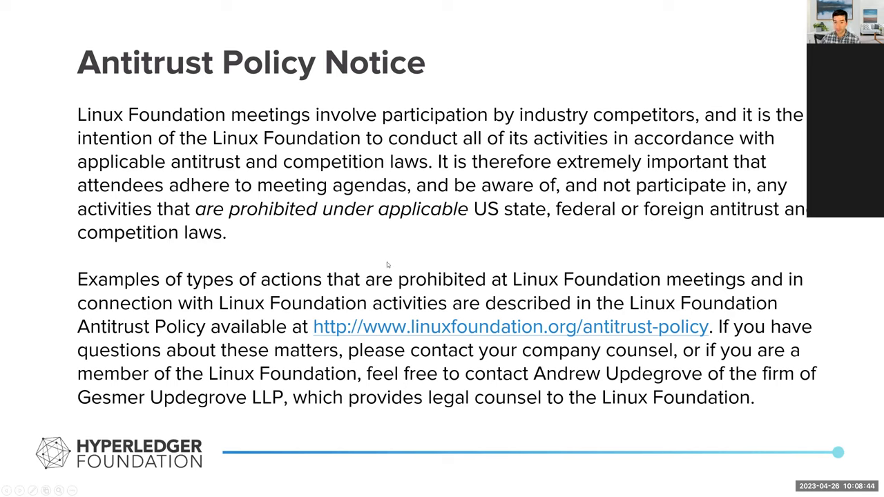
mouse_move(370, 265)
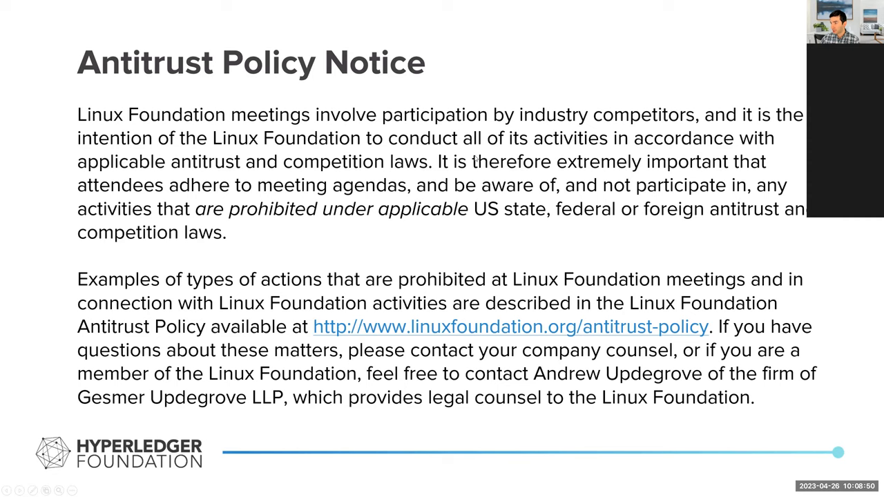
mouse_move(345, 240)
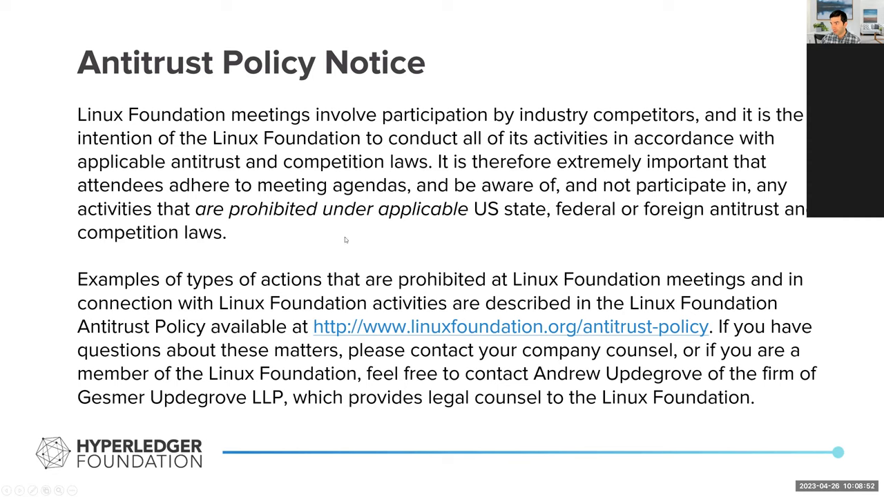
mouse_move(387, 221)
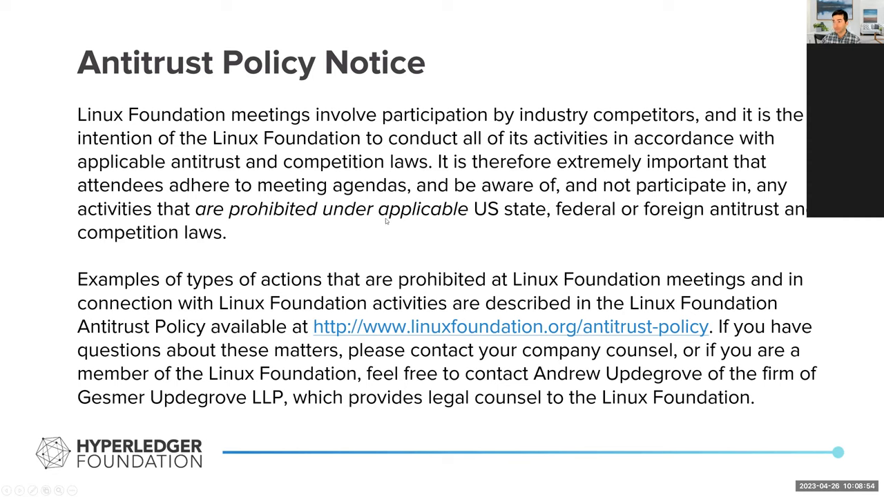
mouse_move(400, 235)
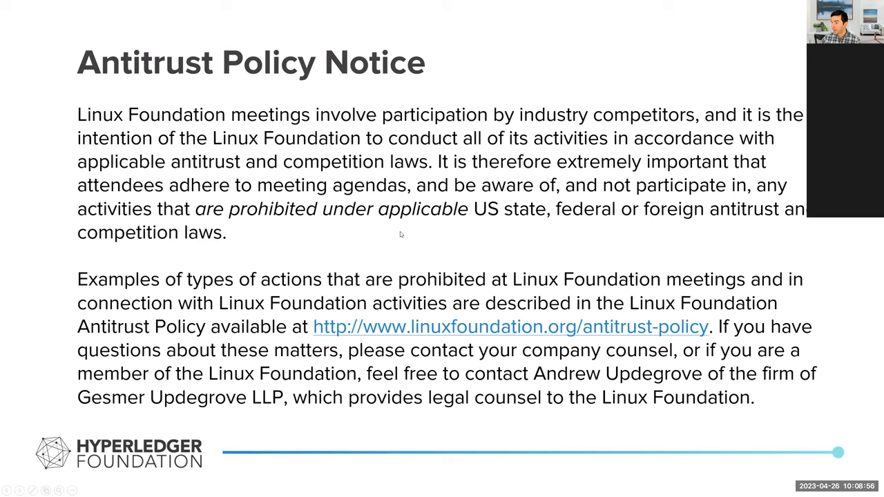
mouse_move(426, 243)
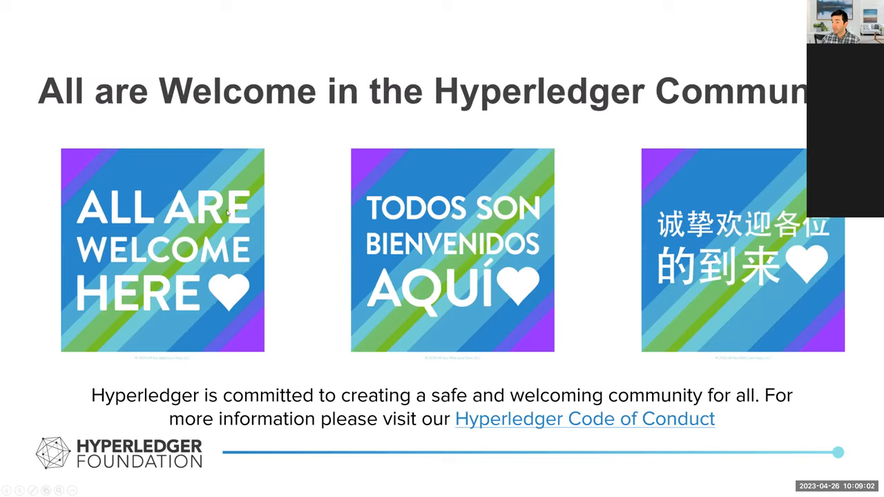
mouse_move(326, 217)
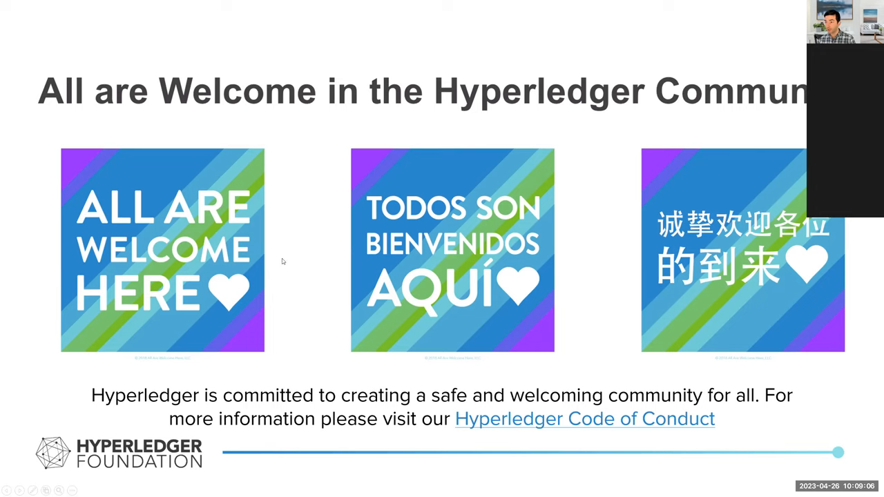
mouse_move(321, 244)
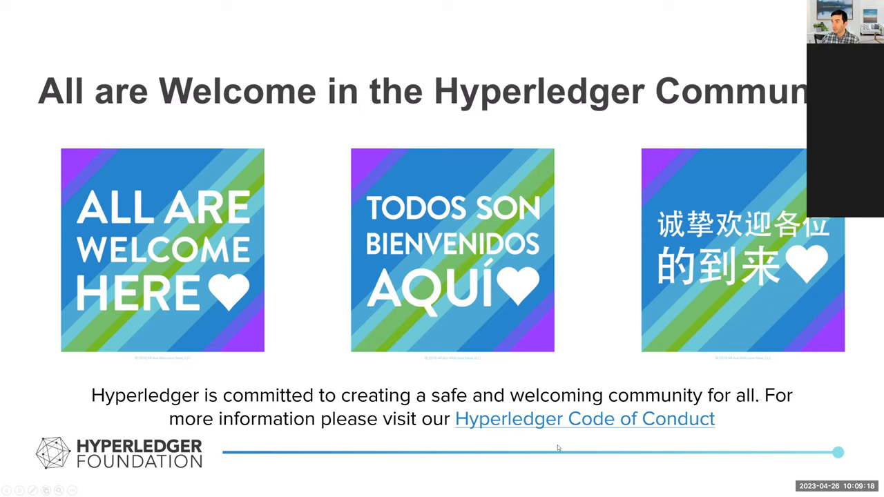
mouse_move(358, 200)
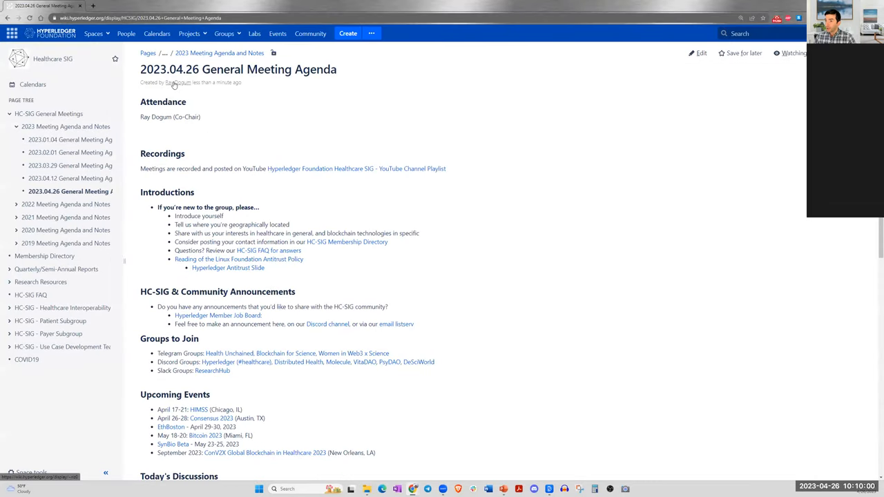
- Skim down the current page to reach the ConV2X conference link
scroll("down", 3)
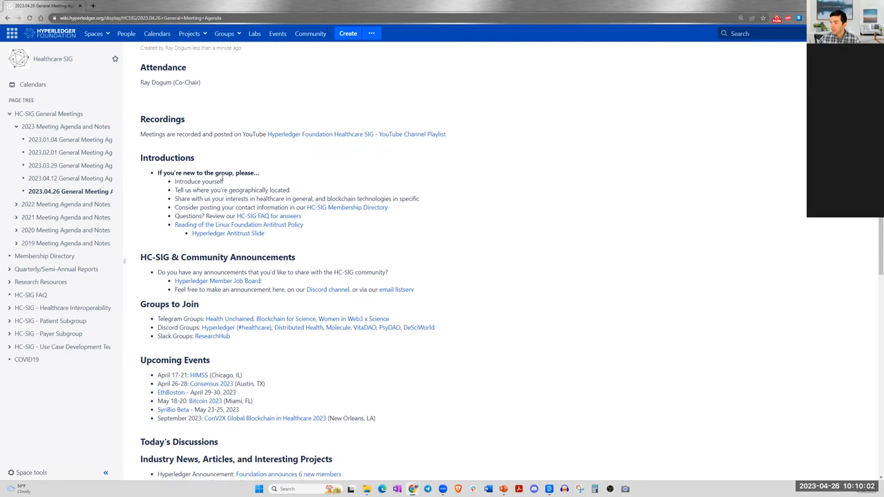
scroll("down", 3)
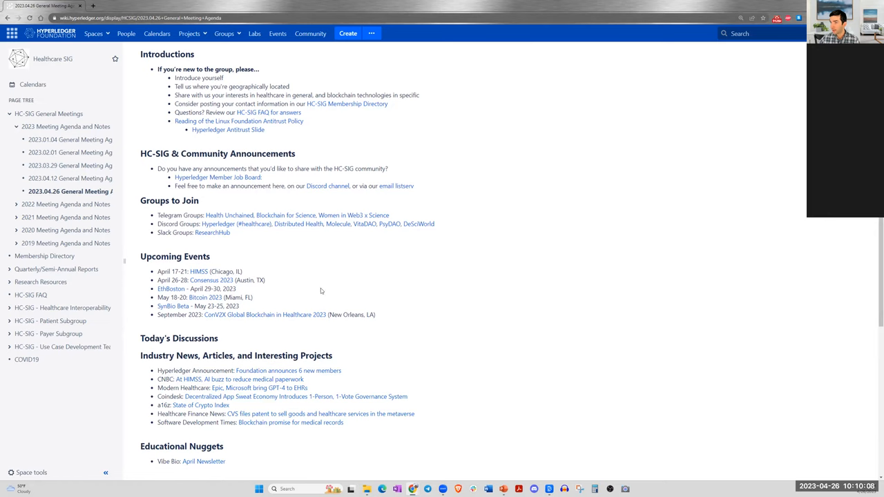
mouse_move(302, 249)
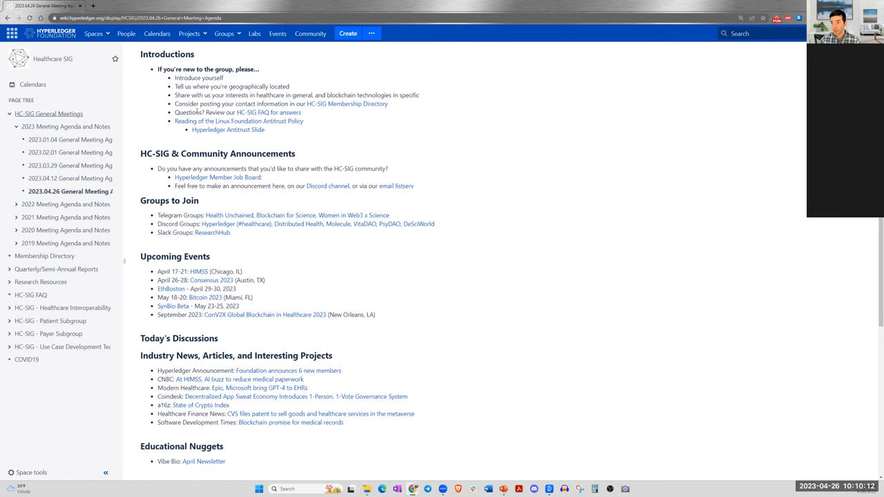
mouse_move(323, 329)
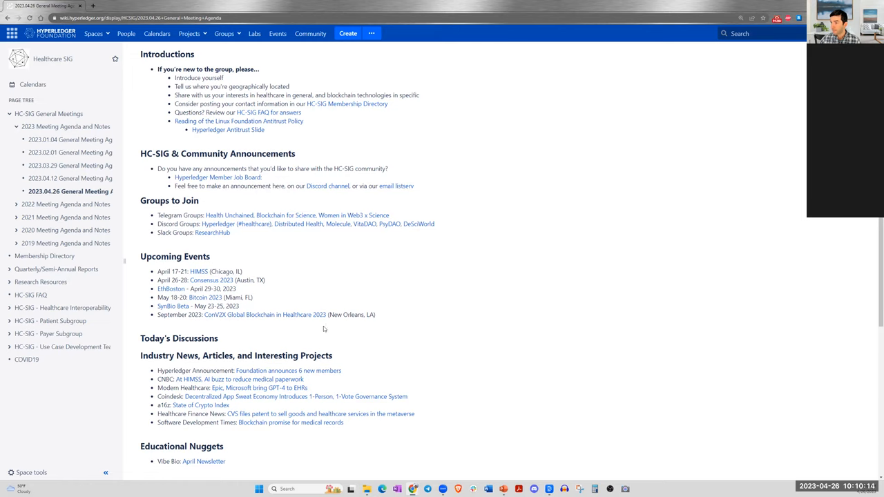
mouse_move(310, 232)
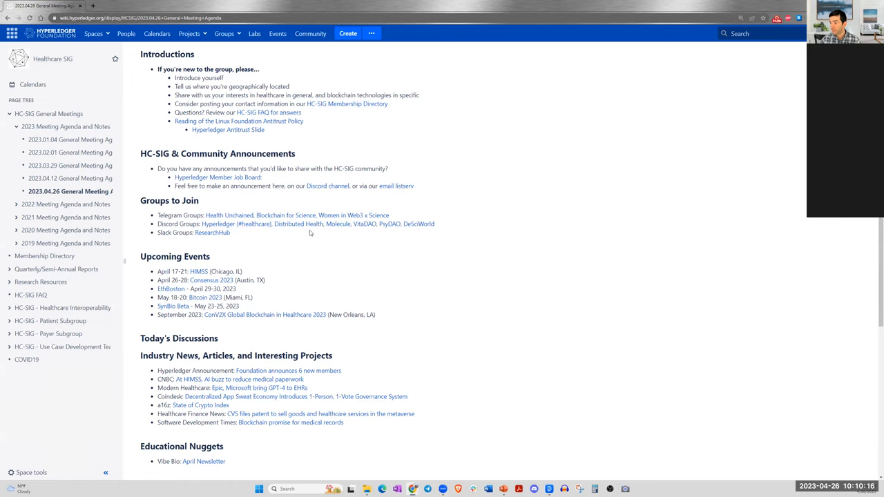
scroll("up", 3)
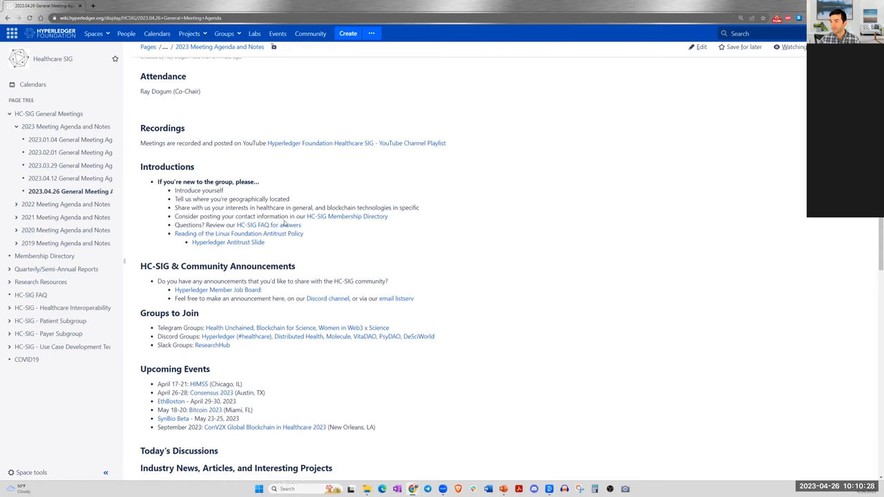
scroll("down", 3)
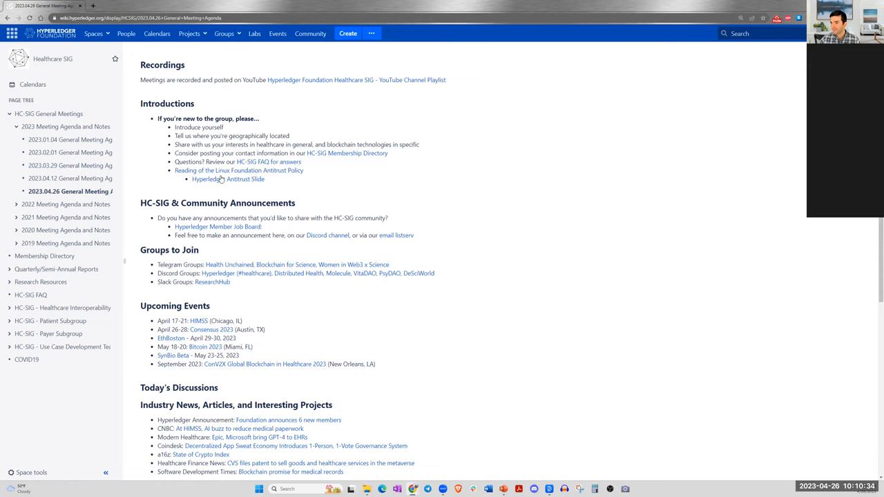
mouse_move(232, 189)
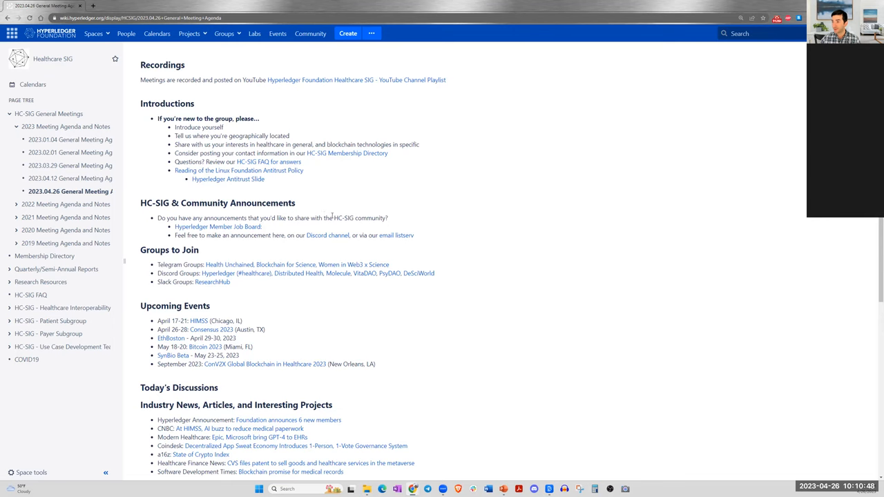
scroll("down", 3)
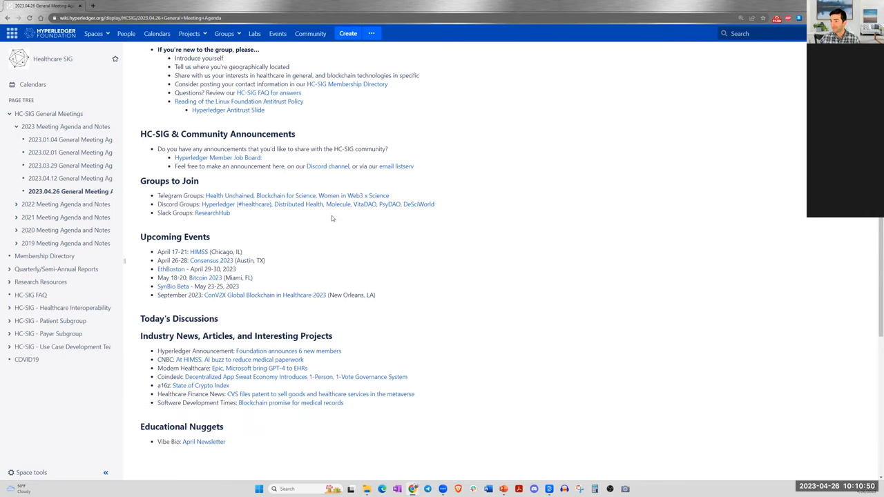
mouse_move(310, 279)
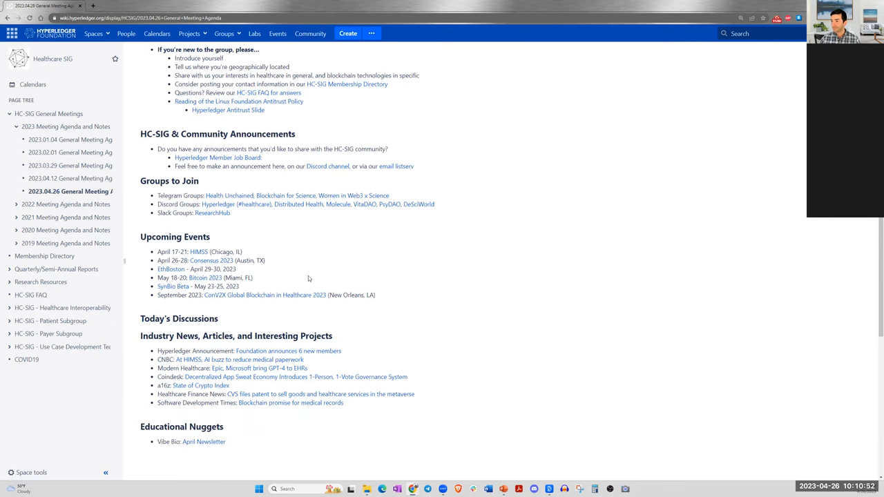
scroll("down", 3)
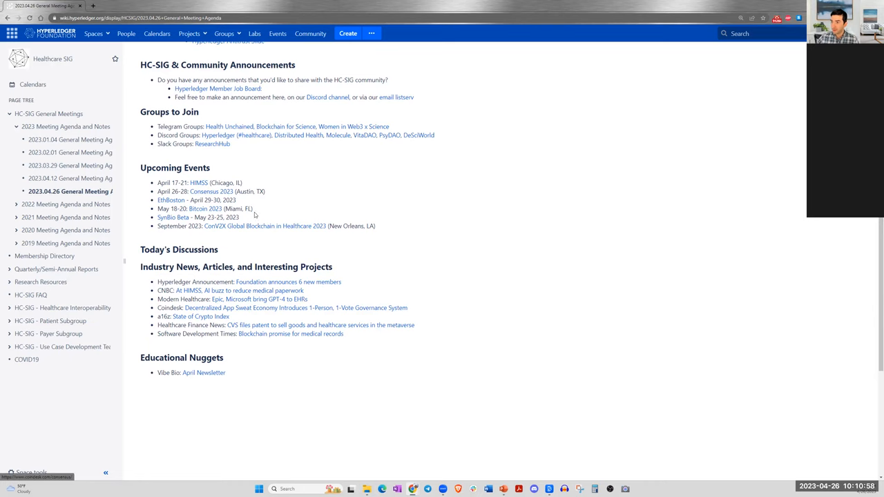
mouse_move(309, 257)
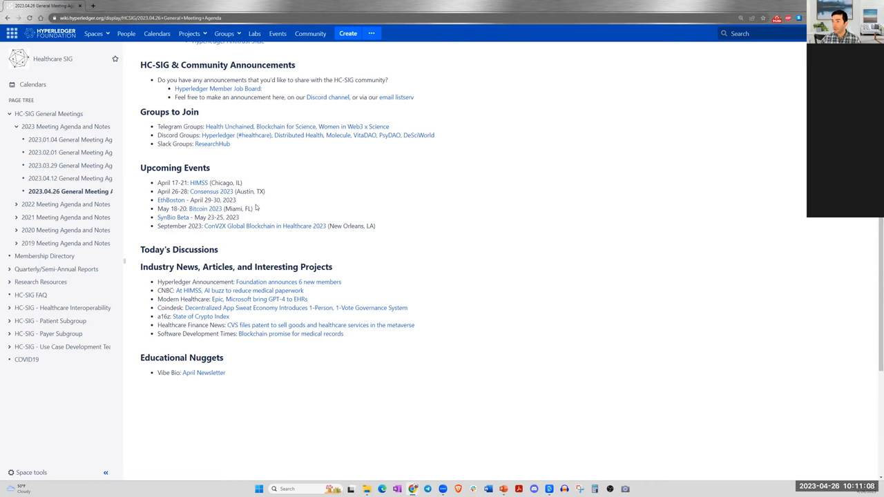
scroll("down", 3)
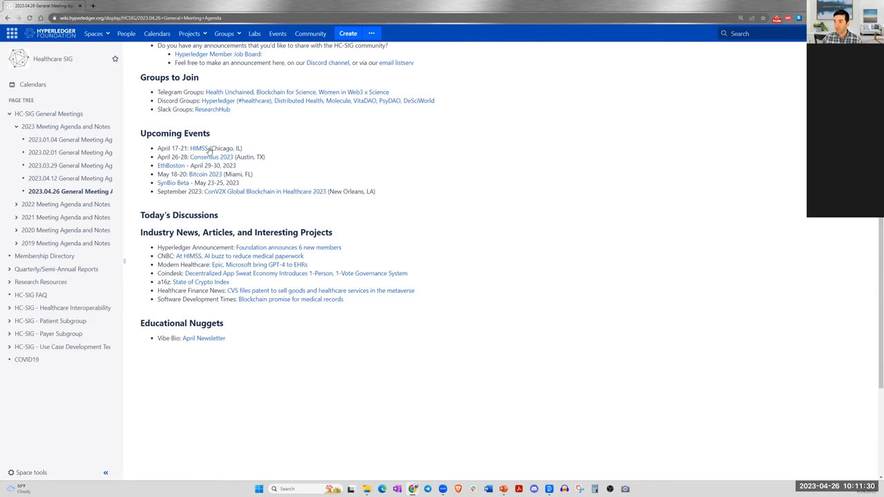
mouse_move(199, 149)
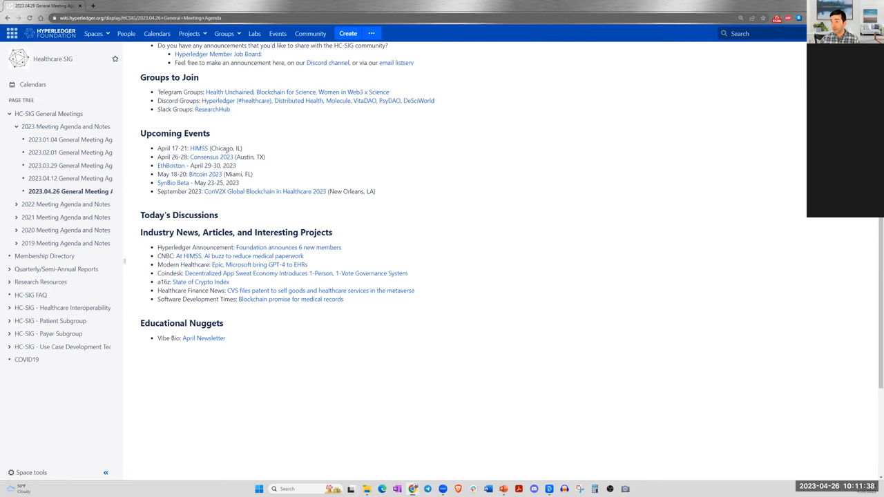
scroll("down", 3)
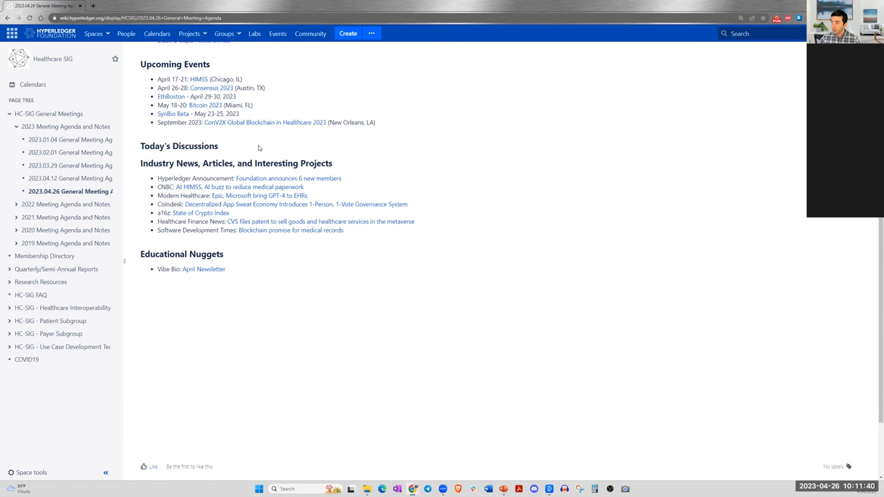
scroll("up", 3)
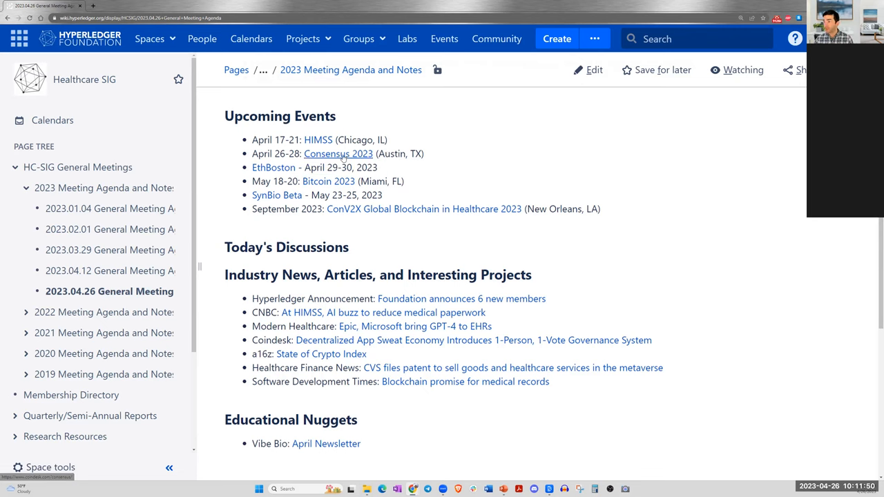
- Open the ConV2X 2023 conference website in a new browser tab
right_click(338, 153)
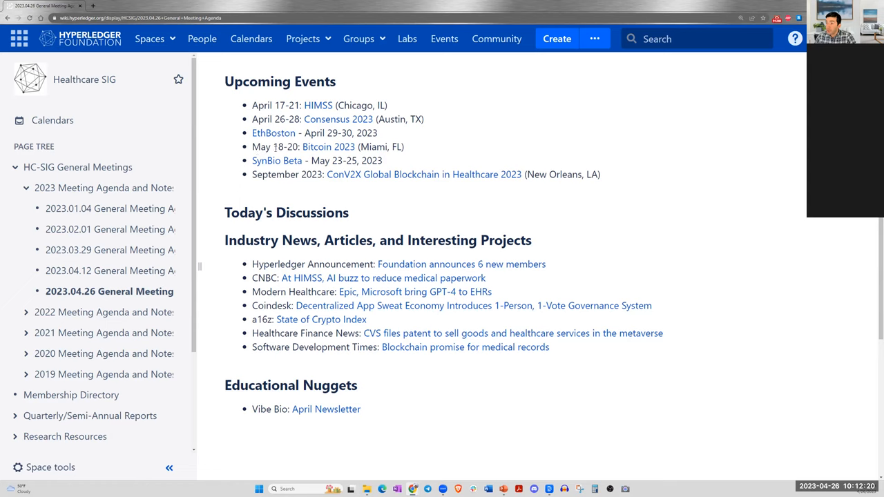
mouse_move(351, 152)
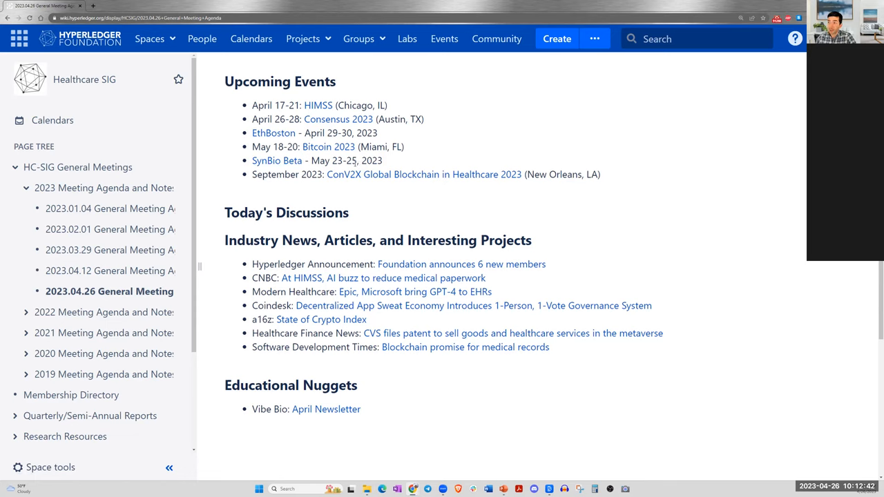
mouse_move(395, 179)
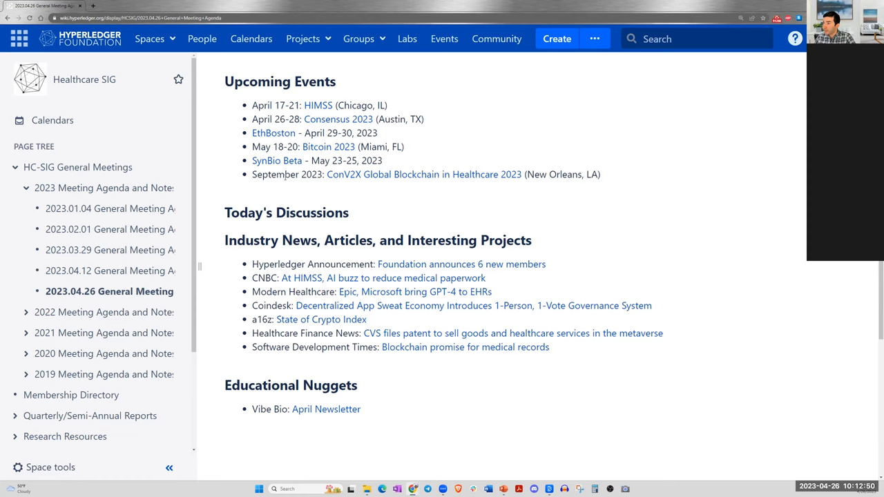
scroll("down", 3)
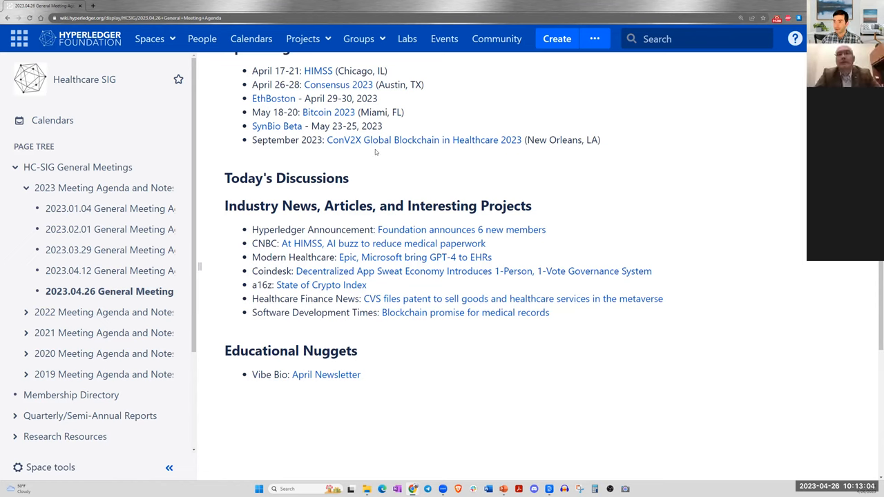
mouse_move(398, 160)
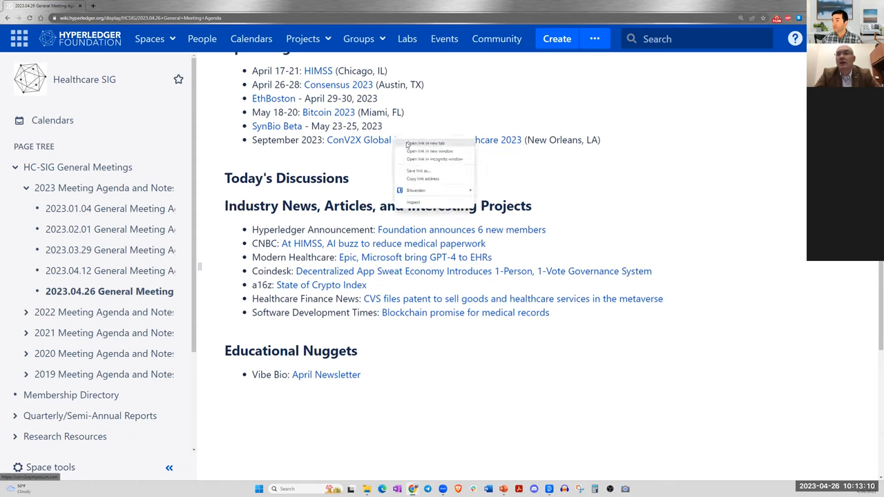
left_click(425, 142)
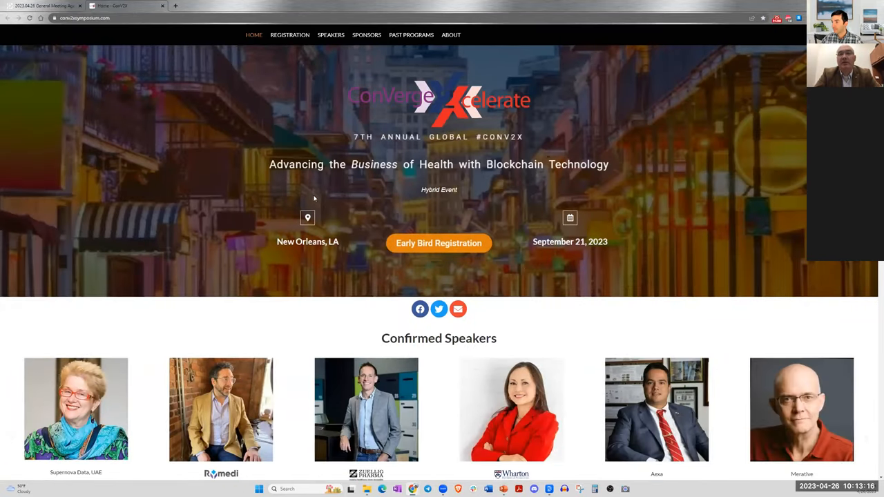
- Review the homepage from confirmed speakers through Why Attend, Agenda Topics and Sponsors to 'Join us at the Big Easy'
scroll("down", 3)
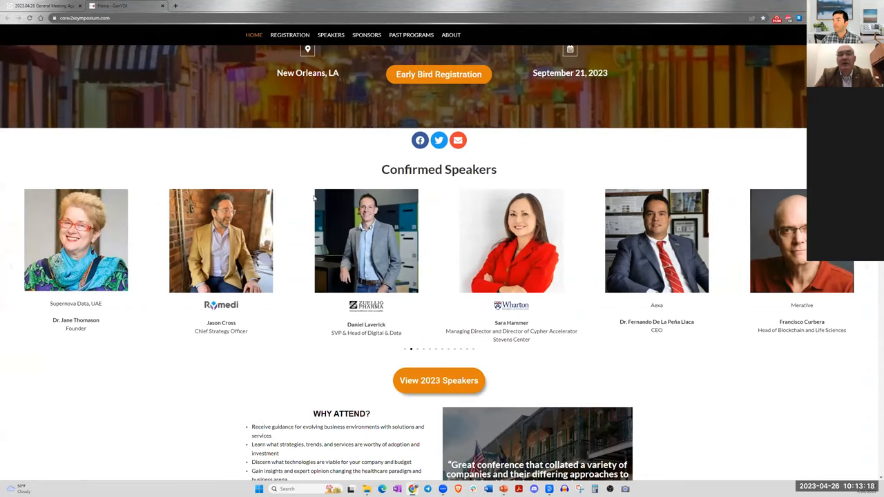
scroll("down", 3)
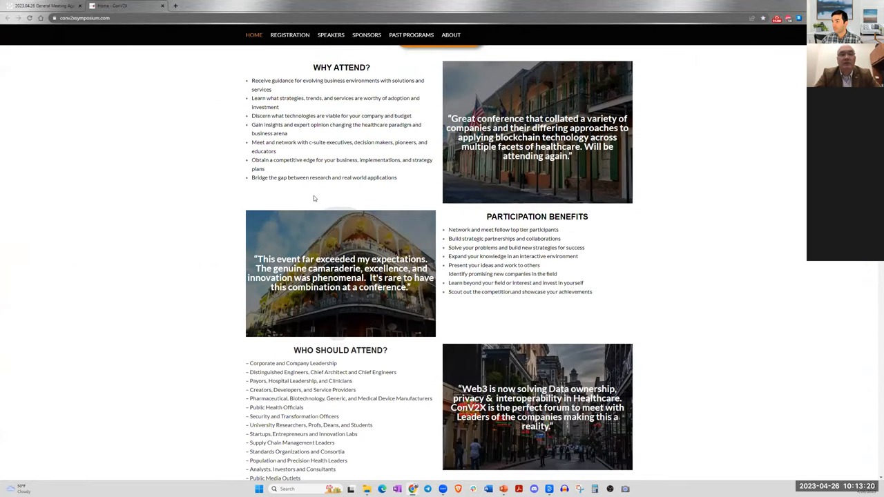
scroll("down", 3)
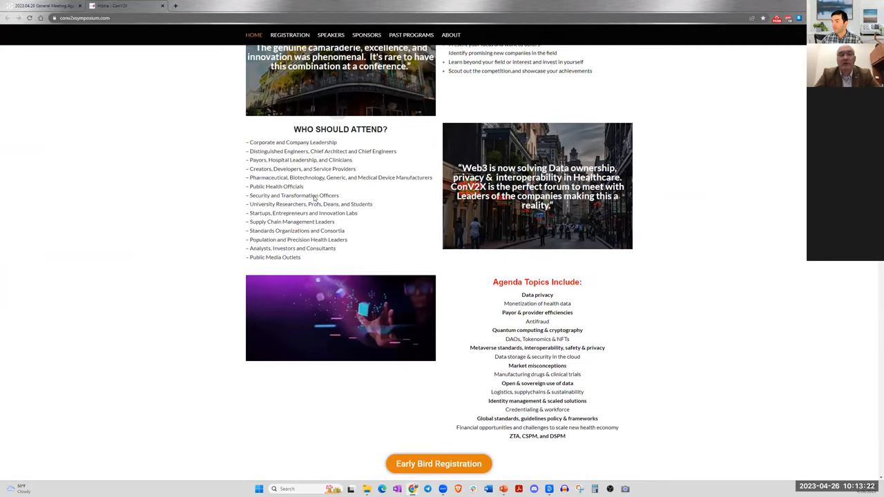
scroll("down", 3)
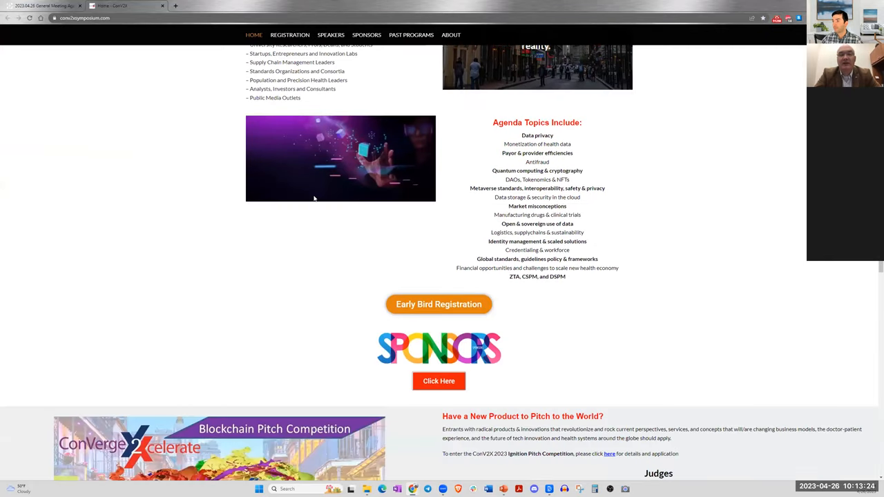
scroll("down", 3)
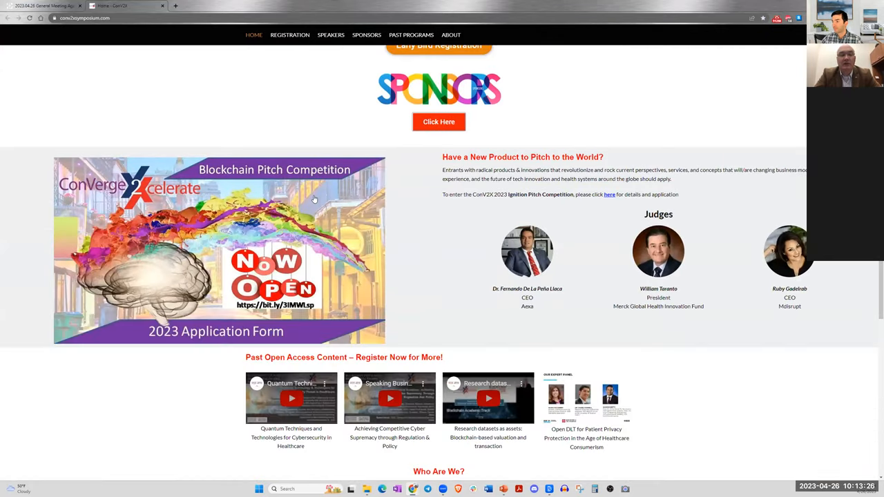
scroll("up", 3)
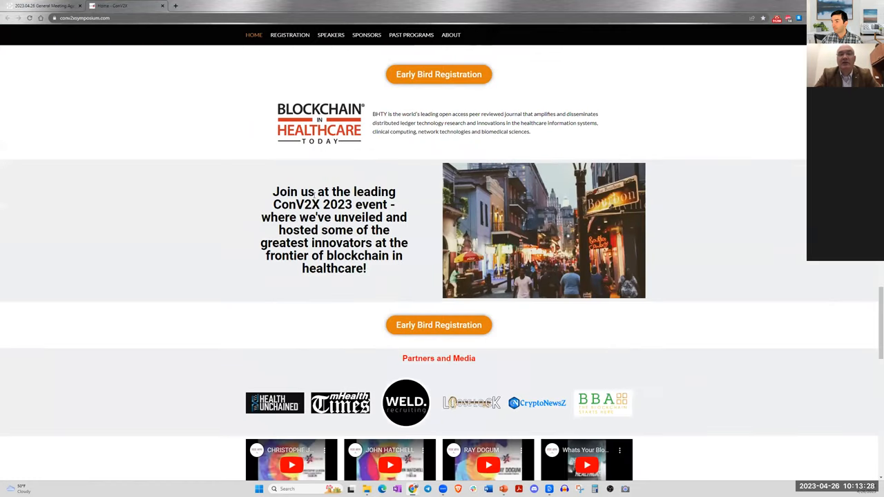
scroll("down", 3)
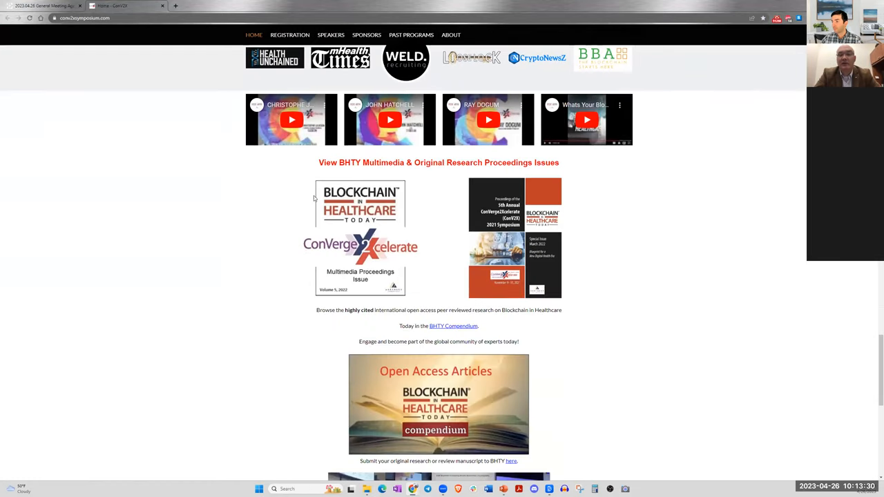
scroll("down", 3)
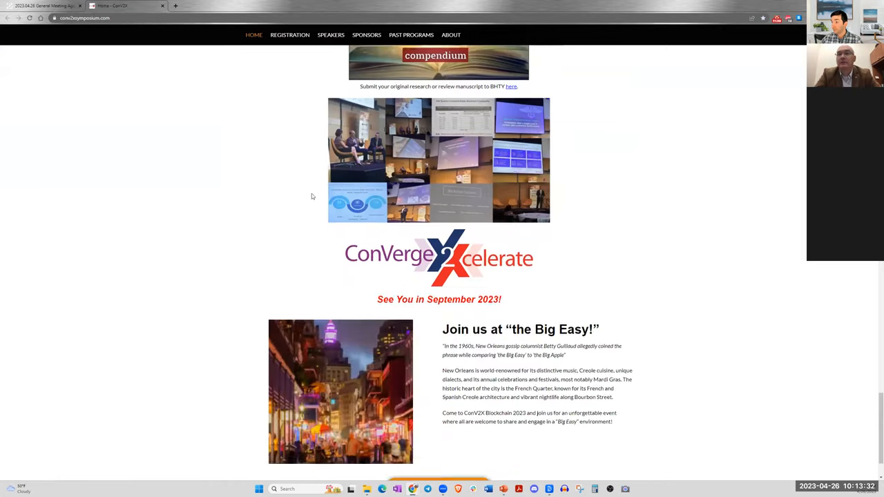
scroll("up", 3)
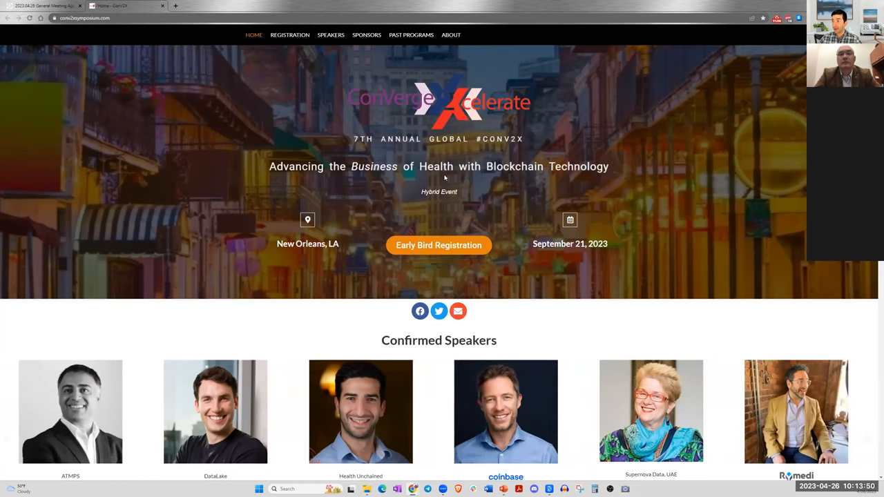
- Scroll back up to the top navigation bar to reach the Past Programs menu
scroll("down", 3)
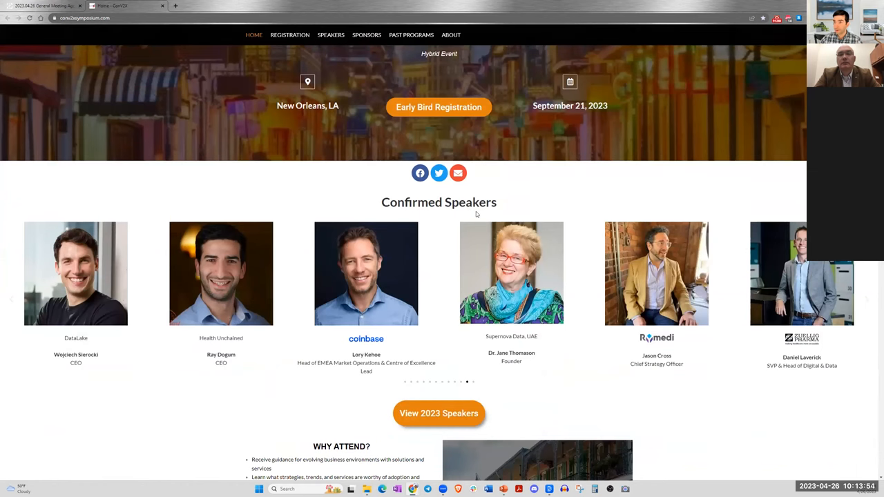
scroll("down", 3)
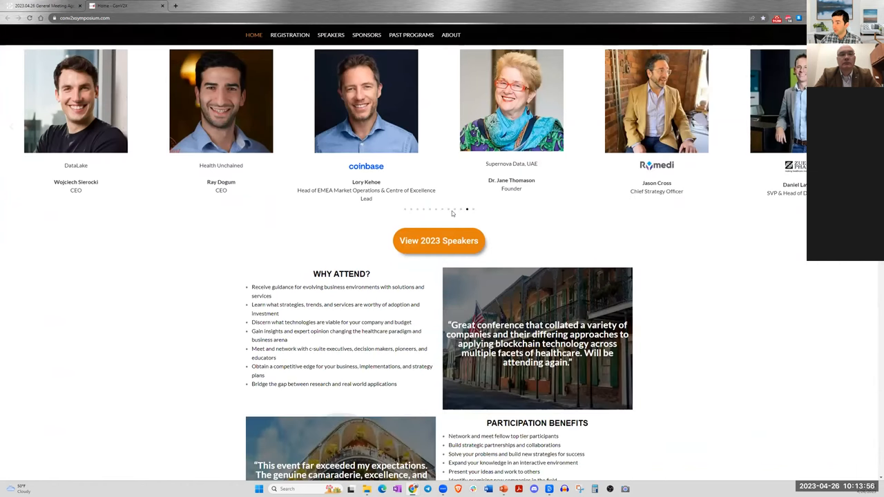
scroll("down", 3)
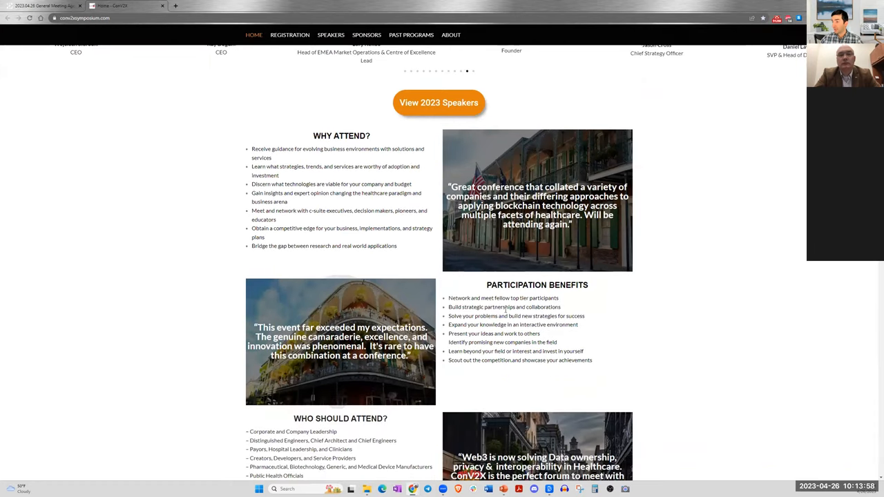
scroll("up", 3)
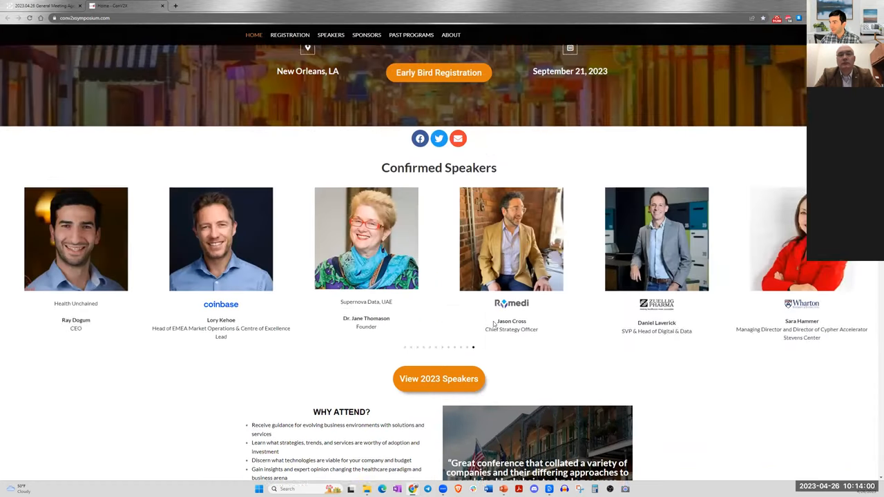
scroll("up", 3)
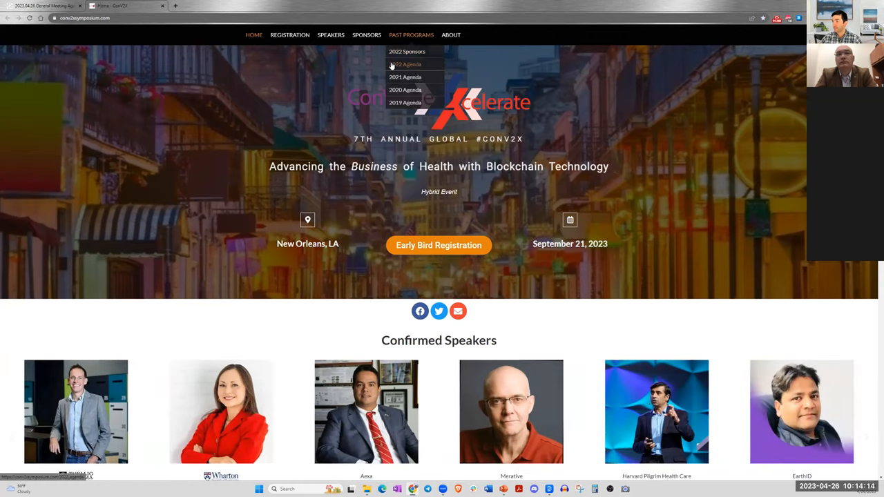
left_click(406, 64)
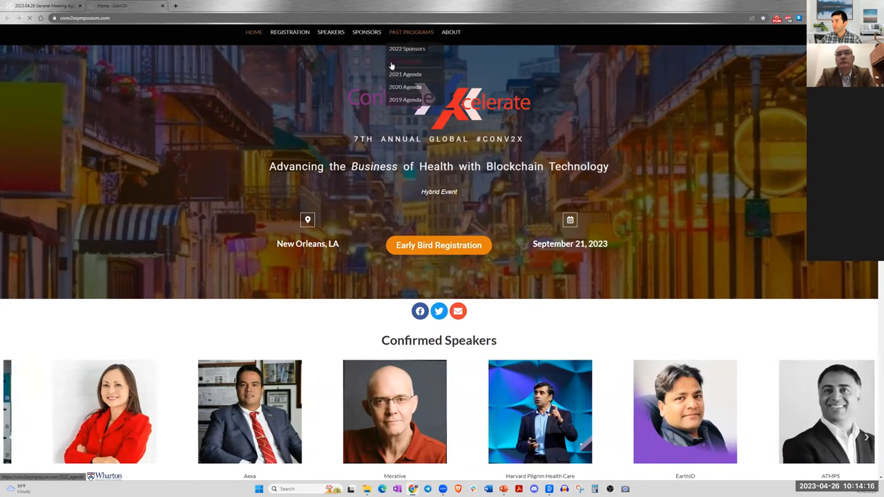
left_click(404, 75)
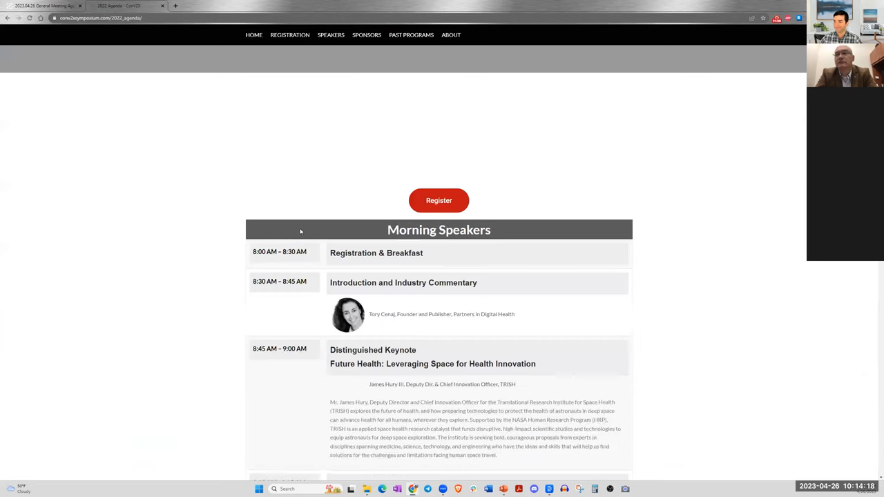
scroll("down", 3)
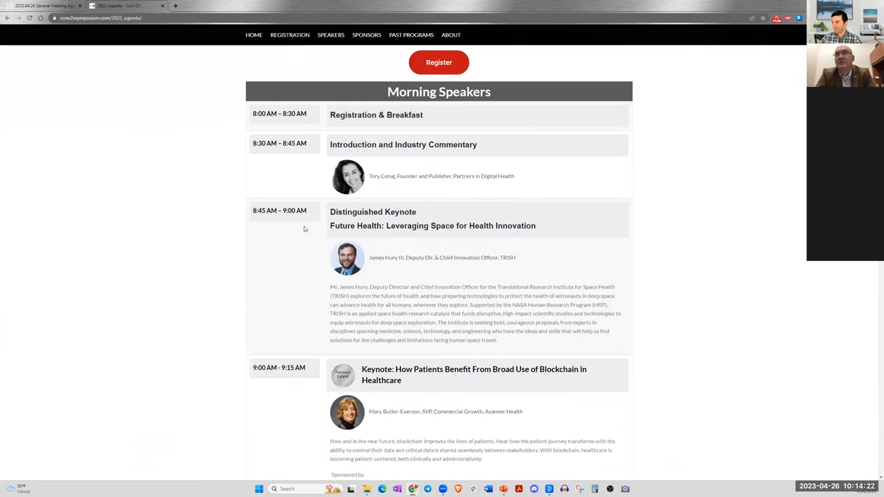
scroll("down", 3)
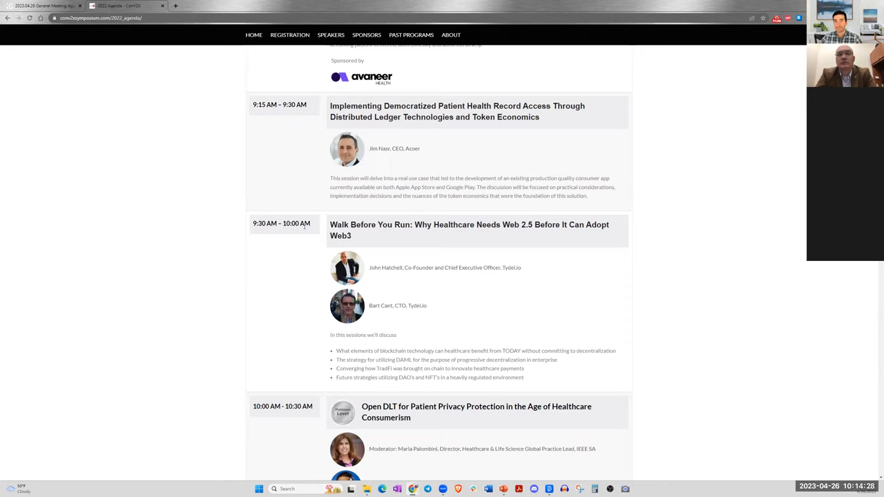
scroll("down", 3)
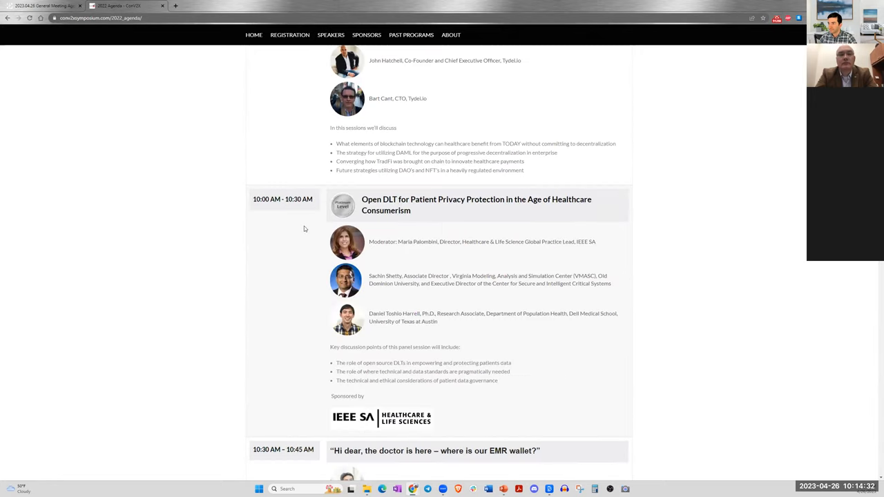
scroll("down", 3)
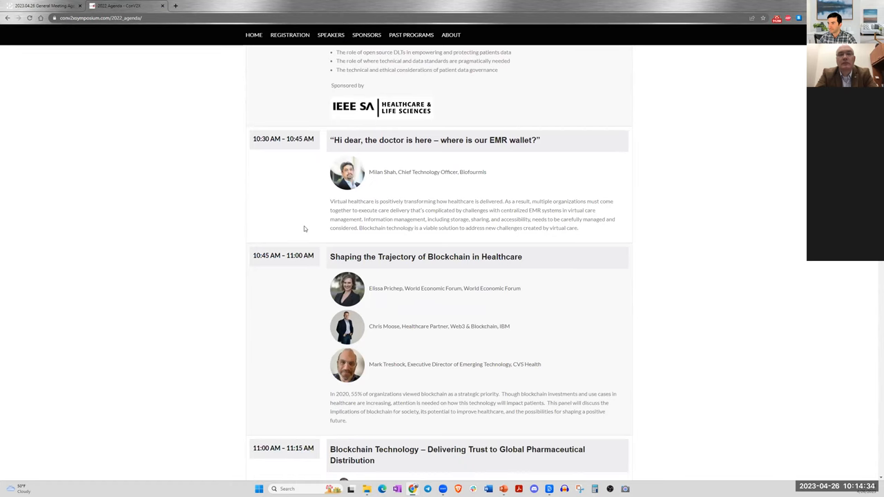
mouse_move(331, 265)
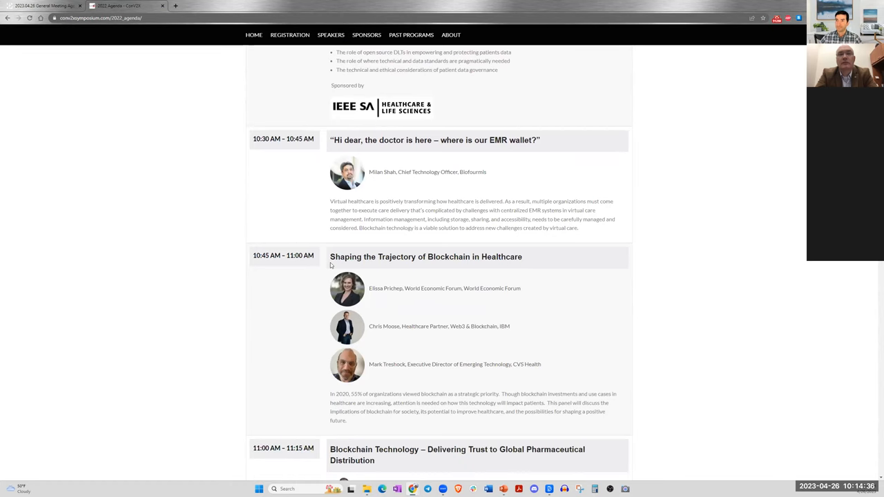
mouse_move(333, 314)
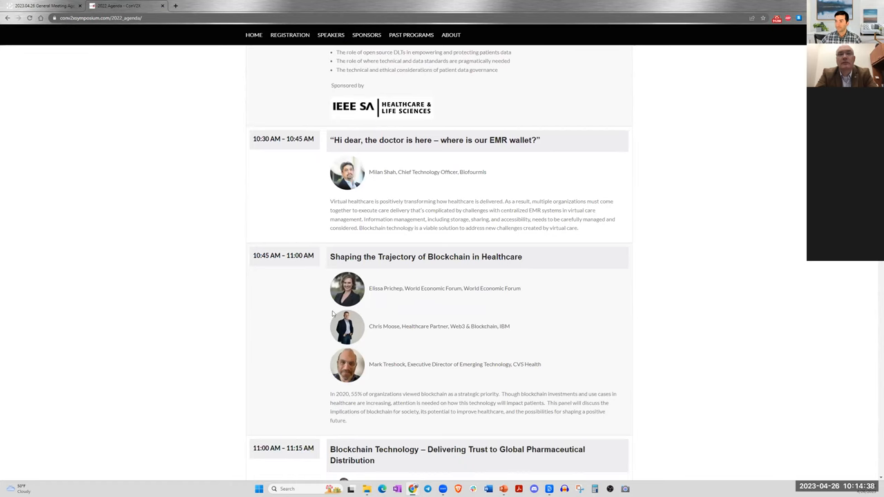
scroll("down", 3)
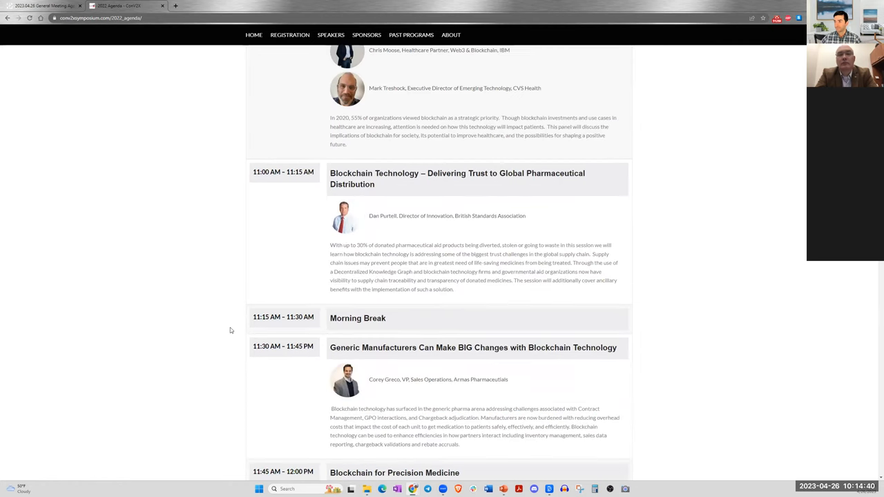
scroll("down", 3)
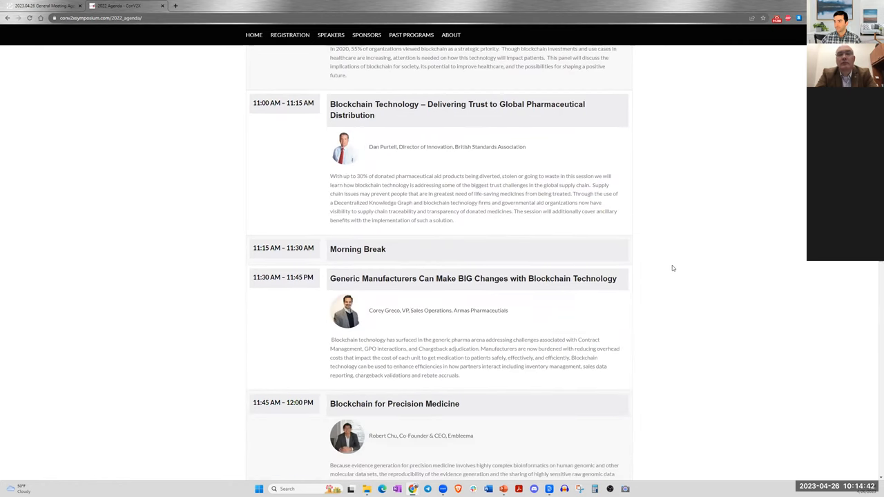
scroll("down", 3)
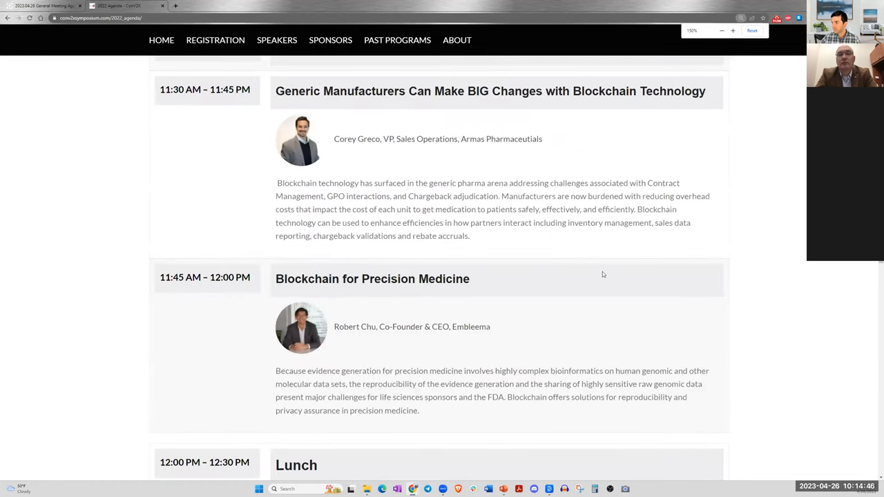
scroll("down", 3)
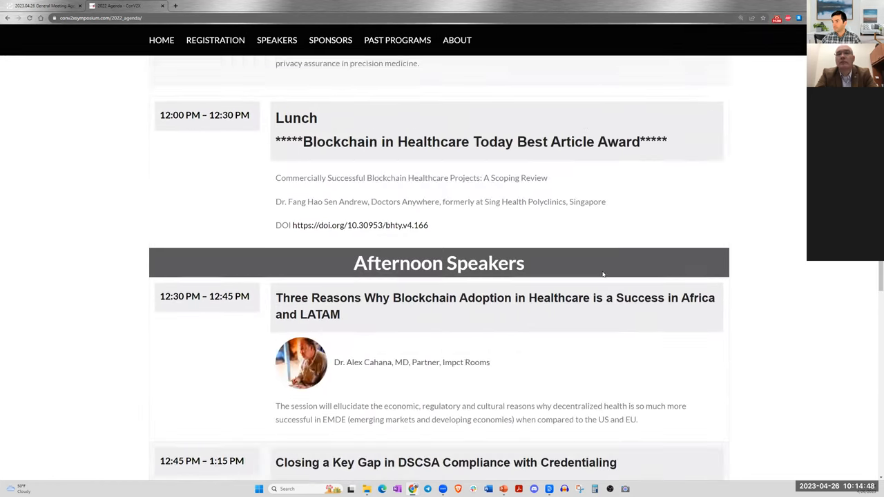
scroll("down", 3)
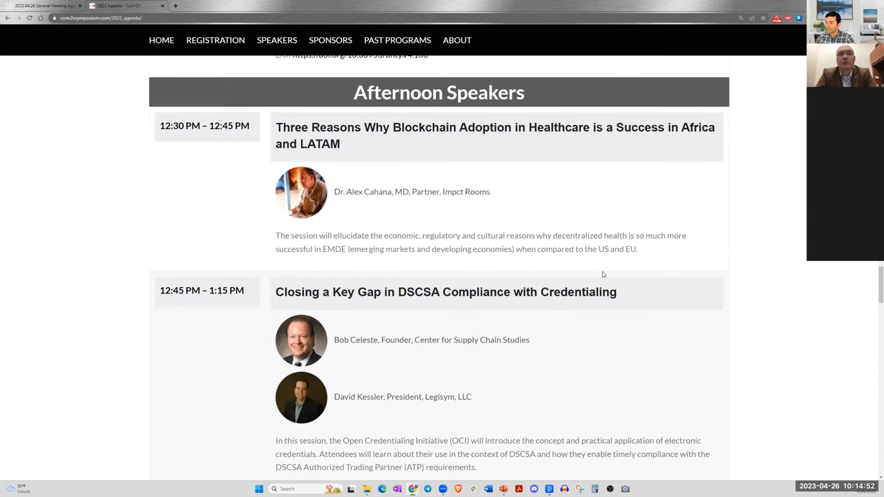
scroll("down", 3)
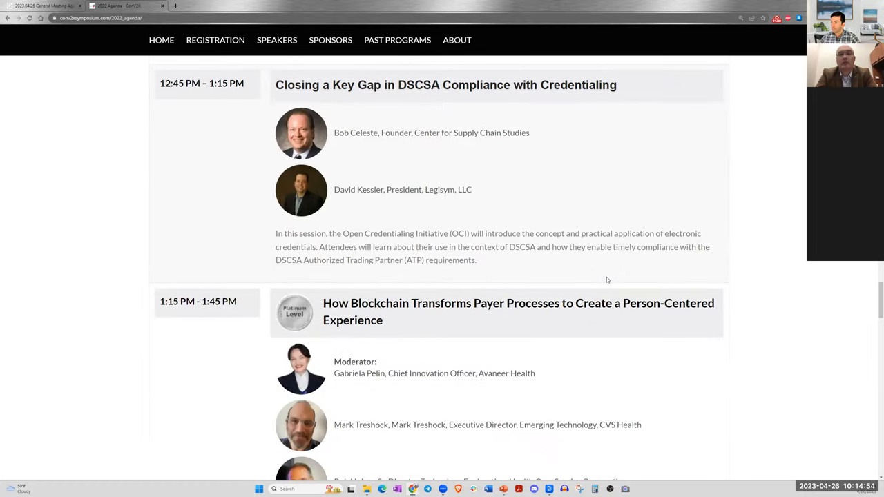
scroll("down", 3)
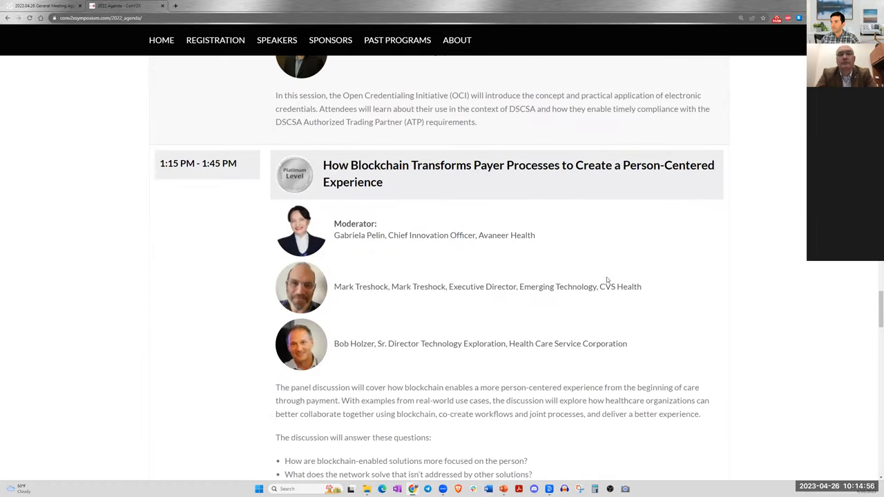
scroll("down", 3)
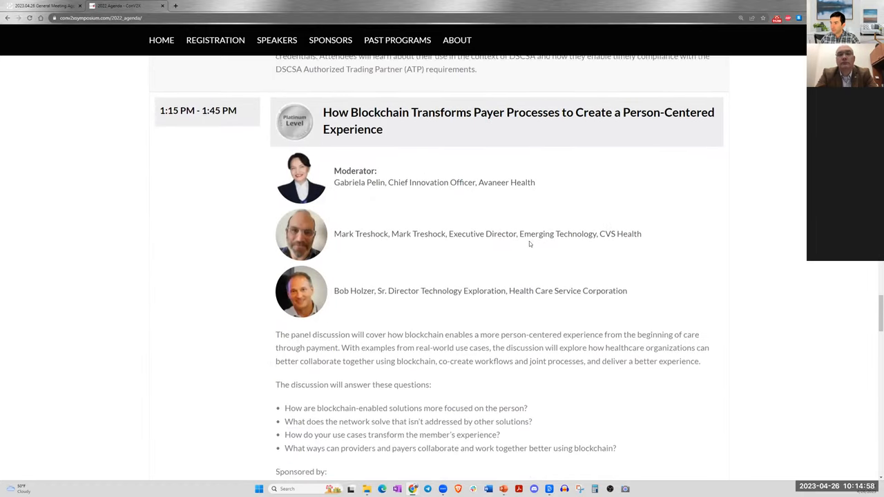
scroll("down", 3)
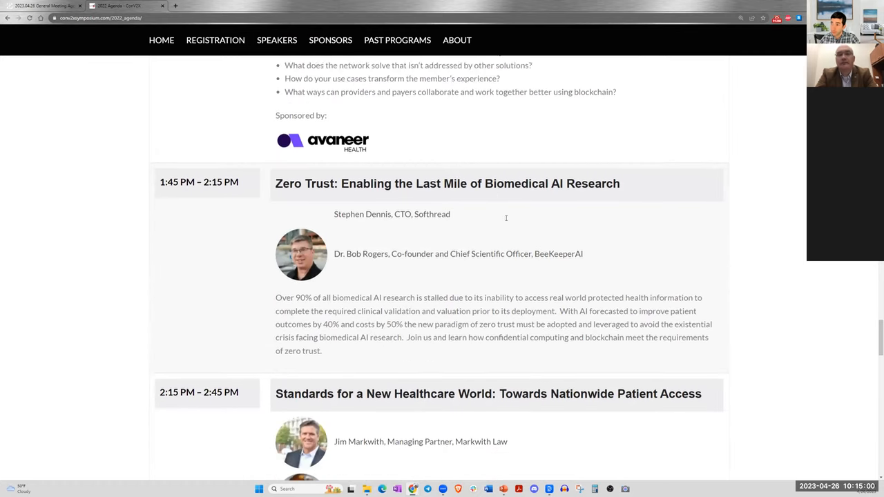
scroll("down", 3)
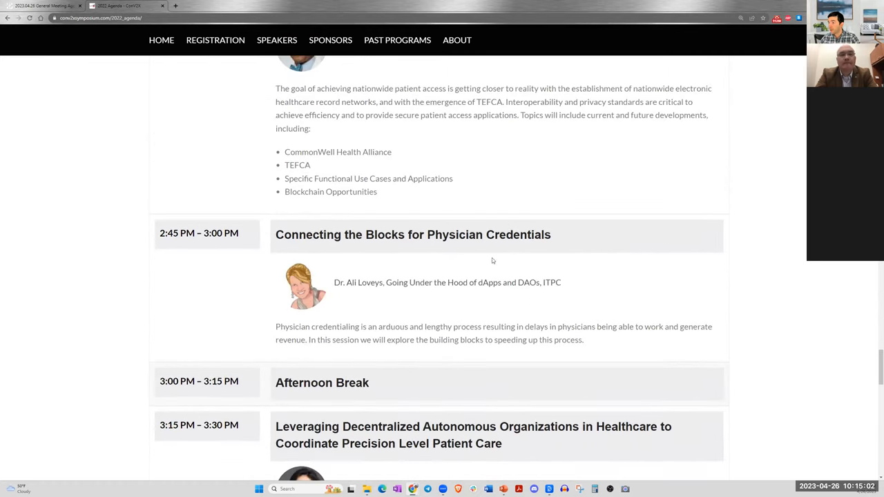
scroll("down", 3)
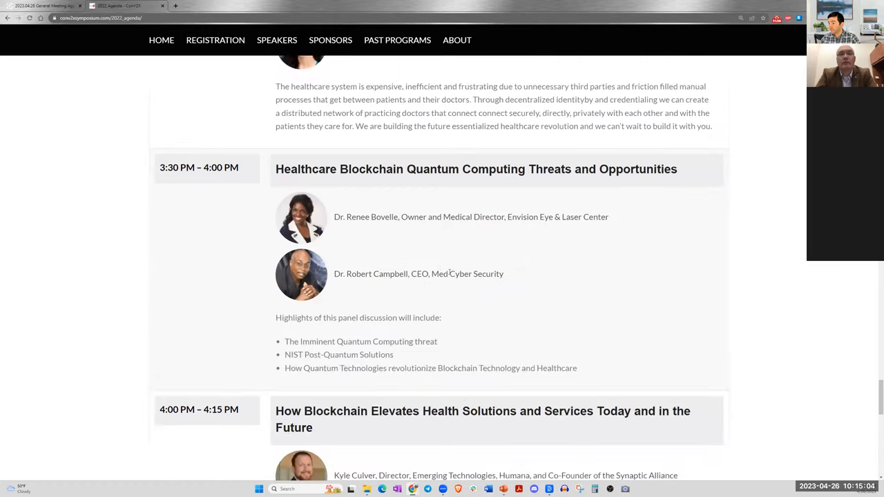
scroll("down", 3)
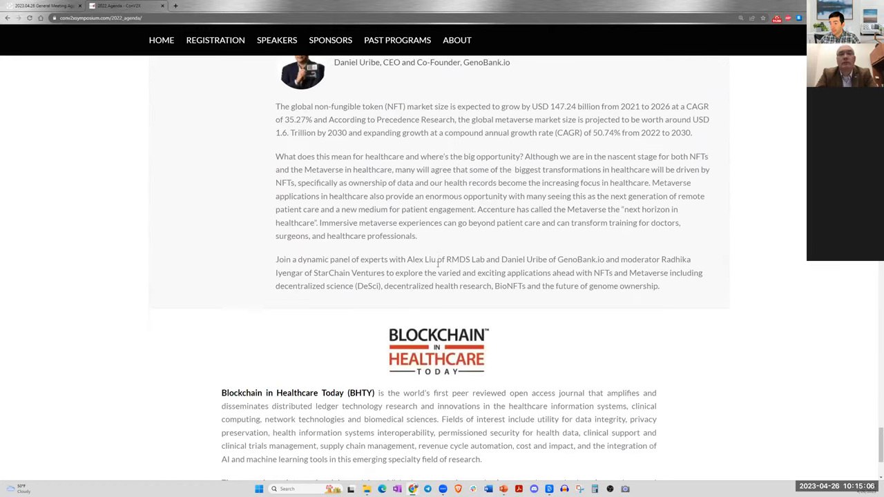
scroll("up", 3)
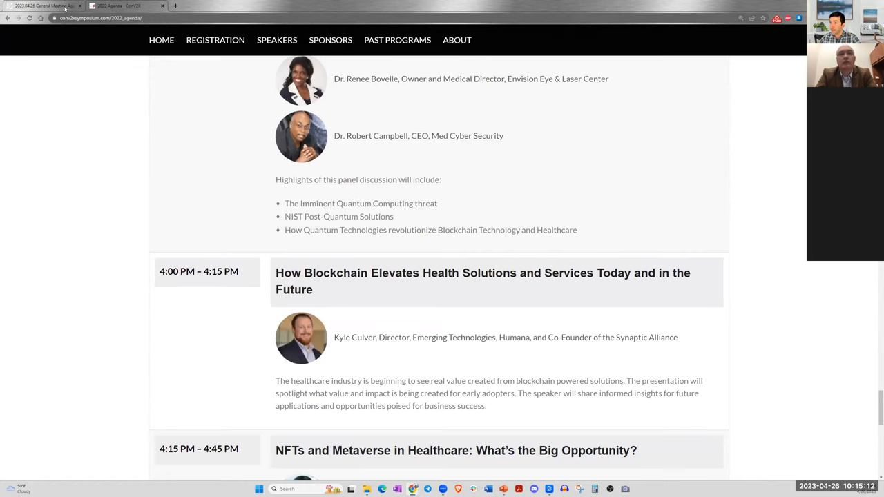
mouse_move(44, 5)
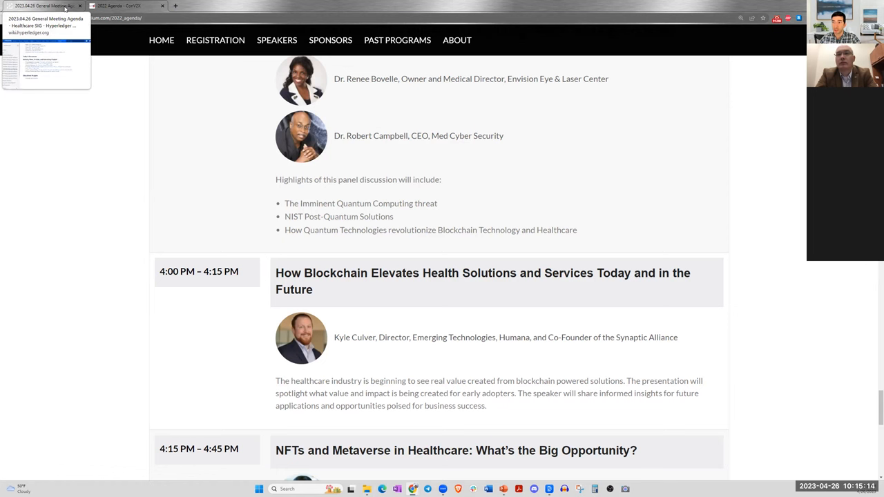
- Return via HOME to the ConV2X 2023 New Orleans home page and skim its banner and speakers
left_click(44, 6)
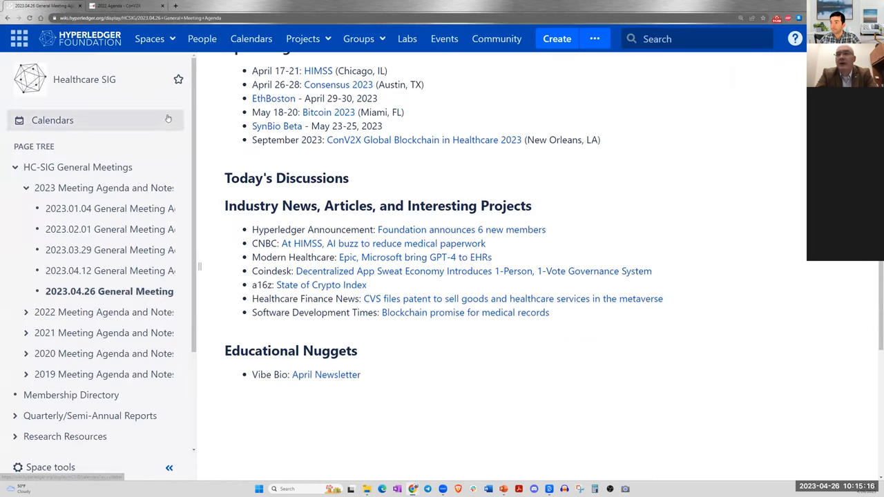
left_click(127, 5)
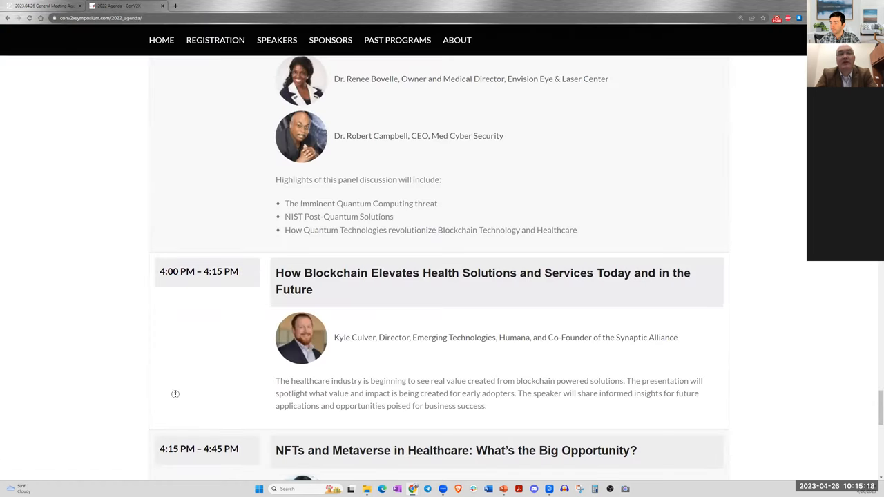
scroll("up", 3)
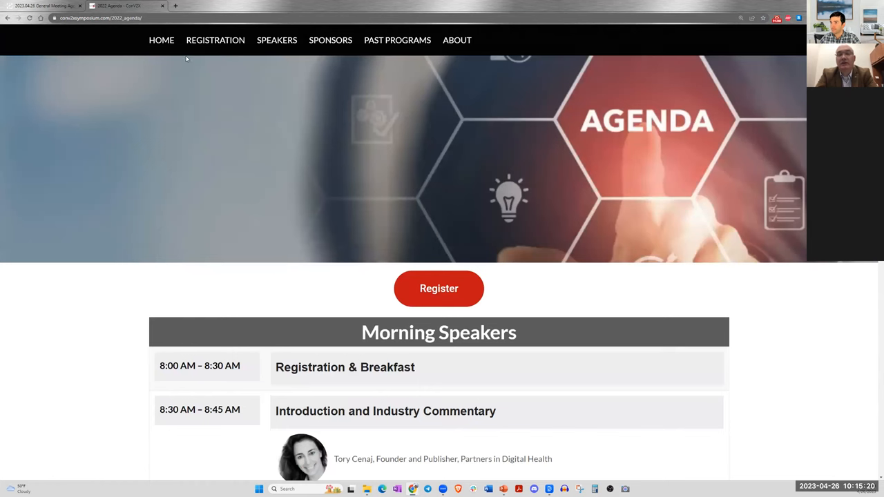
left_click(161, 39)
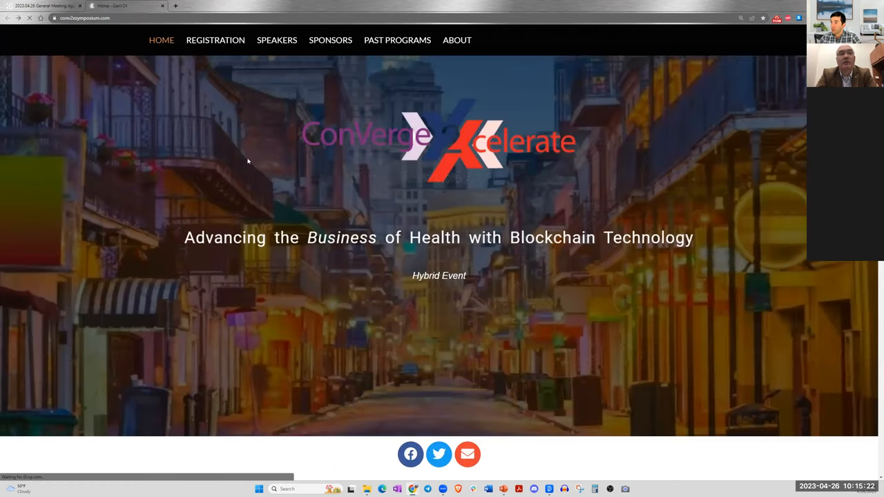
scroll("down", 3)
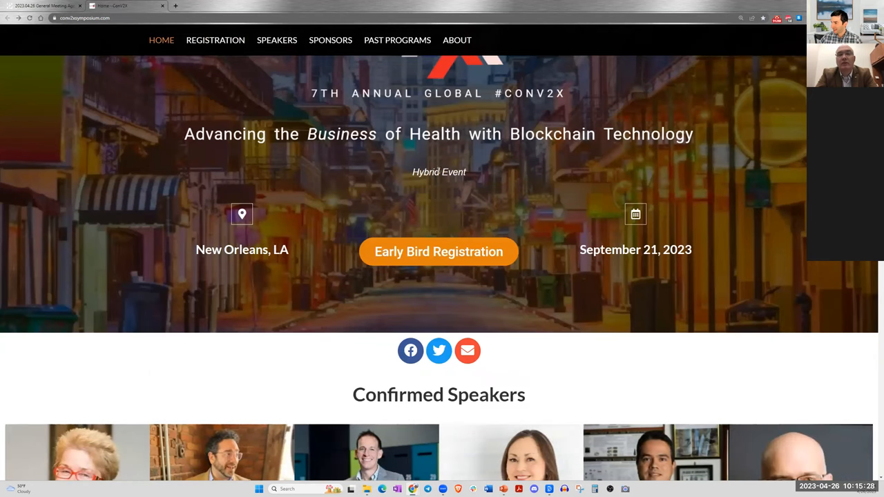
scroll("up", 3)
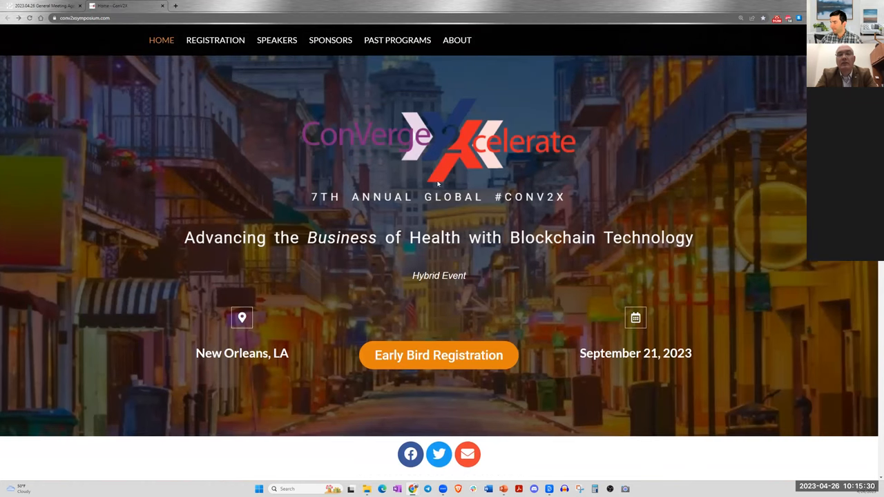
mouse_move(381, 105)
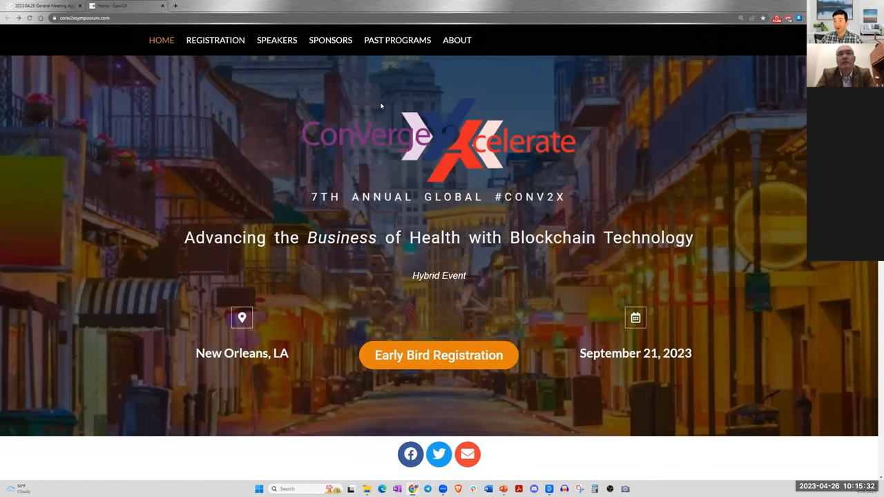
mouse_move(431, 282)
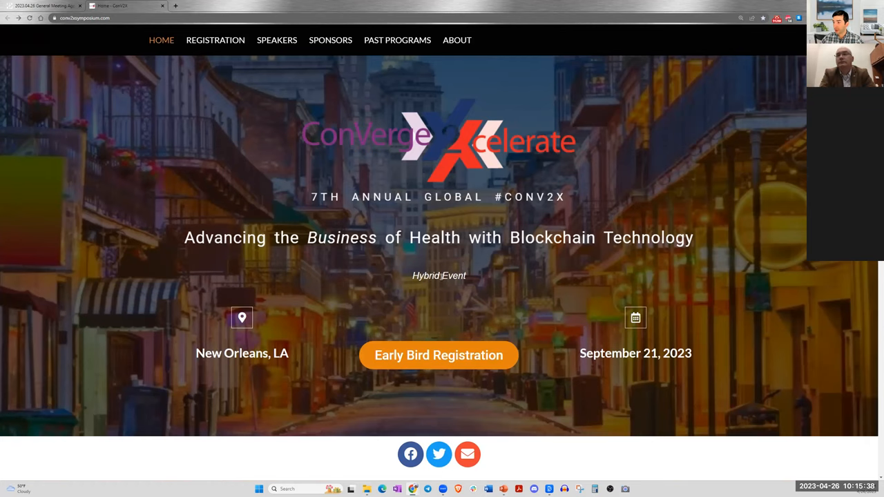
scroll("down", 3)
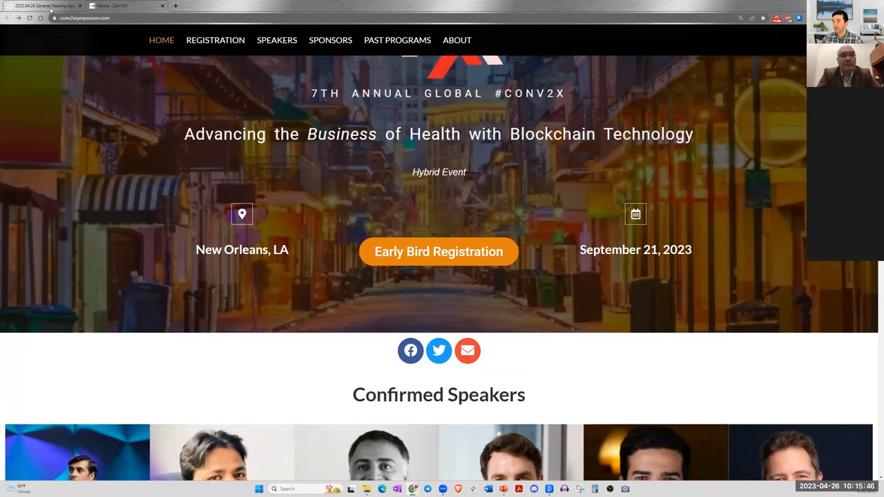
mouse_move(42, 5)
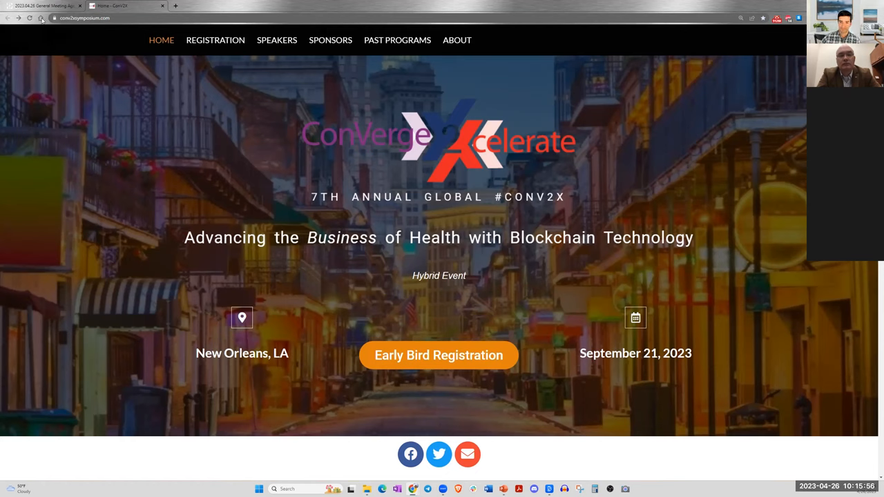
mouse_move(39, 6)
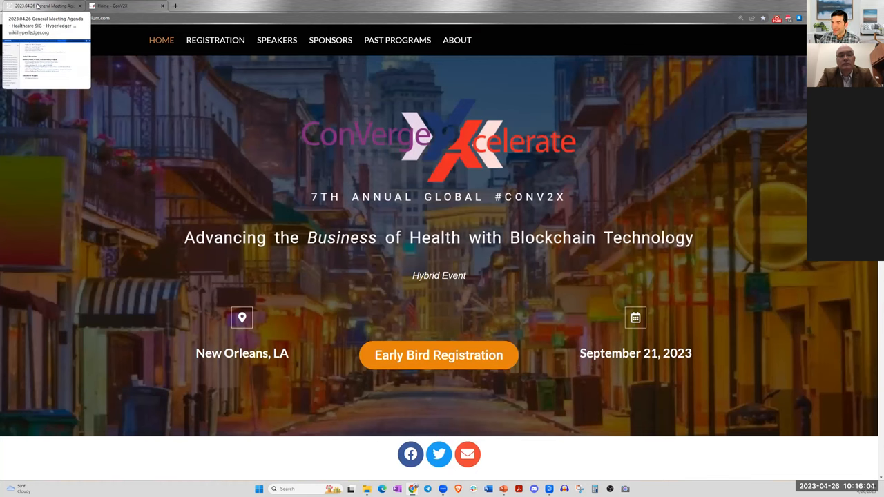
- From the Healthcare SIG agenda, open the 'Foundation announces 6 new members' link in a new tab
left_click(44, 6)
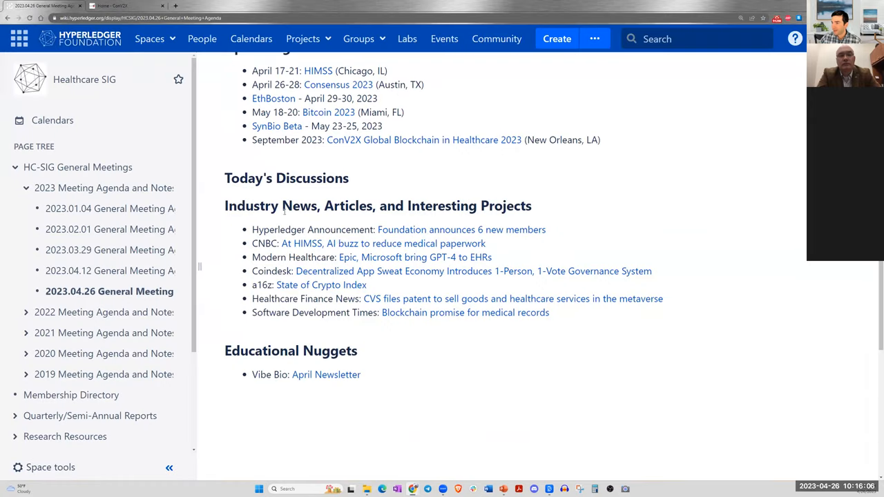
scroll("up", 3)
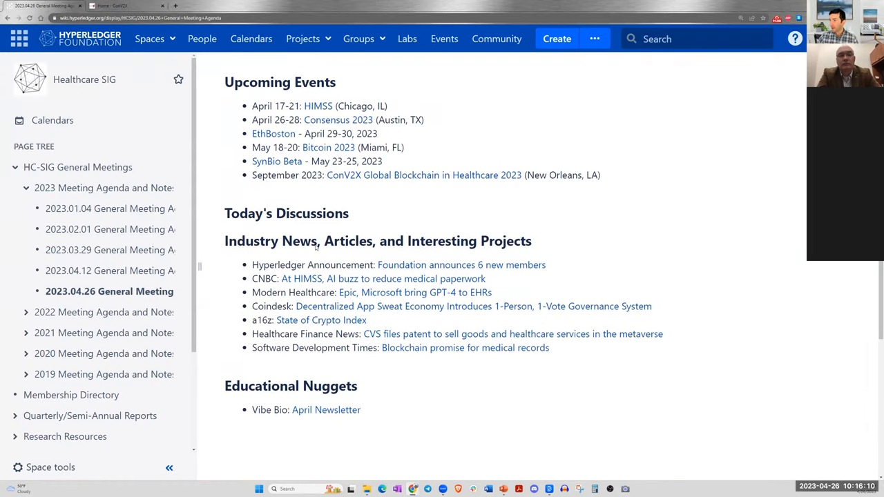
scroll("down", 3)
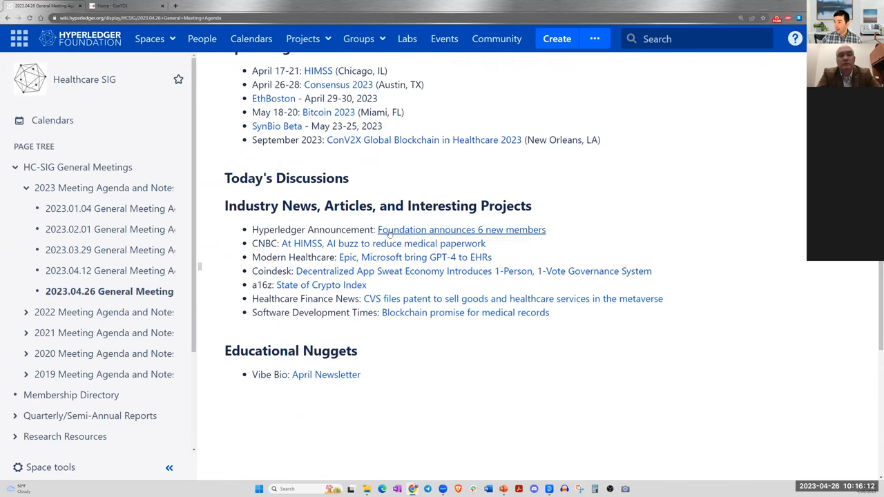
right_click(461, 230)
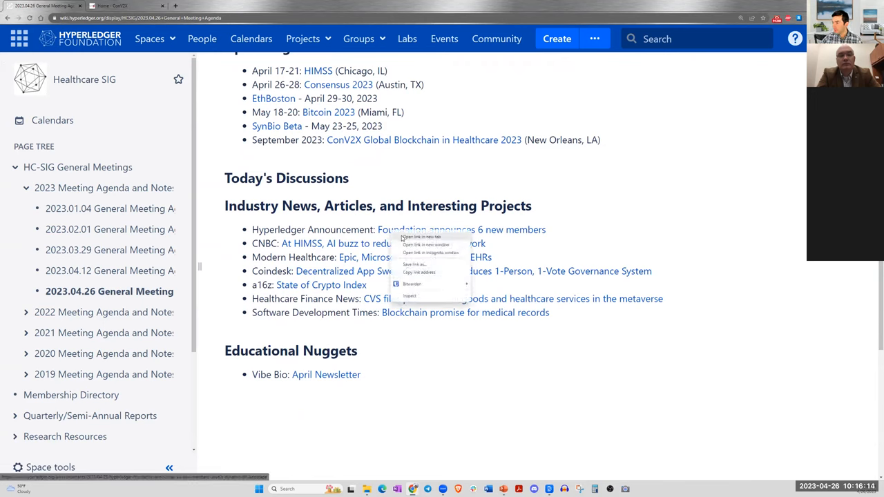
left_click(420, 237)
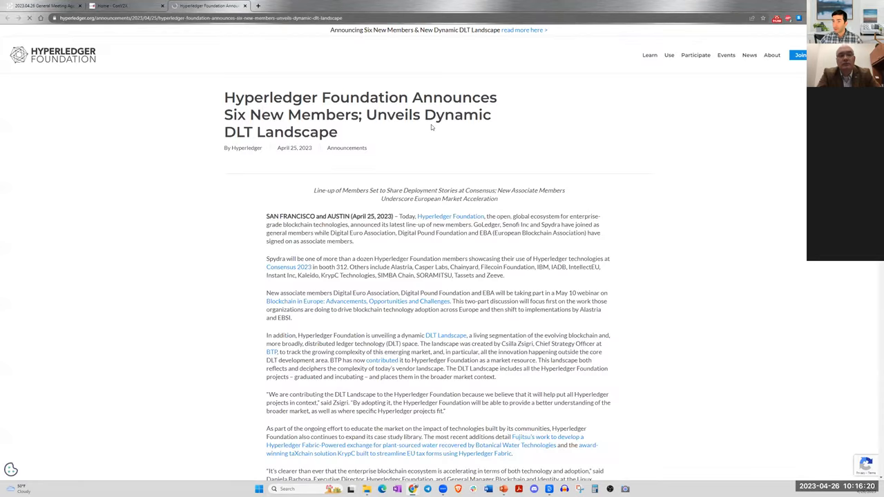
- Skim the Hyperledger Foundation announcement and highlight the names of the new general members
scroll("down", 3)
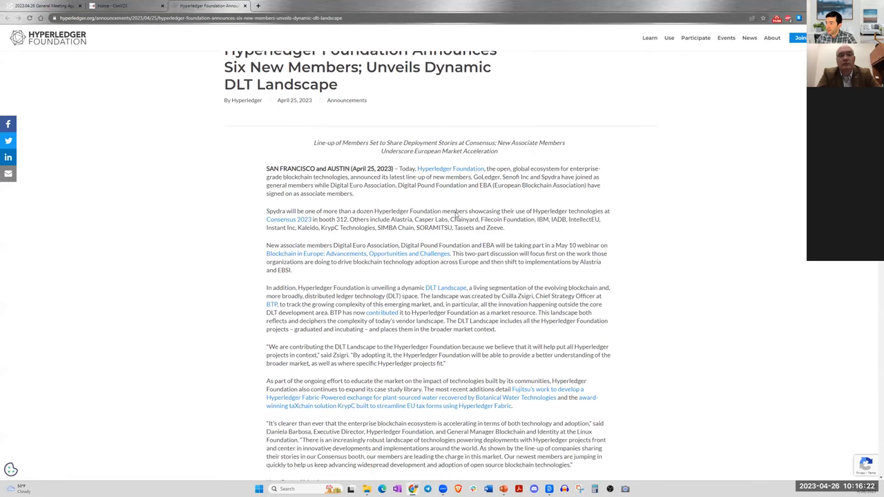
scroll("down", 3)
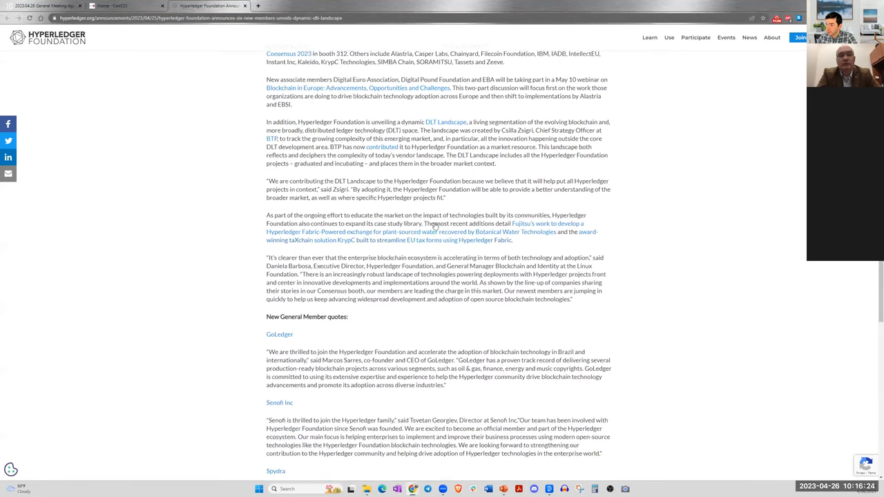
scroll("down", 3)
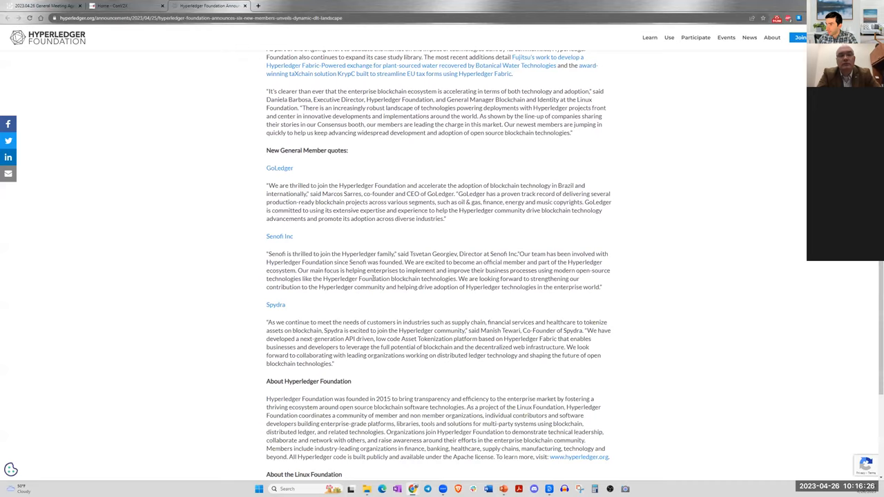
scroll("up", 3)
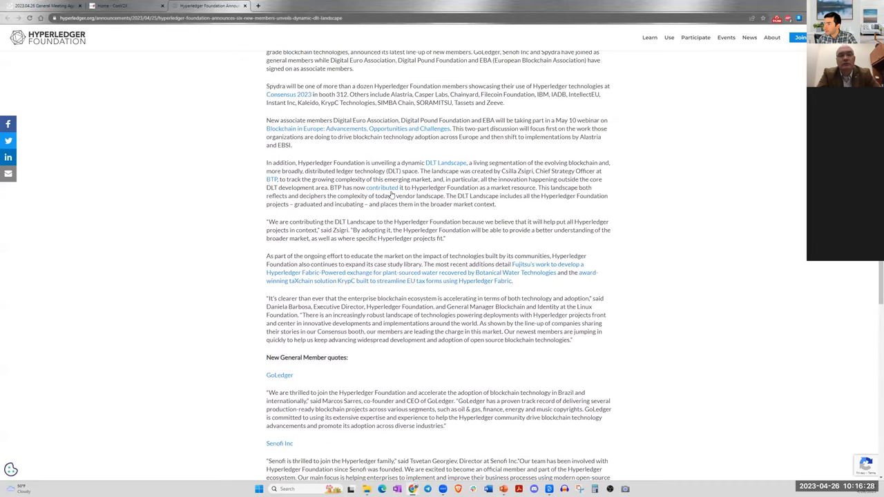
scroll("up", 3)
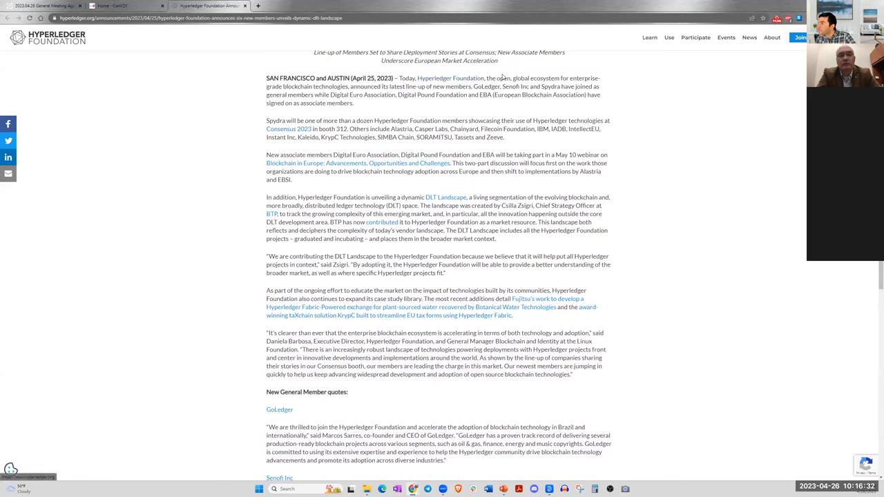
left_click_drag(486, 77, 533, 94)
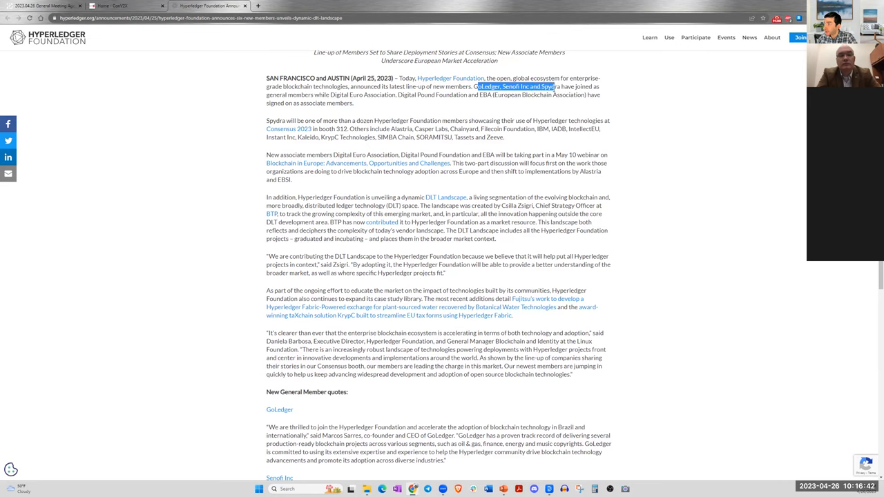
left_click_drag(475, 85, 353, 102)
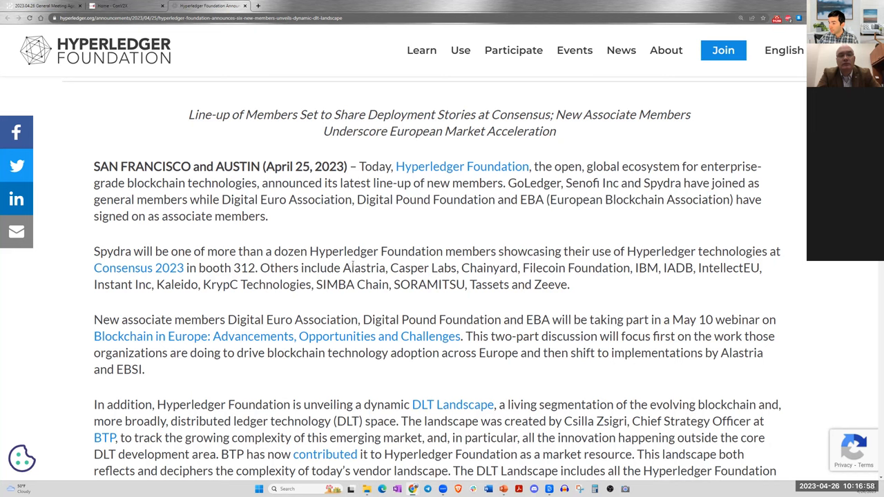
- Read down to the member quotes, then return to the Healthcare SIG agenda page
scroll("down", 3)
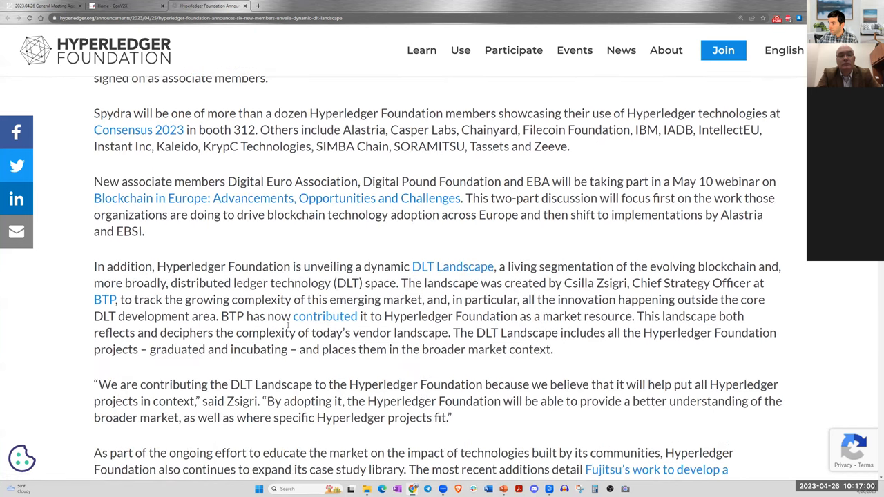
scroll("down", 3)
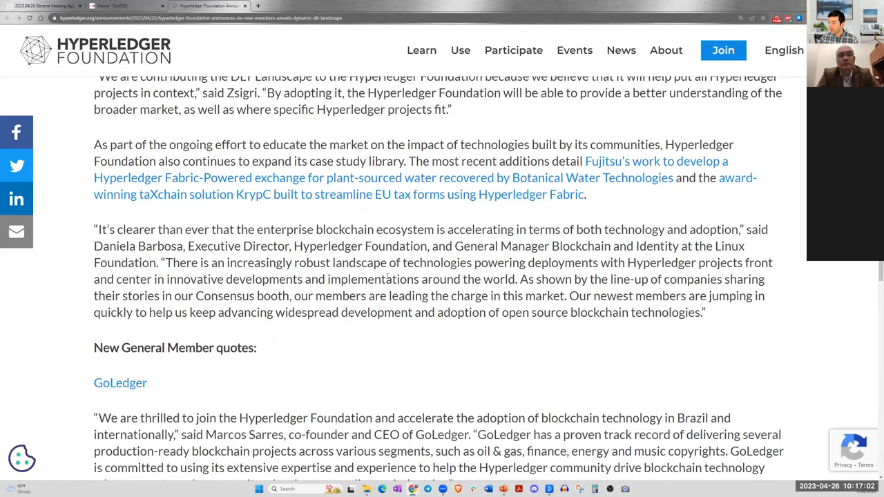
scroll("down", 3)
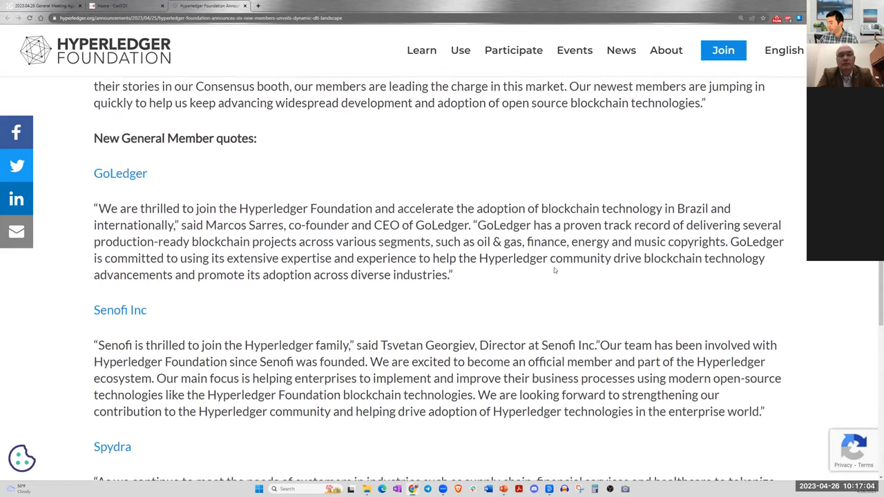
scroll("down", 3)
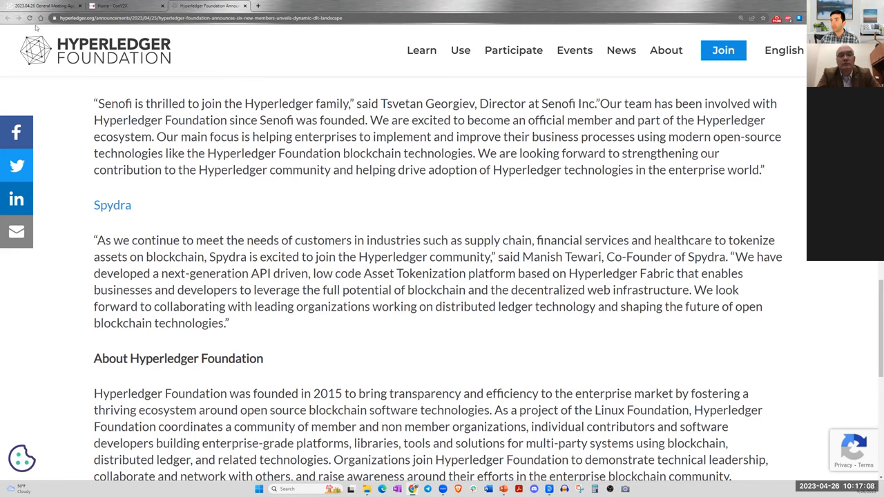
left_click(44, 5)
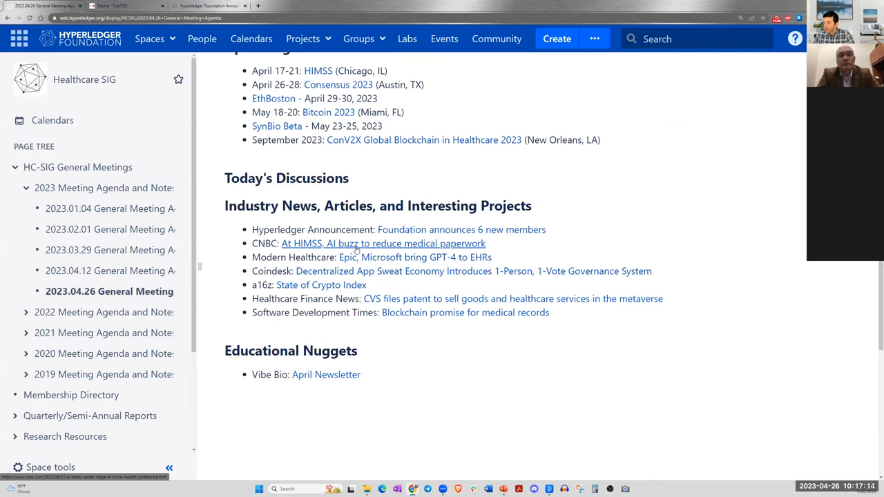
mouse_move(235, 144)
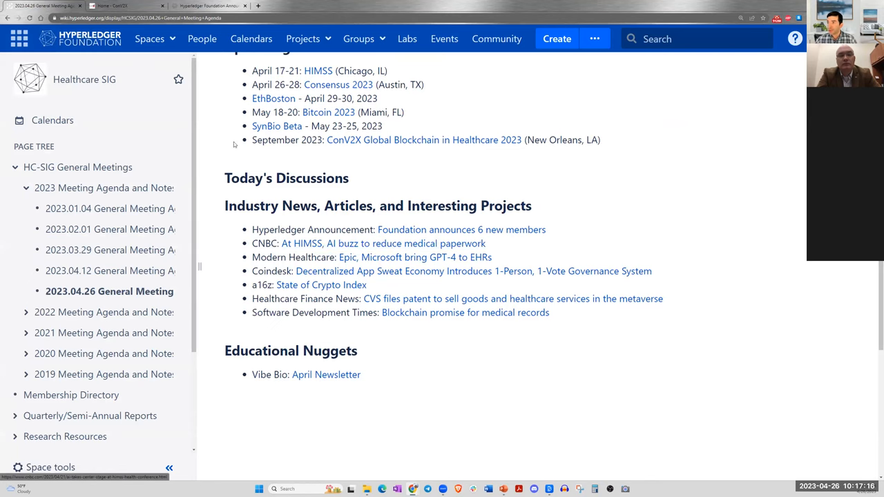
- Open the CNBC 'At HIMSS, AI buzz to reduce medical paperwork' link in a new tab and switch to it
left_click(462, 230)
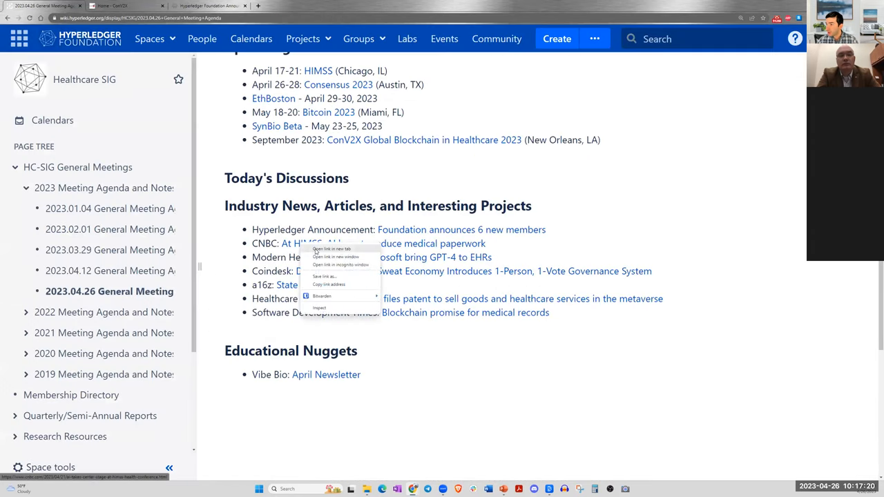
left_click(332, 248)
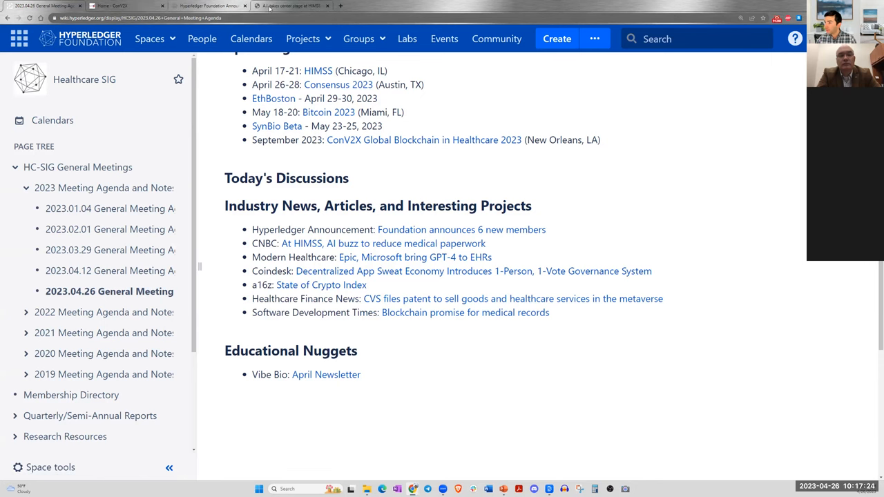
left_click(290, 6)
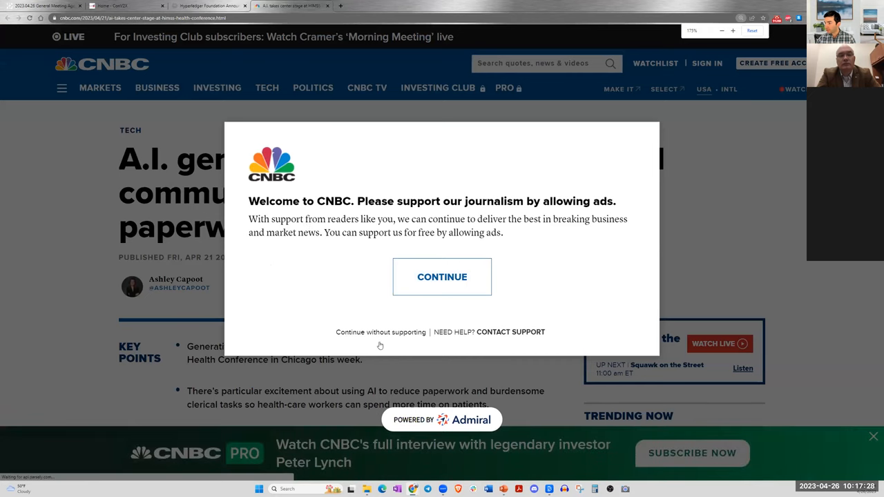
- Continue without supporting past the ad prompt and read the article's key points
left_click(442, 276)
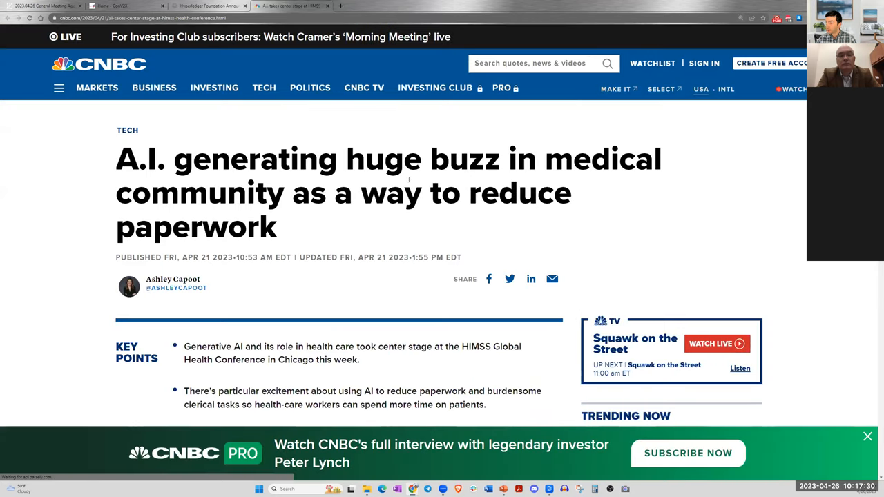
scroll("down", 3)
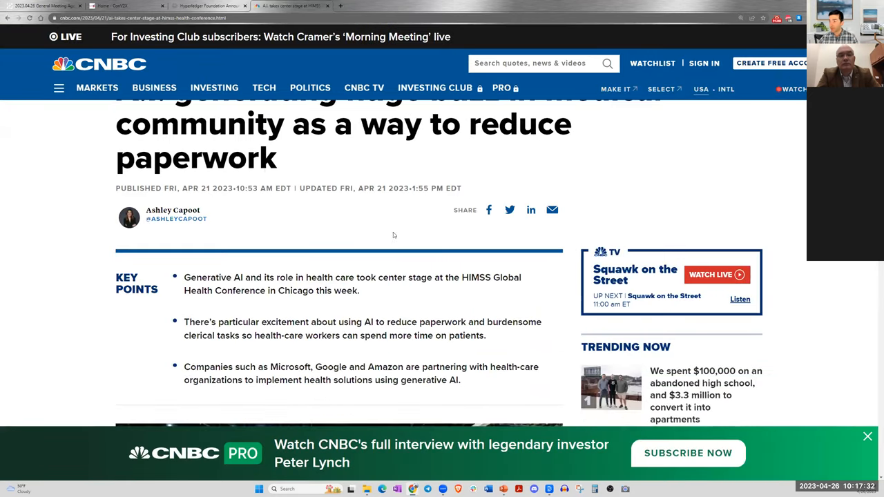
scroll("down", 3)
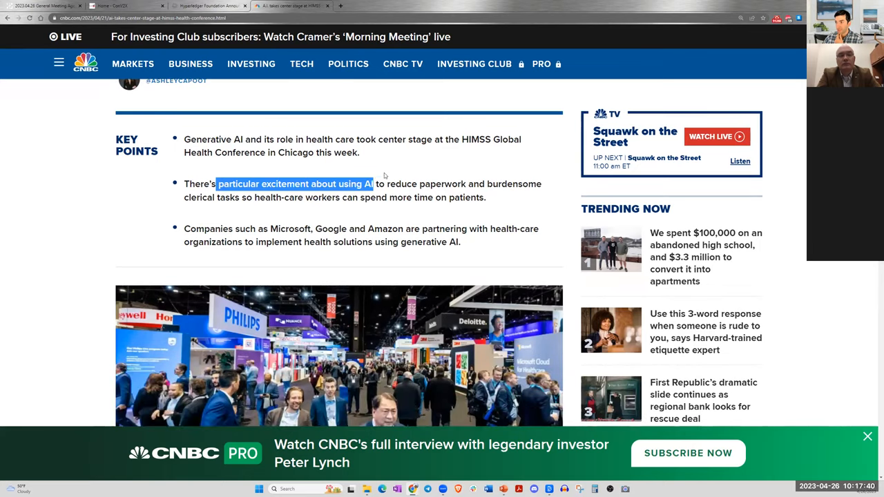
right_click(442, 184)
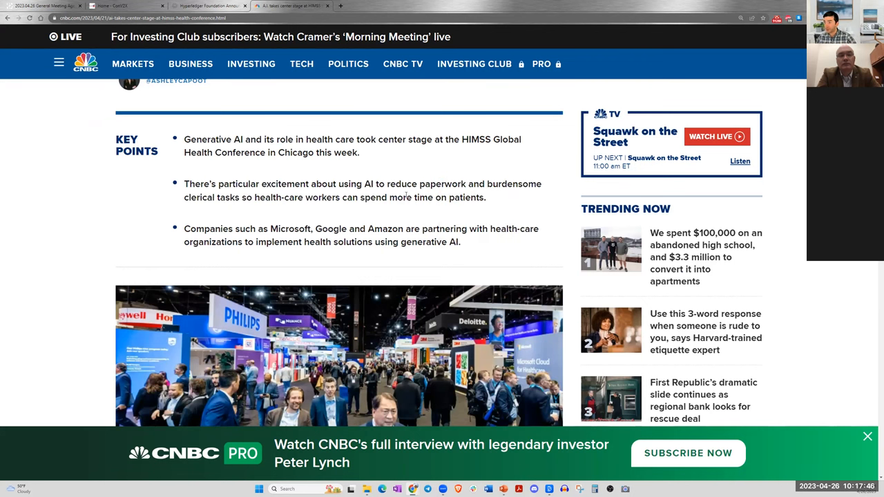
scroll("down", 3)
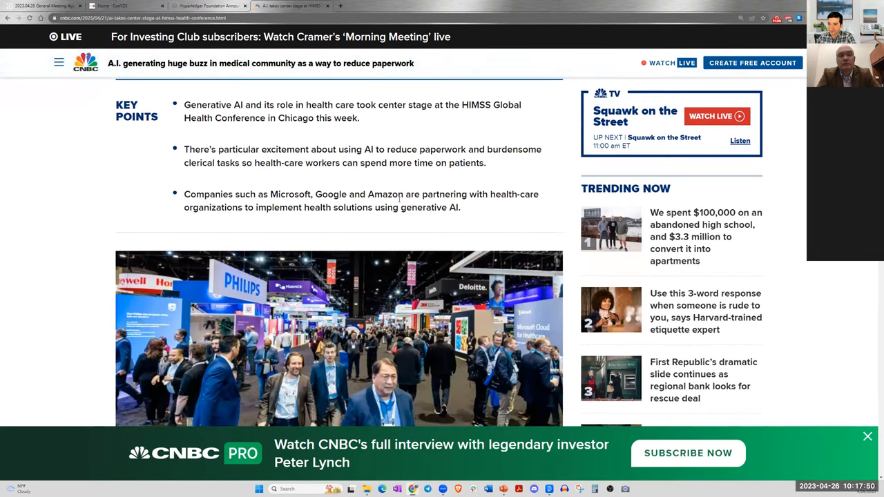
mouse_move(359, 182)
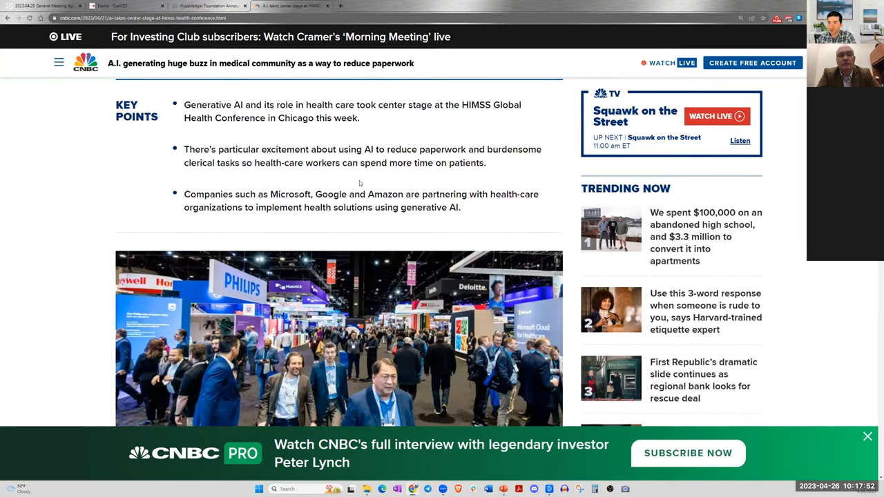
- Read the opening HIMSS coverage down to the 'Letting AI do the clerical work' section
scroll("down", 3)
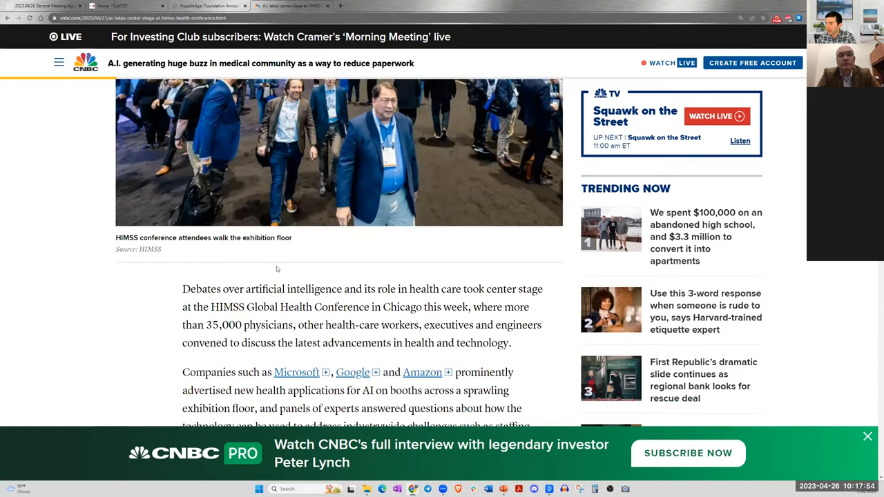
scroll("down", 3)
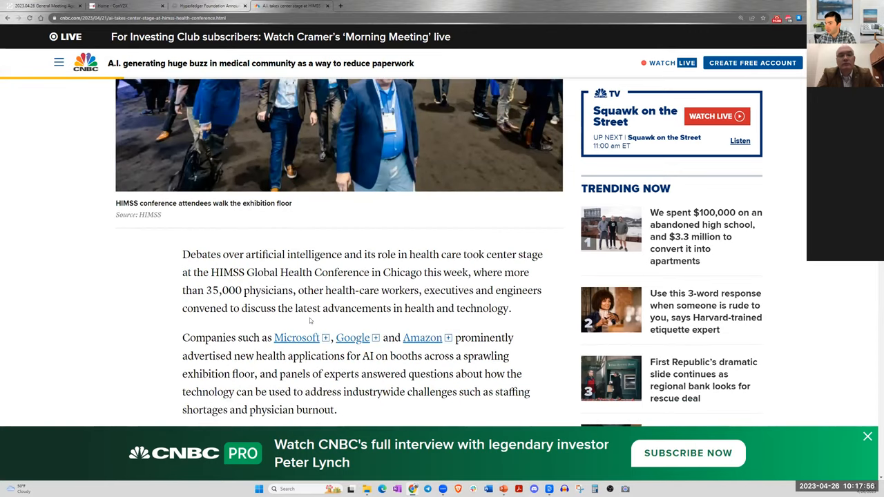
scroll("down", 3)
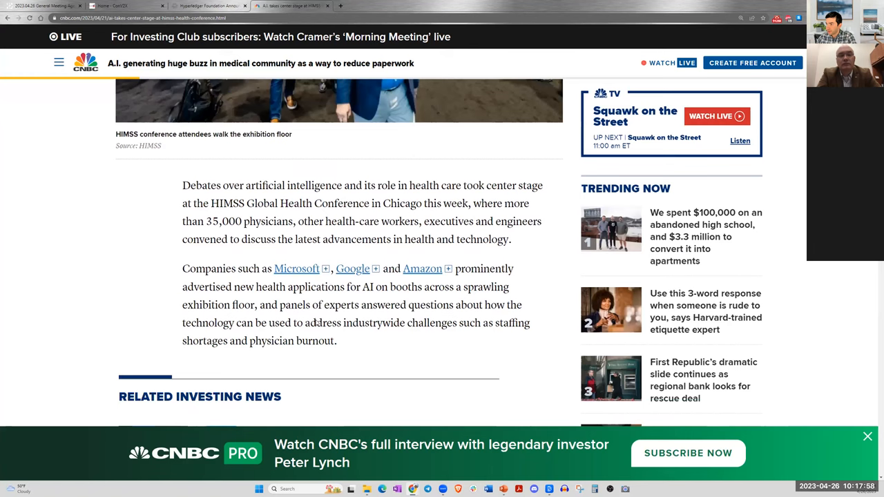
mouse_move(376, 262)
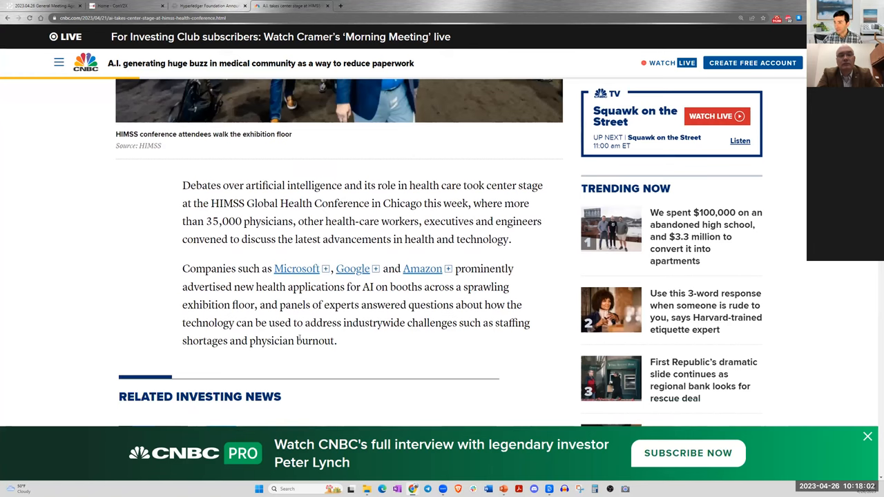
scroll("down", 3)
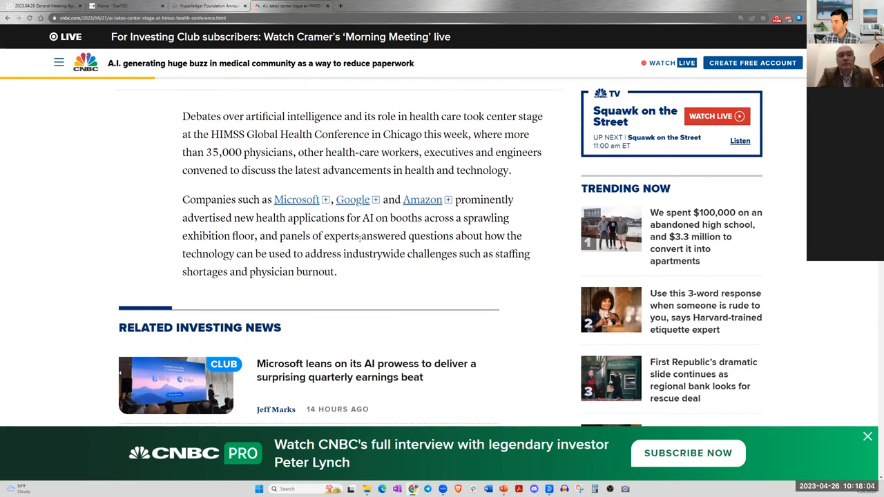
scroll("down", 3)
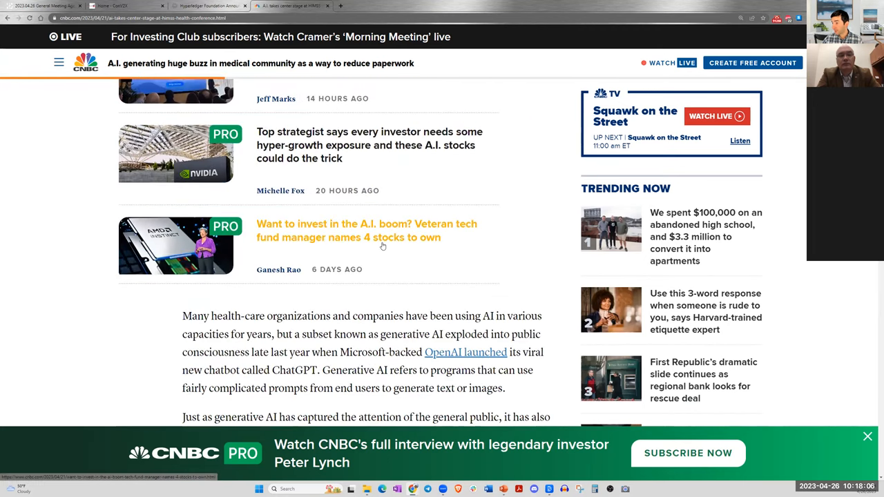
scroll("down", 3)
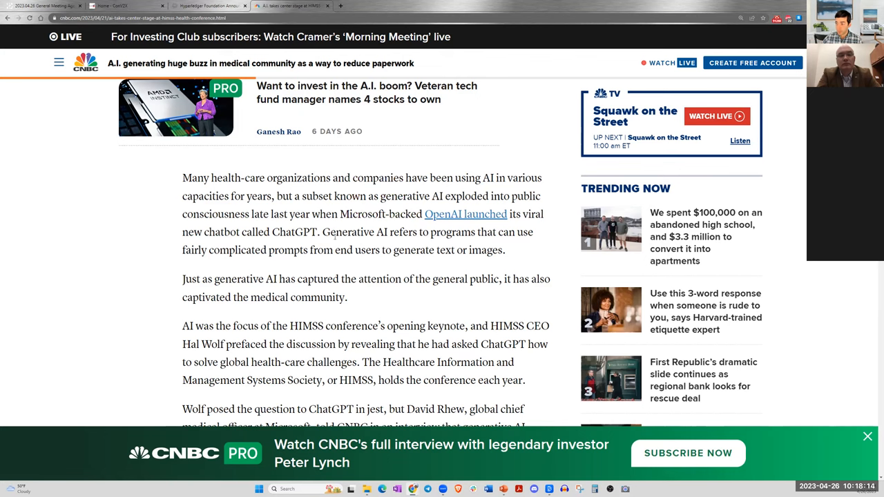
scroll("down", 3)
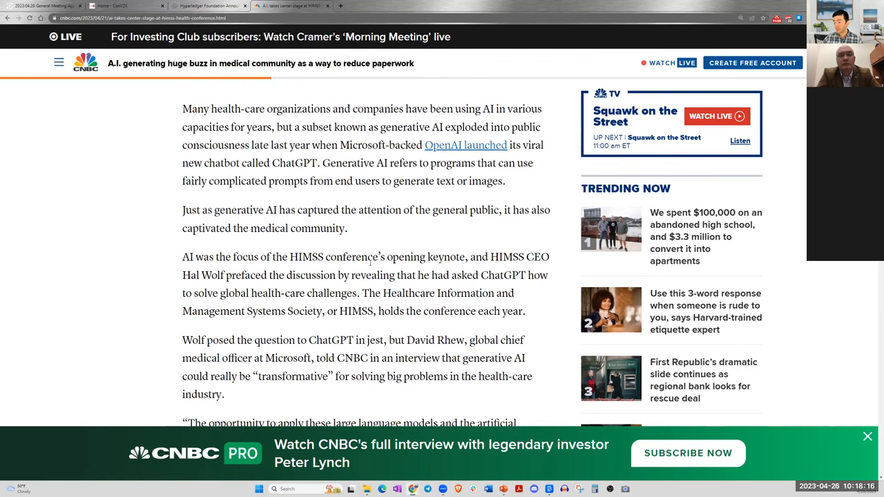
scroll("down", 3)
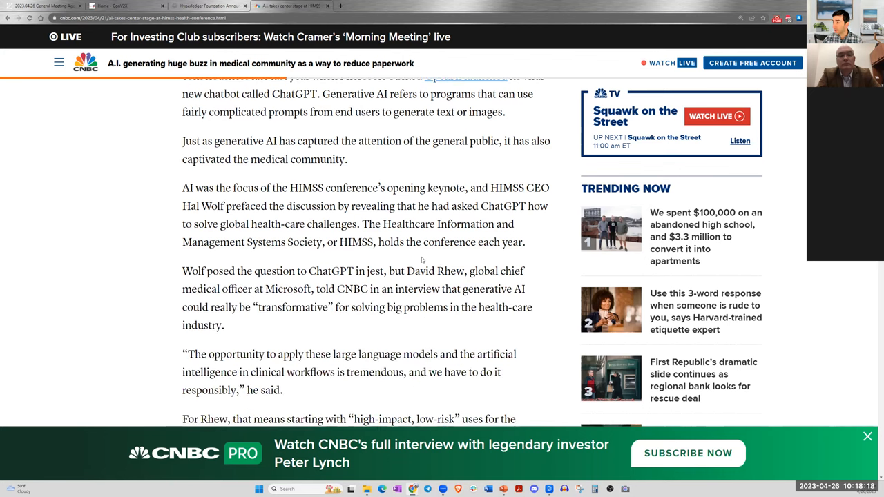
scroll("down", 3)
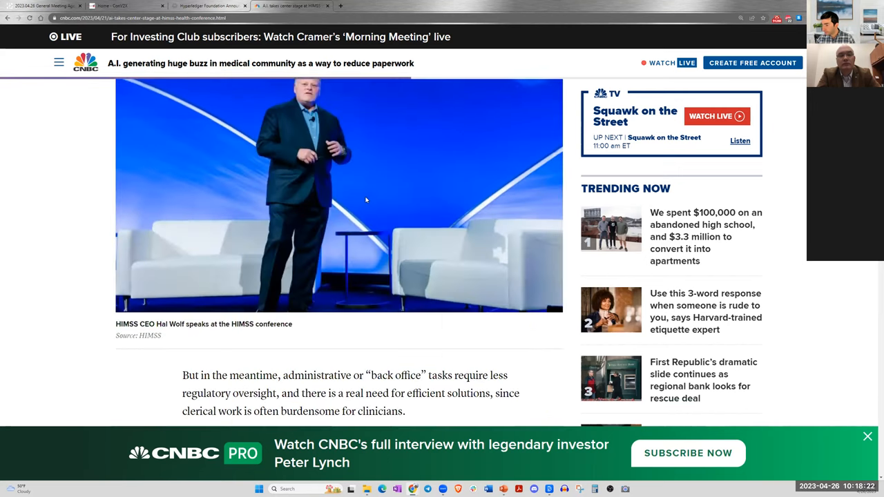
scroll("down", 3)
type("epic")
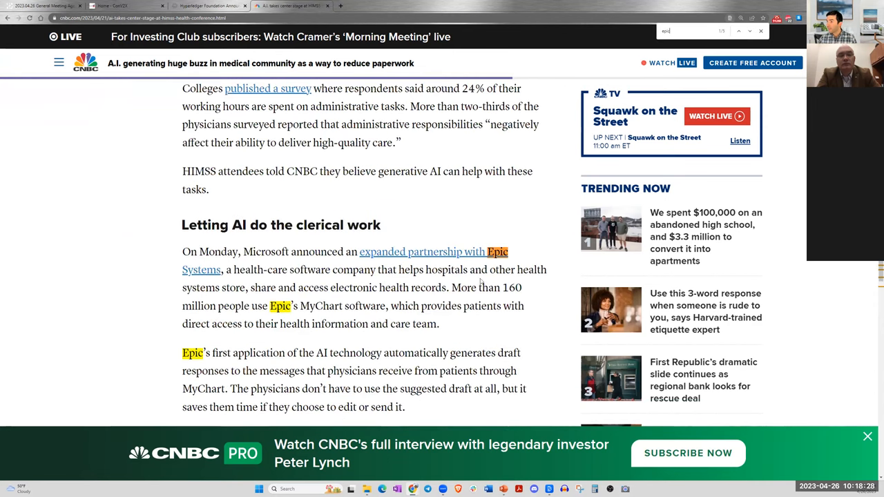
- Highlight the passage on Epic's first AI application in the clerical-work section
scroll("down", 3)
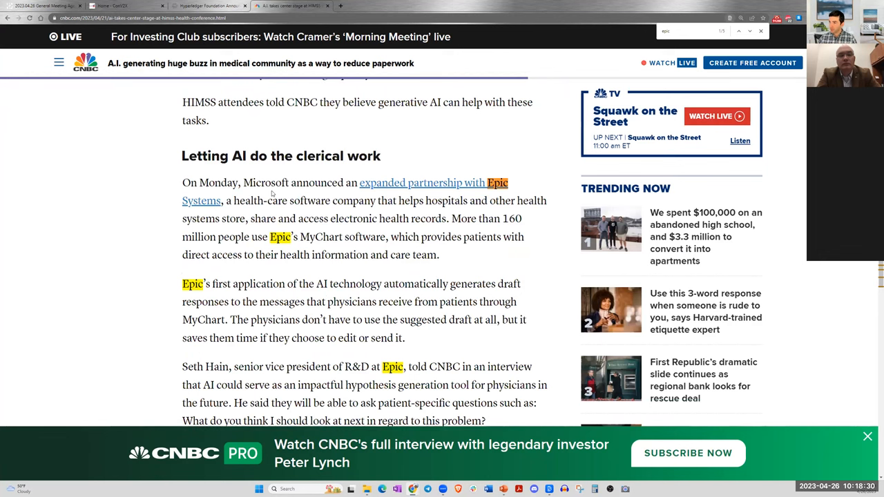
mouse_move(373, 182)
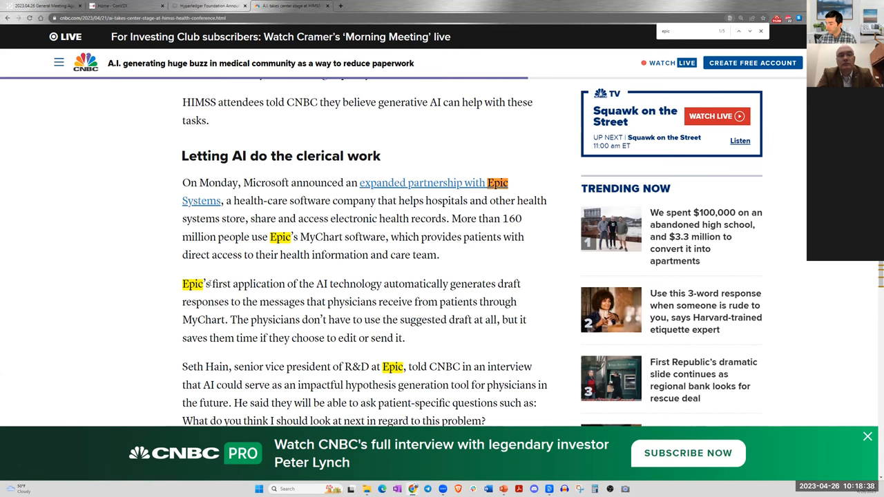
scroll("down", 3)
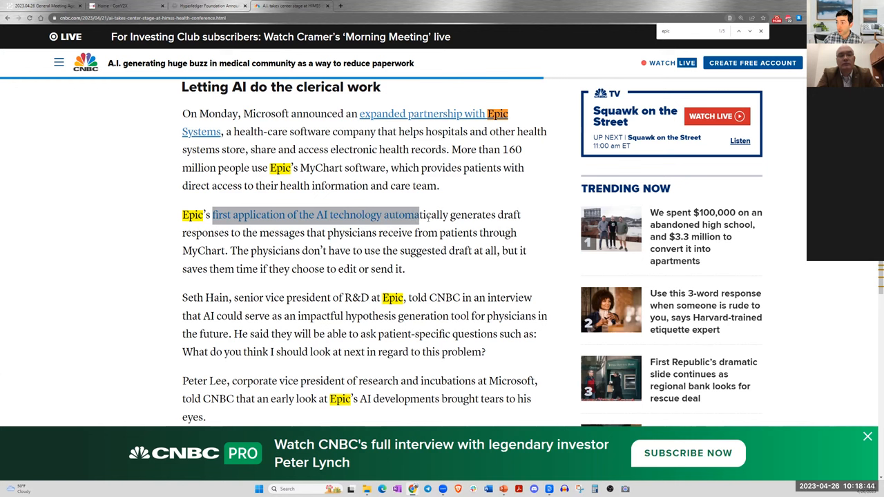
left_click_drag(420, 214, 234, 251)
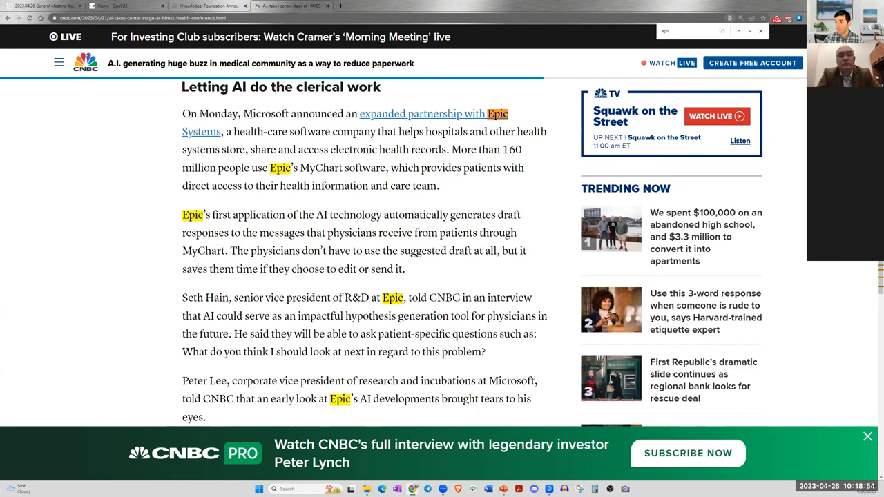
left_click_drag(210, 268, 394, 268)
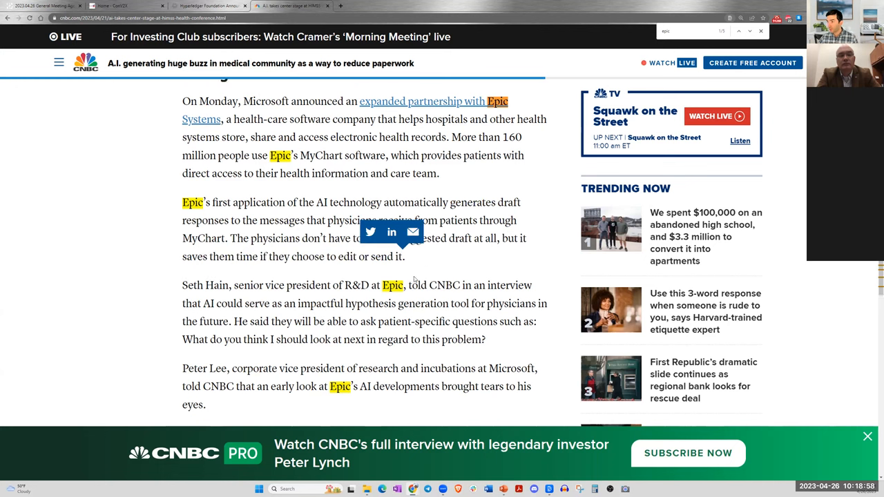
- Read on through the section to the Amazon–Philips generative AI passage
scroll("down", 3)
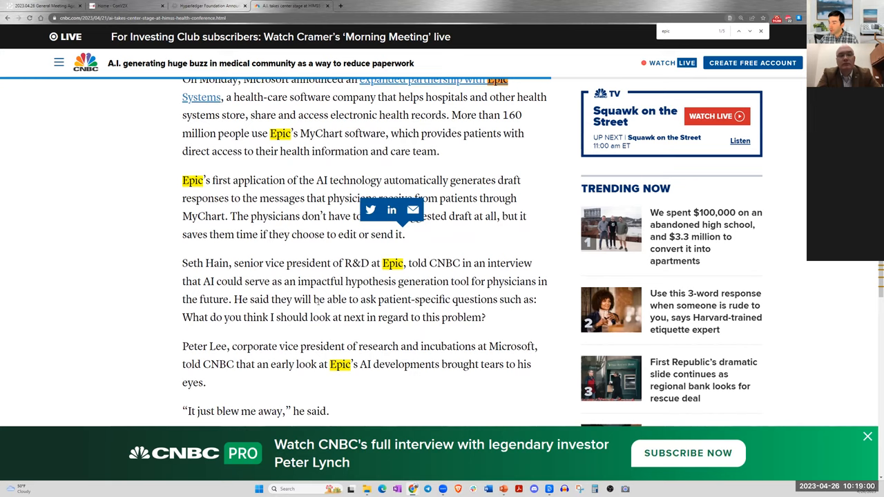
scroll("down", 3)
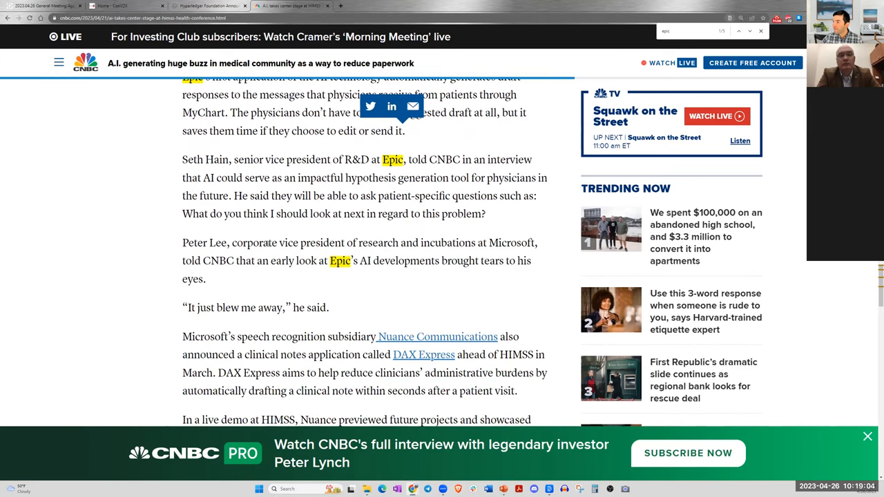
scroll("down", 3)
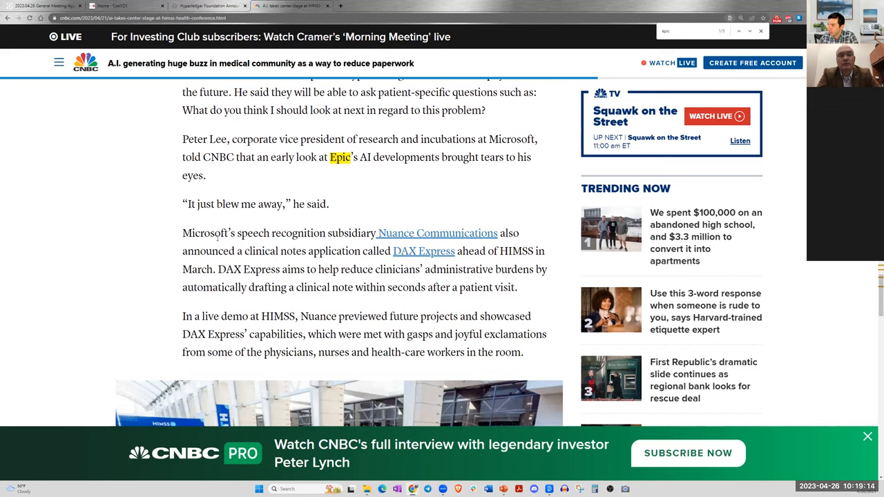
scroll("down", 3)
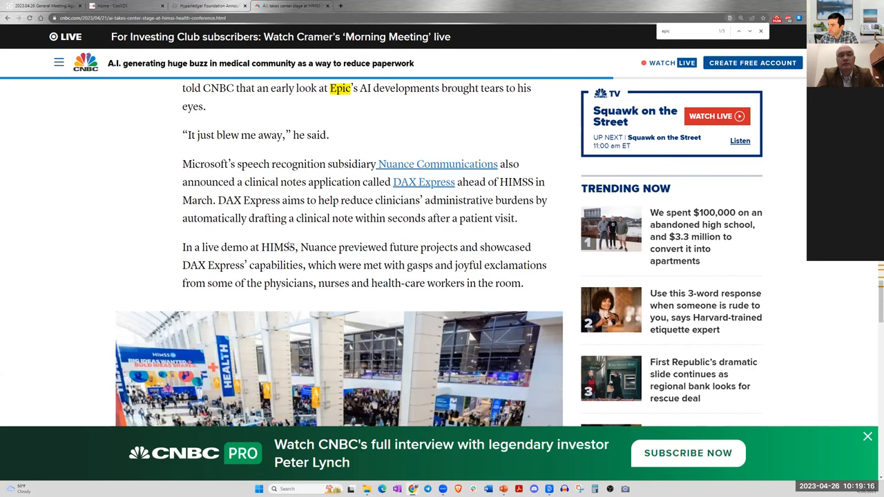
scroll("down", 3)
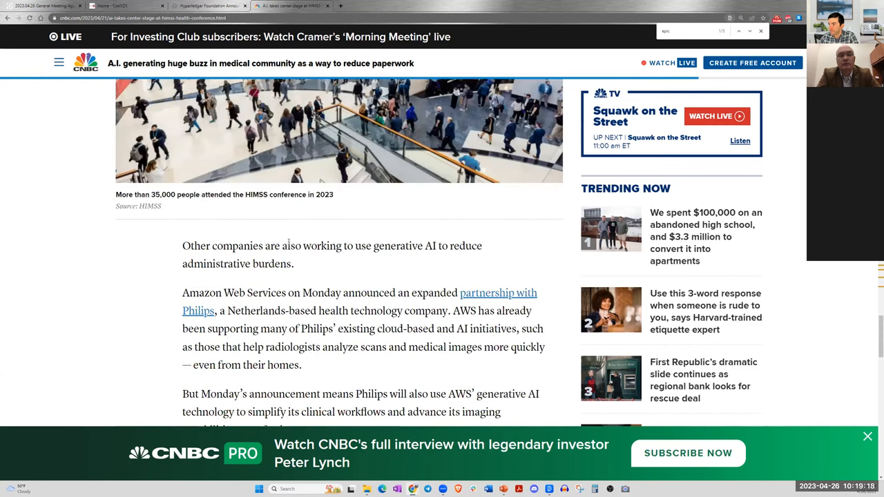
scroll("down", 3)
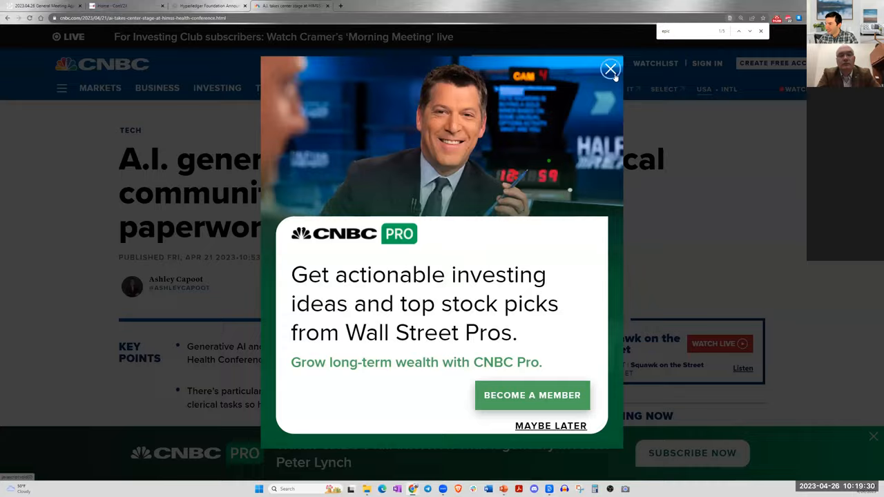
- Dismiss the CNBC Pro prompt and read to the article's closing quote on deploying AI responsibly
left_click(609, 69)
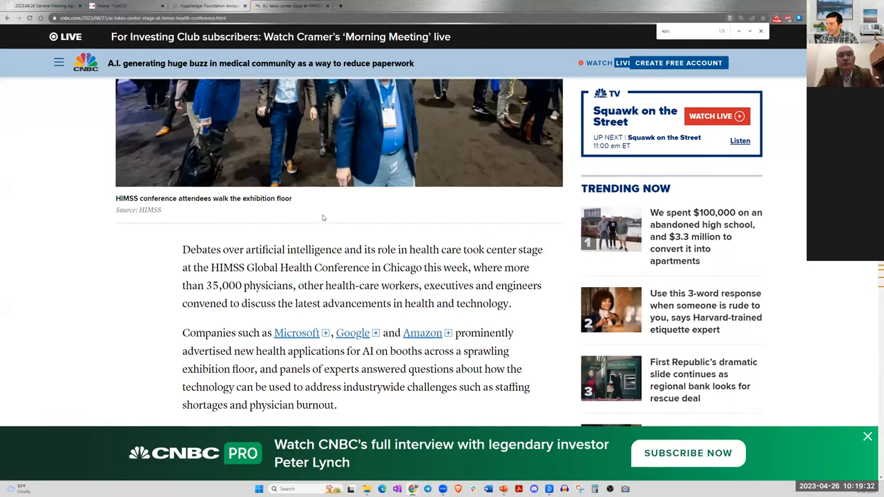
scroll("down", 3)
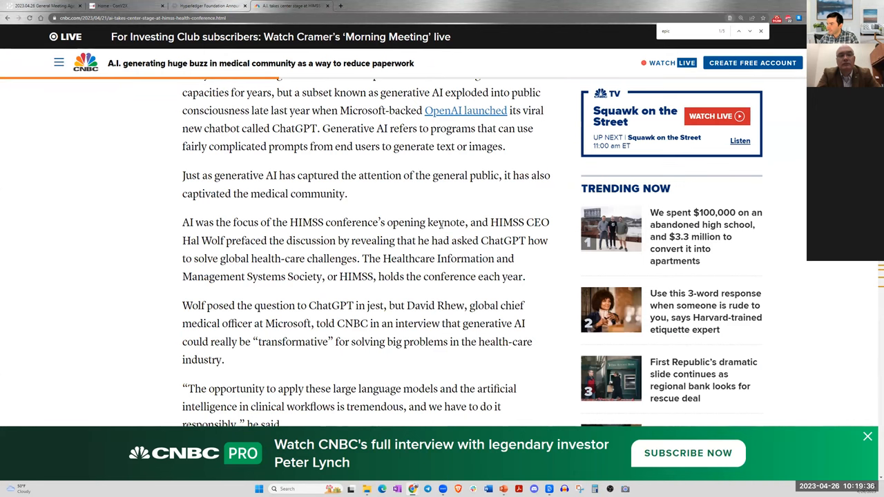
scroll("down", 3)
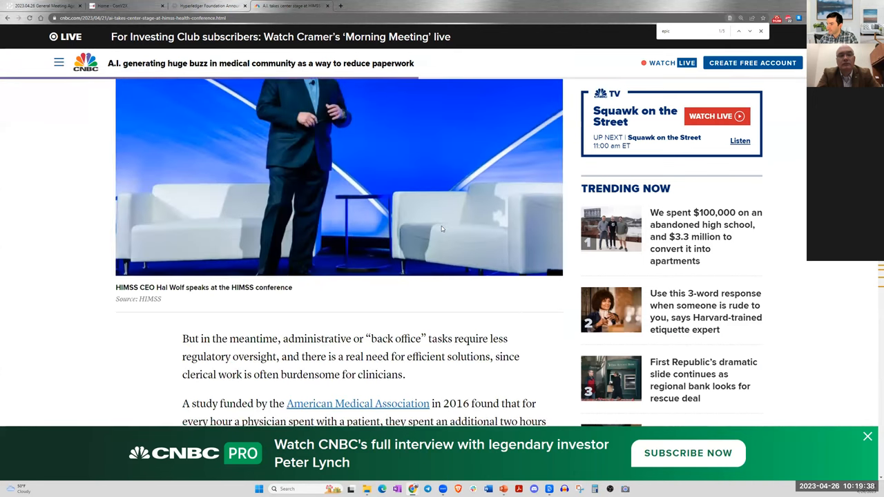
scroll("down", 3)
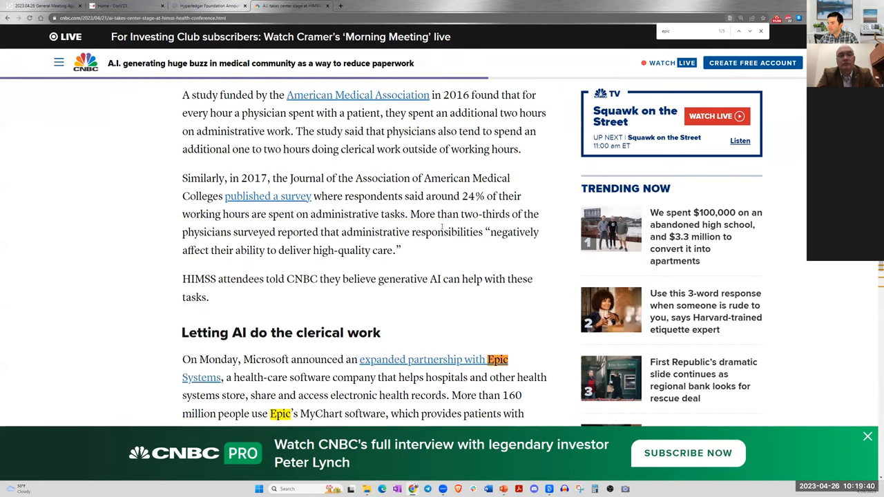
scroll("down", 3)
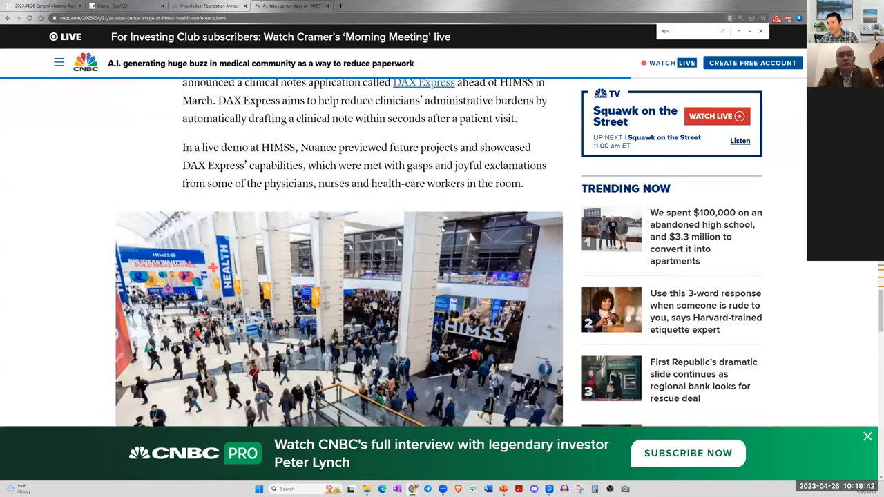
scroll("down", 3)
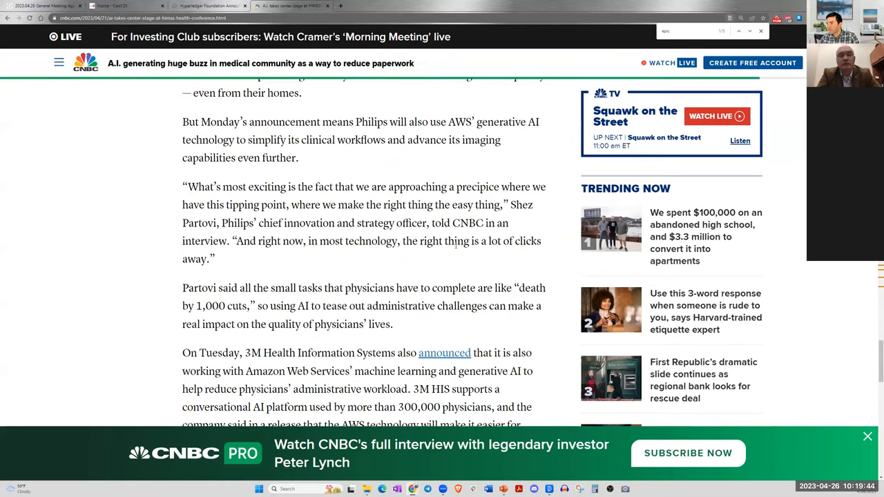
scroll("down", 3)
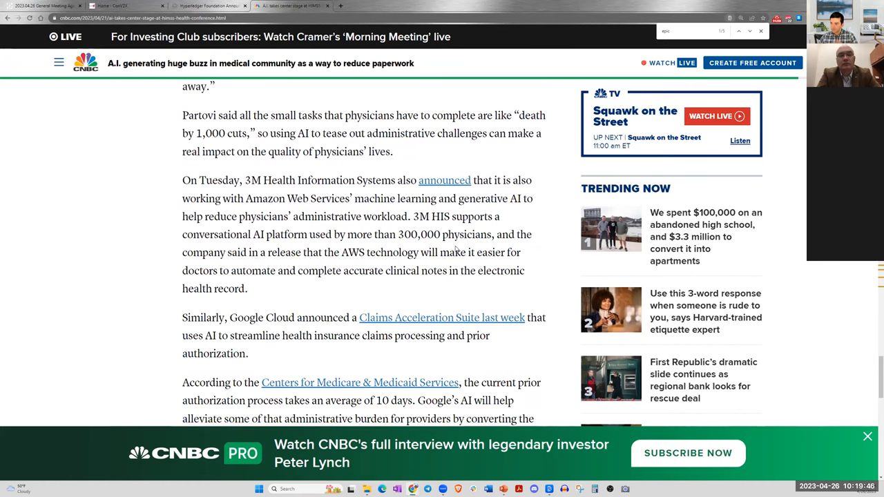
scroll("down", 3)
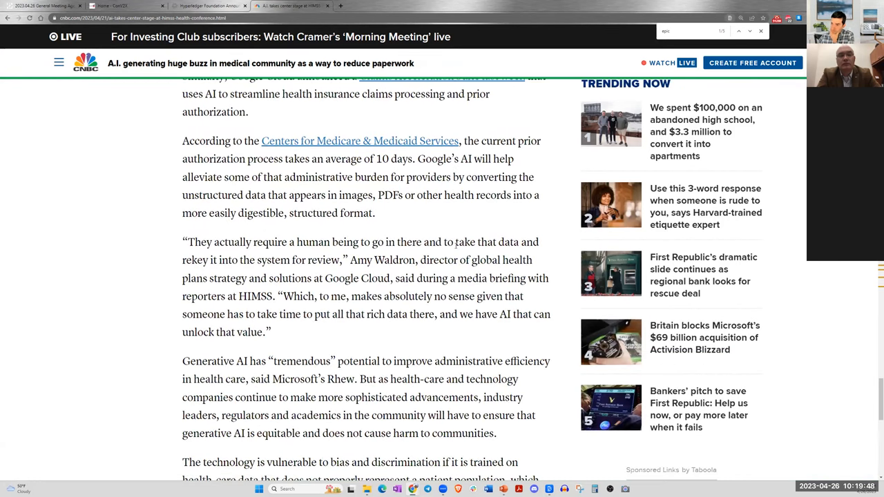
scroll("down", 3)
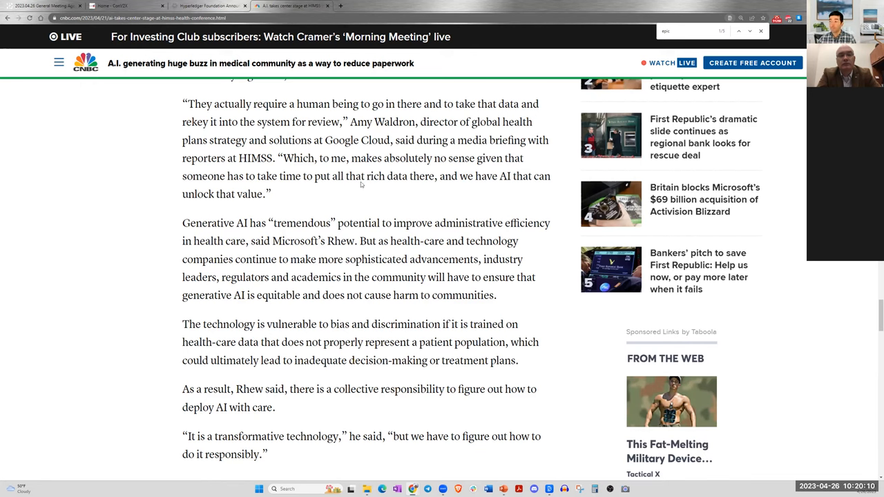
mouse_move(274, 203)
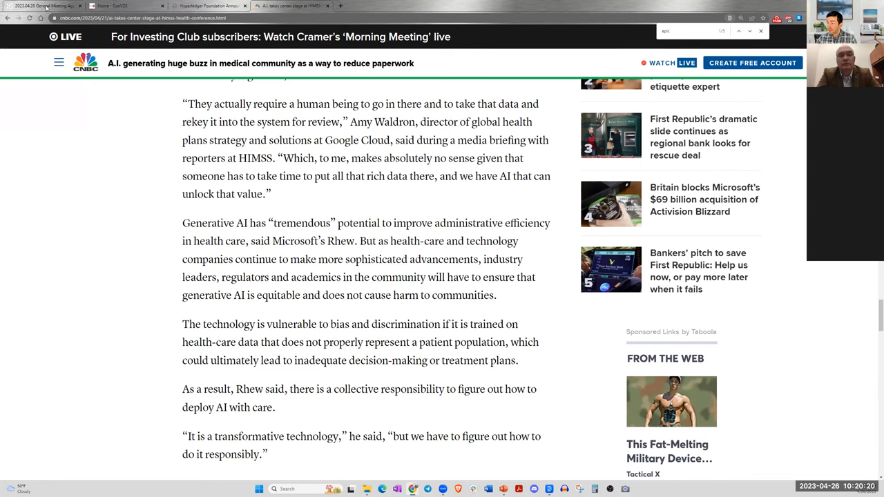
mouse_move(44, 5)
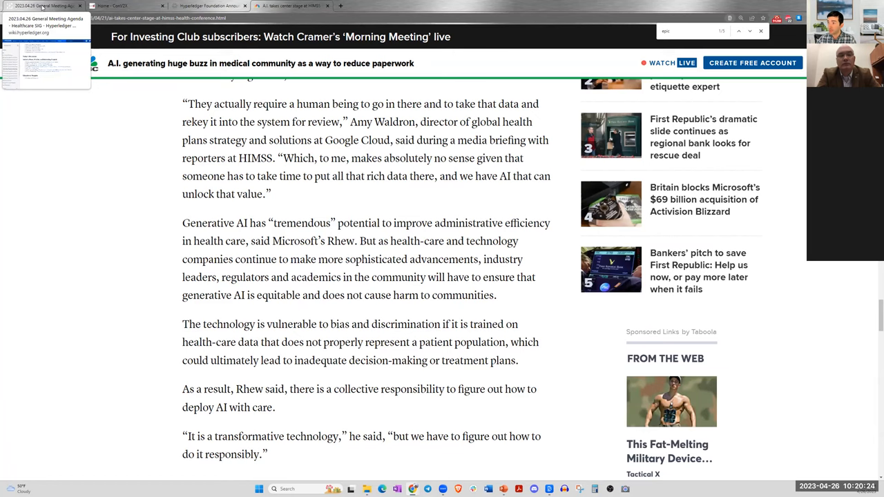
- Back on the Healthcare SIG agenda, open the Modern Healthcare 'Epic, Microsoft bring GPT-4 to EHRs' link
left_click(44, 5)
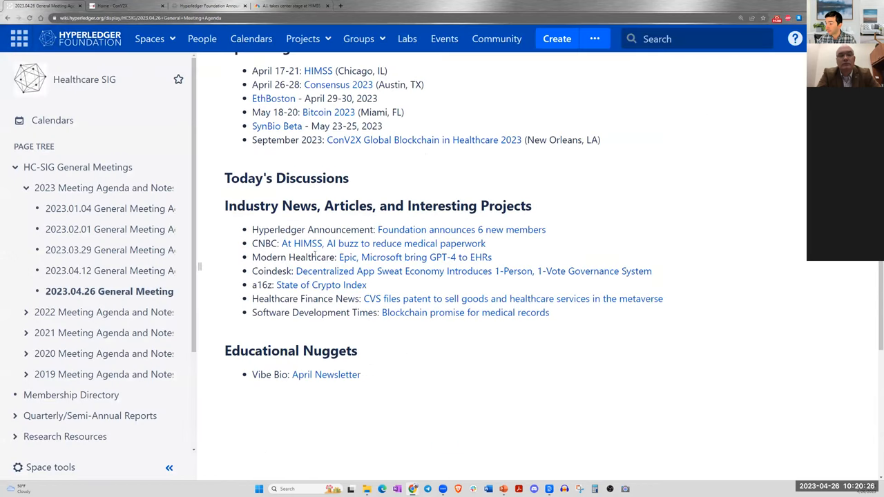
mouse_move(414, 257)
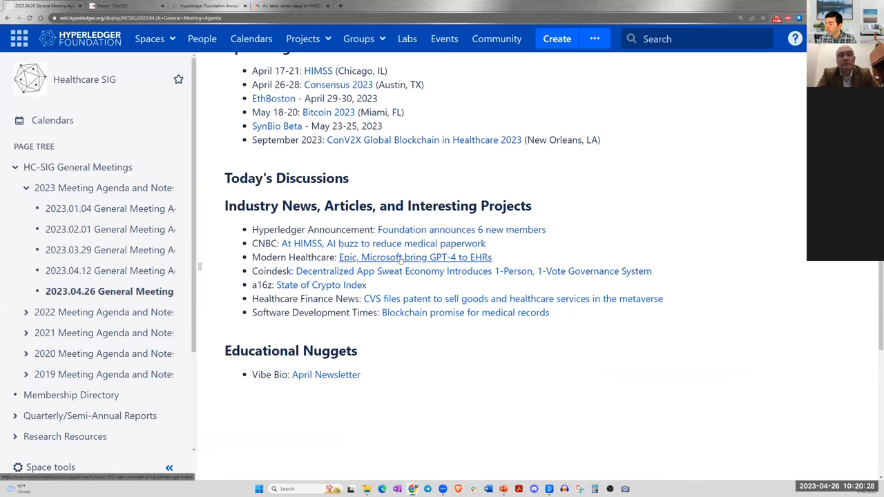
left_click(414, 257)
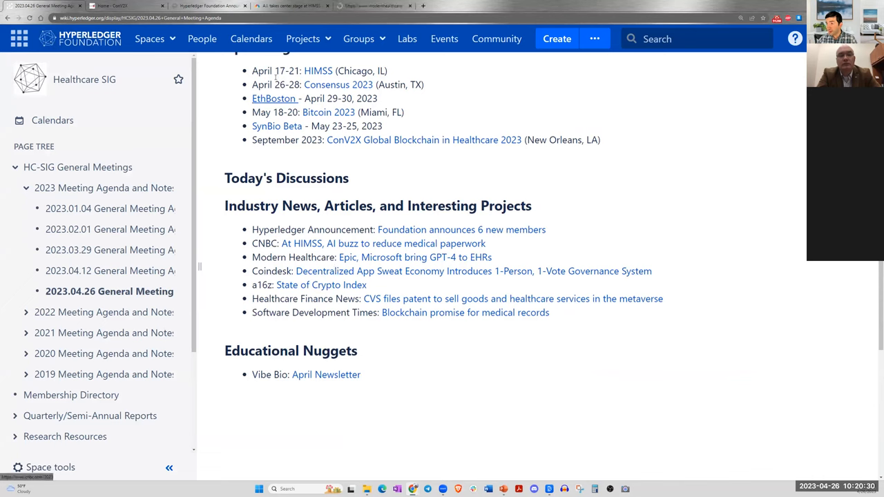
- Read the Epic–Microsoft GPT-4 EHR article down to the Nuance GPT-4 transcription passage
left_click(414, 257)
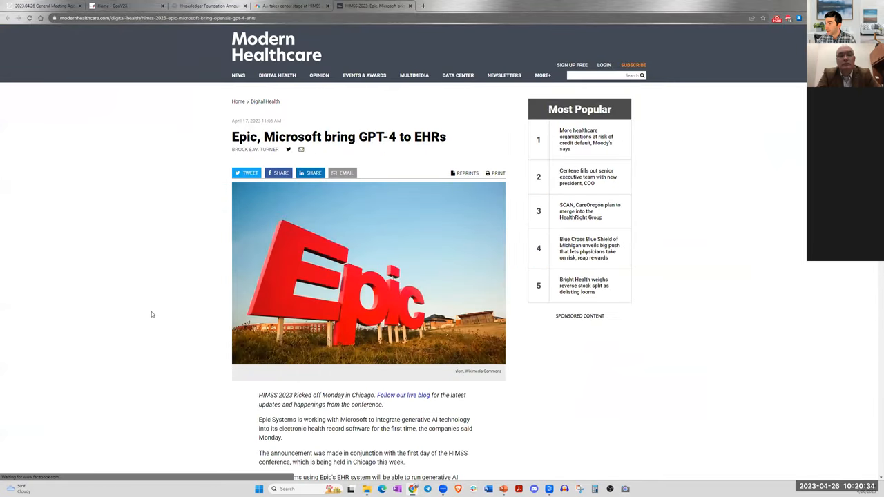
scroll("down", 3)
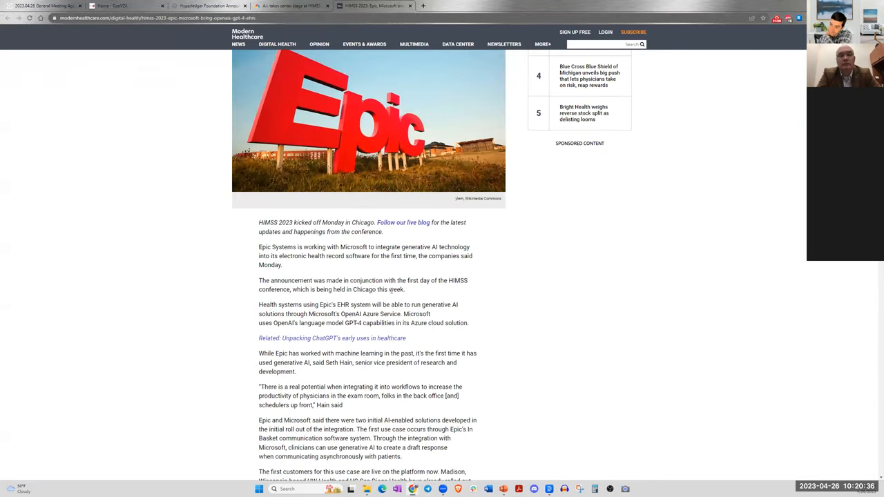
scroll("down", 3)
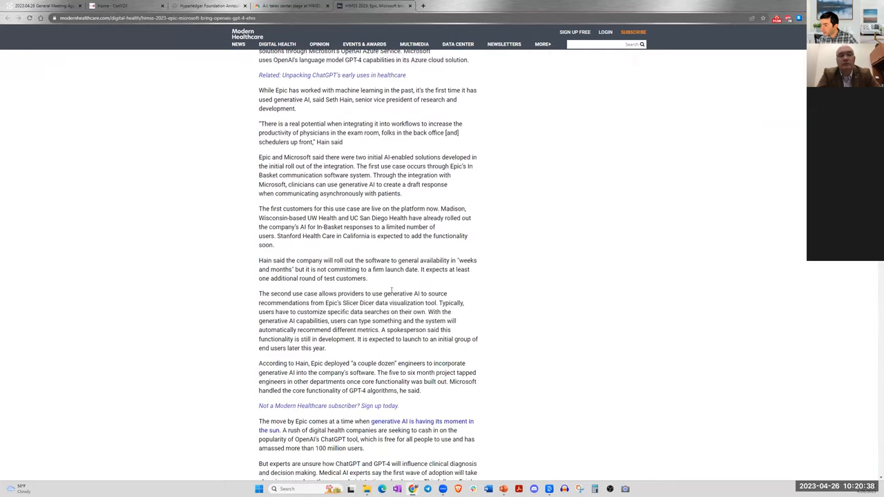
scroll("up", 3)
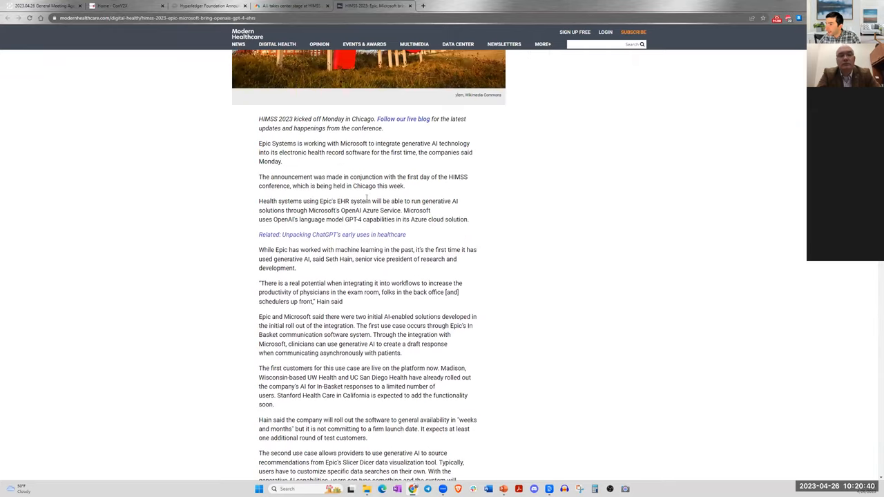
mouse_move(392, 246)
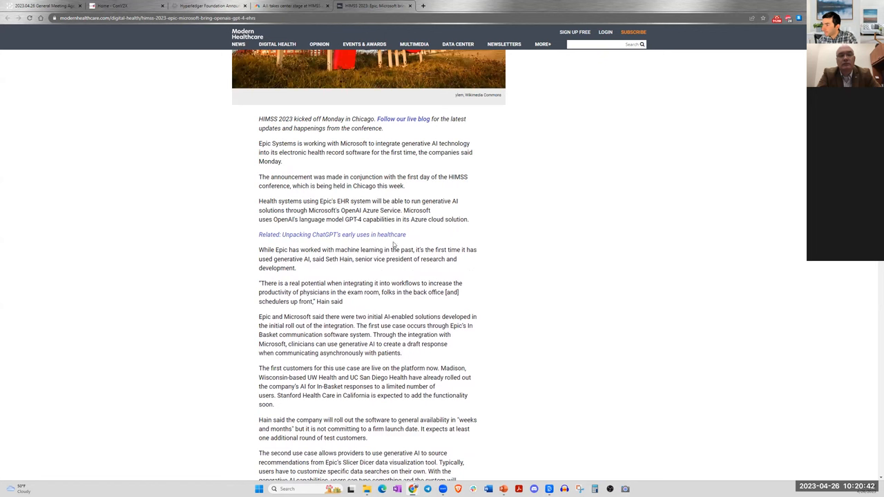
scroll("down", 3)
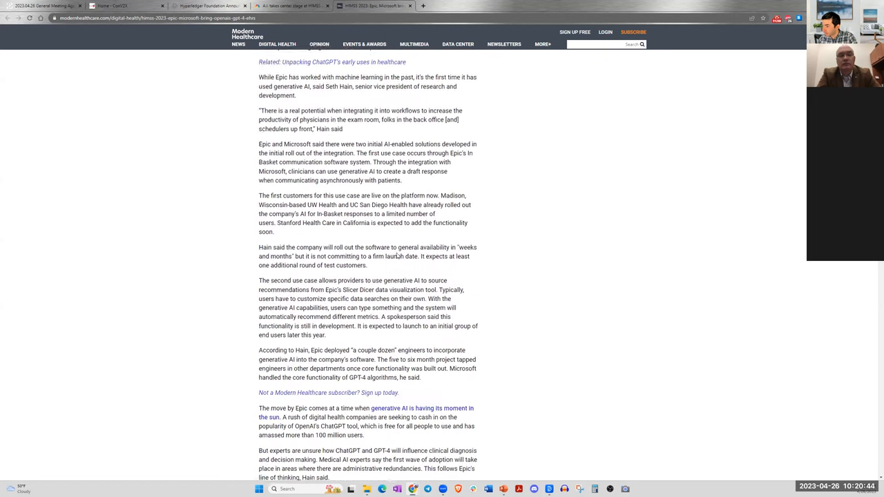
scroll("down", 3)
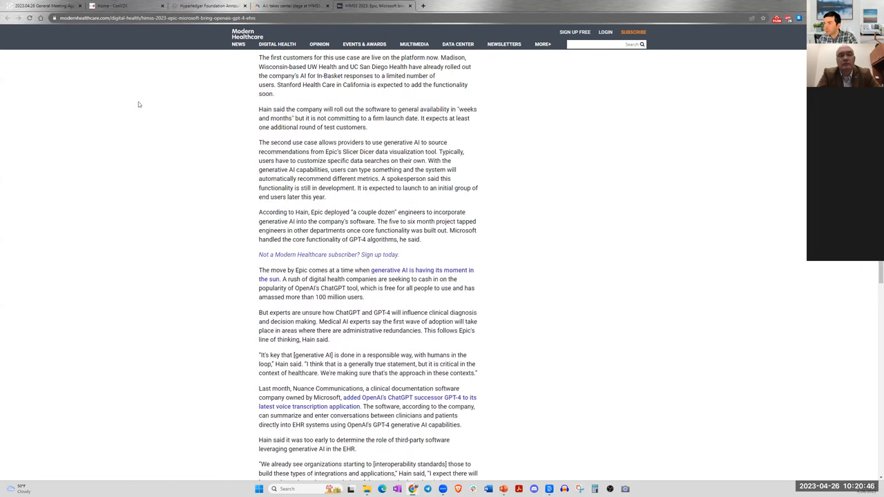
mouse_move(44, 5)
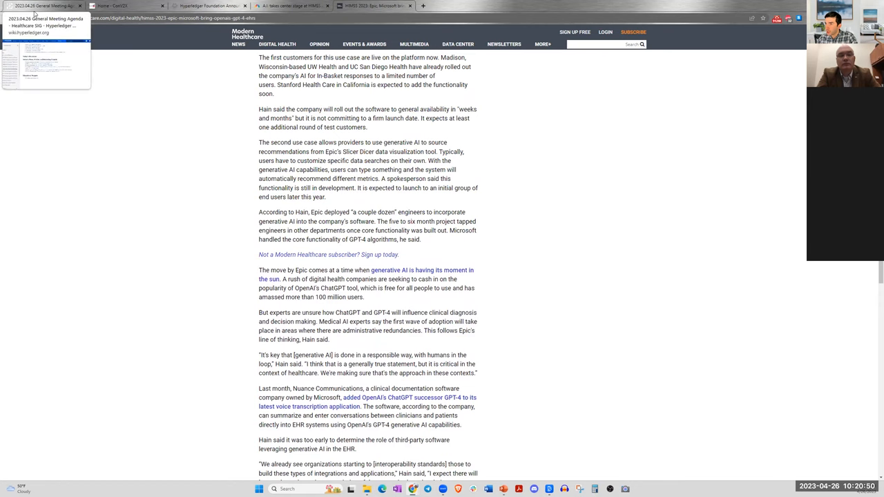
- From the agenda, open the CoinDesk article on Sweat Economy's 1-person, 1-vote governance
left_click(44, 17)
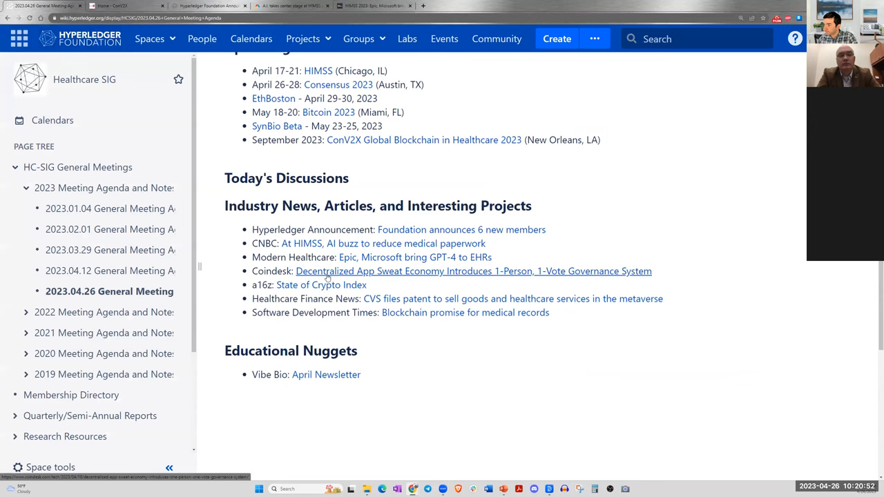
left_click(472, 271)
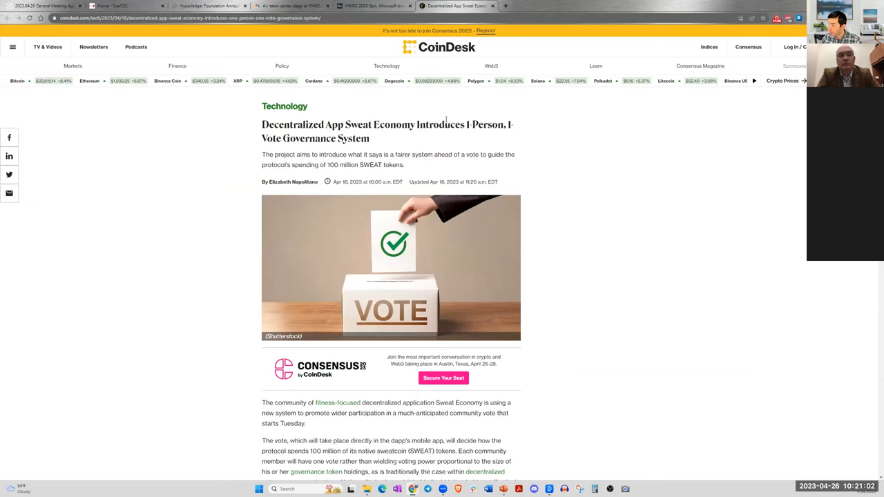
scroll("down", 3)
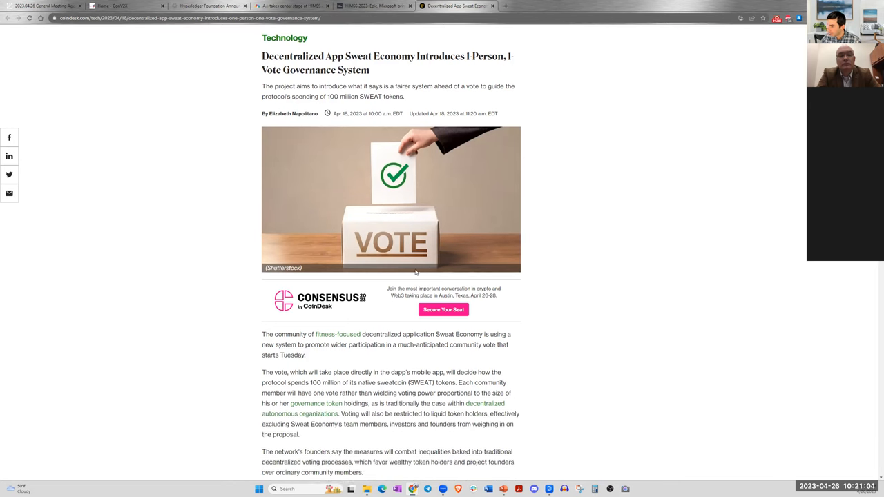
scroll("down", 3)
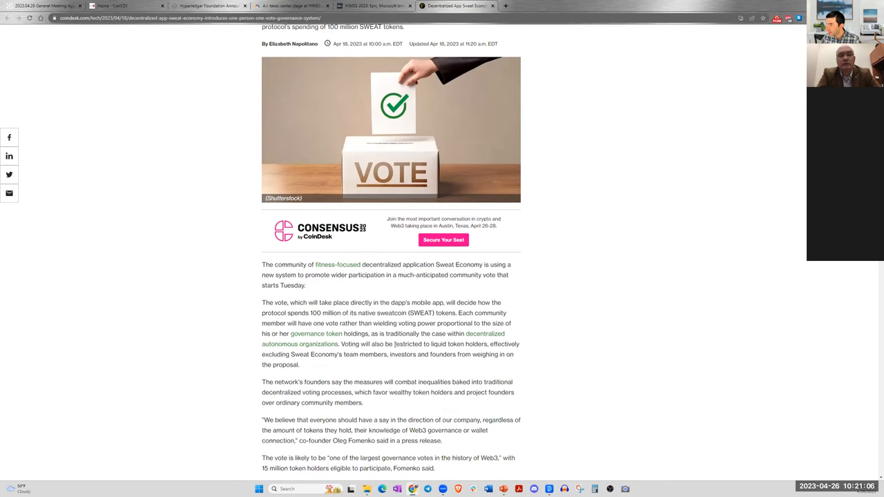
scroll("down", 3)
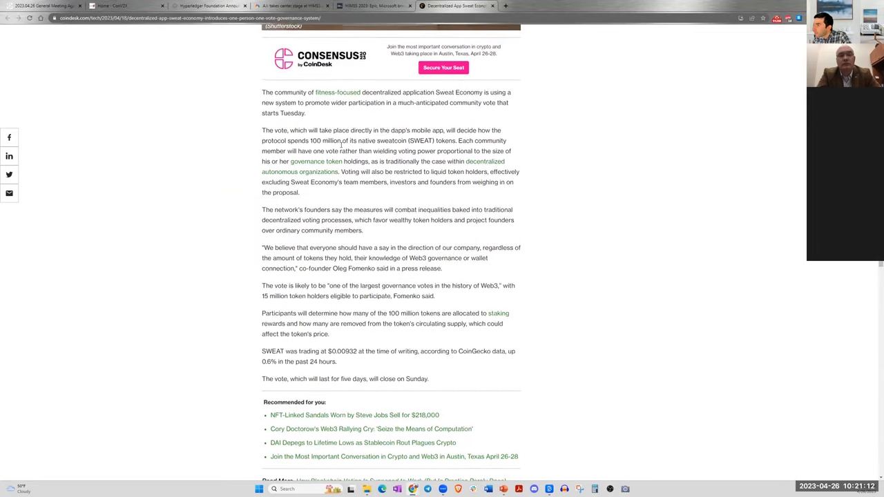
scroll("up", 3)
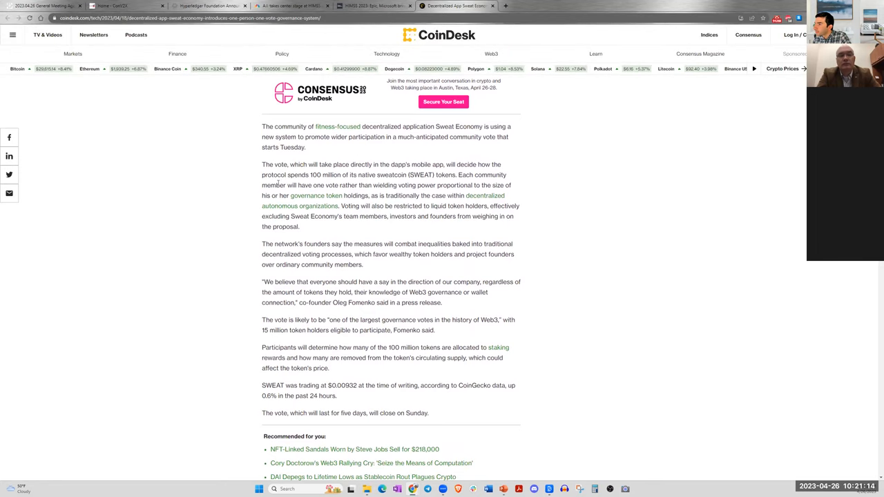
scroll("up", 3)
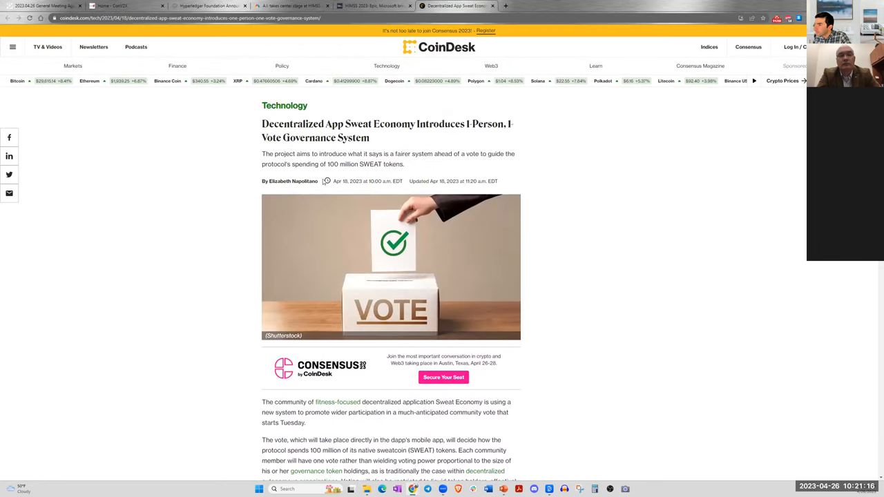
left_click_drag(283, 153, 389, 154)
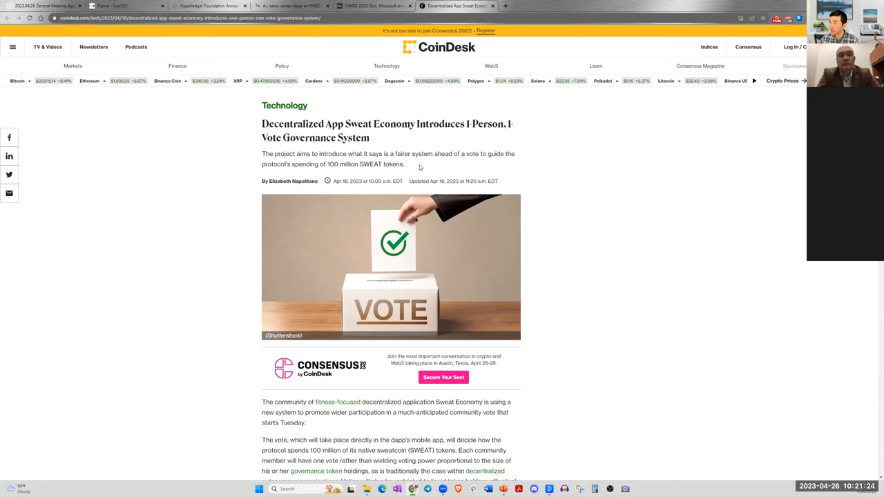
scroll("down", 3)
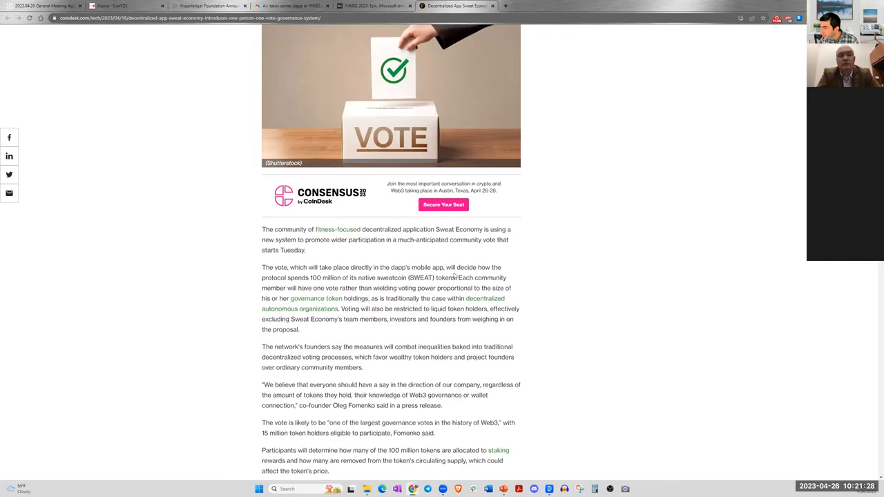
mouse_move(399, 250)
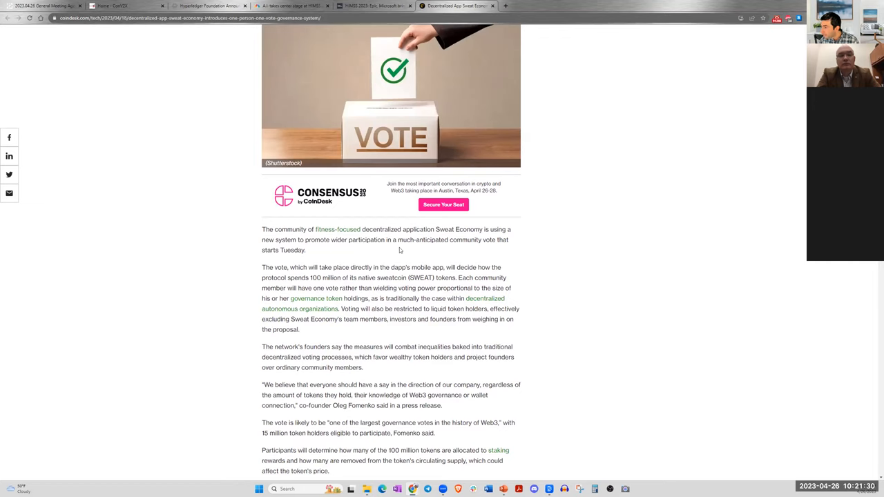
mouse_move(431, 273)
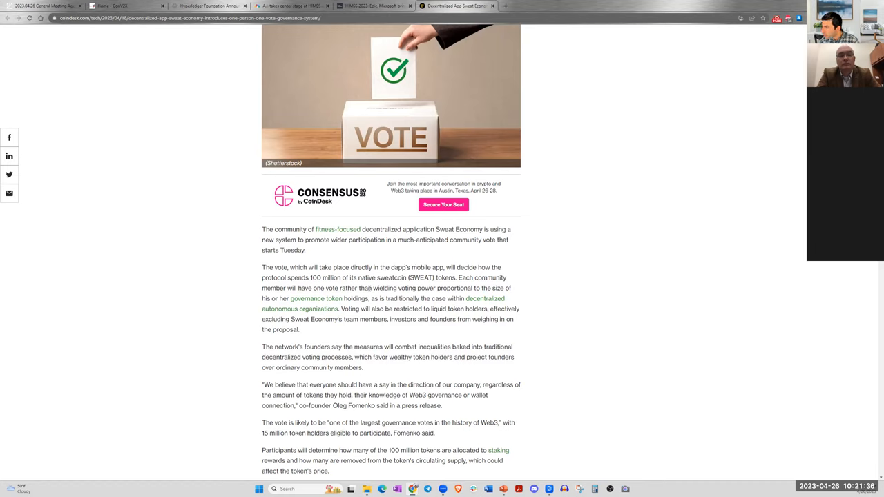
left_click_drag(273, 288, 371, 289)
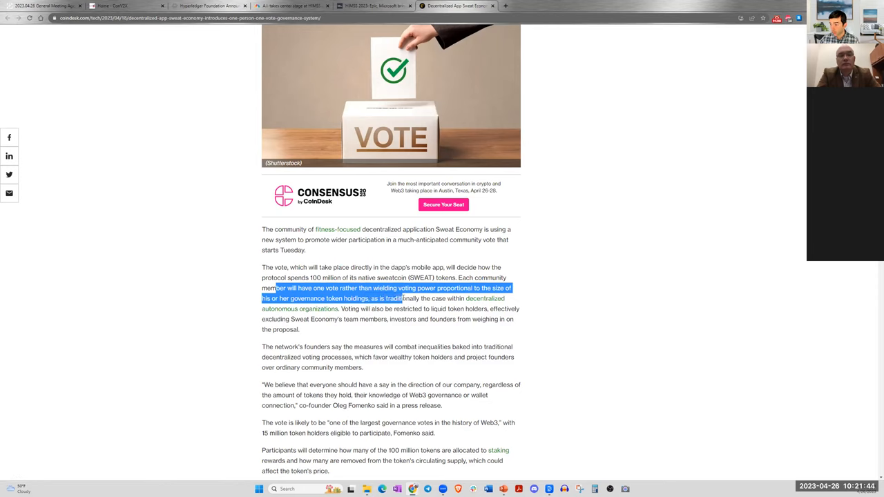
left_click(487, 306)
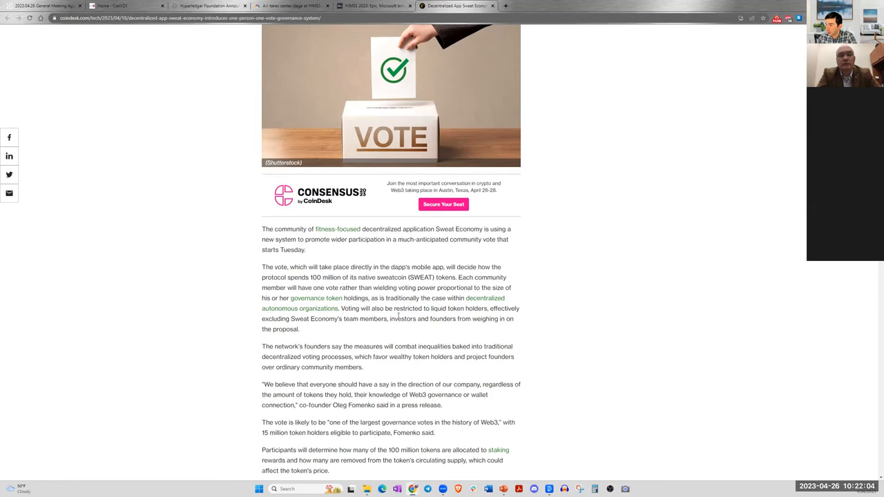
scroll("down", 3)
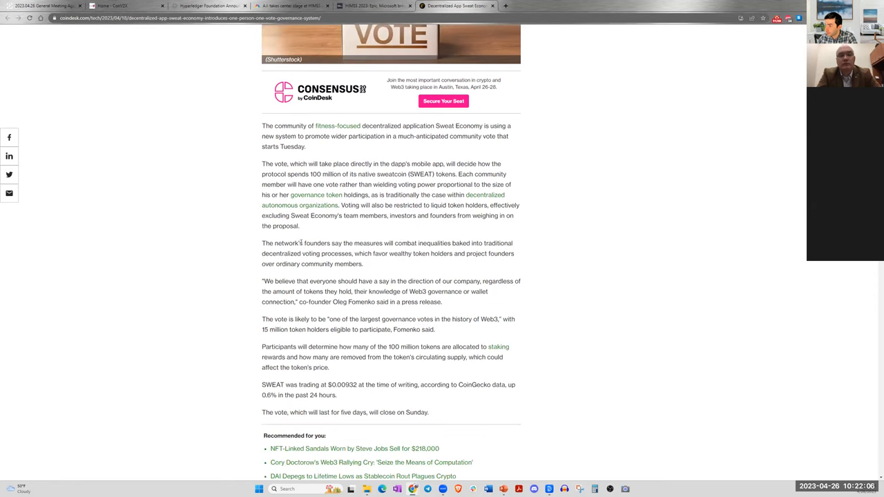
mouse_move(306, 354)
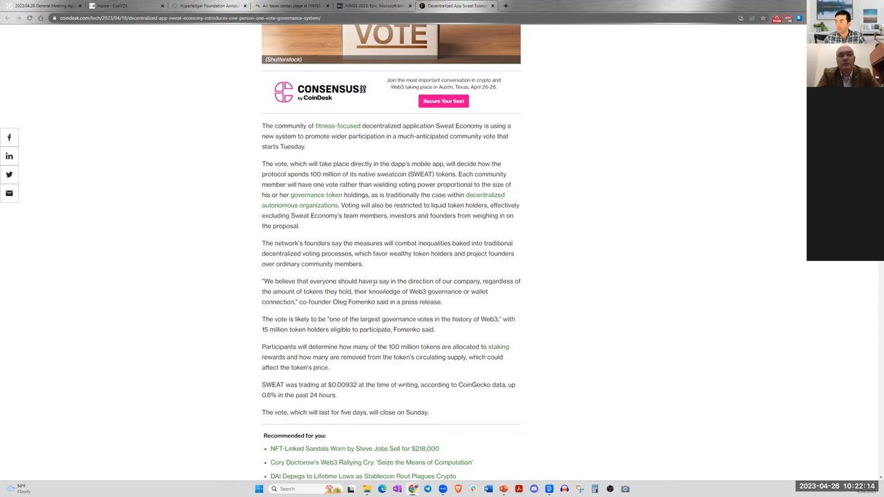
mouse_move(399, 261)
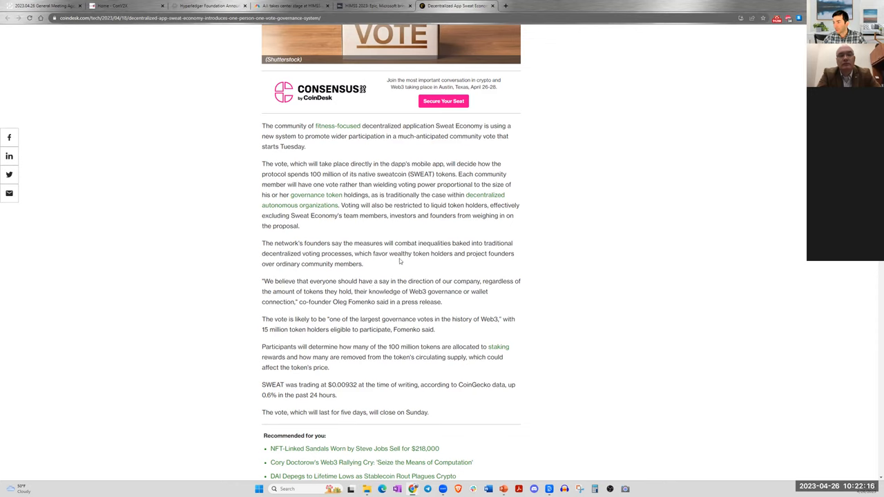
mouse_move(356, 243)
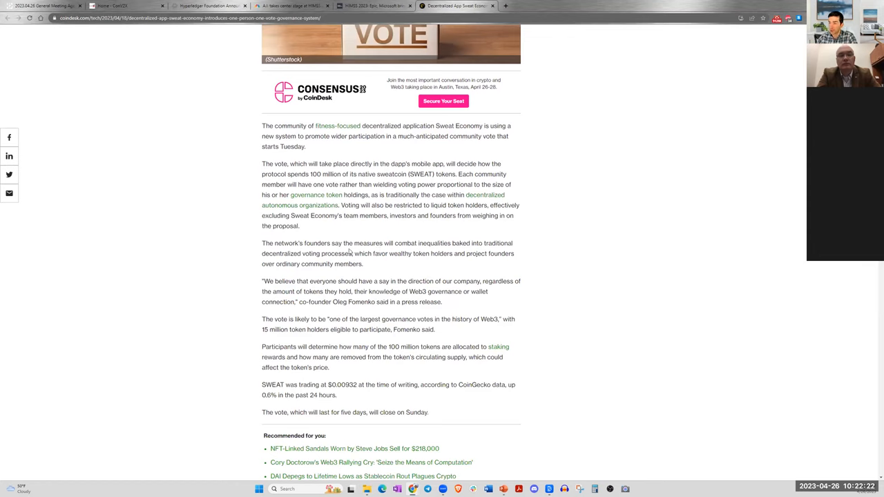
mouse_move(256, 295)
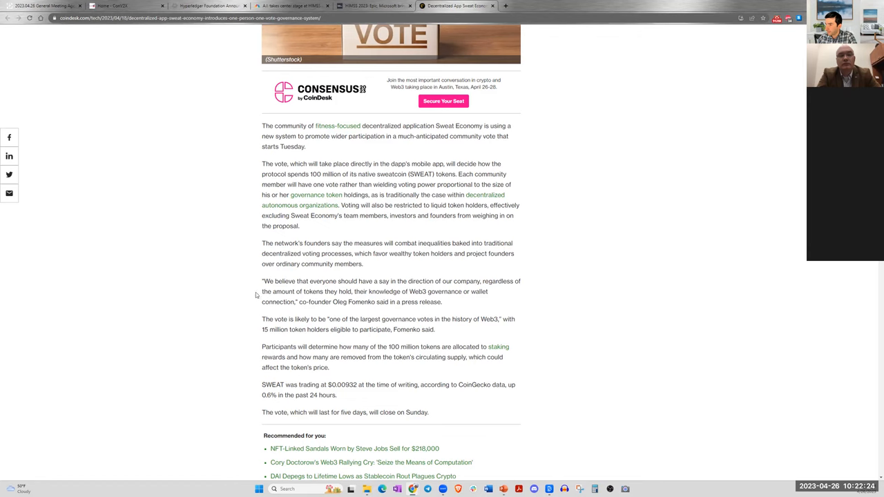
scroll("down", 3)
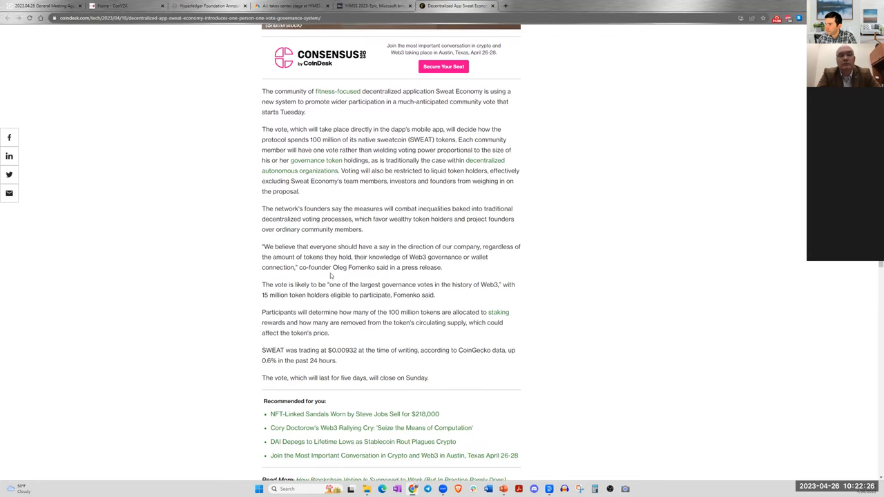
left_click_drag(278, 246, 389, 256)
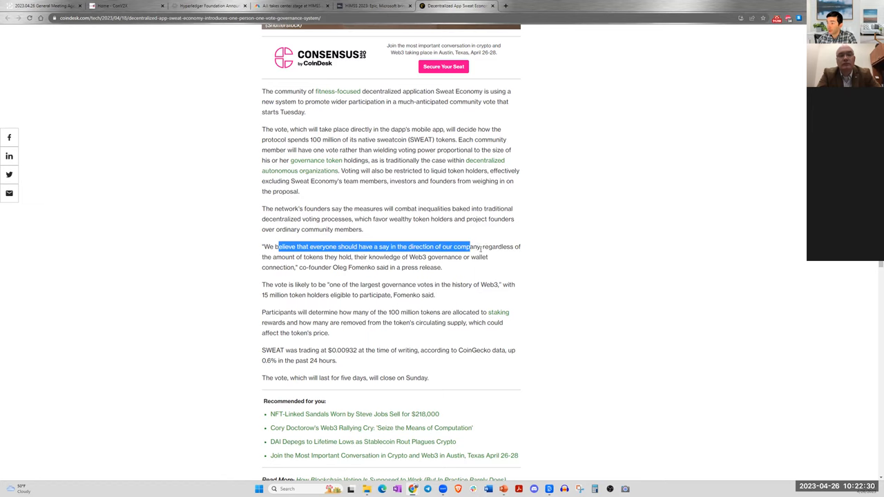
left_click_drag(481, 245, 334, 256)
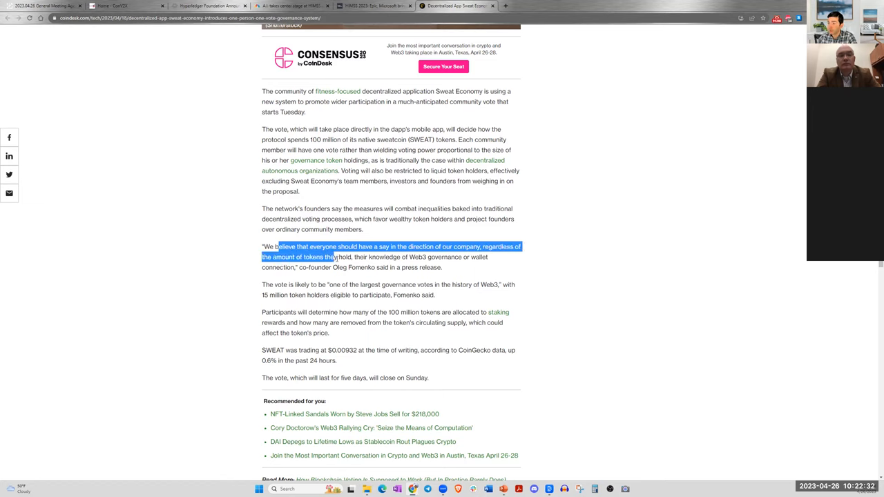
left_click_drag(335, 256, 390, 268)
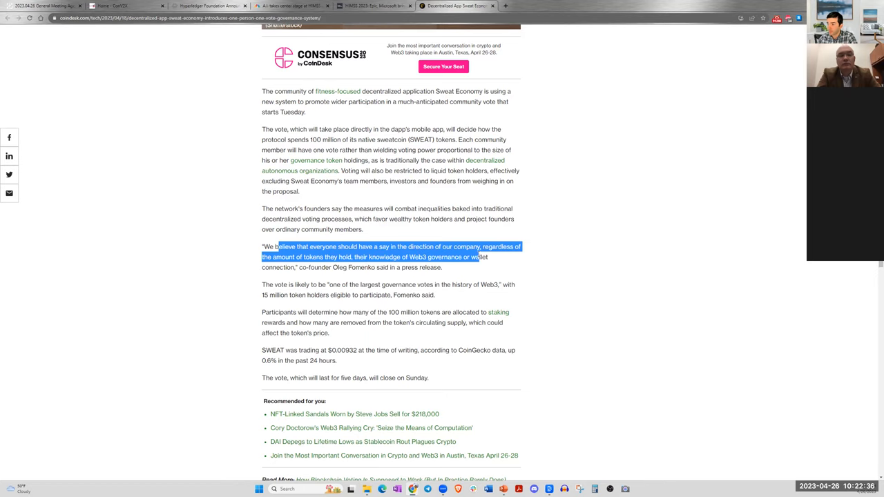
left_click(399, 270)
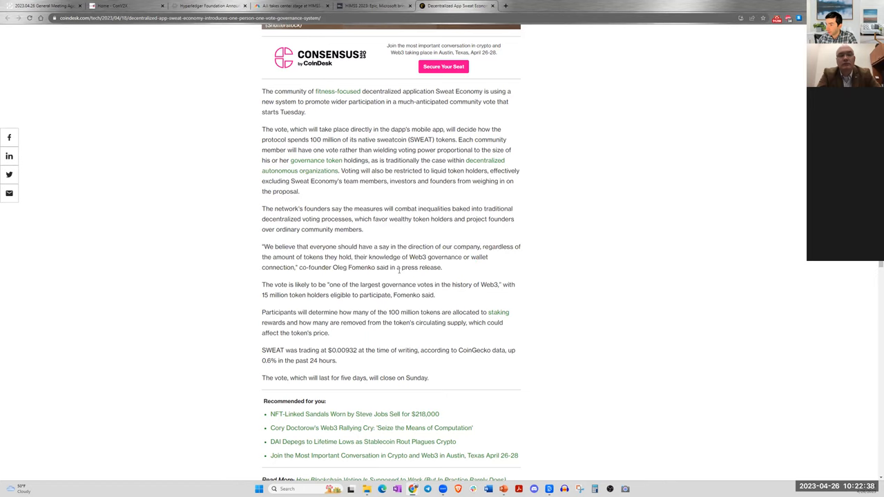
scroll("down", 3)
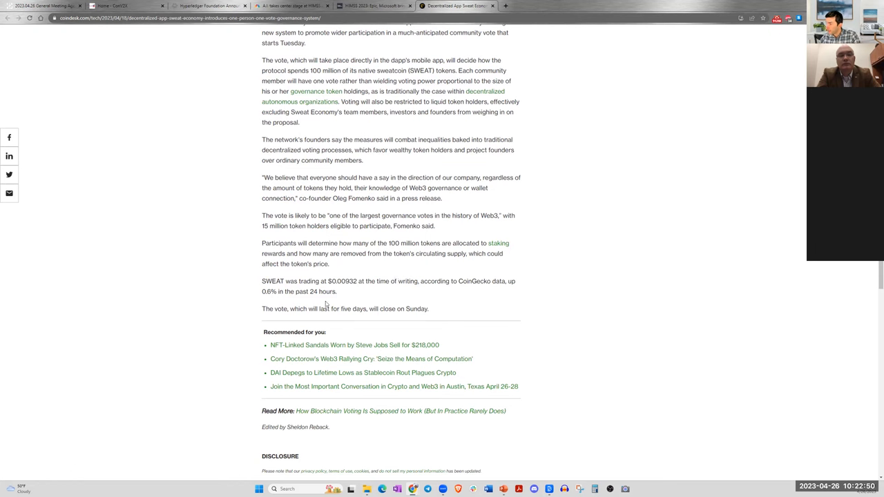
scroll("up", 3)
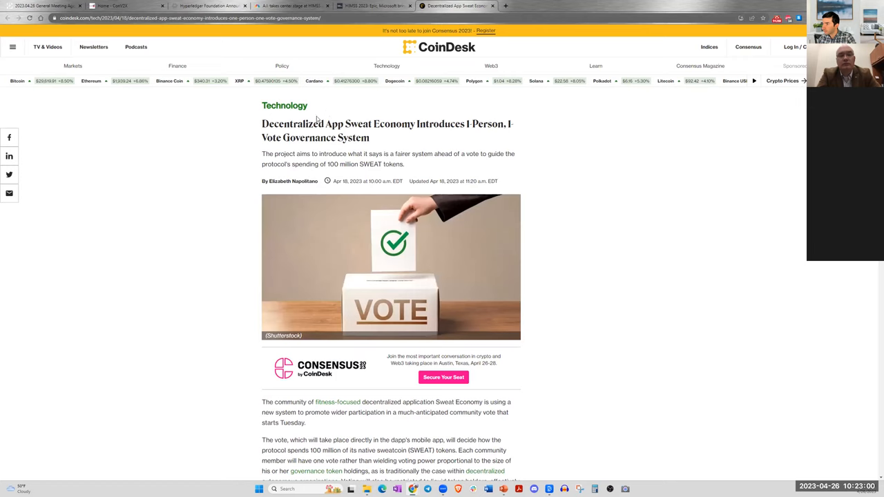
- Google the Sweat Economy headline words plus 'sweatcoin vote' and filter to News results
left_click_drag(262, 105, 390, 124)
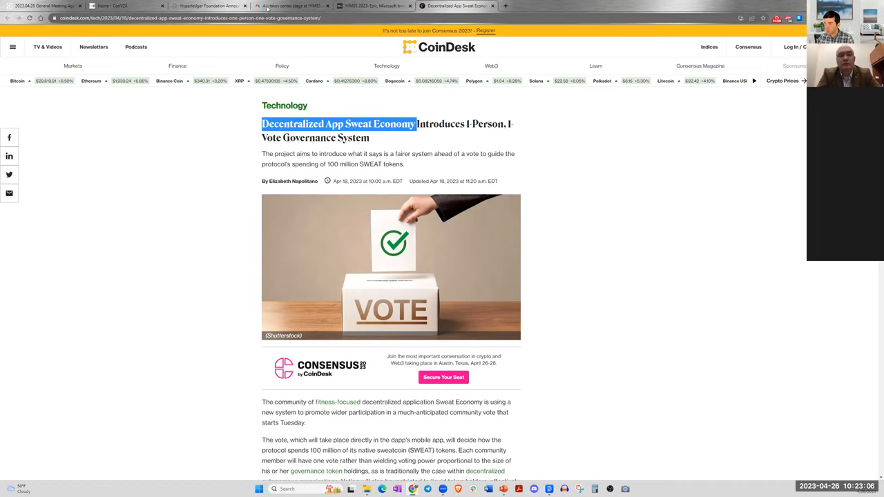
left_click(265, 18)
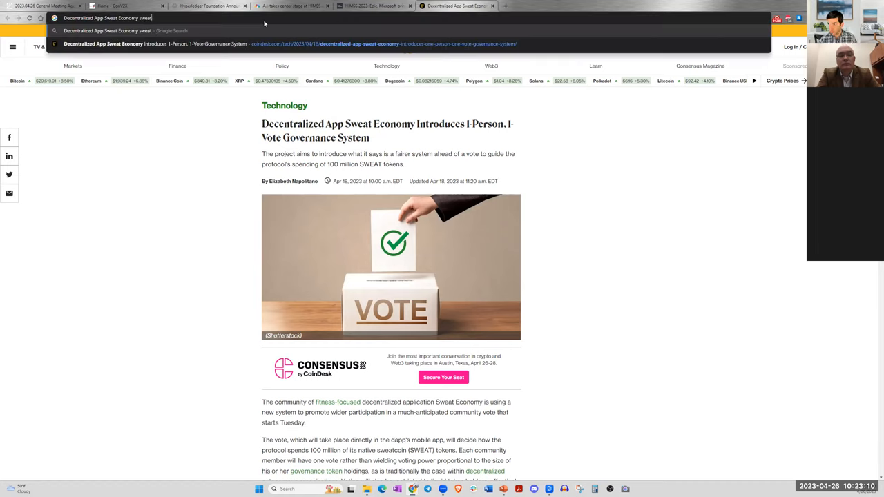
key("Return")
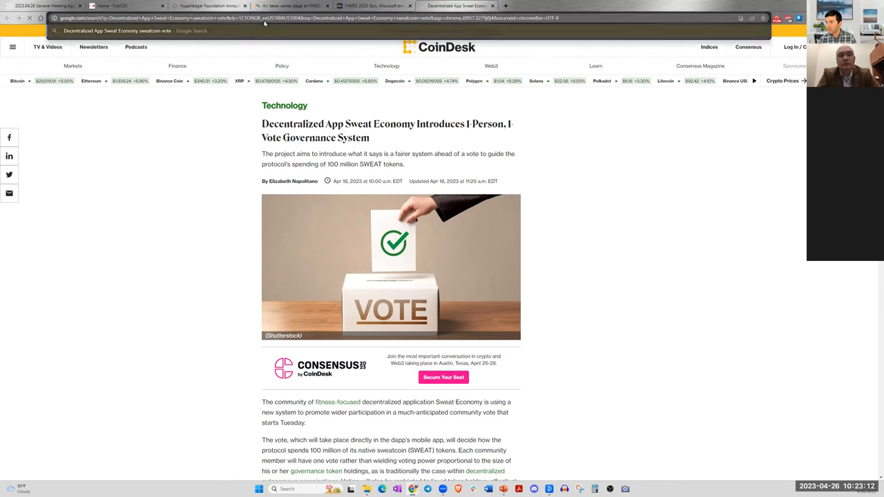
left_click(7, 18)
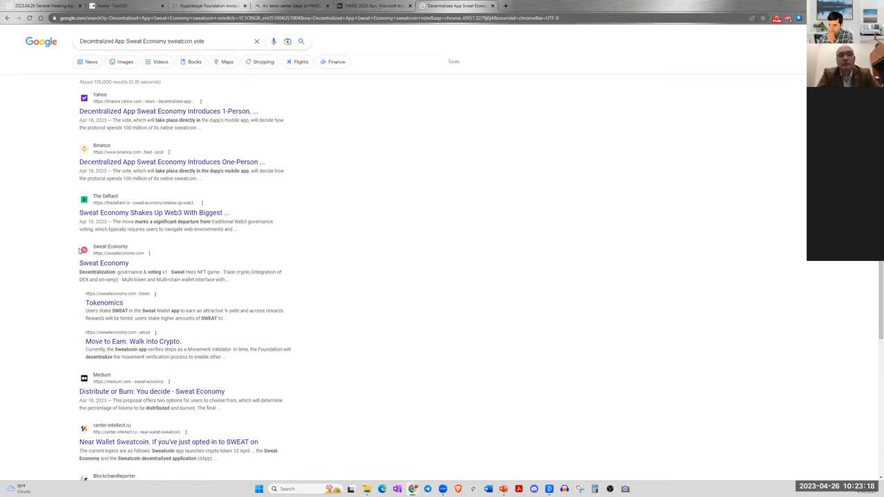
scroll("down", 3)
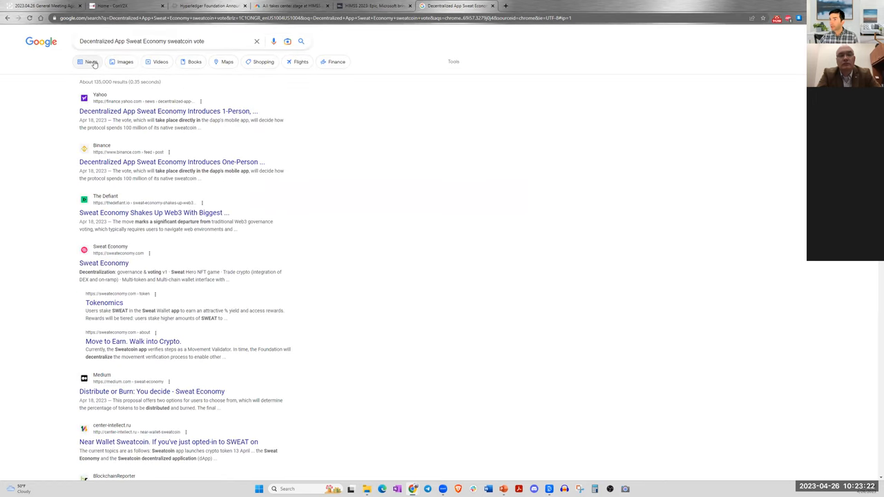
left_click(91, 60)
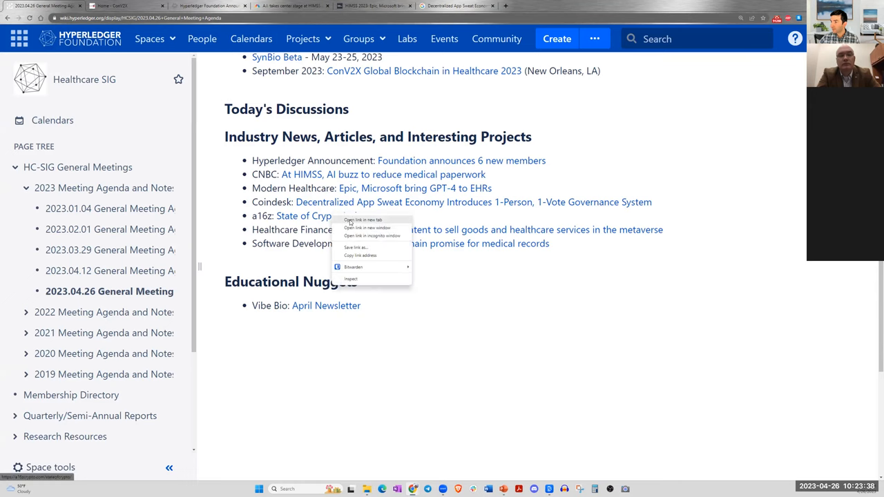
- Open the a16z State of Crypto link from the Industry News list in a new tab
left_click(365, 220)
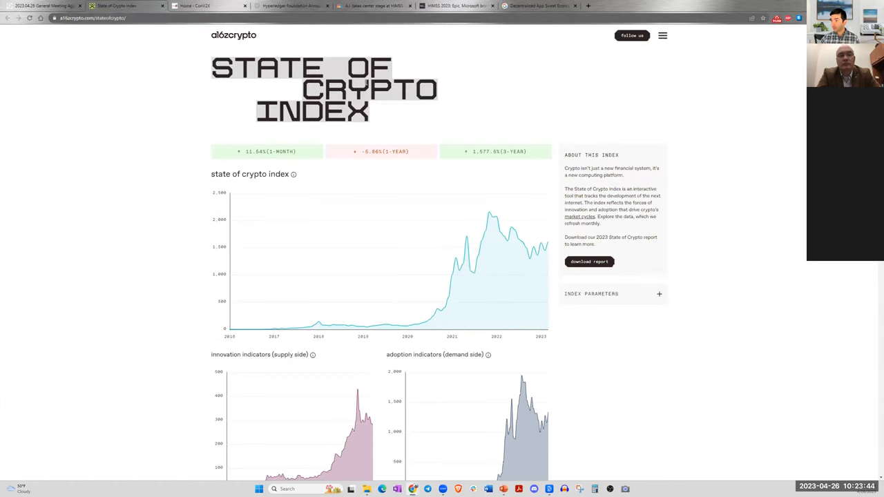
mouse_move(428, 167)
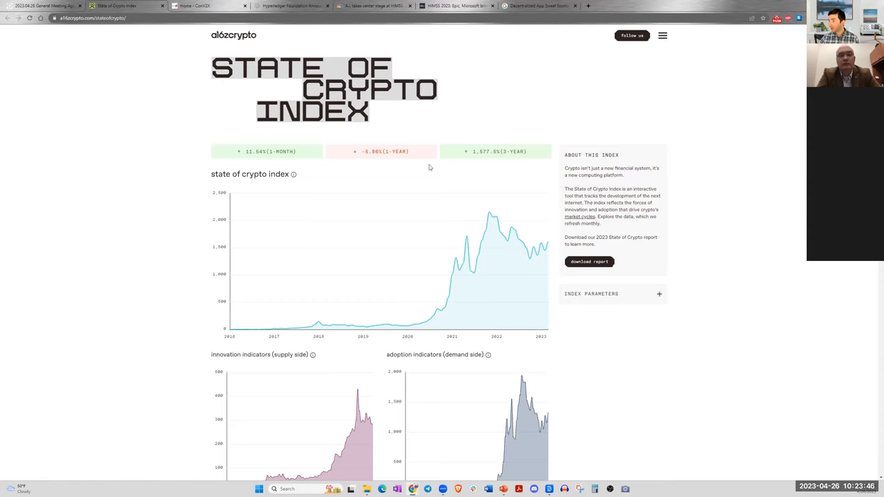
- View the State of Crypto Index overall chart and its innovation and adoption indicator charts
scroll("down", 3)
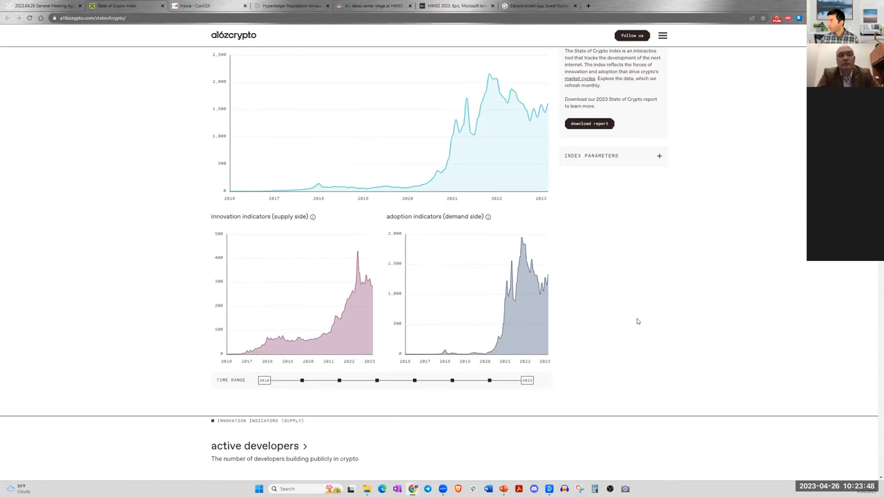
scroll("up", 3)
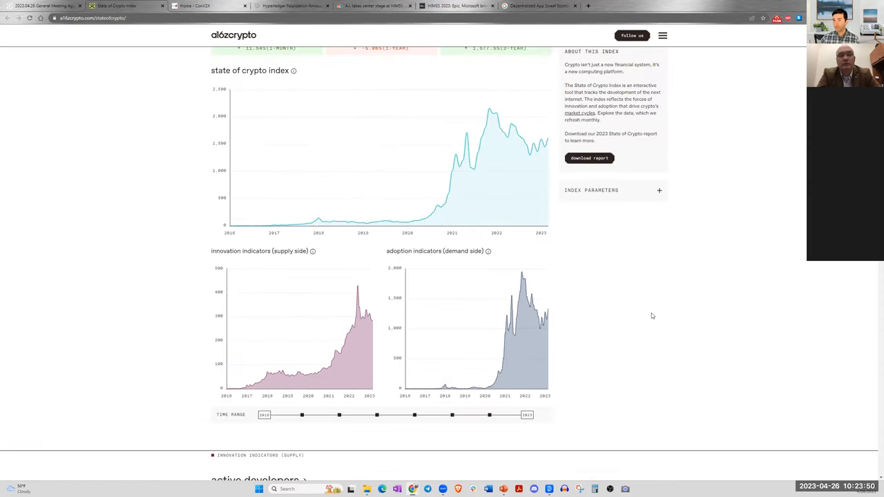
scroll("up", 3)
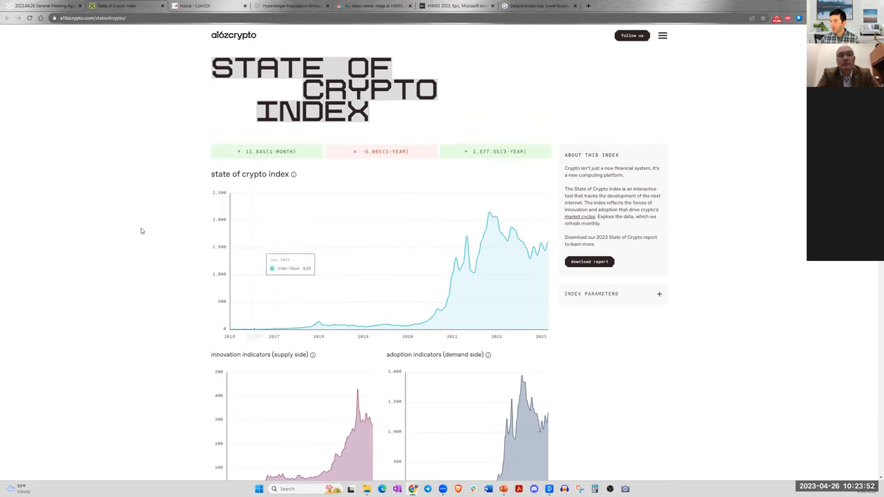
mouse_move(367, 191)
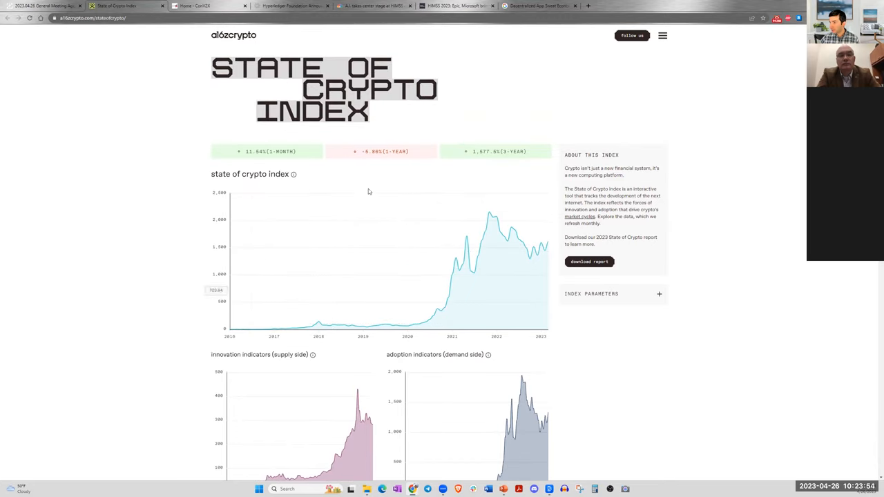
mouse_move(174, 372)
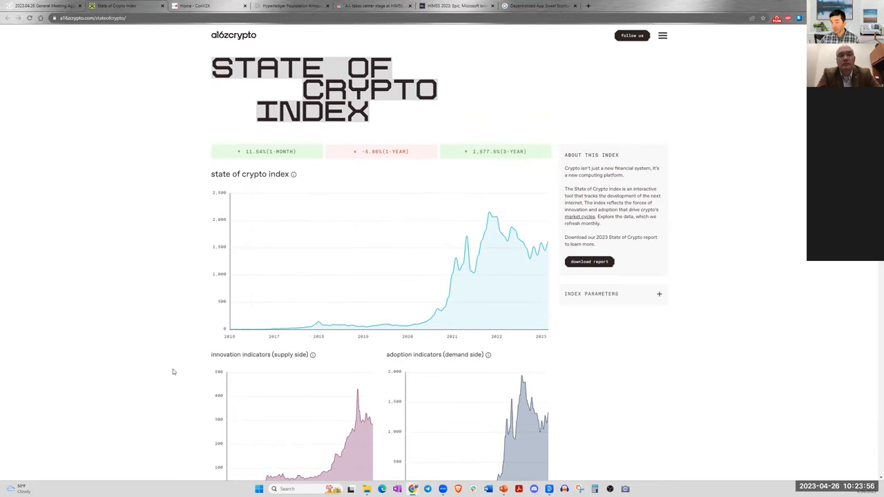
scroll("down", 3)
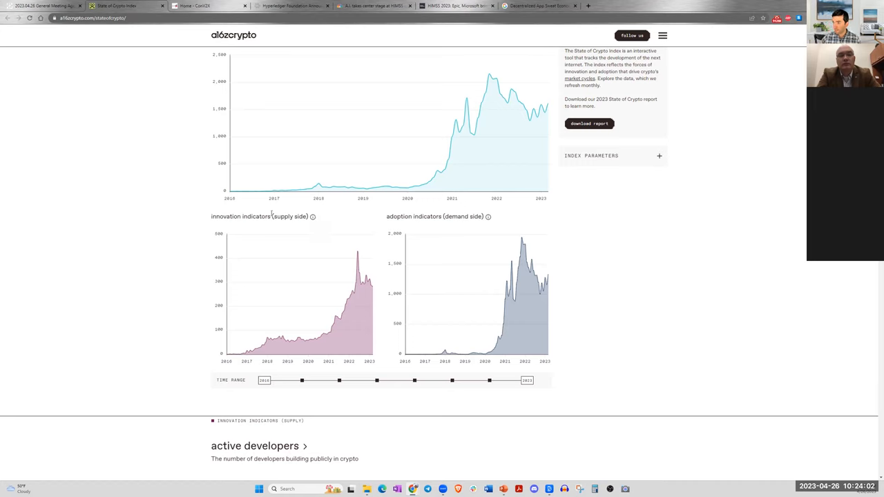
mouse_move(516, 223)
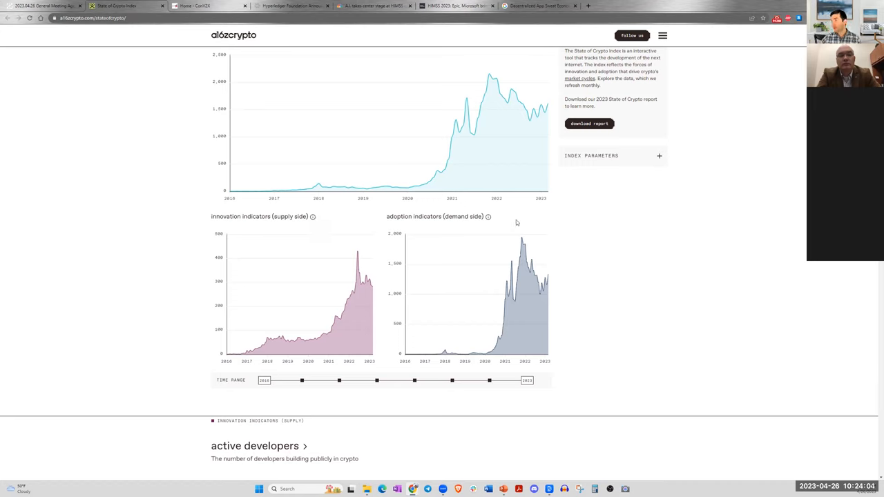
mouse_move(312, 217)
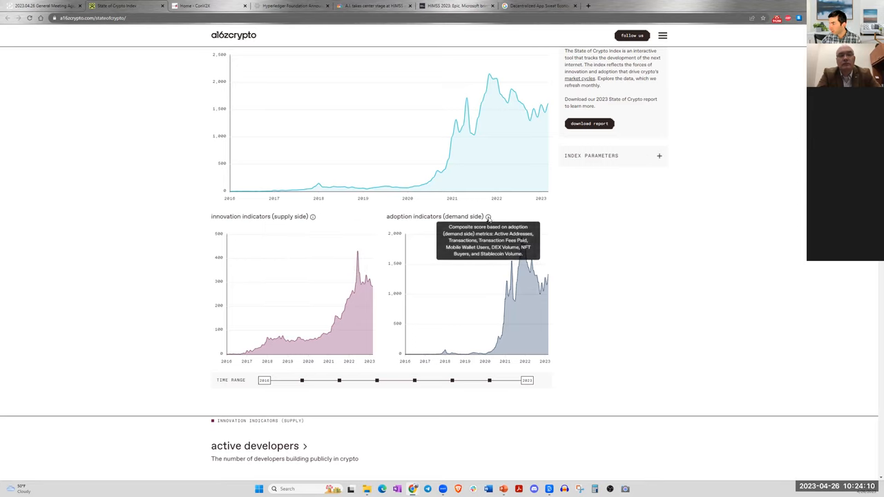
mouse_move(605, 270)
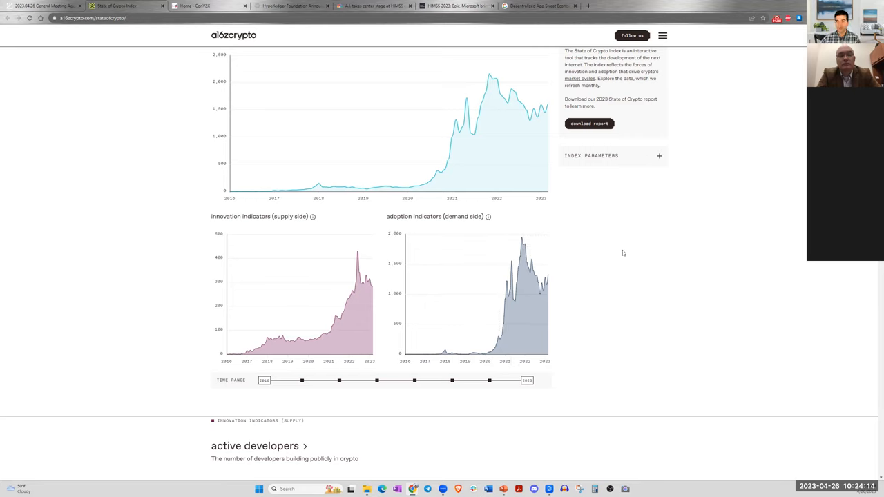
mouse_move(619, 279)
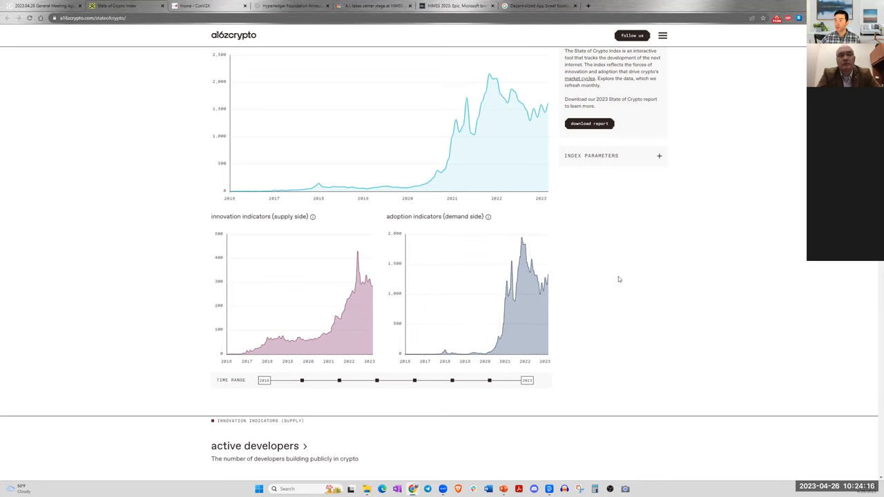
mouse_move(635, 312)
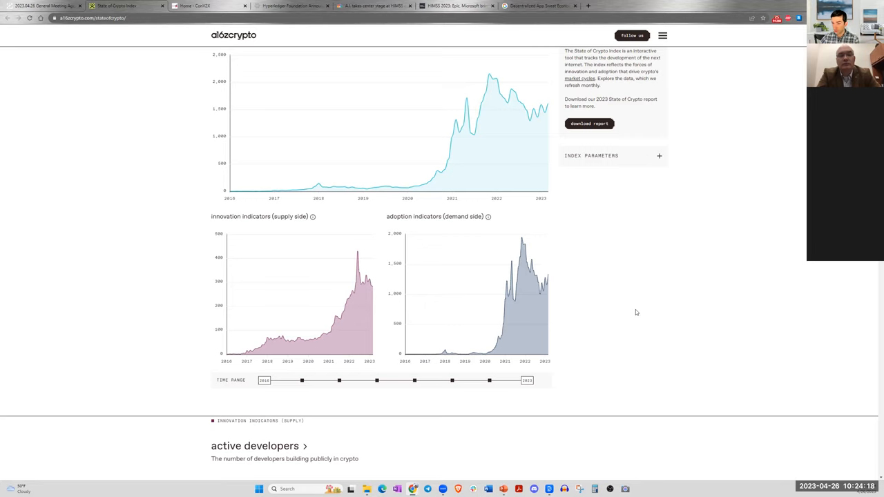
scroll("down", 3)
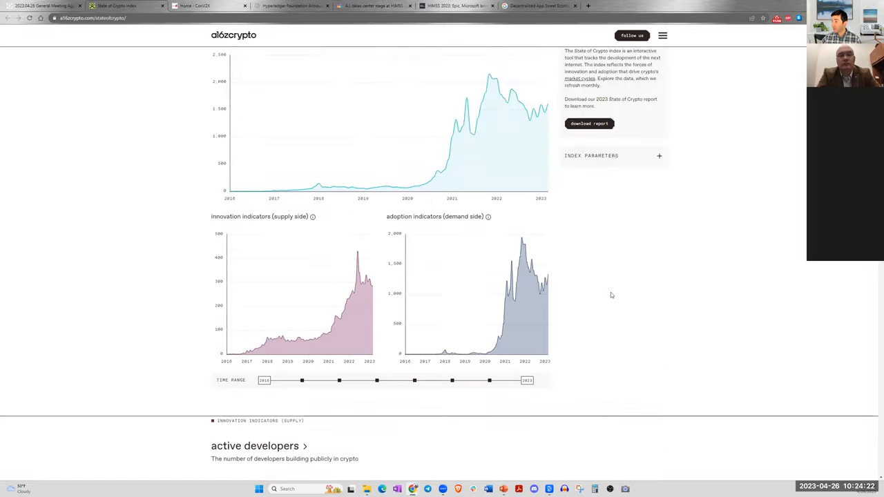
mouse_move(627, 296)
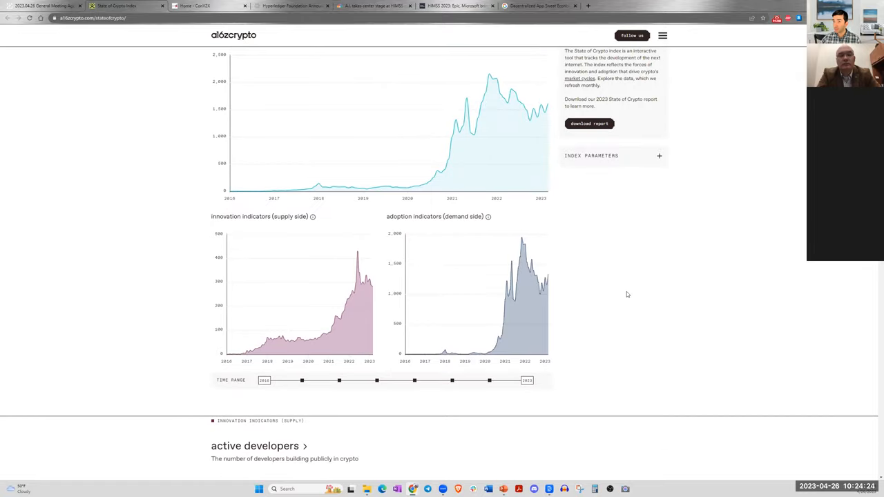
- Review the indicator charts from active developers through DEX volume and NFT buyers to stablecoin volume
scroll("down", 3)
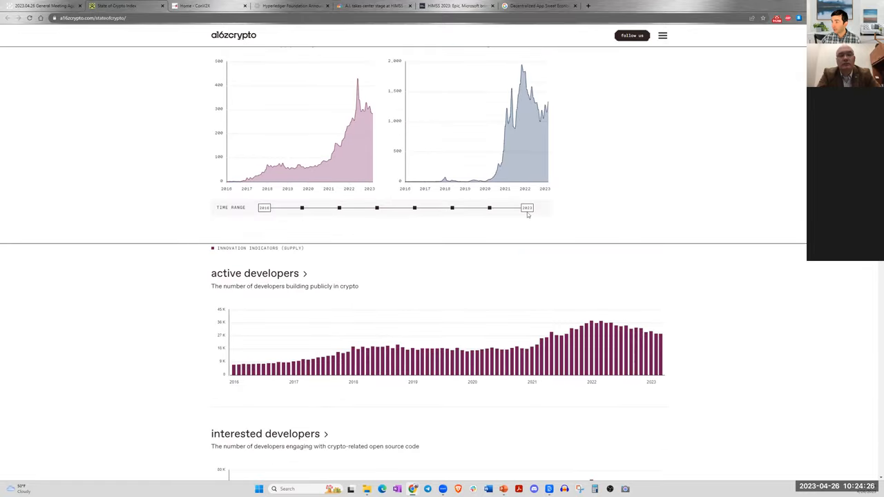
mouse_move(617, 176)
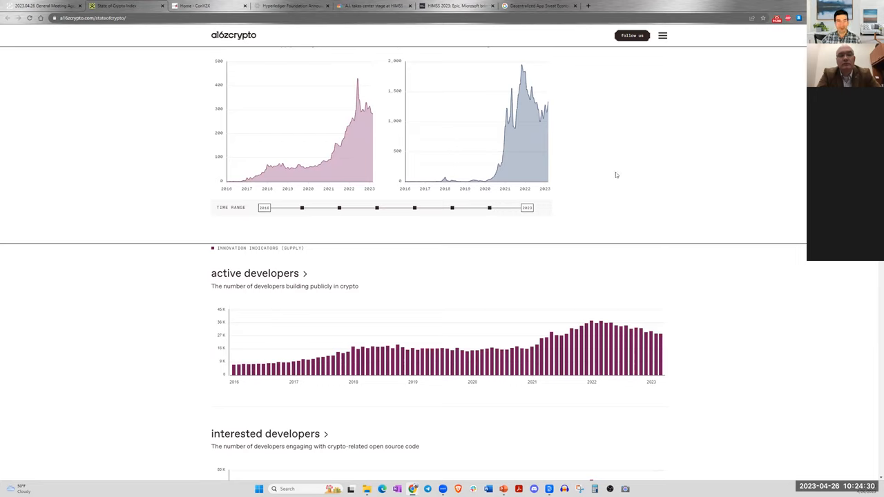
mouse_move(493, 213)
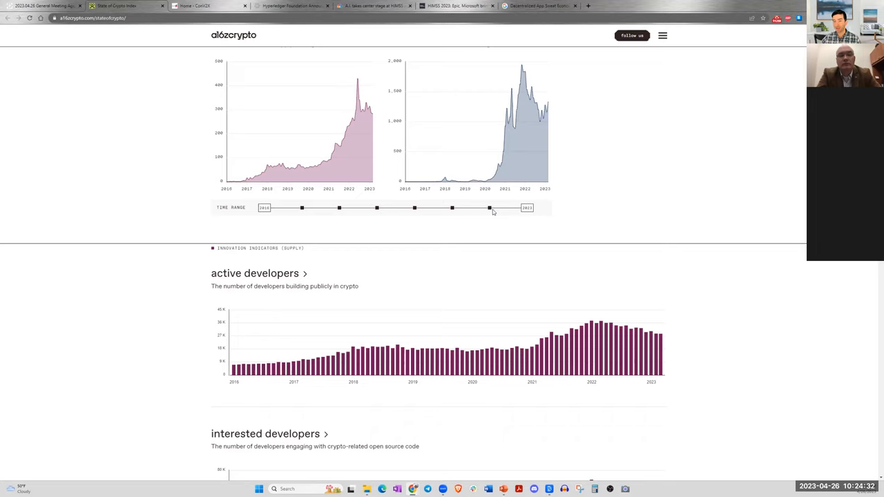
mouse_move(514, 212)
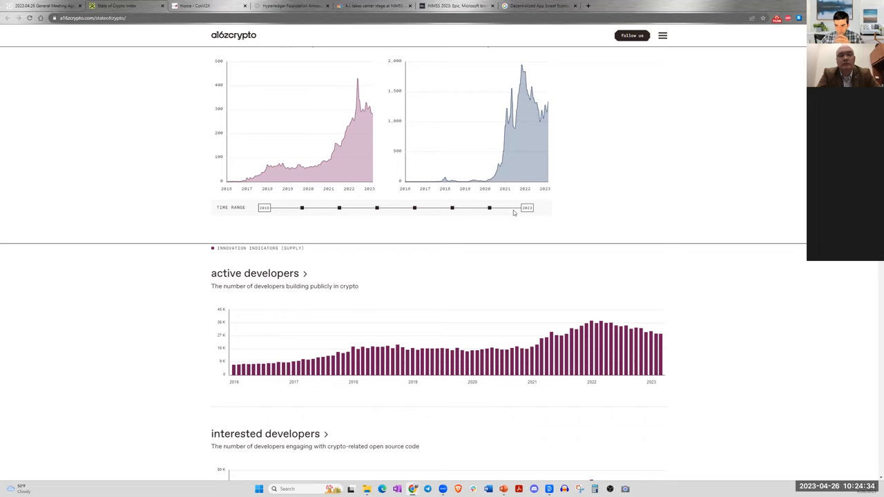
mouse_move(543, 211)
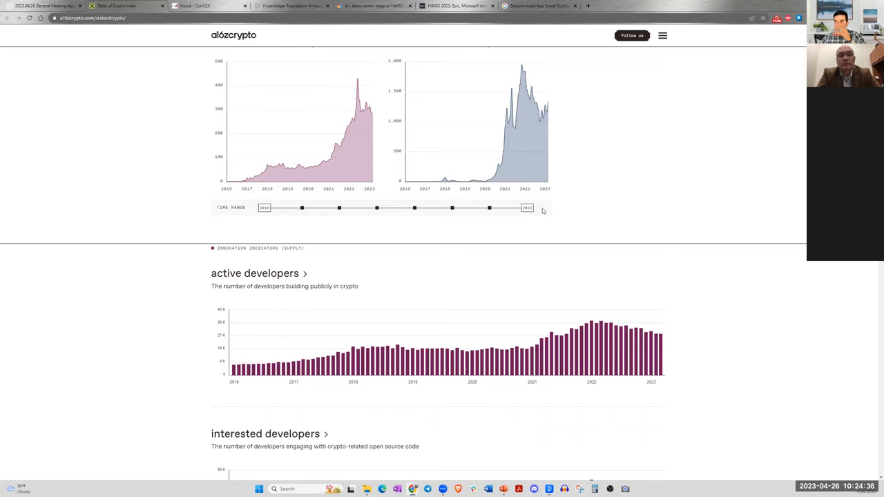
scroll("down", 3)
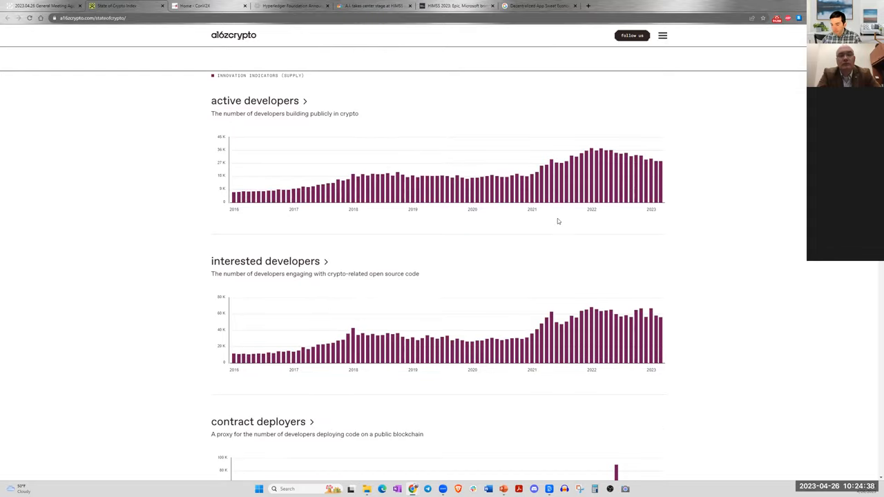
mouse_move(318, 266)
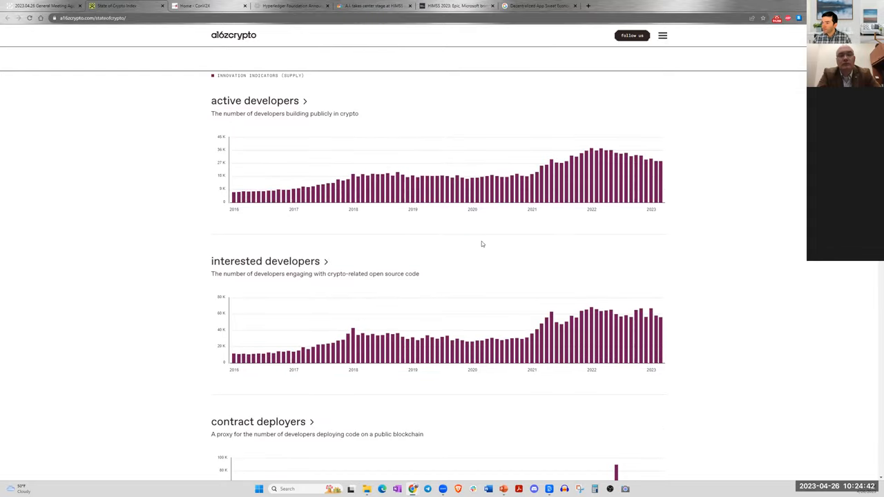
scroll("down", 3)
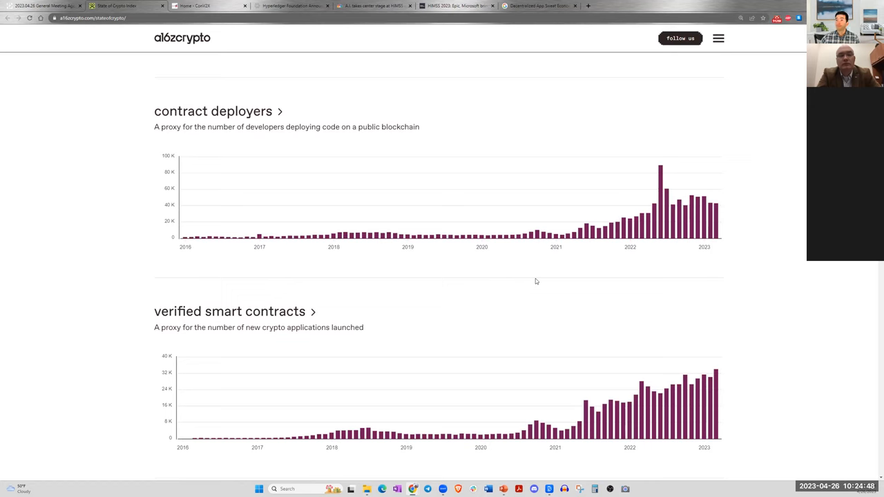
scroll("down", 3)
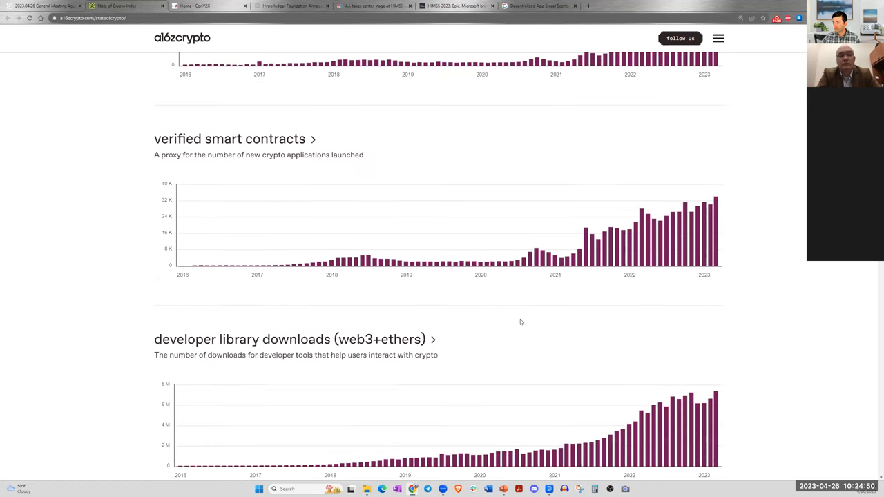
scroll("down", 3)
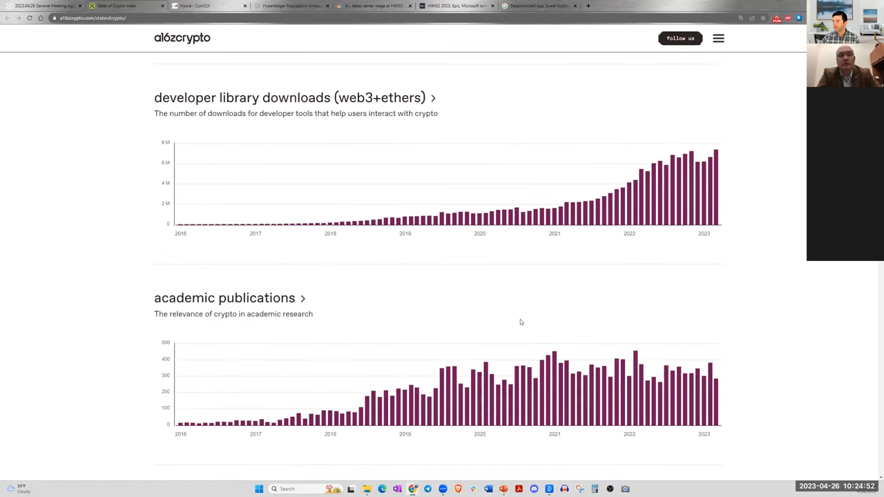
mouse_move(533, 324)
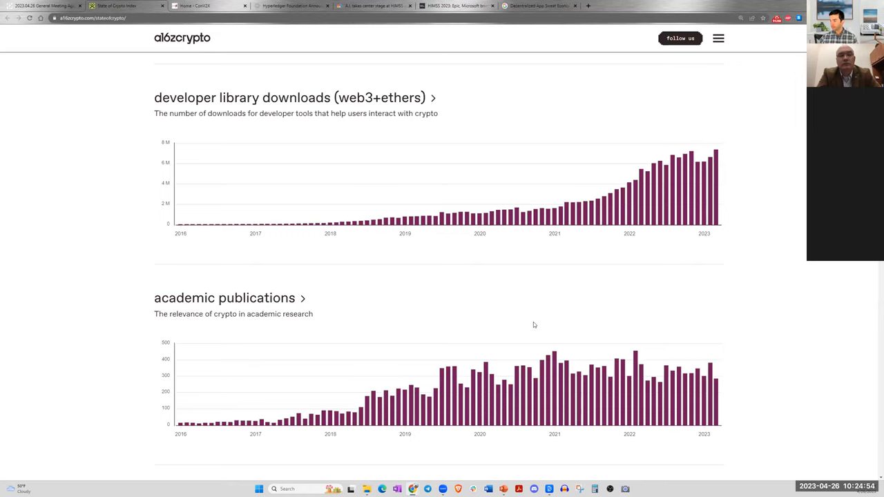
scroll("down", 3)
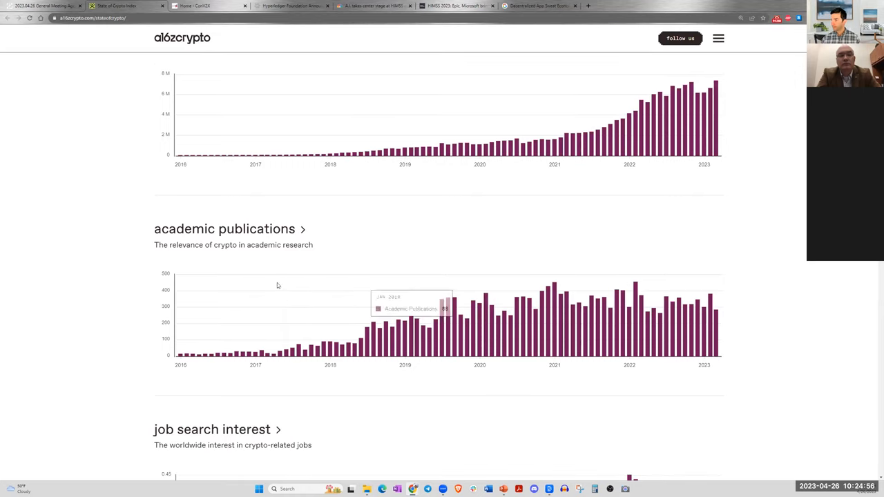
mouse_move(413, 364)
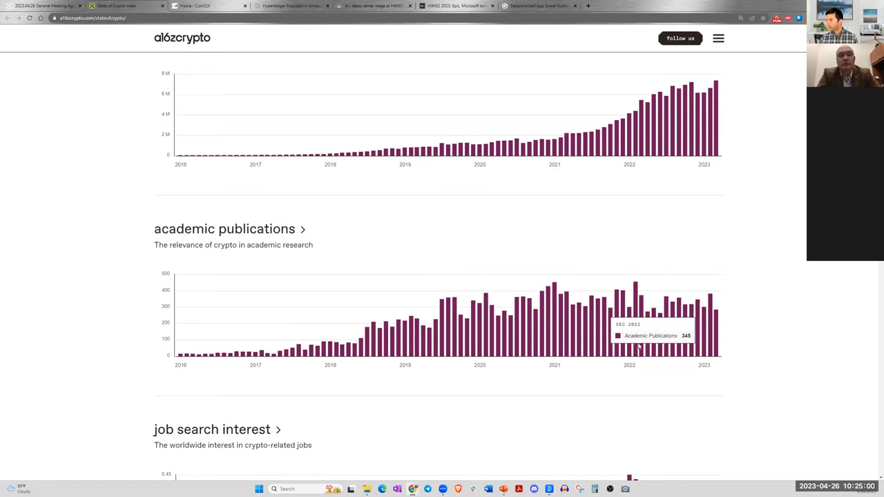
mouse_move(502, 367)
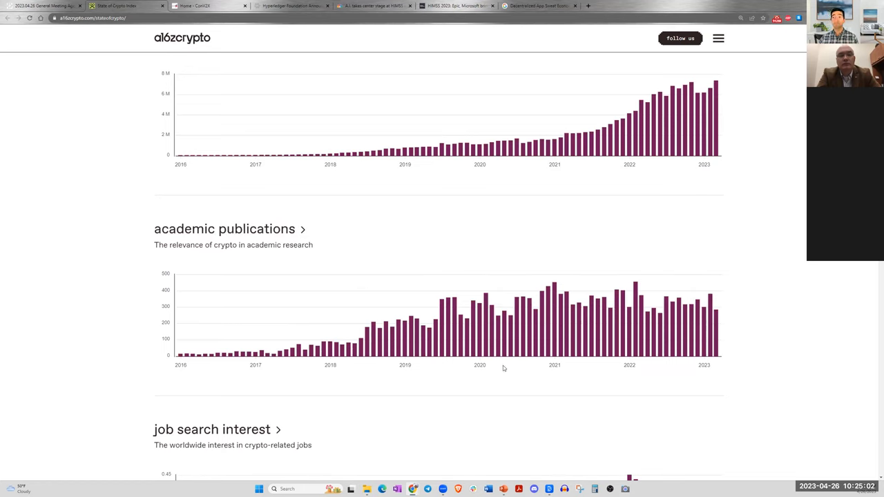
scroll("down", 3)
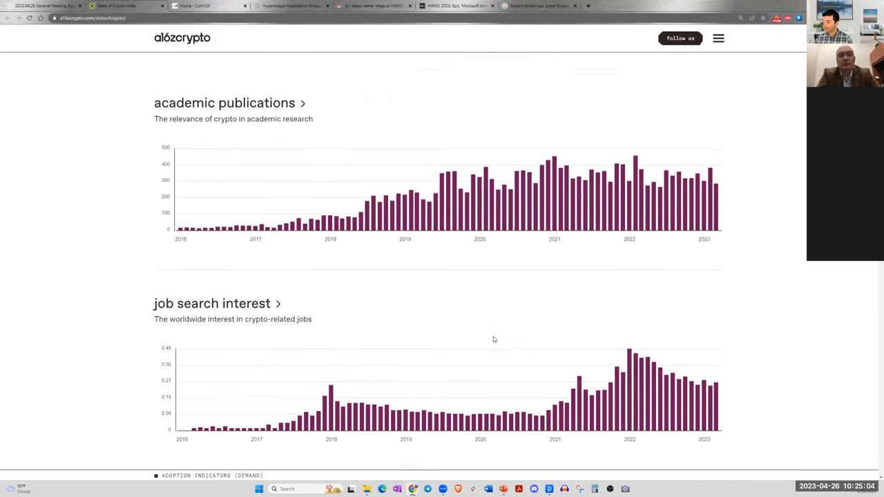
scroll("down", 3)
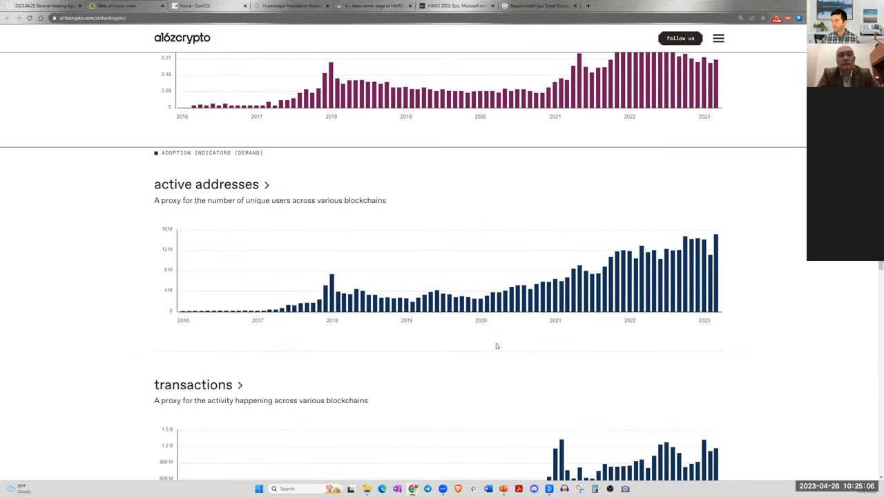
scroll("down", 3)
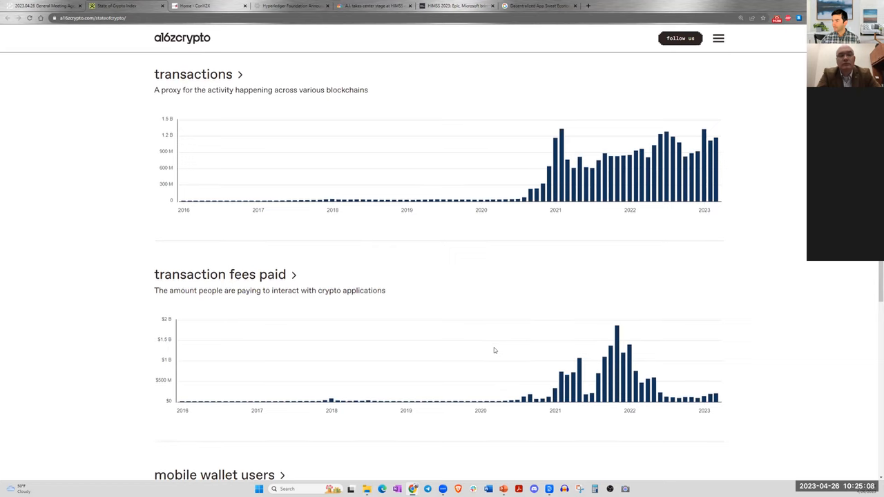
mouse_move(532, 200)
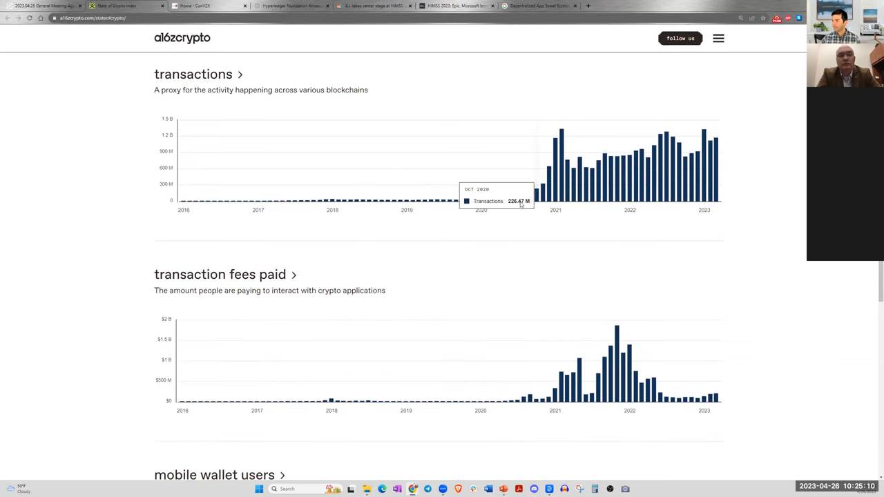
scroll("down", 3)
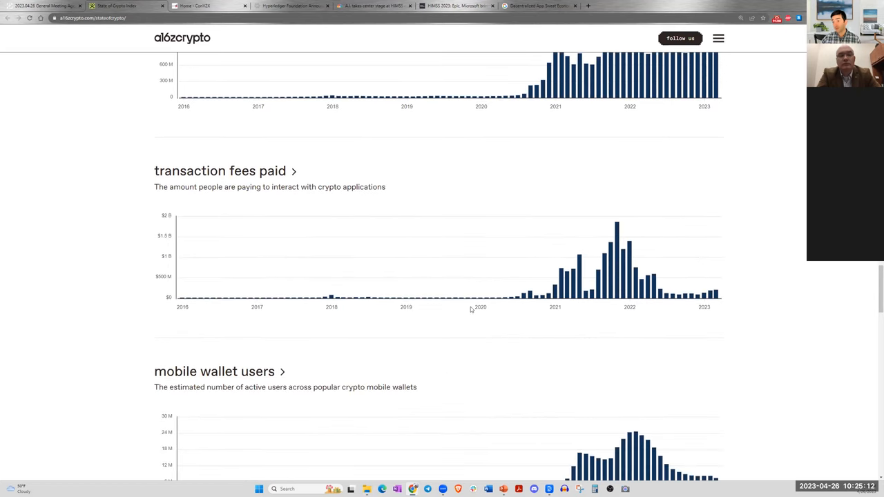
scroll("down", 3)
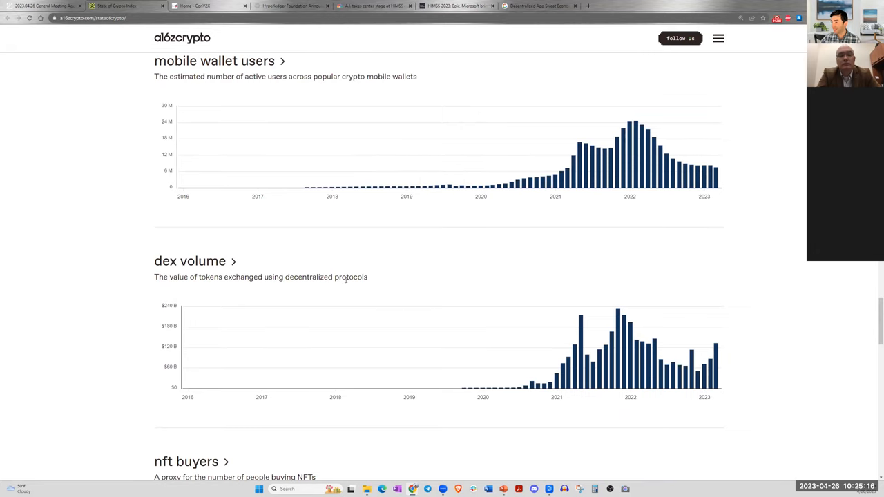
scroll("down", 3)
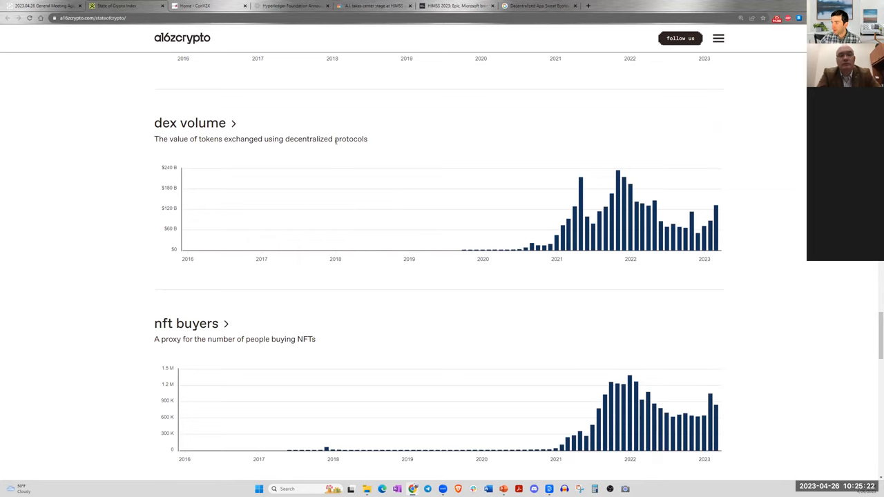
scroll("down", 3)
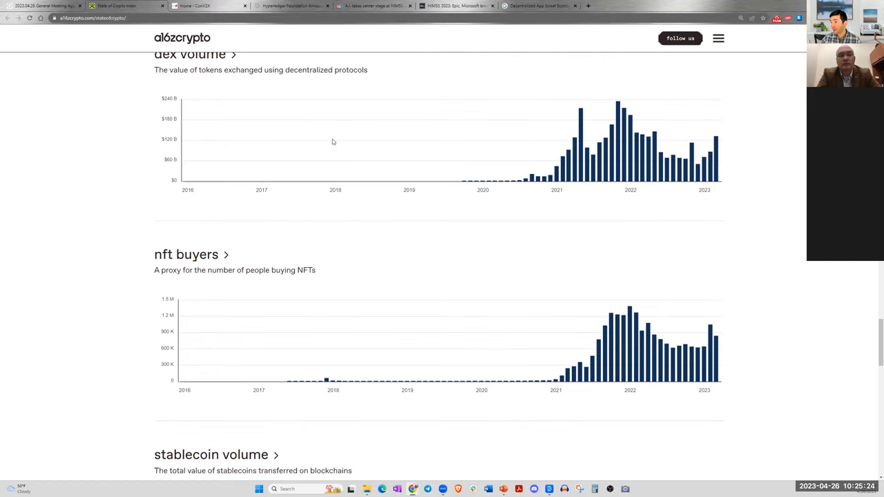
scroll("down", 3)
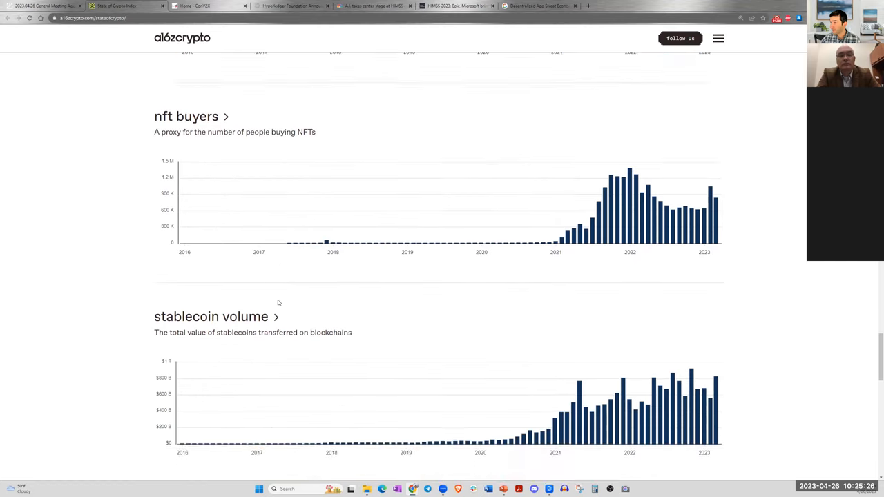
- Reach the methodology and reports sections, then bring the transaction fees paid chart back into view
scroll("down", 3)
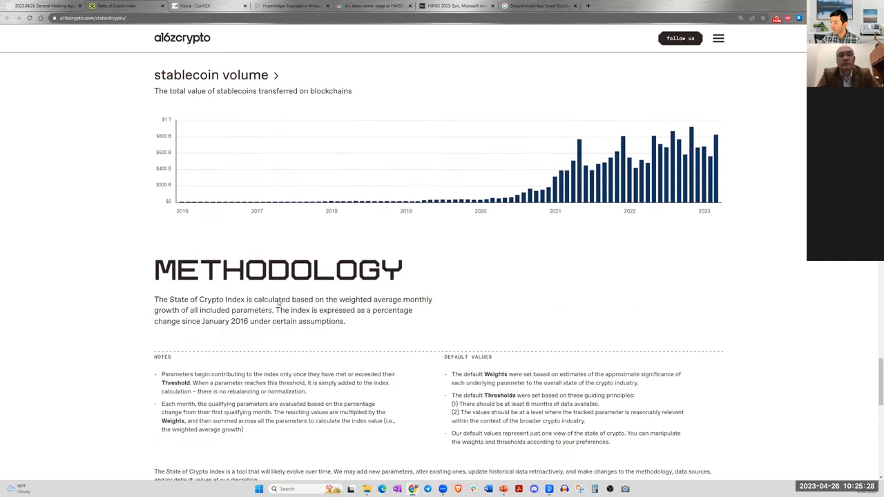
scroll("down", 3)
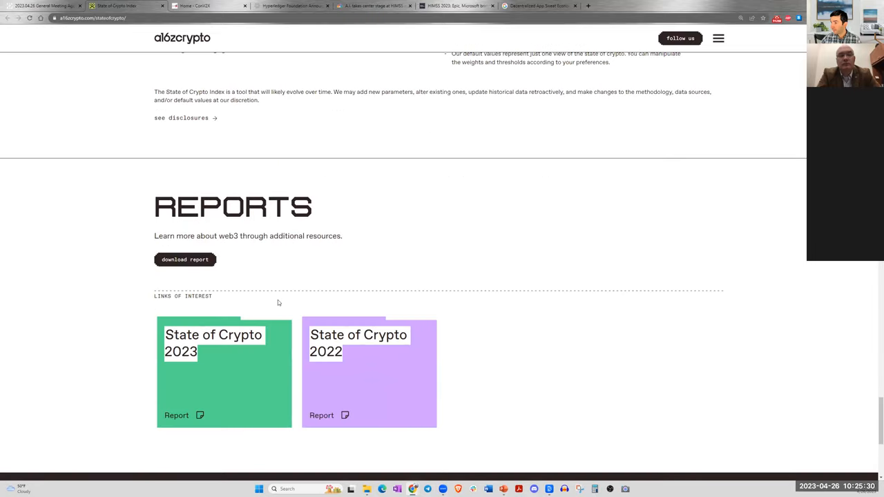
scroll("up", 3)
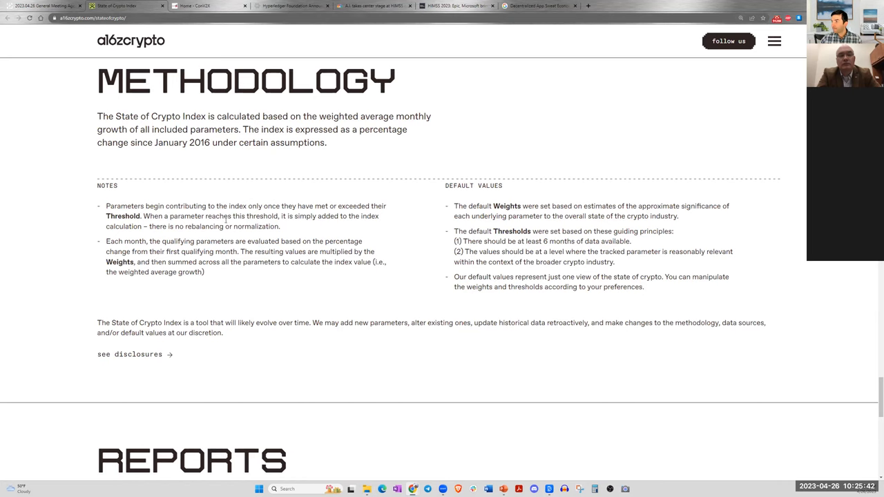
scroll("down", 3)
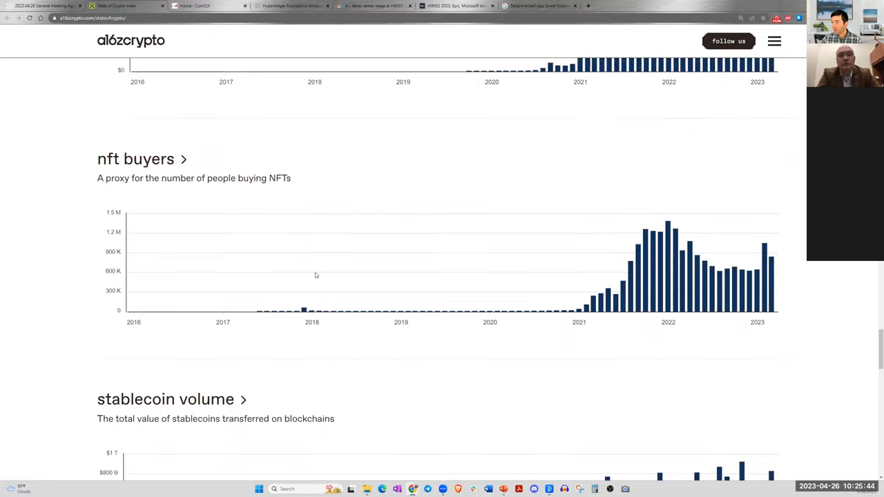
scroll("up", 3)
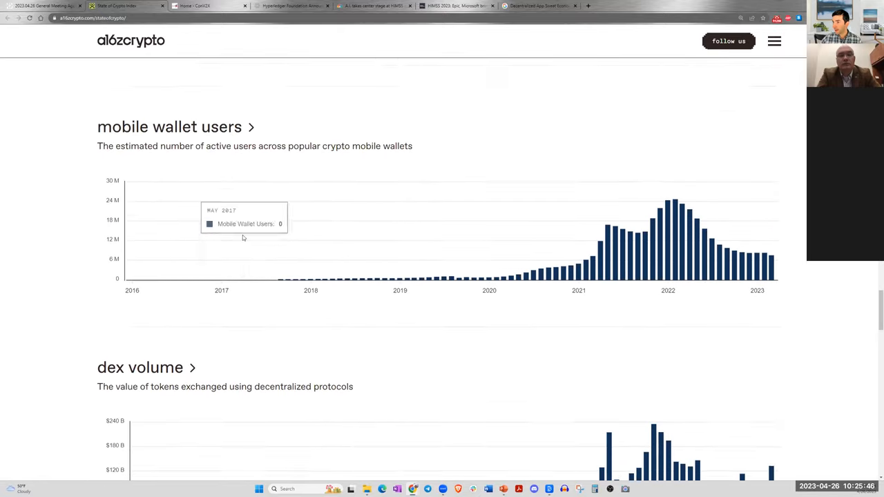
scroll("up", 3)
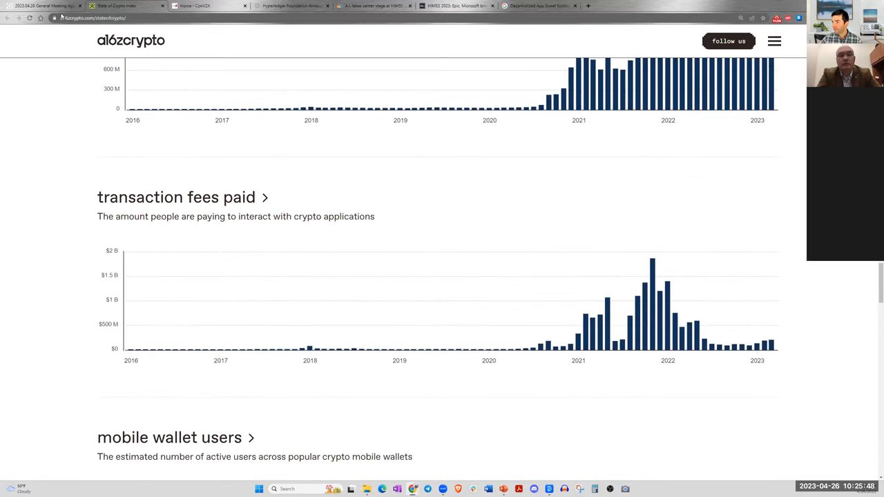
- Switch back to the 2023.04.26 General Meeting agenda page in Confluence
left_click(45, 5)
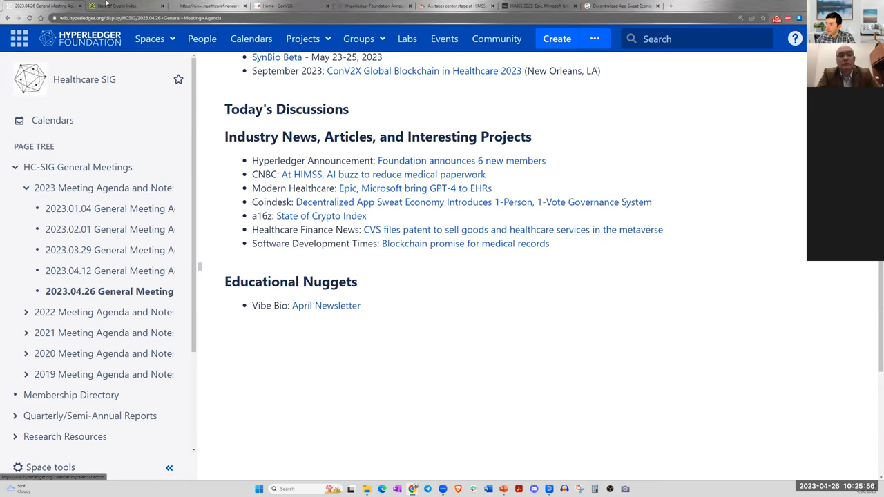
- Open the Healthcare Finance News CVS metaverse patent article and read to 'What's the Impact'
left_click(512, 229)
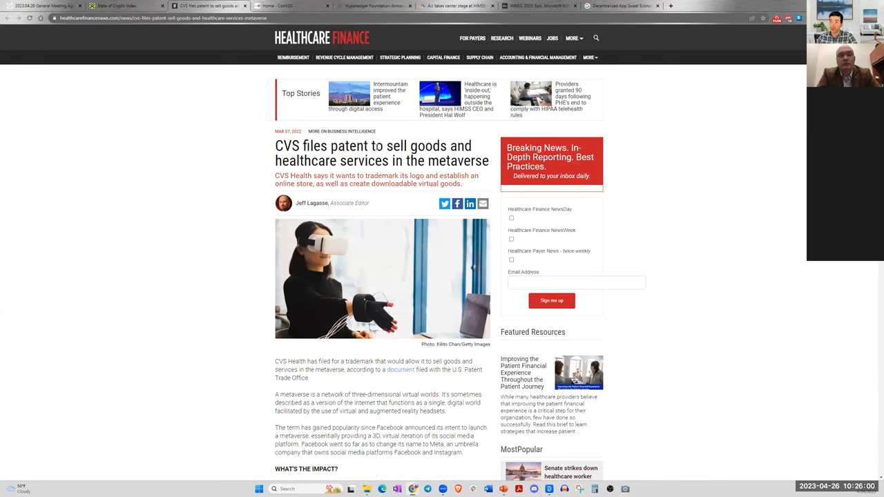
mouse_move(365, 226)
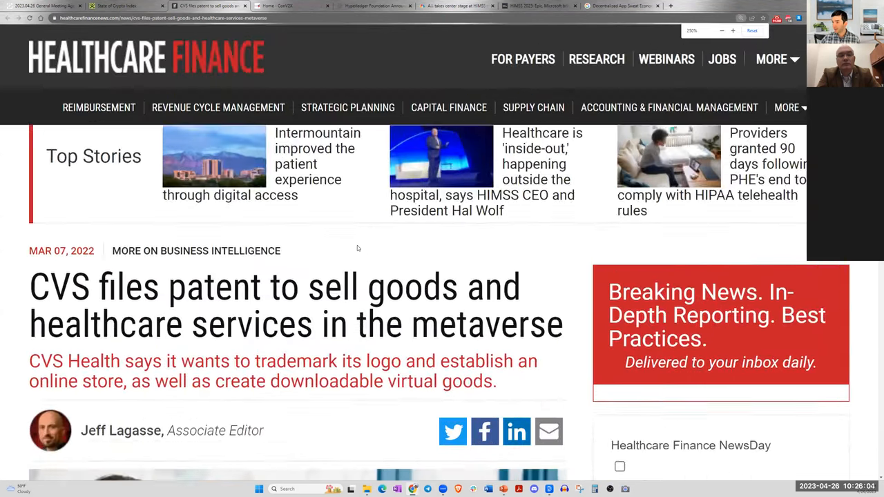
scroll("down", 3)
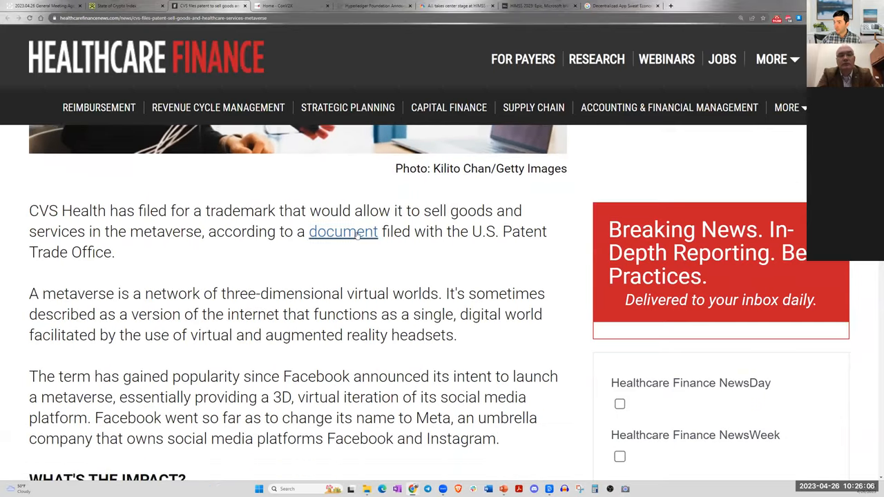
scroll("down", 3)
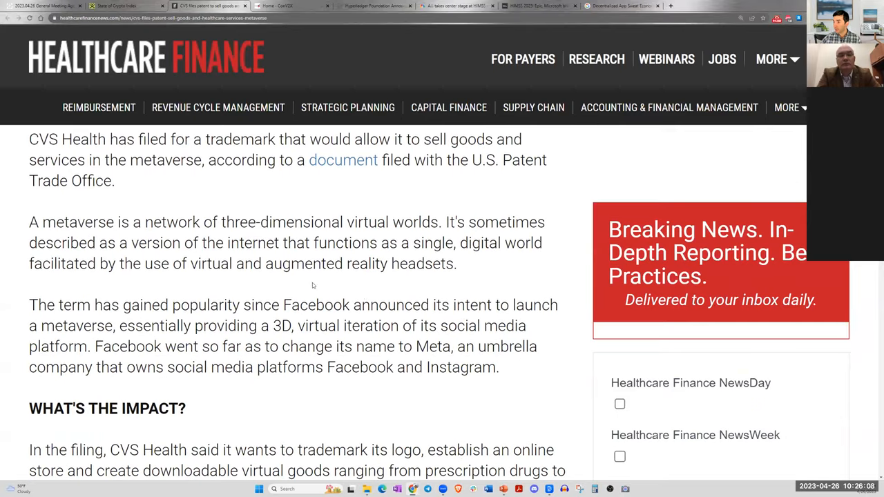
mouse_move(384, 233)
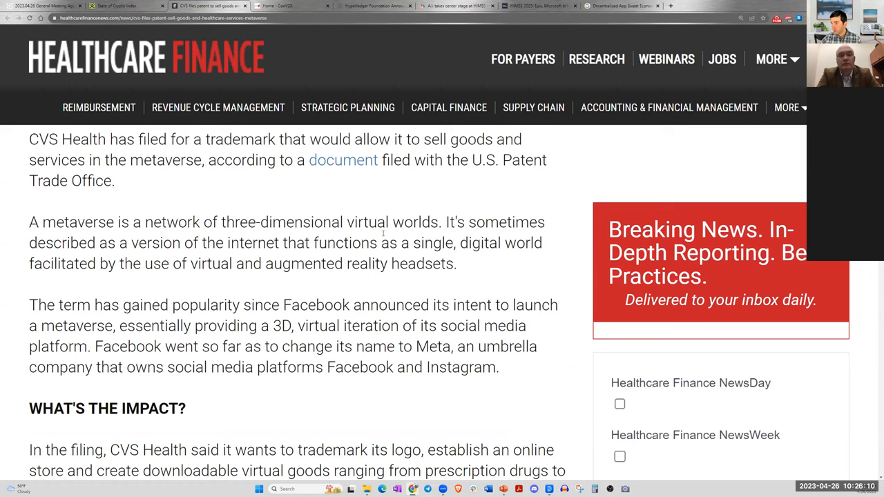
mouse_move(348, 234)
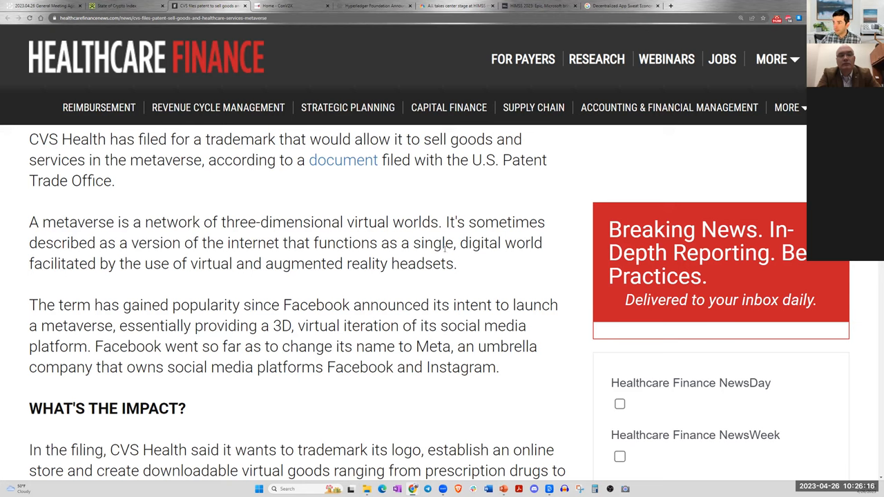
mouse_move(455, 262)
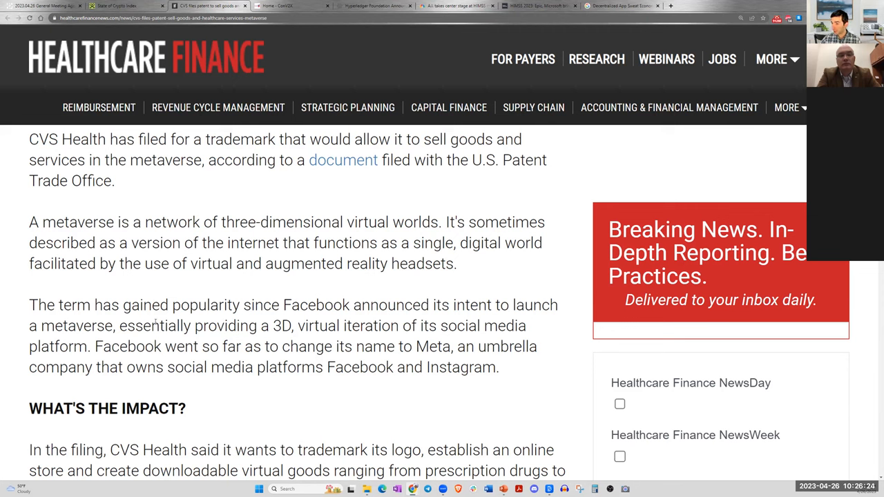
- Highlight the Facebook metaverse sentence and the start of CVS's trademark filing description while reading
scroll("down", 3)
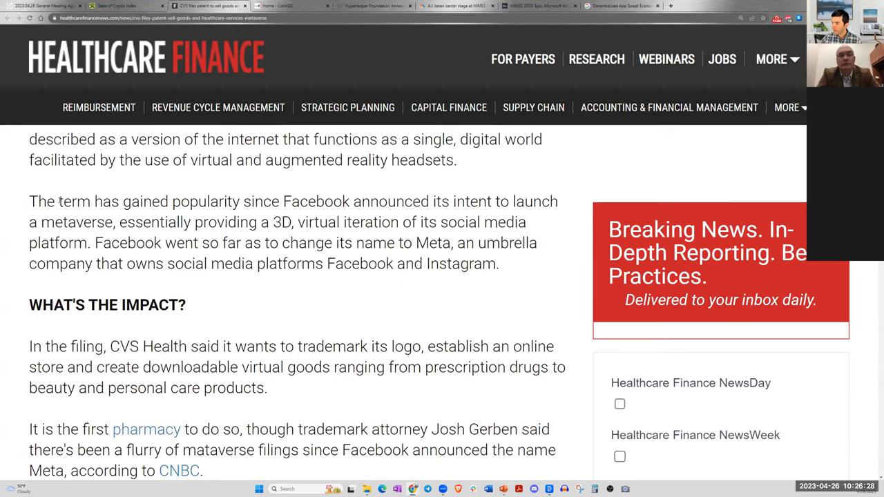
left_click_drag(61, 202, 359, 221)
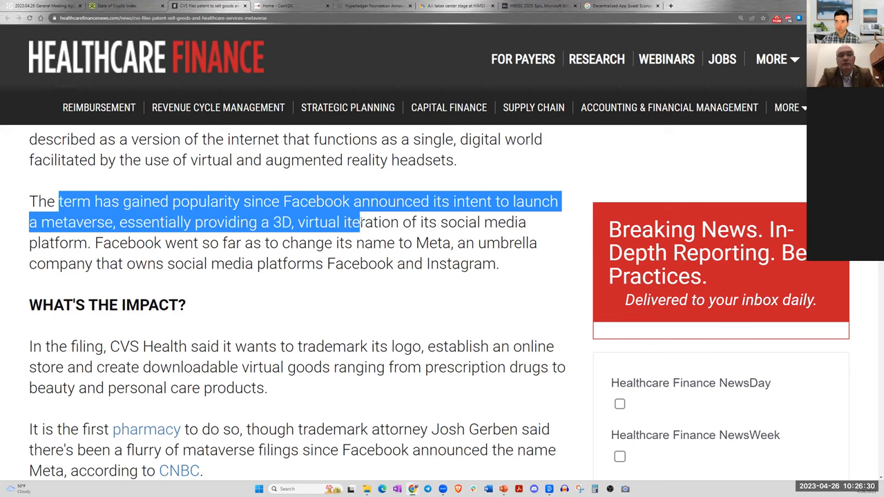
left_click(367, 235)
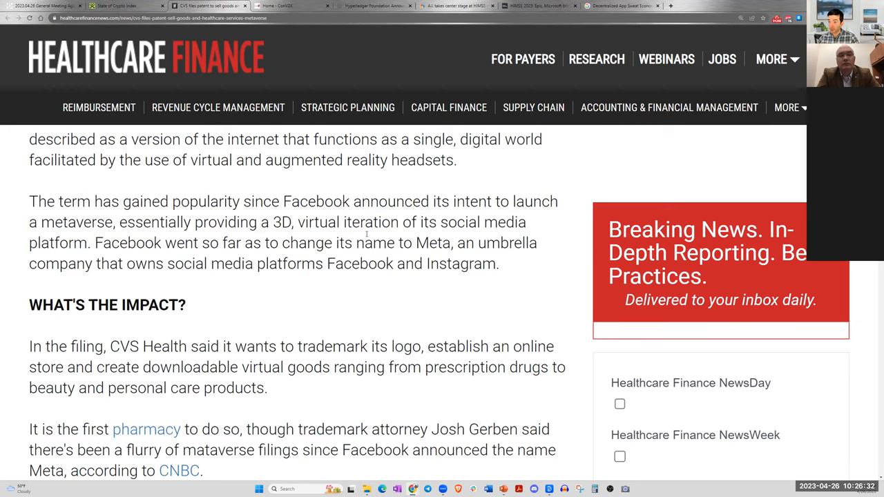
scroll("down", 3)
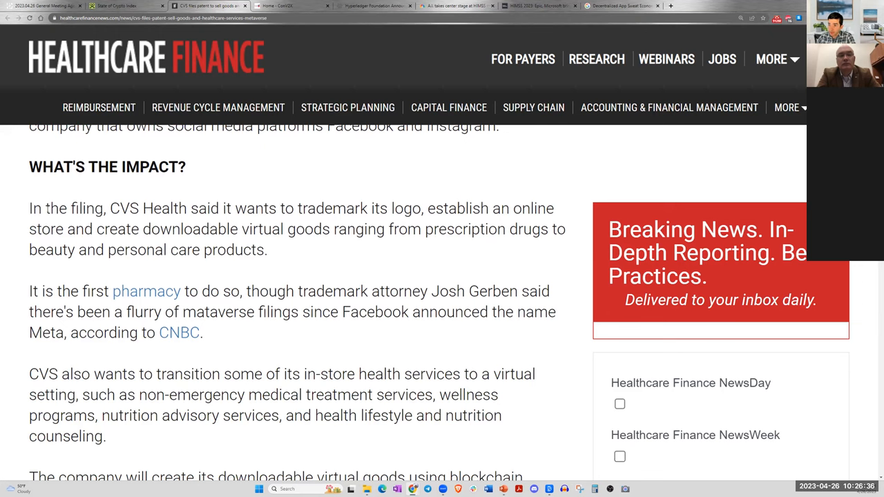
left_click_drag(45, 207, 254, 207)
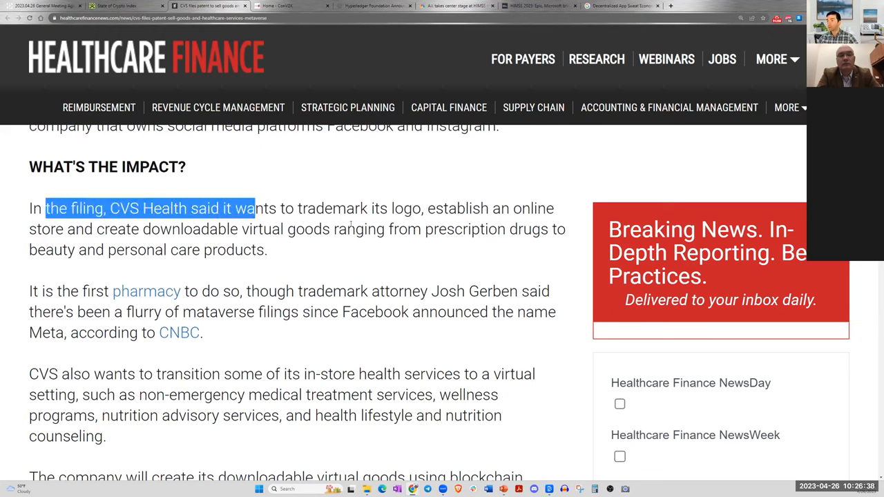
left_click(270, 246)
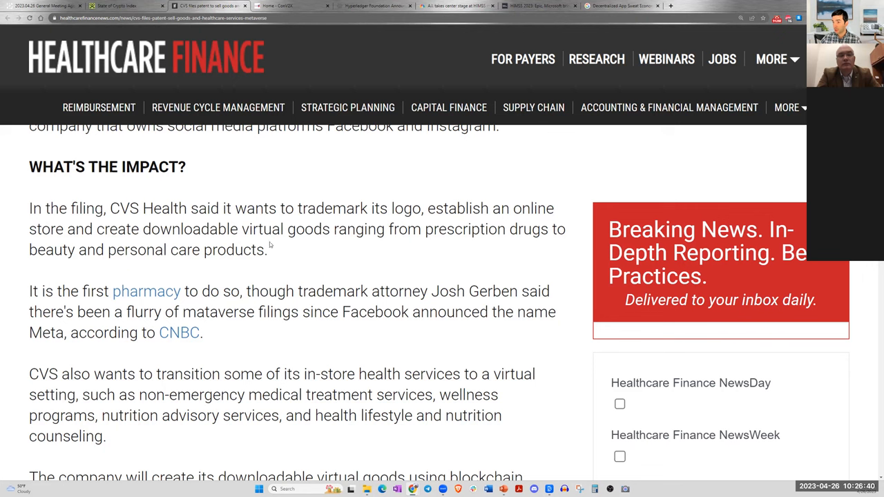
- Highlight the downloadable virtual goods passage and the attorney's remark on the flurry of metaverse filings
left_click_drag(84, 229, 260, 229)
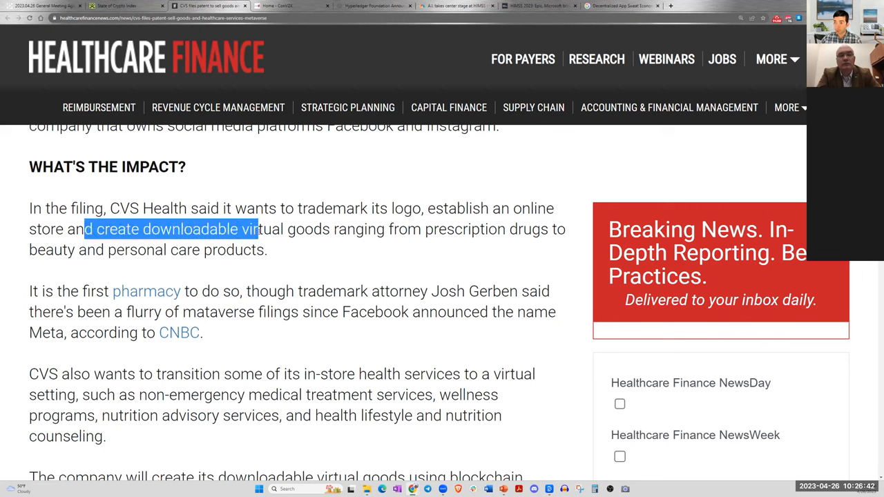
left_click_drag(255, 229, 497, 230)
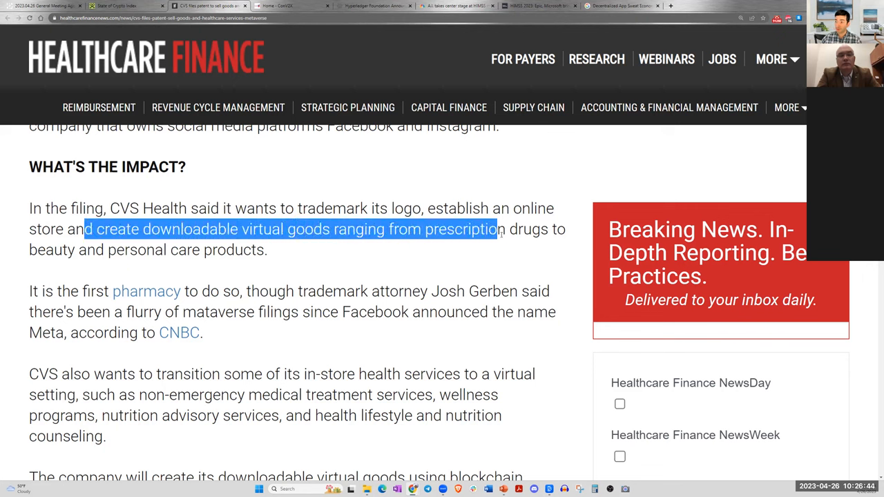
left_click_drag(496, 229, 169, 248)
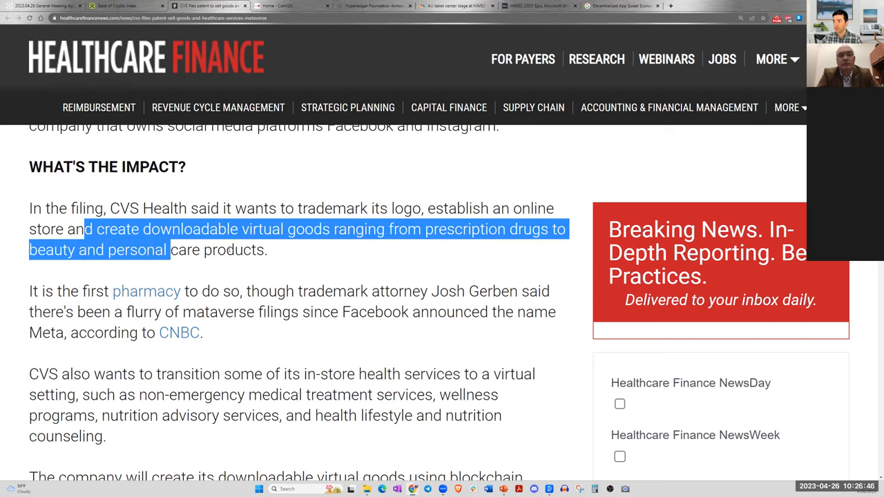
scroll("down", 3)
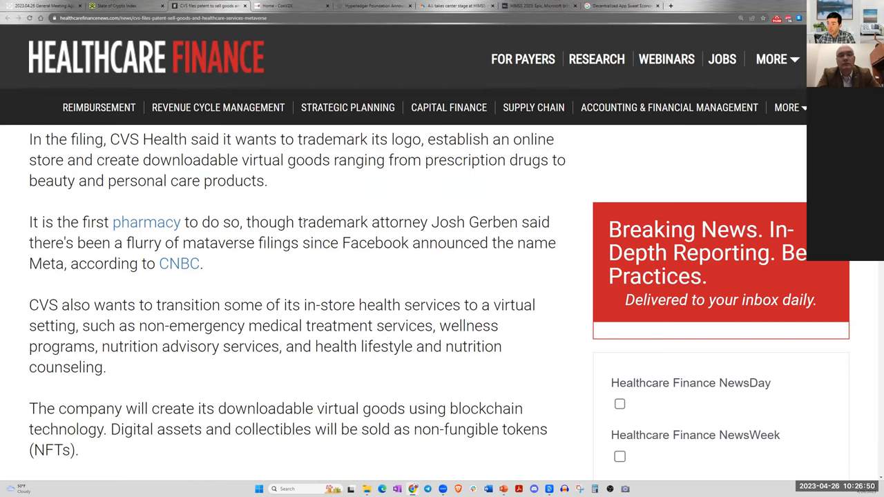
left_click_drag(276, 221, 437, 221)
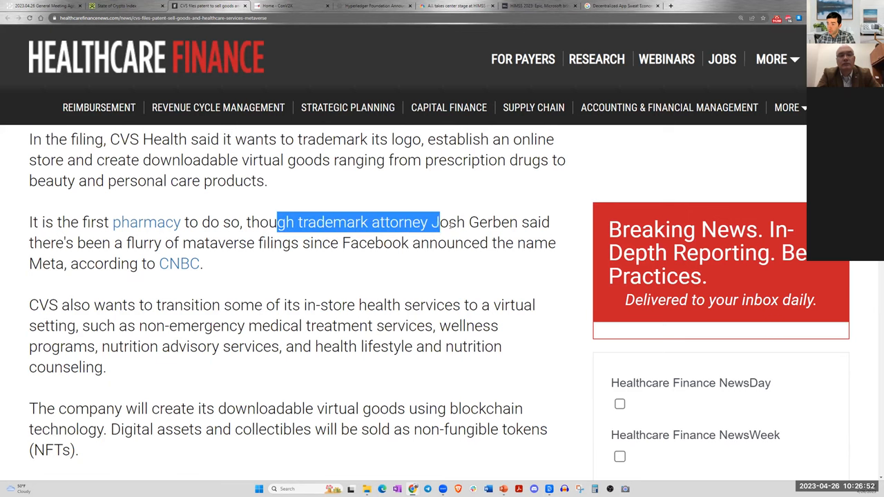
left_click_drag(431, 221, 123, 243)
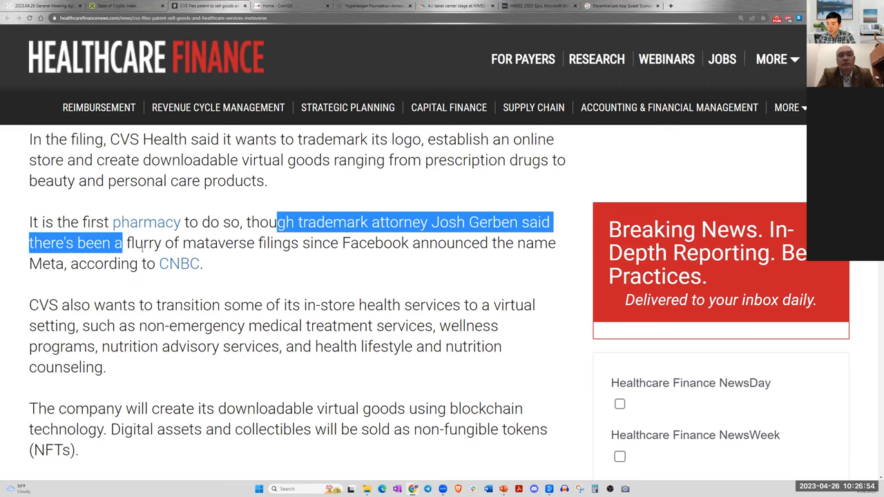
left_click_drag(123, 243, 254, 243)
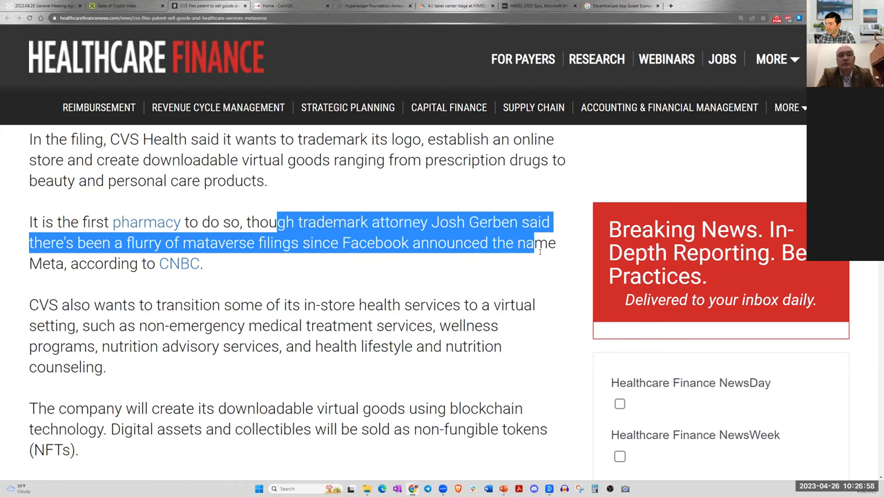
- Highlight the sentence about creating virtual goods using blockchain in the NFT paragraph
scroll("down", 3)
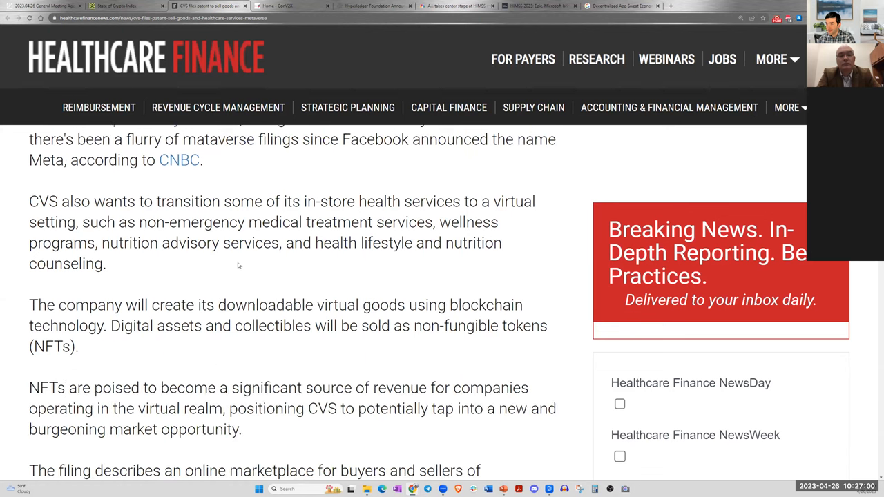
scroll("down", 3)
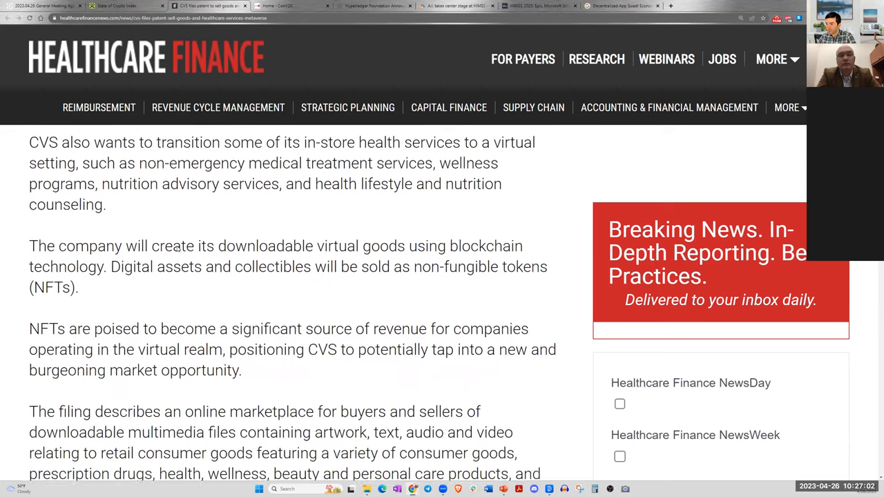
left_click_drag(48, 236, 234, 236)
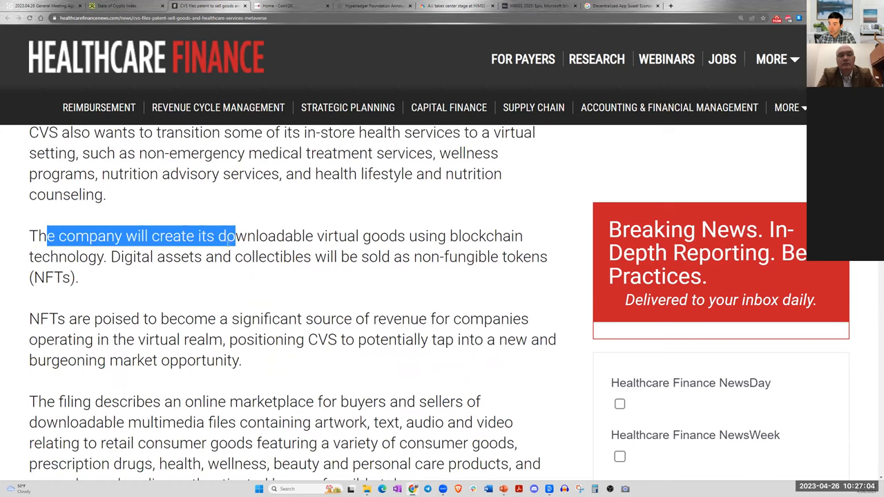
left_click_drag(235, 235, 522, 235)
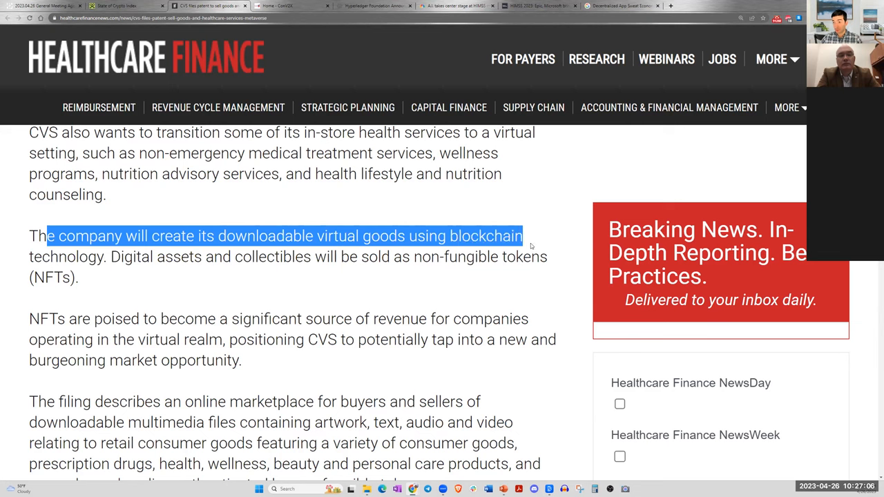
left_click(171, 270)
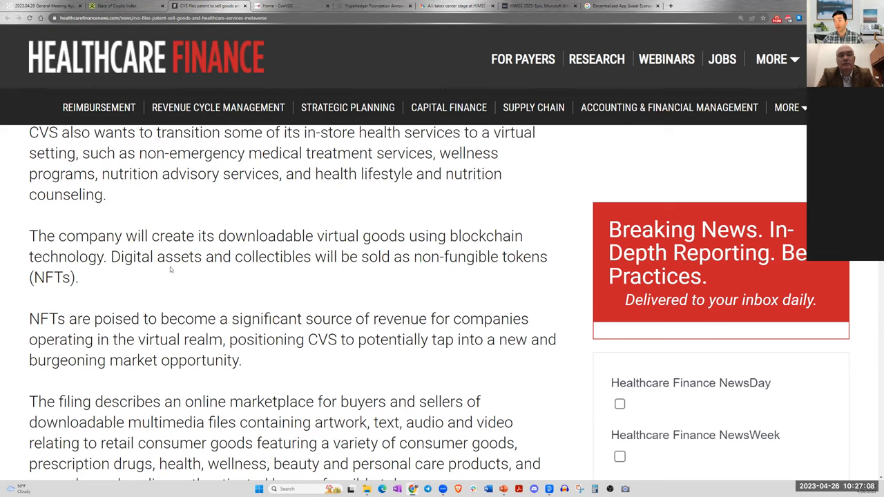
mouse_move(491, 262)
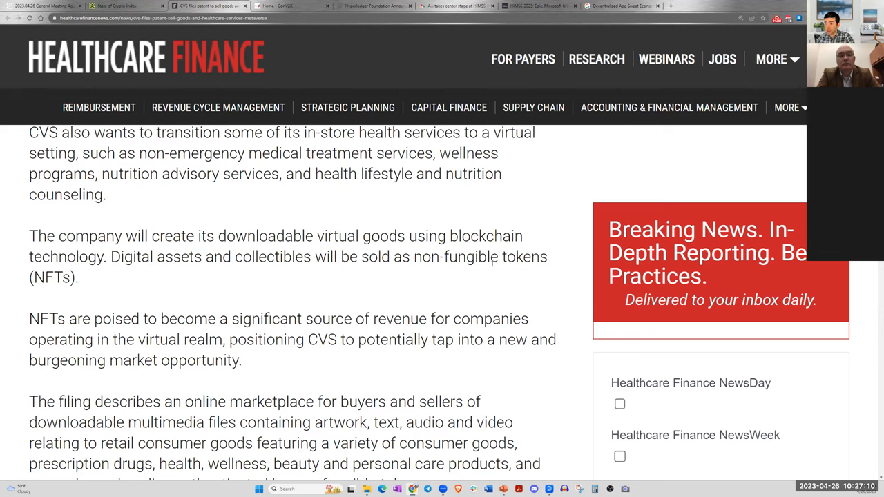
- Read down to 'The Larger Trend' section on CVS closing 900 stores and restructuring
scroll("down", 3)
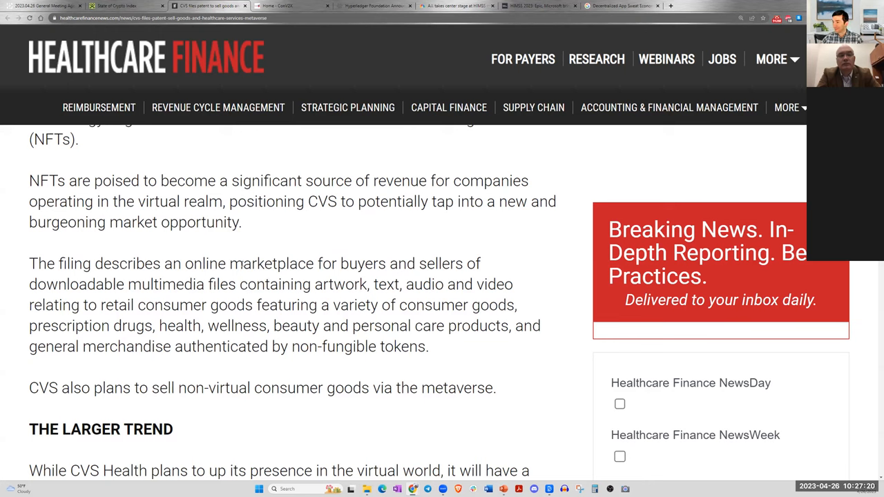
scroll("down", 3)
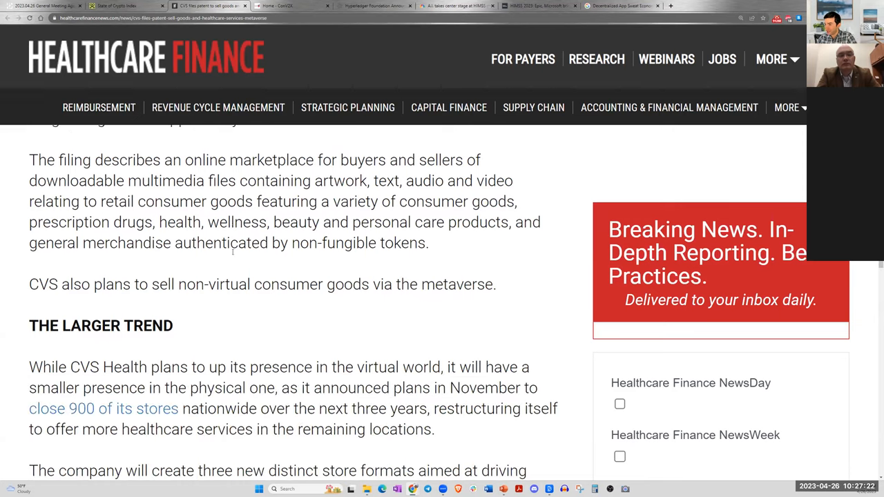
scroll("up", 3)
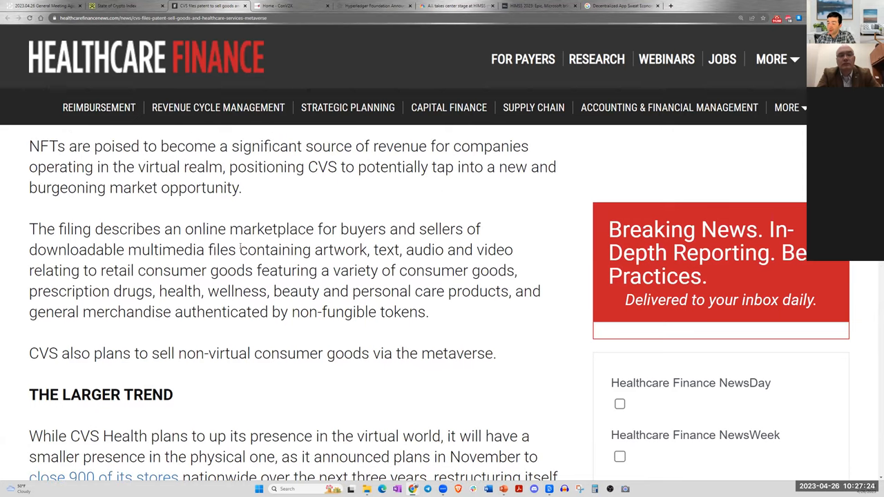
scroll("down", 3)
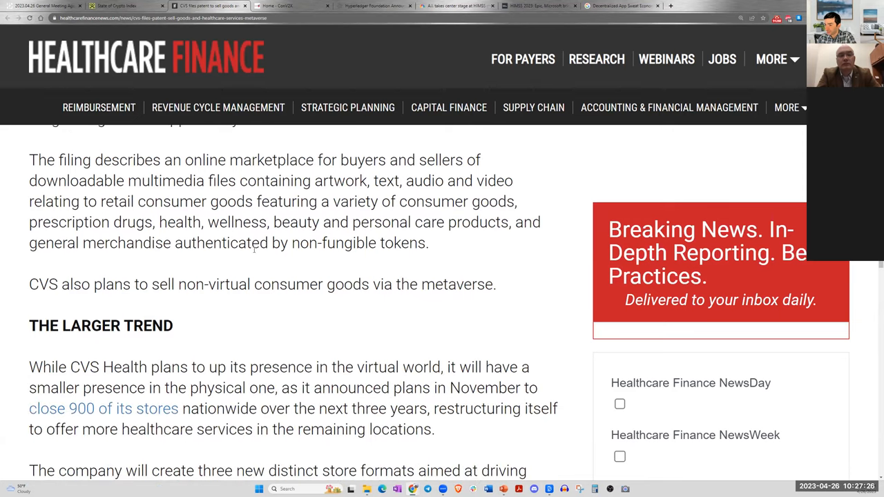
scroll("down", 3)
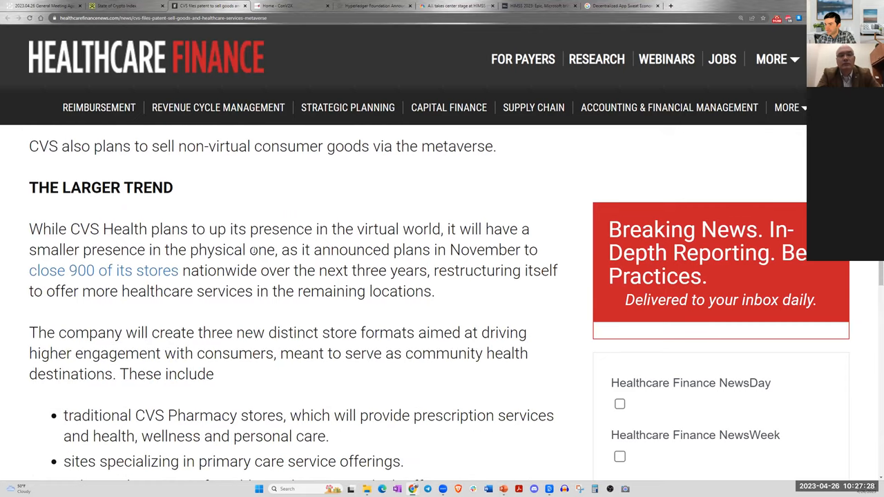
scroll("down", 3)
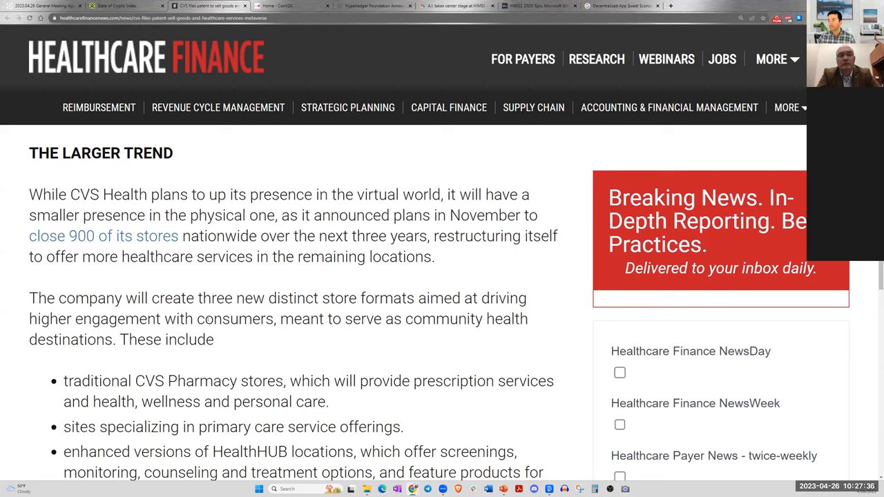
mouse_move(199, 359)
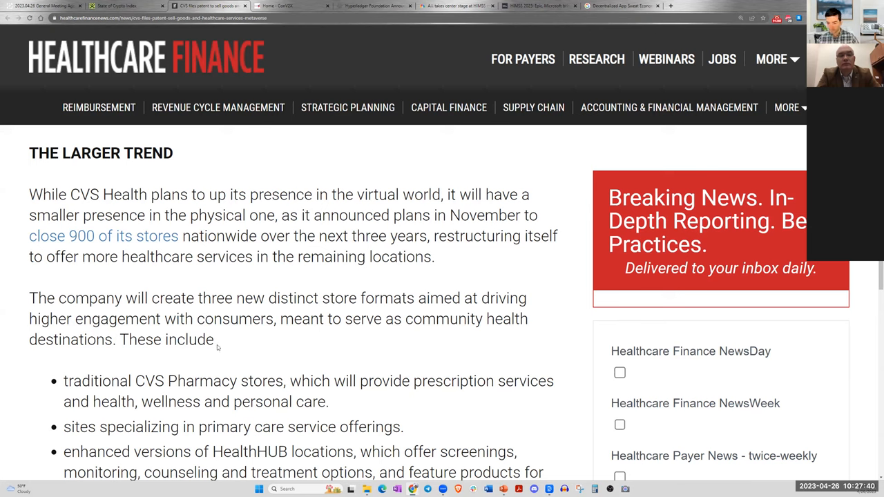
mouse_move(200, 360)
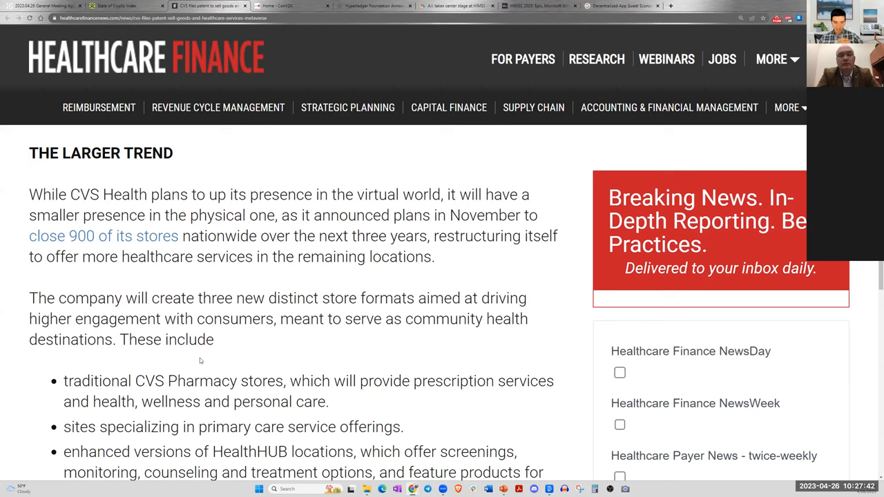
mouse_move(230, 359)
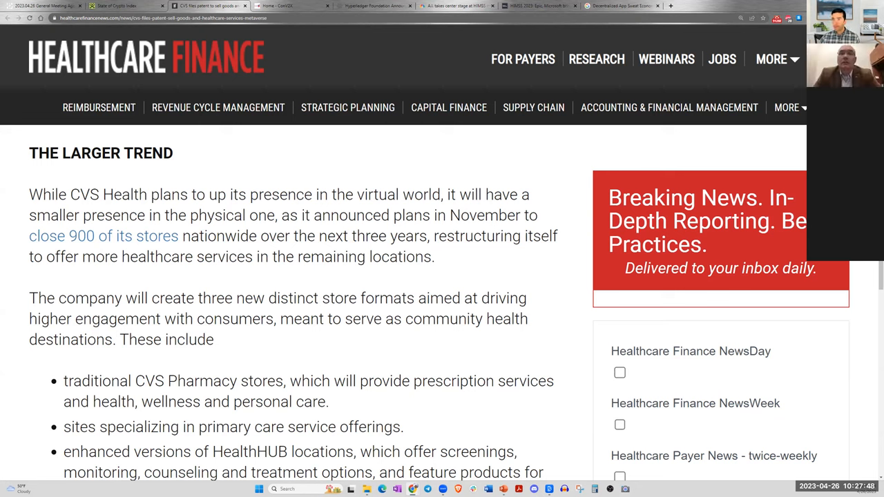
mouse_move(156, 365)
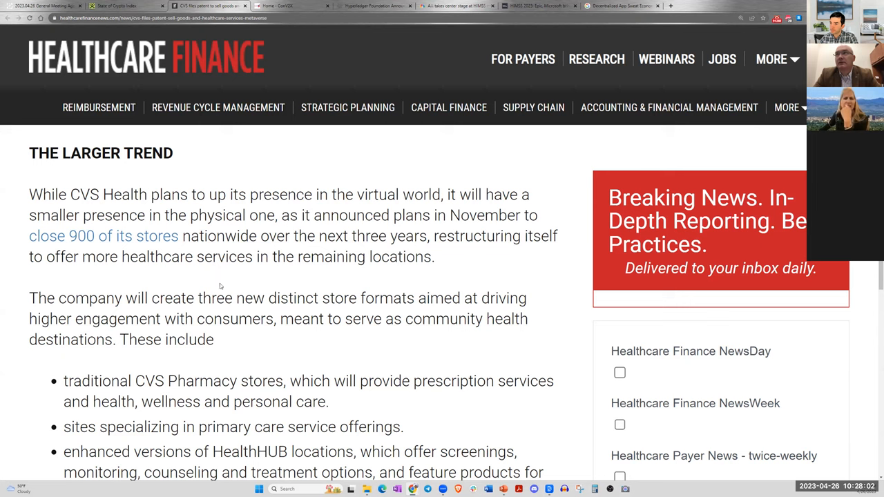
mouse_move(183, 286)
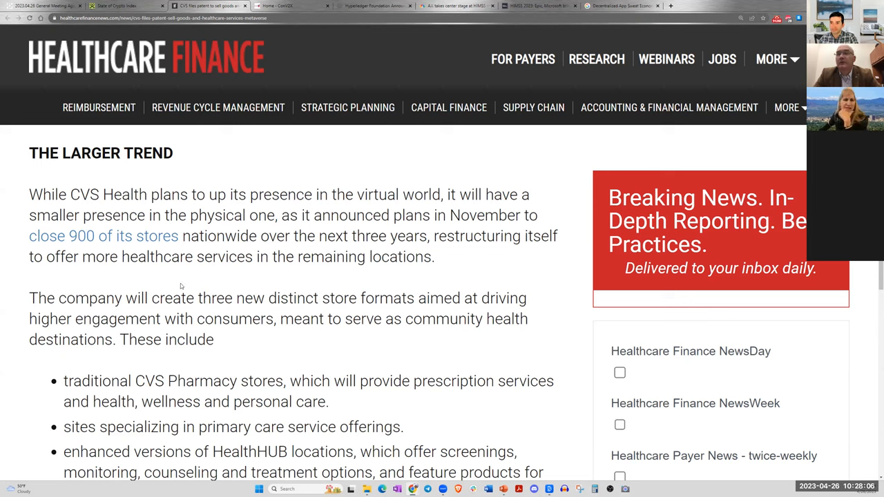
mouse_move(188, 279)
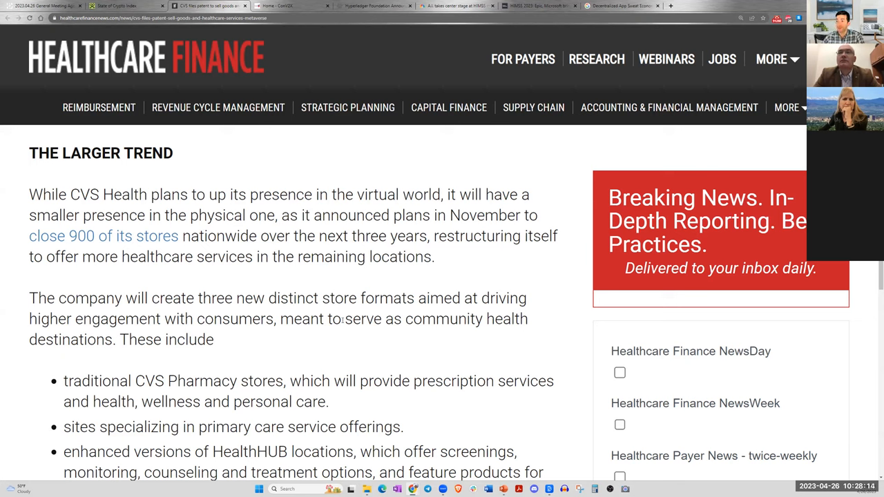
mouse_move(349, 276)
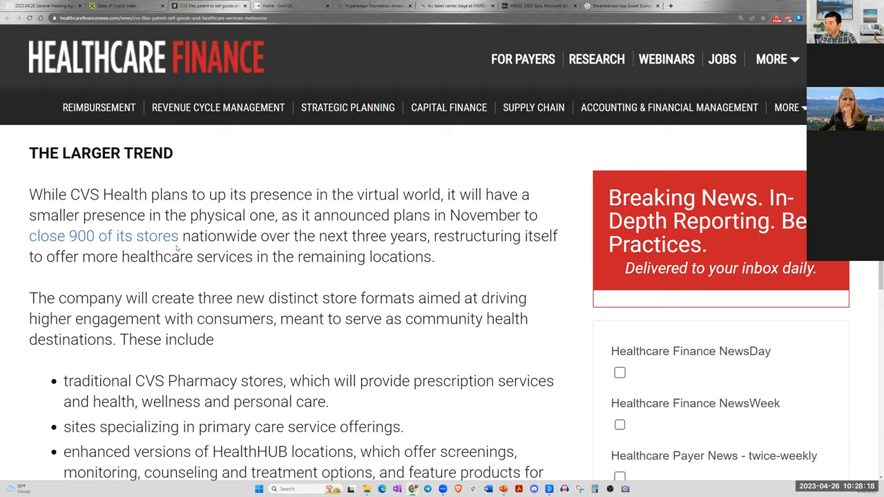
scroll("down", 3)
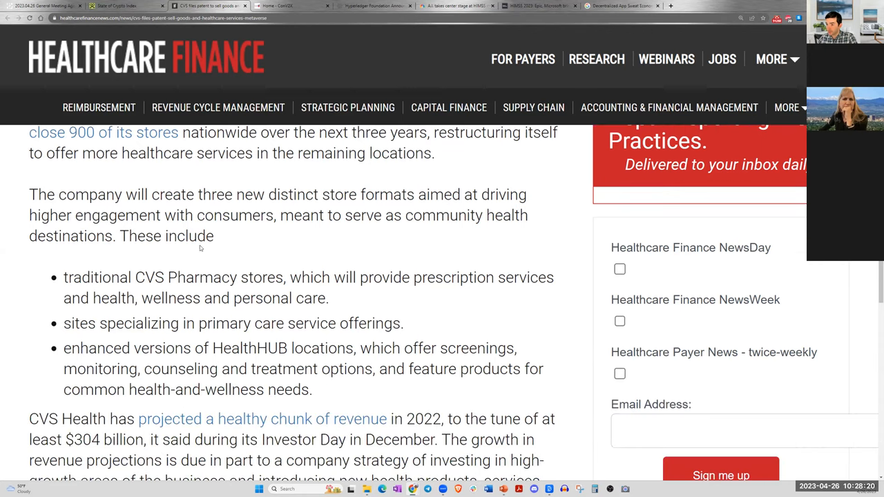
mouse_move(177, 243)
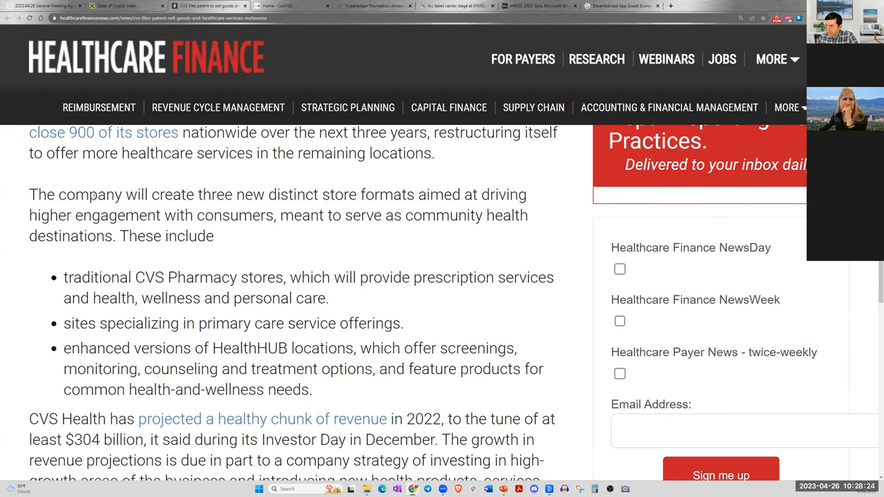
left_click_drag(58, 193, 252, 194)
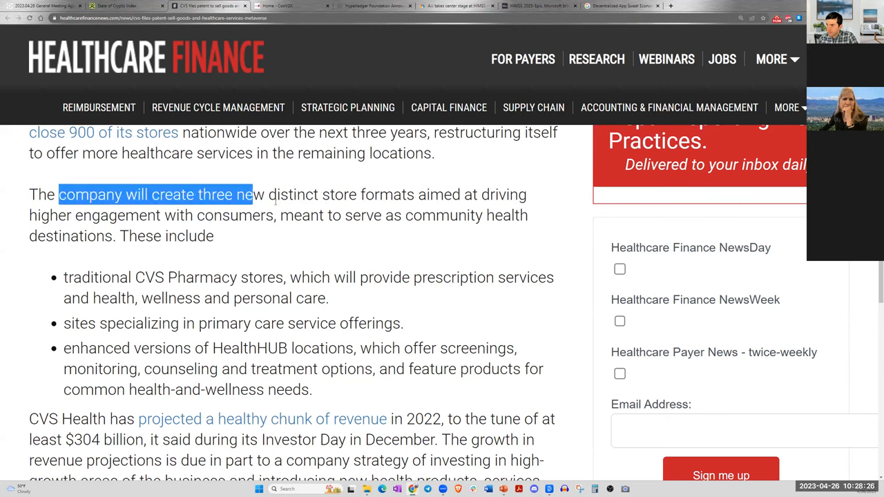
left_click_drag(251, 193, 293, 215)
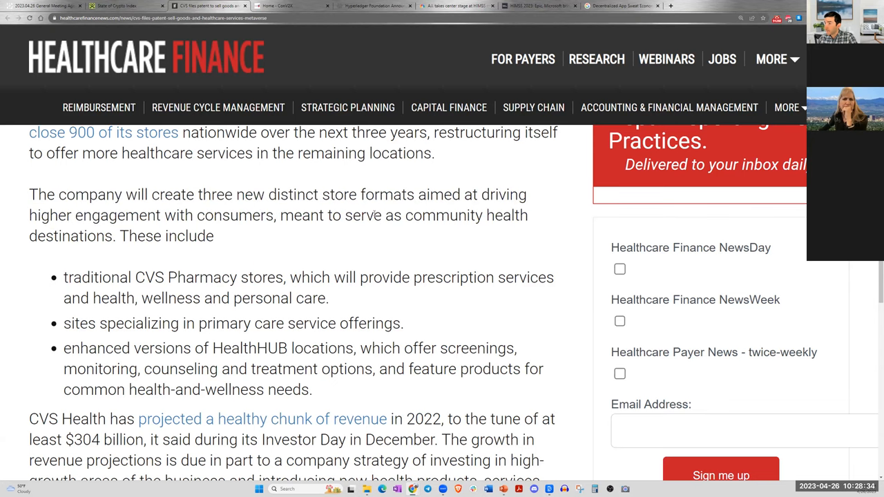
scroll("down", 3)
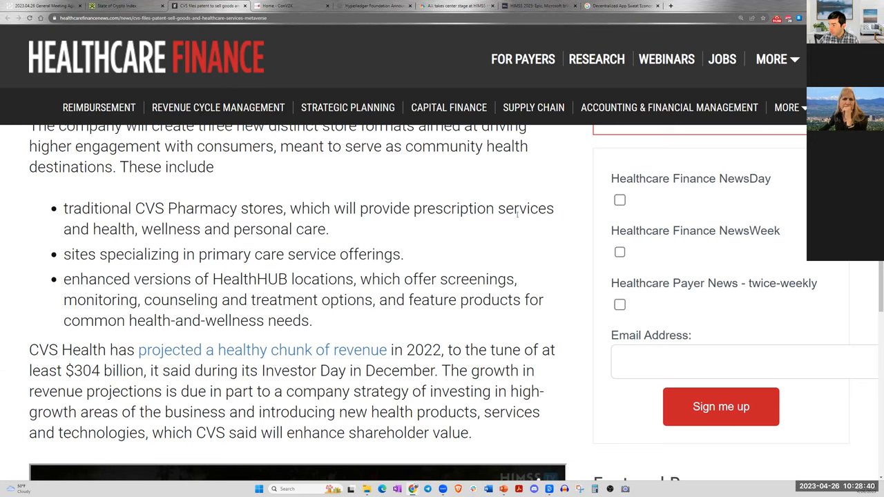
mouse_move(177, 246)
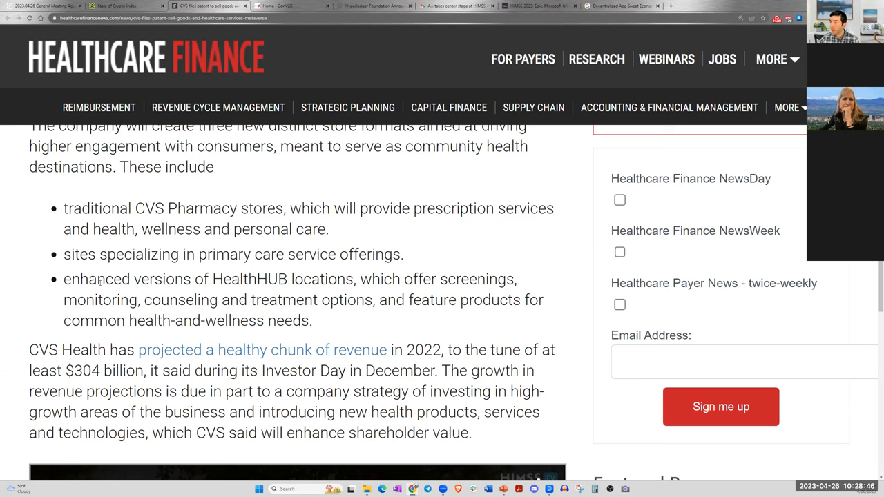
left_click_drag(69, 279, 266, 279)
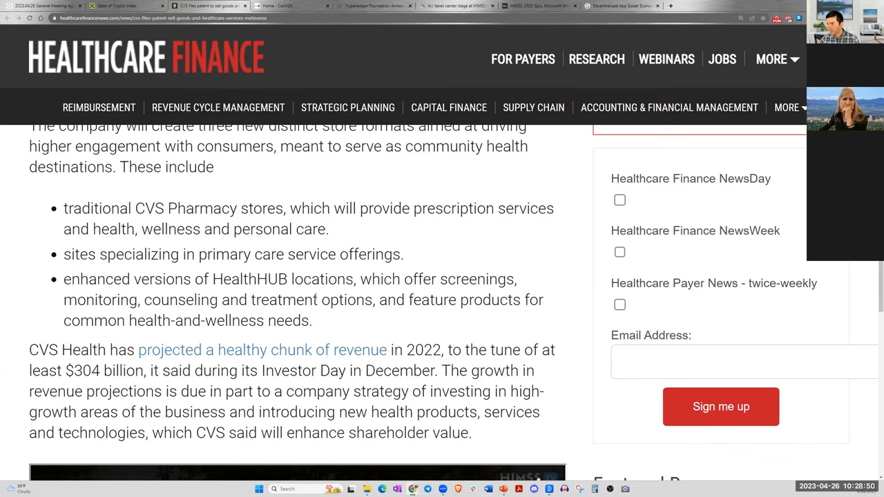
scroll("down", 3)
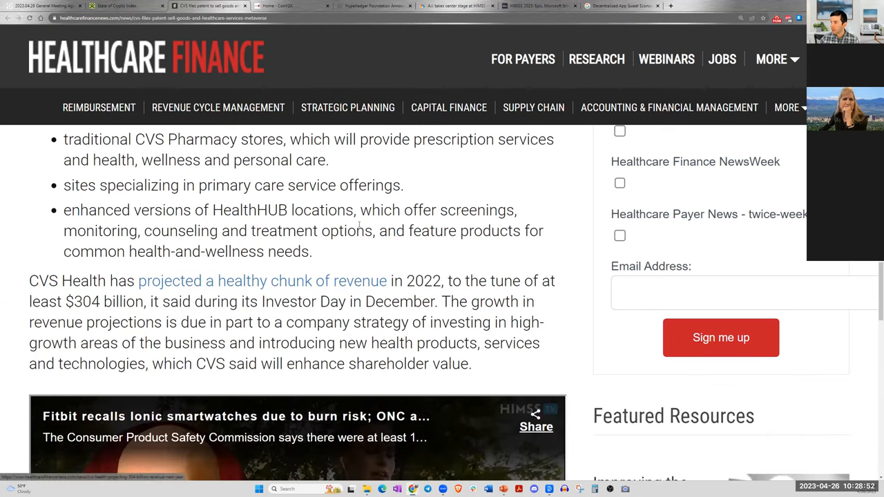
mouse_move(409, 251)
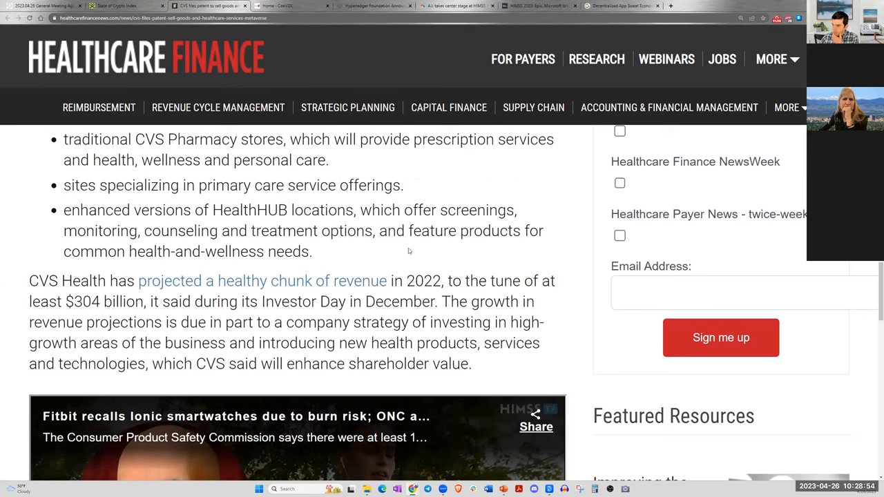
mouse_move(209, 293)
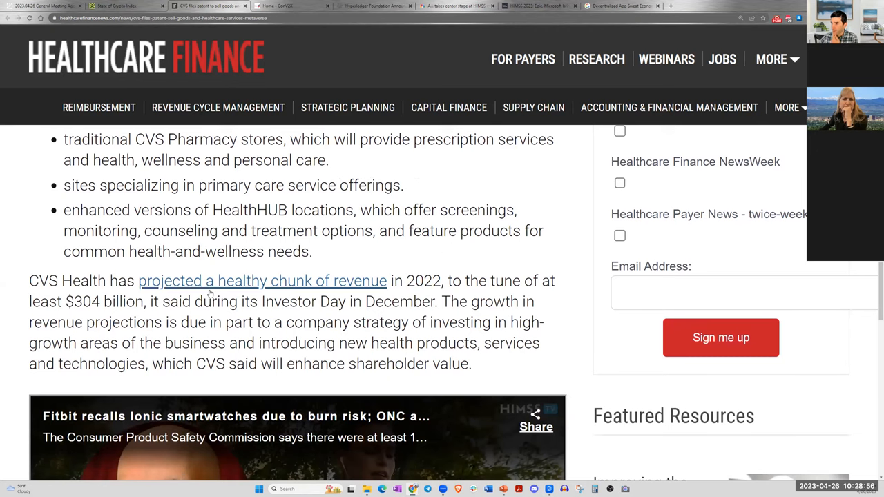
scroll("down", 3)
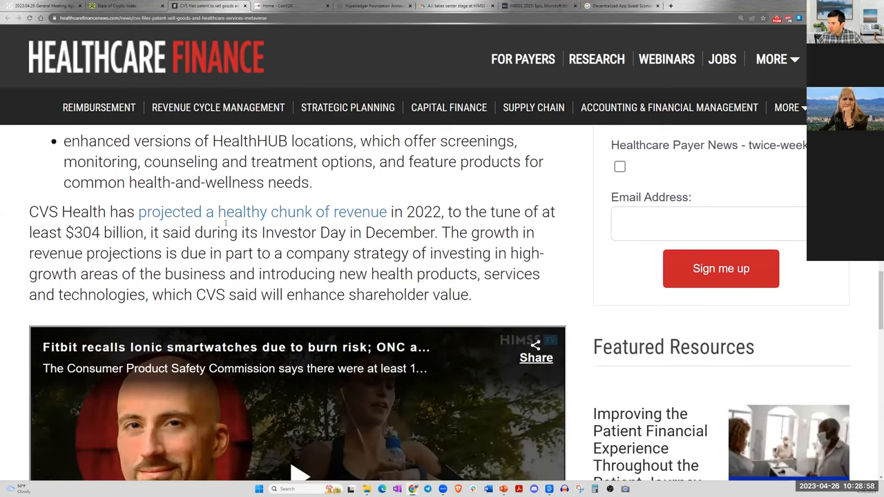
mouse_move(200, 213)
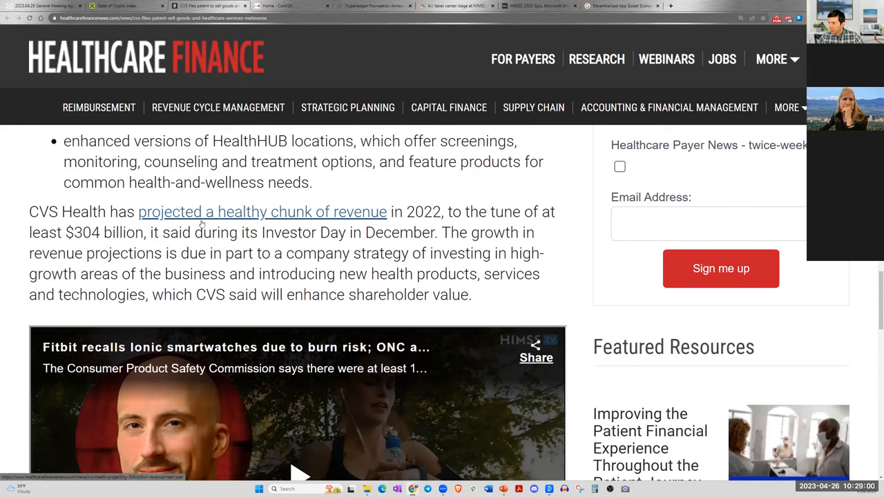
scroll("down", 3)
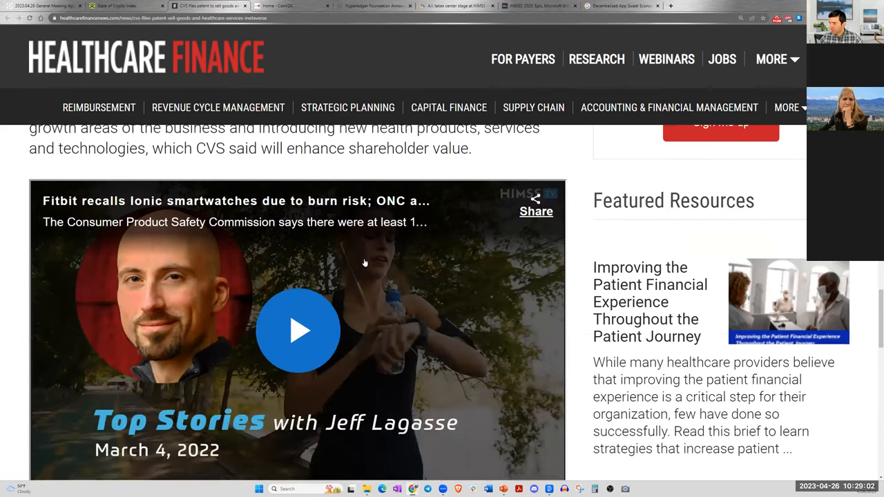
scroll("up", 3)
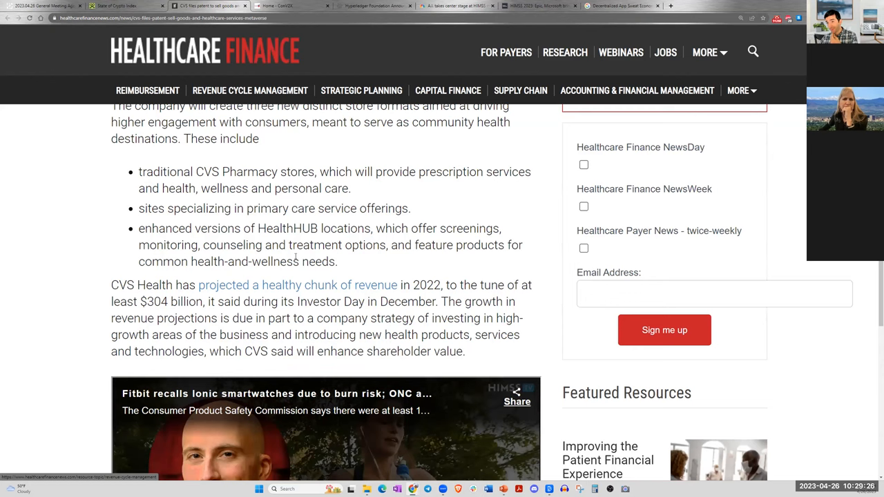
mouse_move(346, 260)
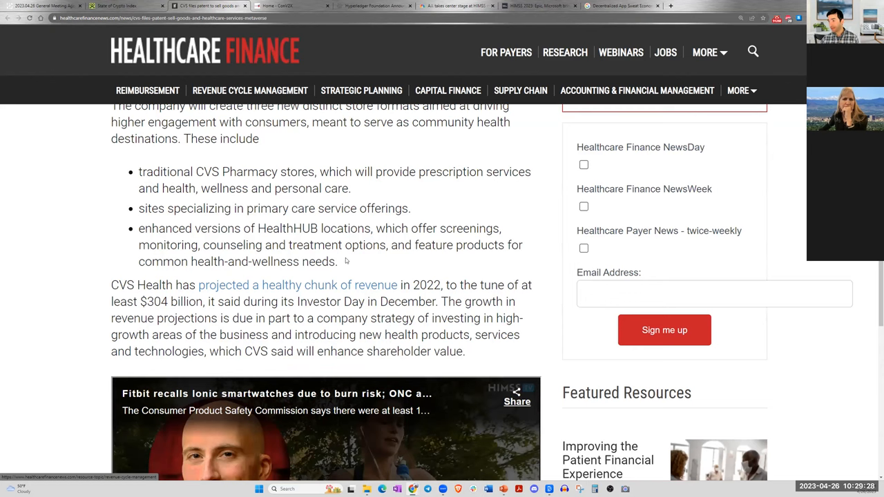
scroll("up", 3)
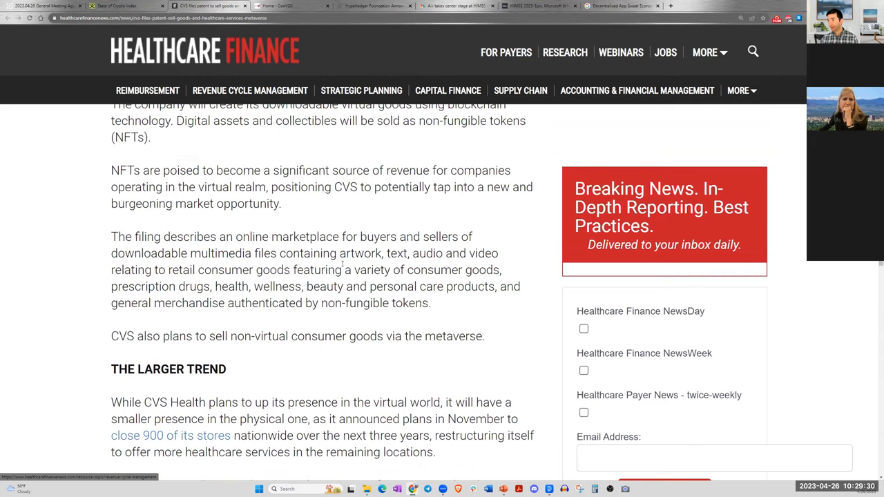
scroll("up", 3)
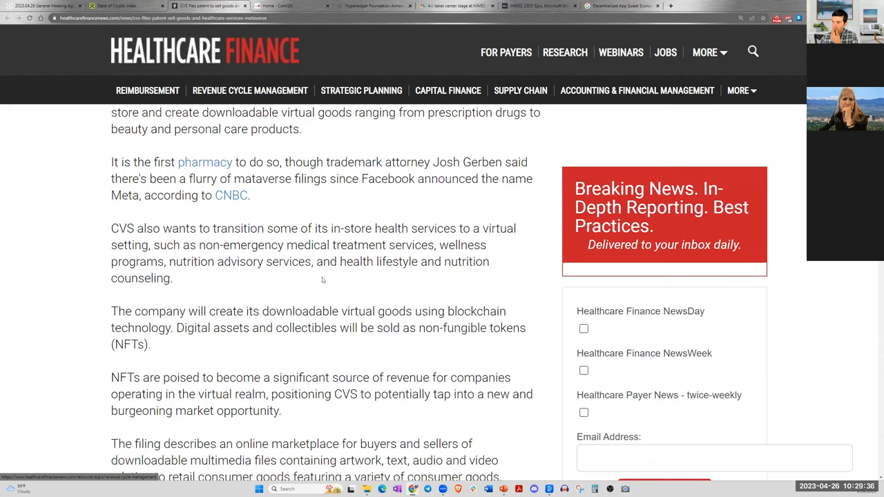
mouse_move(260, 271)
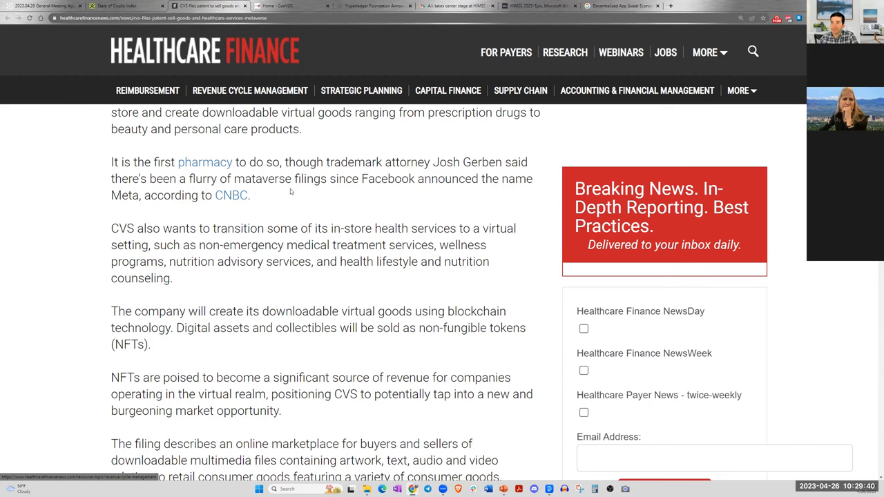
mouse_move(217, 296)
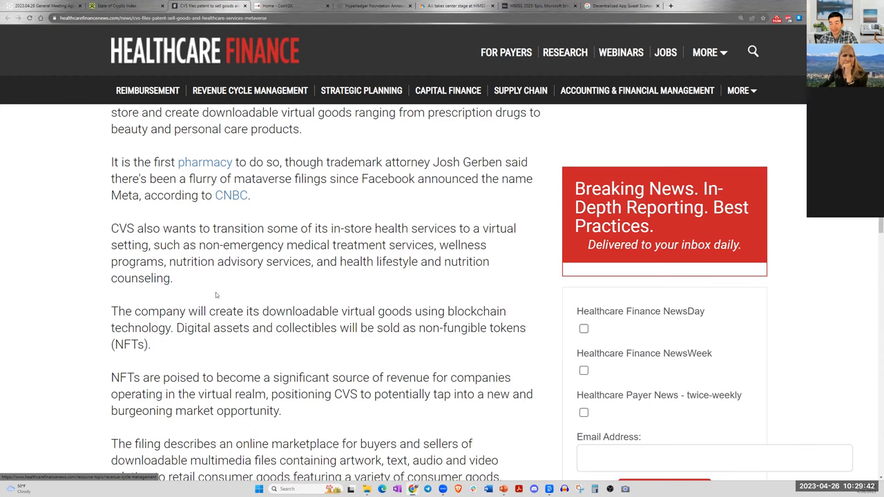
scroll("up", 3)
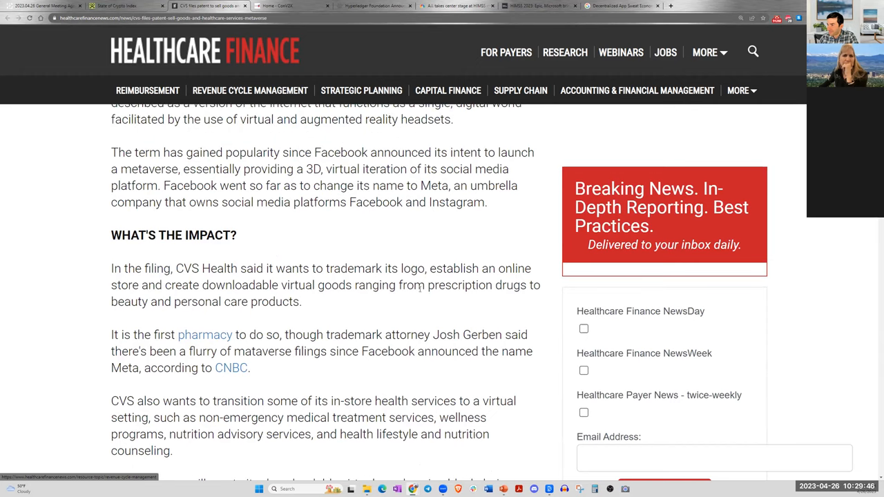
scroll("down", 3)
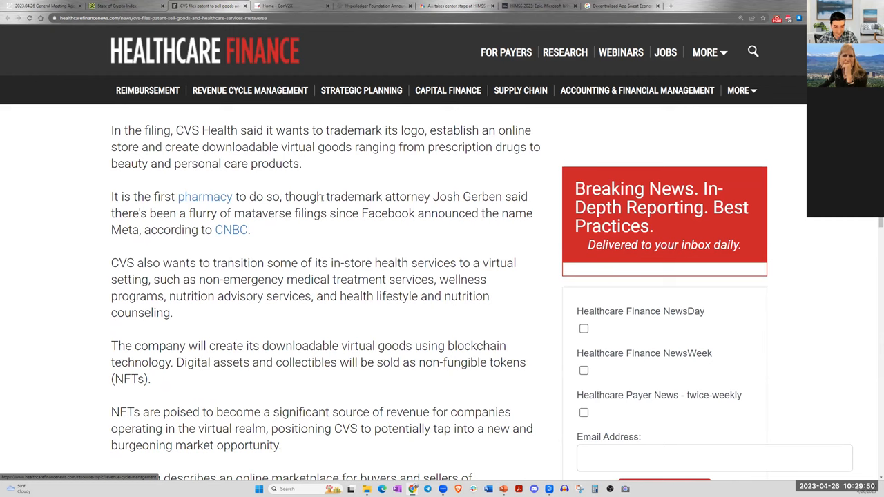
mouse_move(328, 245)
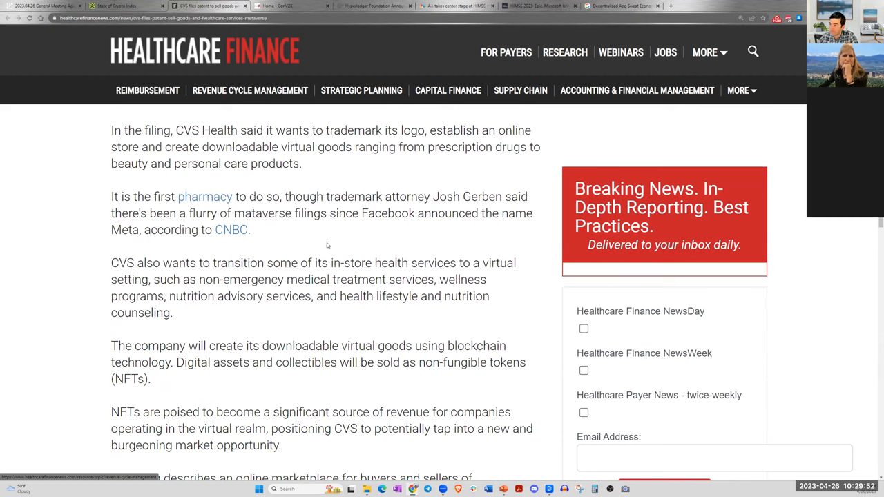
mouse_move(300, 244)
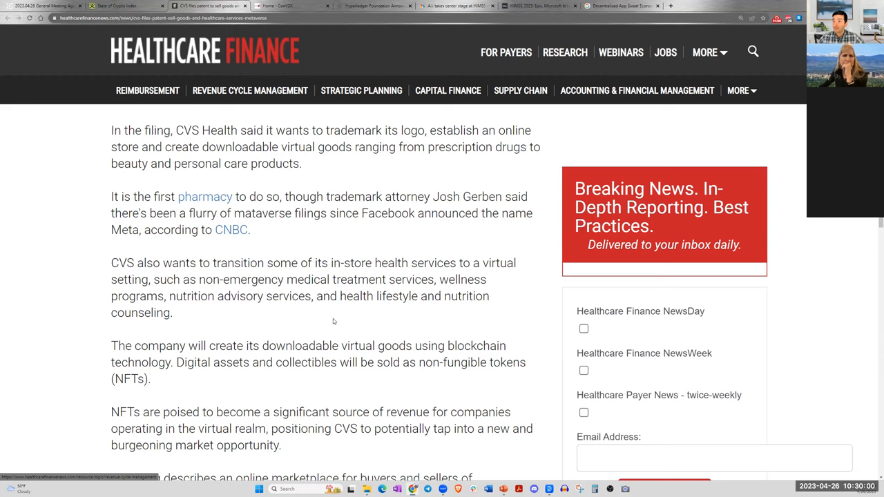
mouse_move(318, 169)
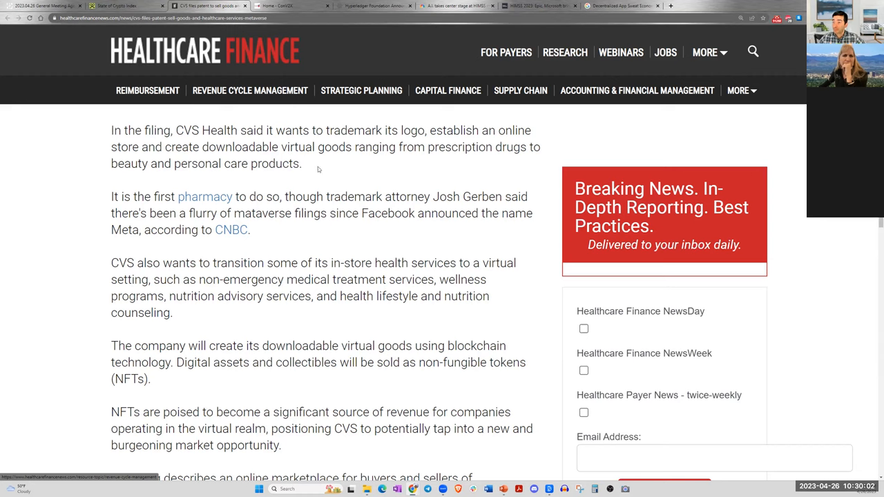
mouse_move(323, 234)
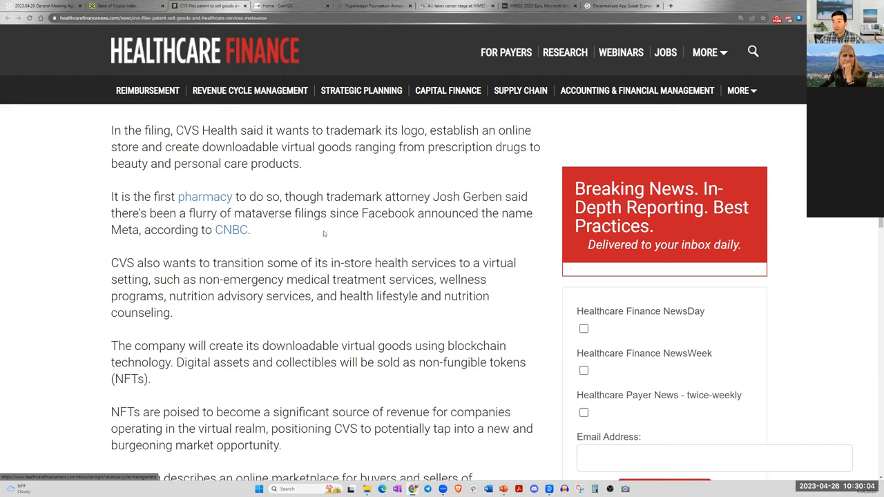
mouse_move(309, 246)
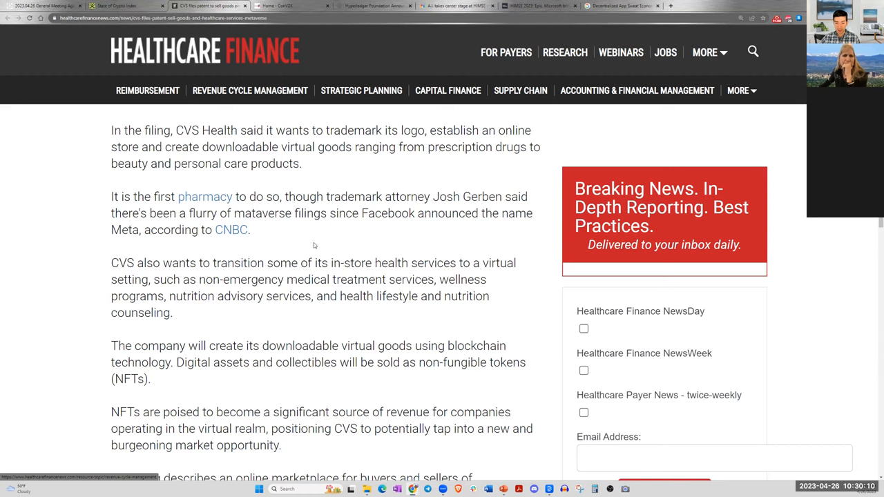
mouse_move(330, 243)
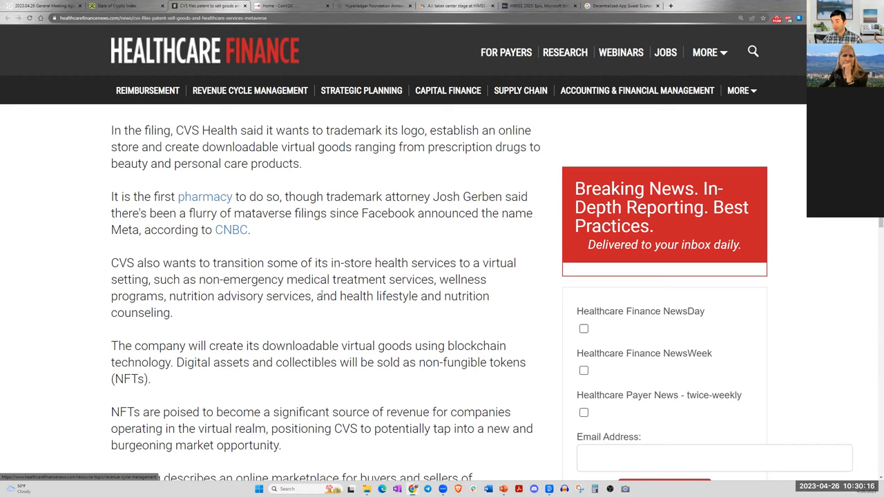
mouse_move(351, 309)
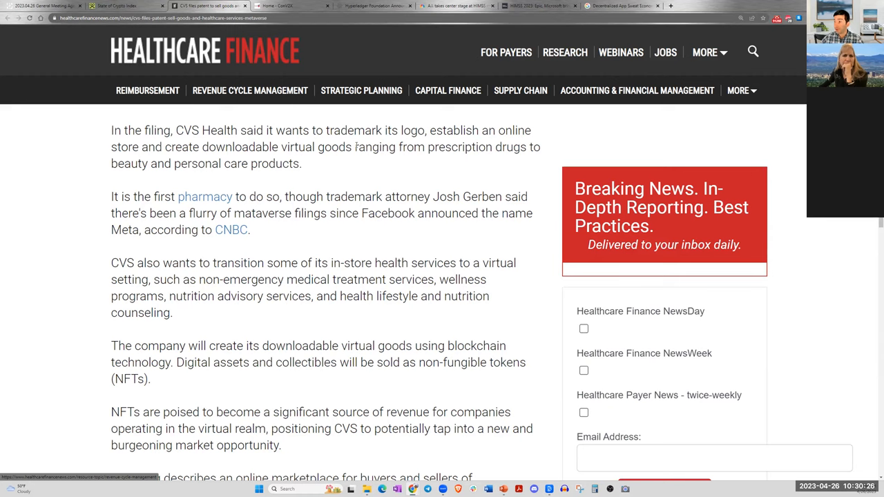
mouse_move(348, 160)
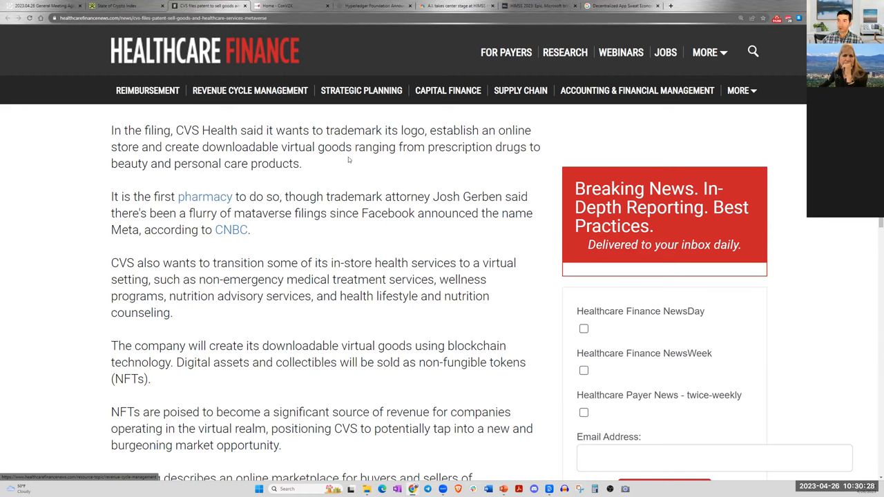
mouse_move(431, 256)
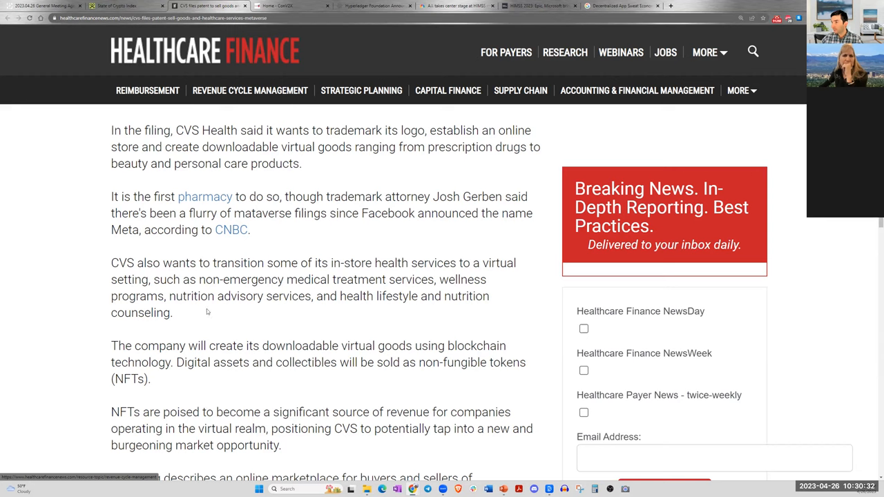
mouse_move(215, 328)
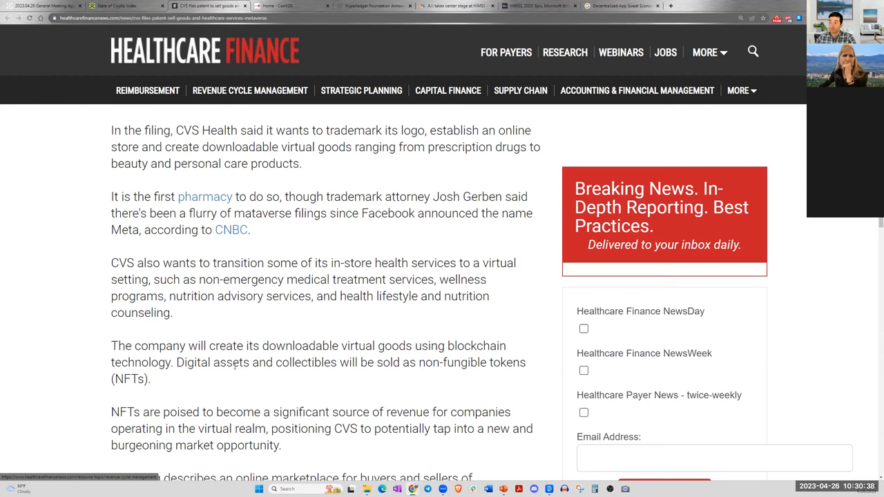
scroll("up", 3)
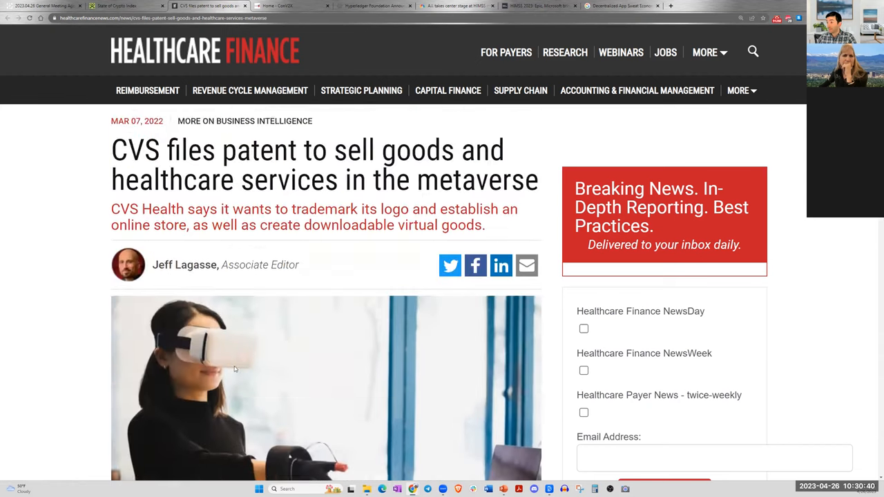
scroll("down", 3)
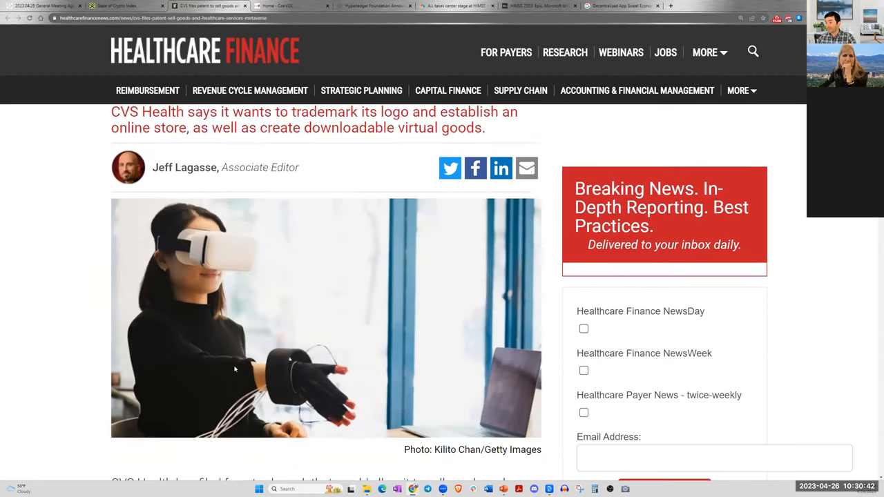
scroll("down", 3)
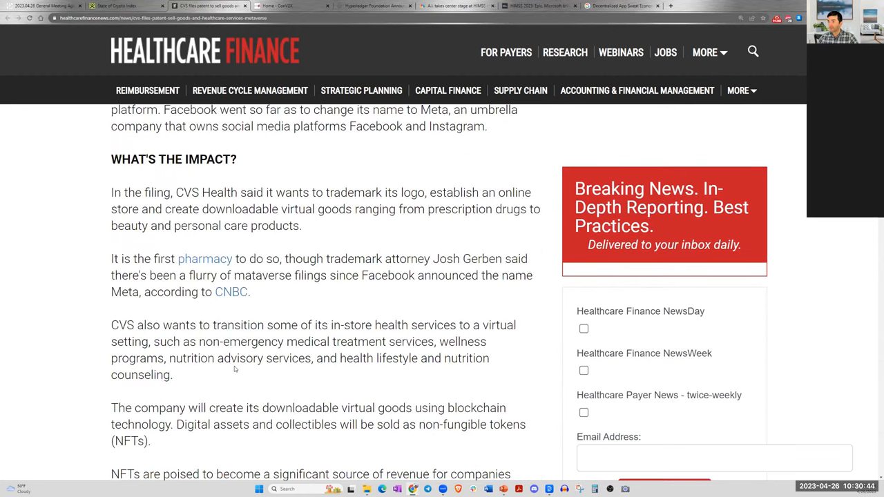
scroll("down", 3)
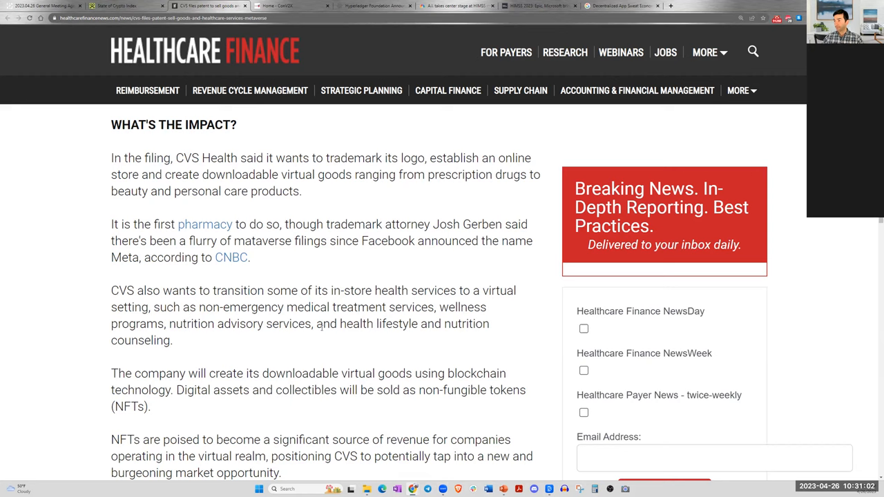
mouse_move(296, 359)
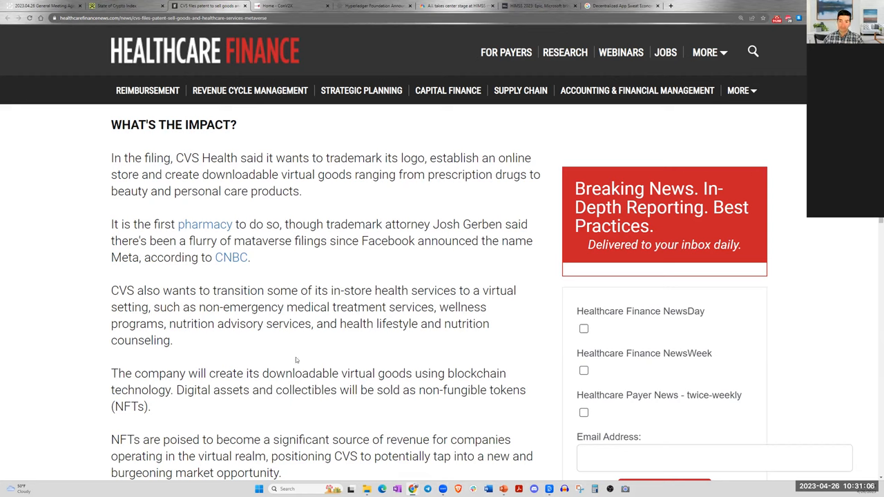
mouse_move(372, 342)
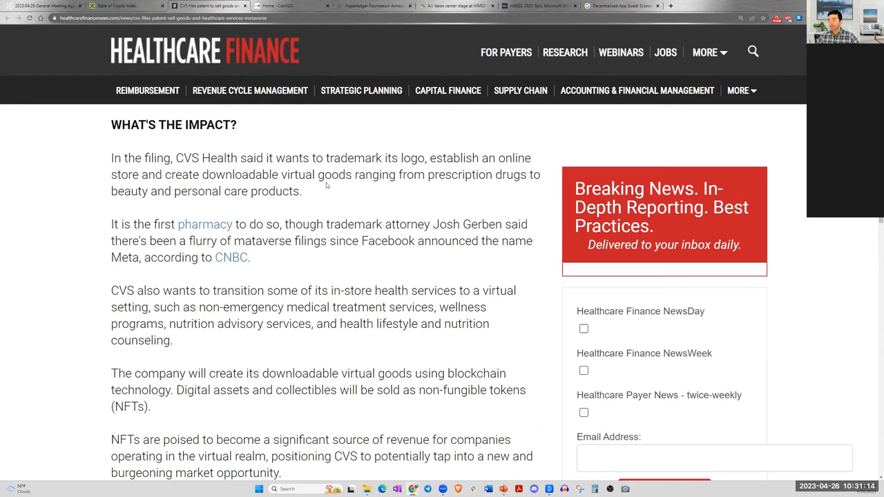
mouse_move(359, 190)
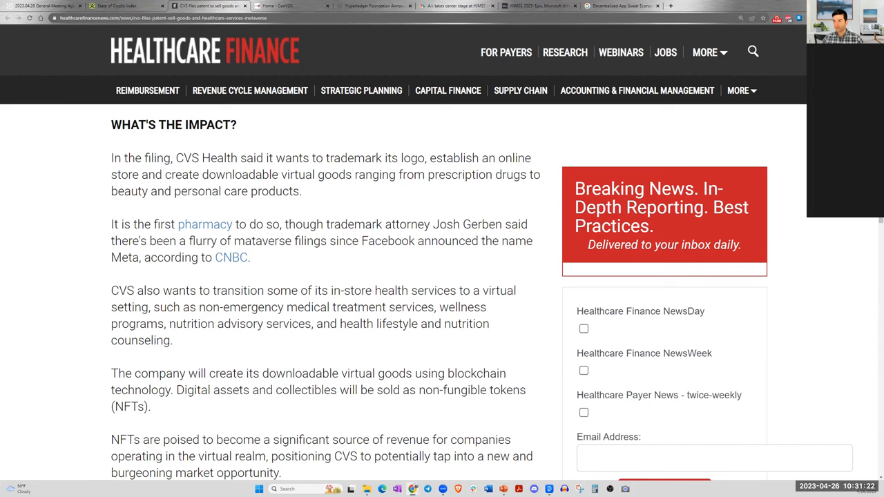
mouse_move(282, 254)
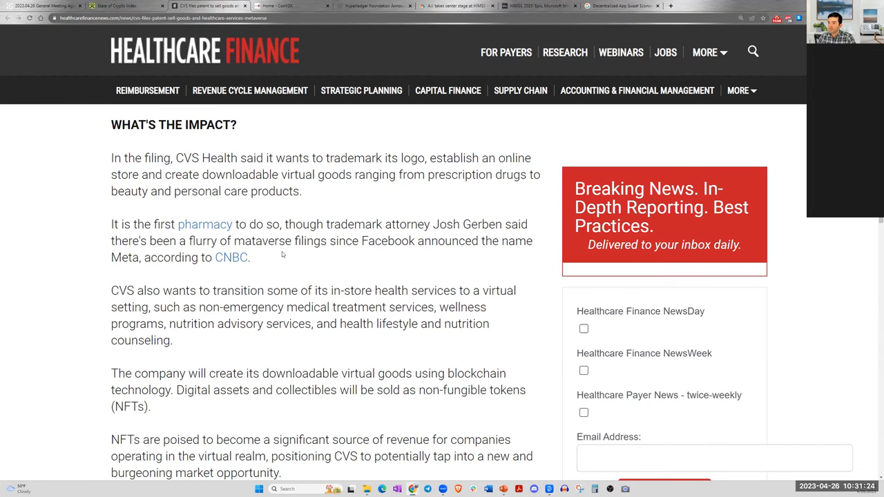
scroll("down", 3)
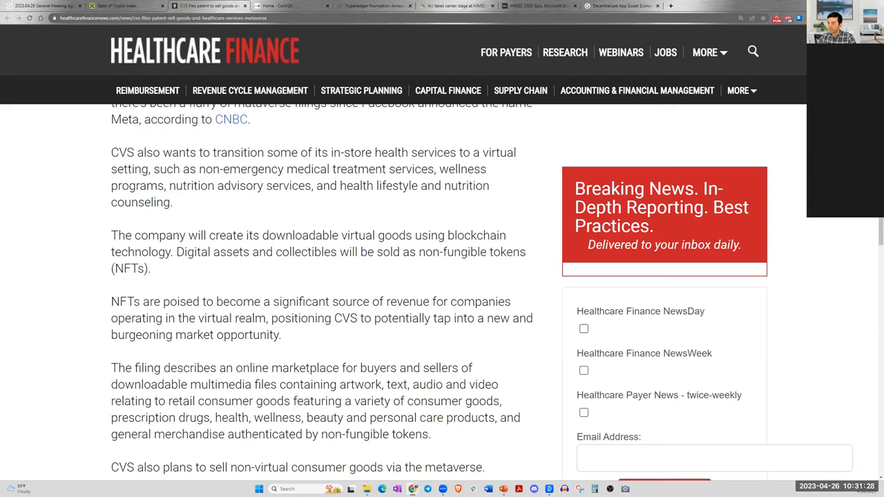
mouse_move(147, 283)
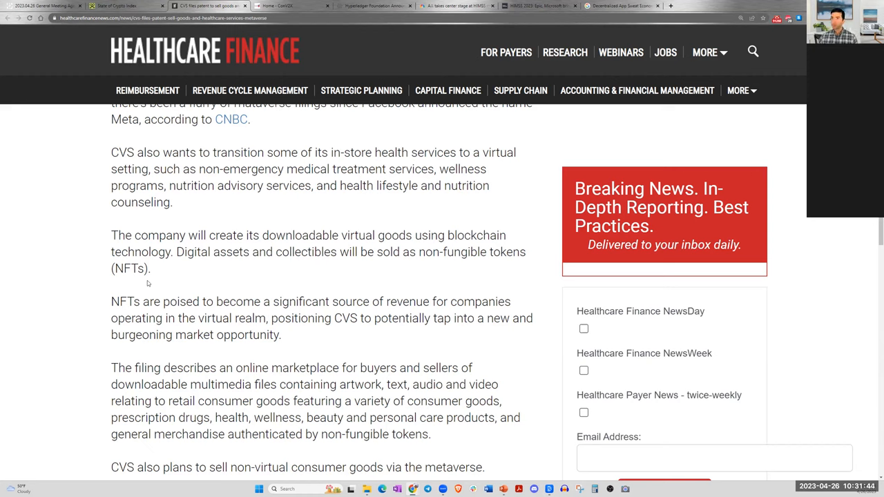
mouse_move(213, 247)
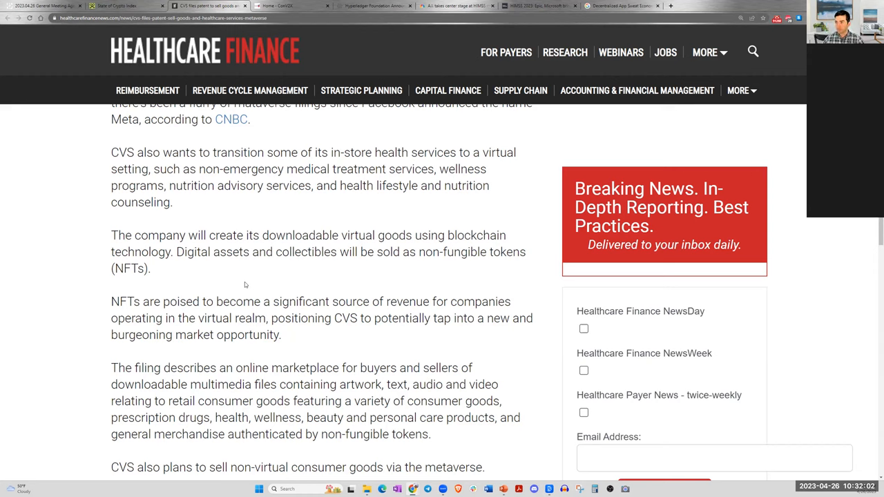
mouse_move(246, 294)
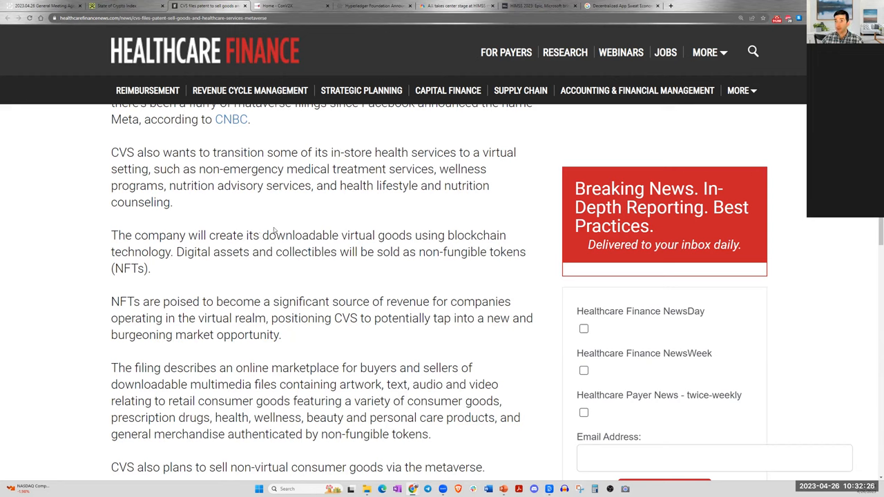
mouse_move(277, 235)
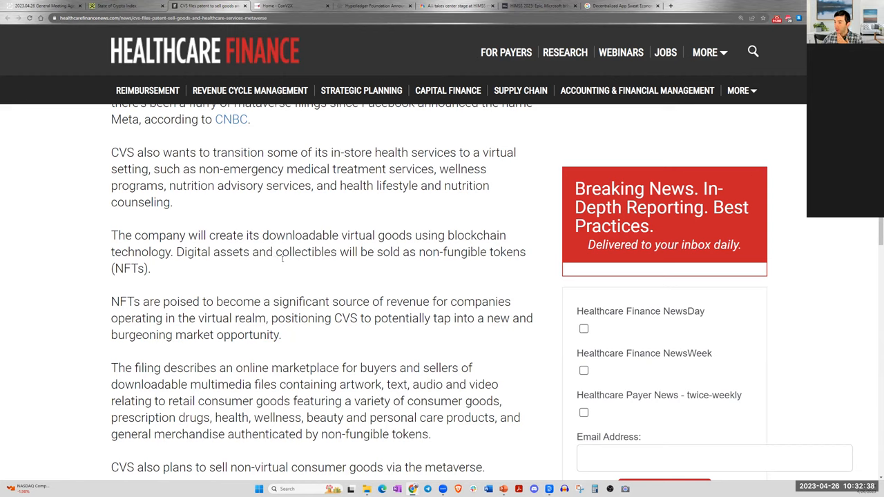
- Return to the opening paragraph and follow the cited USPTO filing 'document' link
scroll("down", 3)
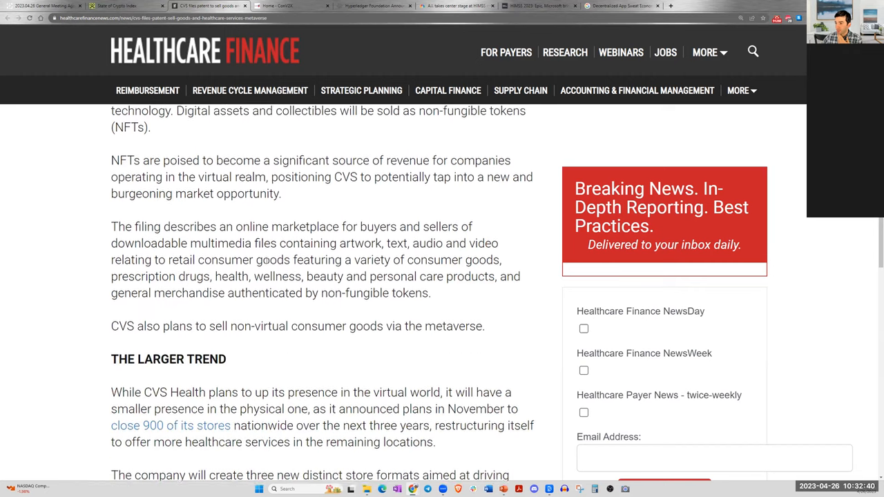
scroll("down", 3)
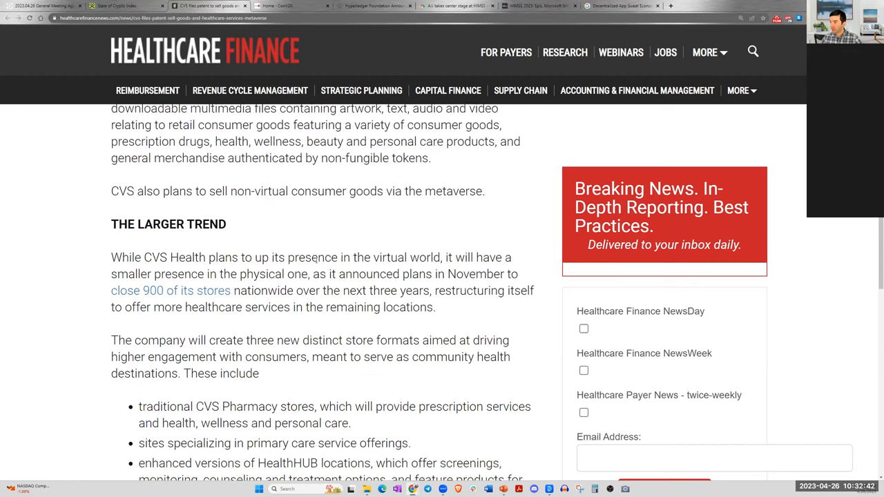
scroll("up", 3)
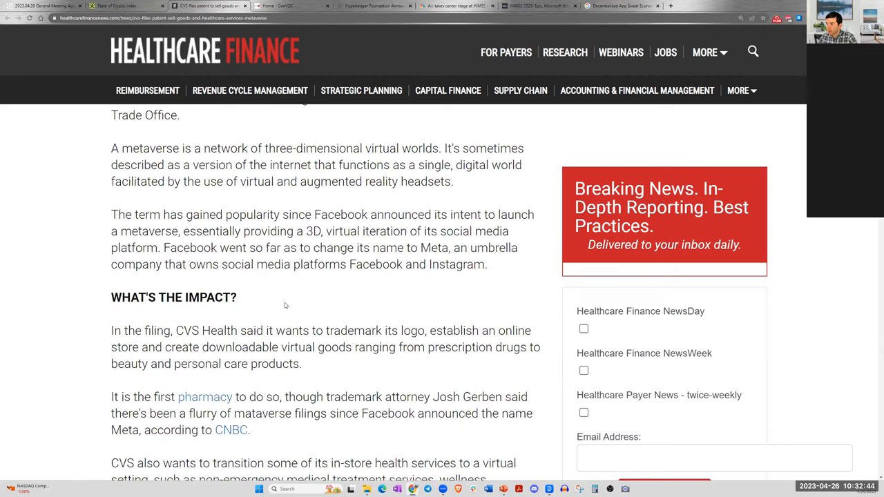
scroll("up", 3)
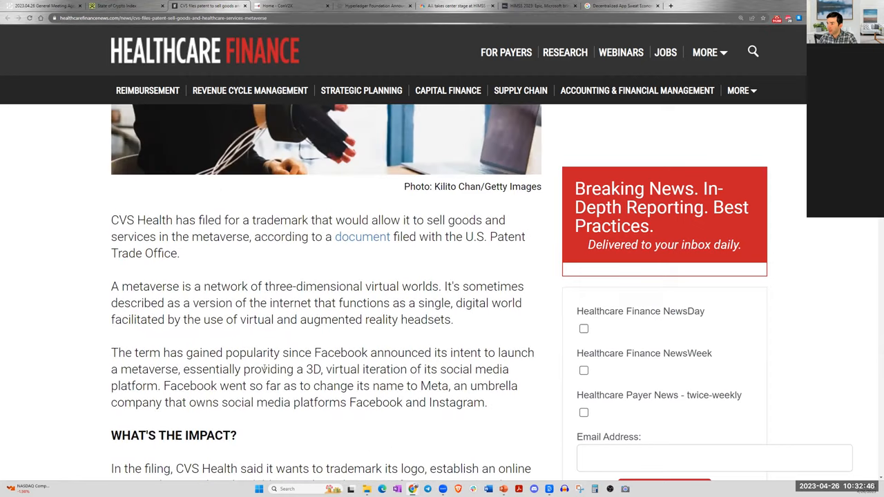
scroll("down", 3)
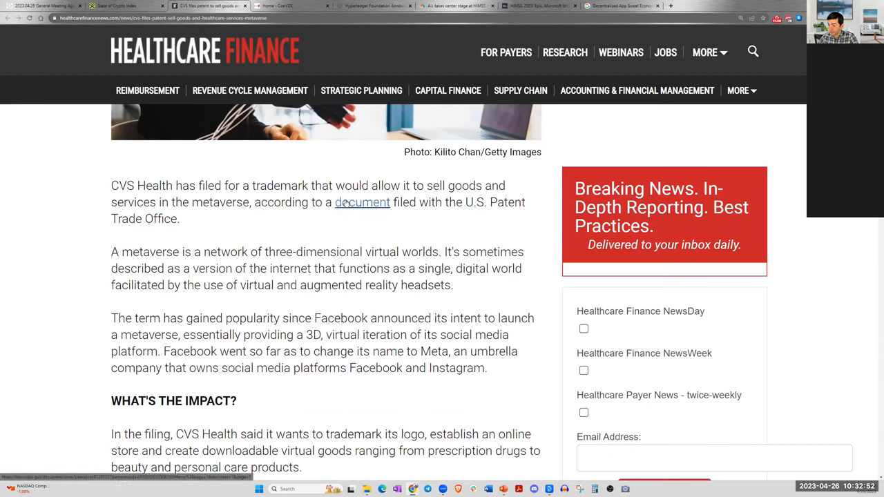
left_click(362, 202)
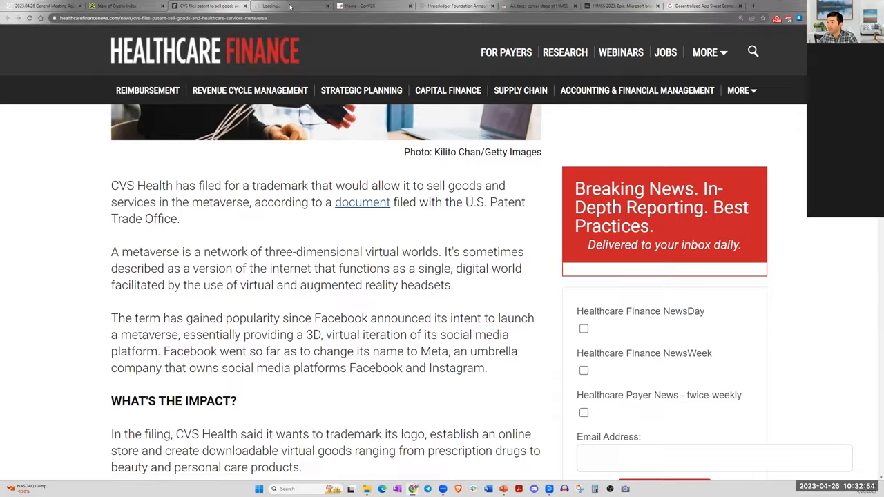
- View the CVS filing's search statistics summary for case 97287237 in the TSDR viewer
left_click(362, 202)
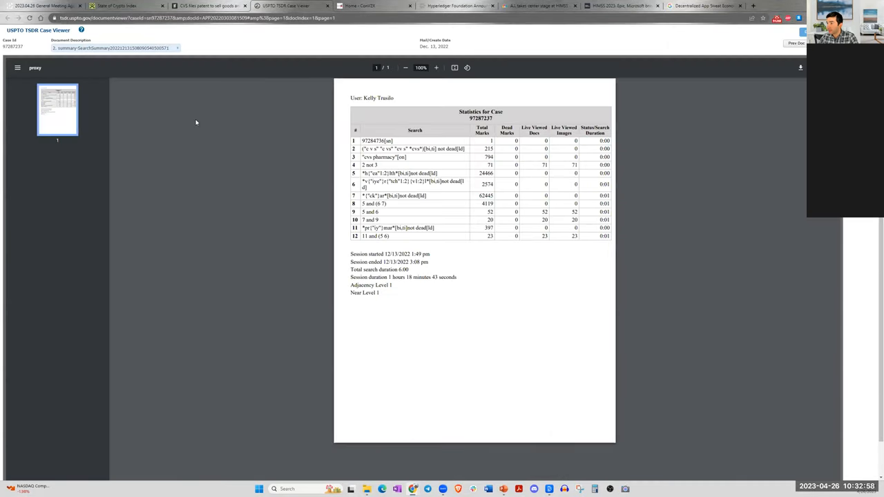
mouse_move(395, 213)
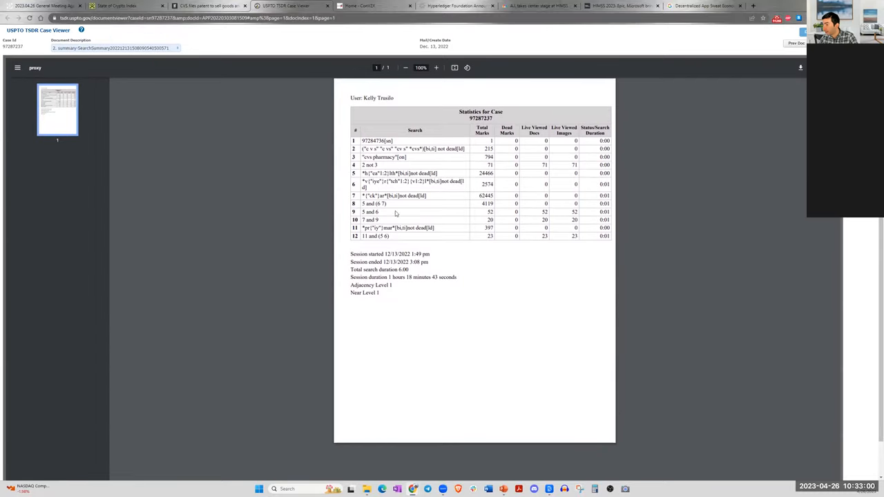
mouse_move(329, 127)
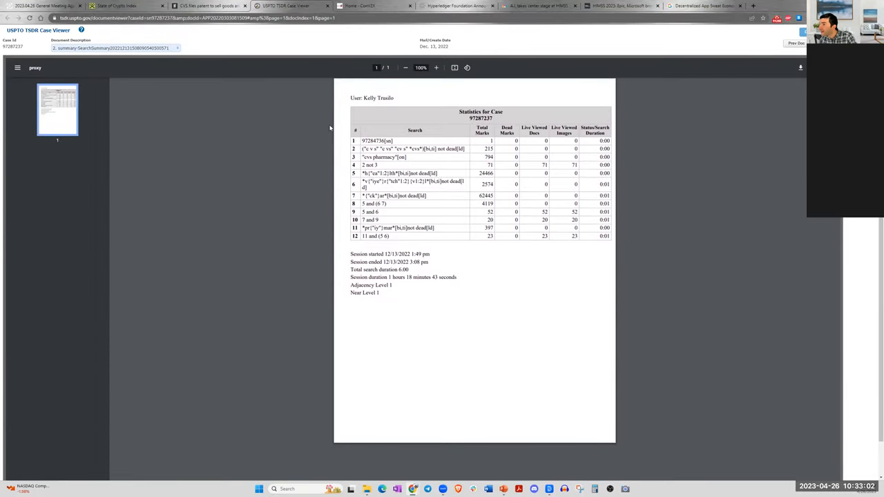
left_click(207, 5)
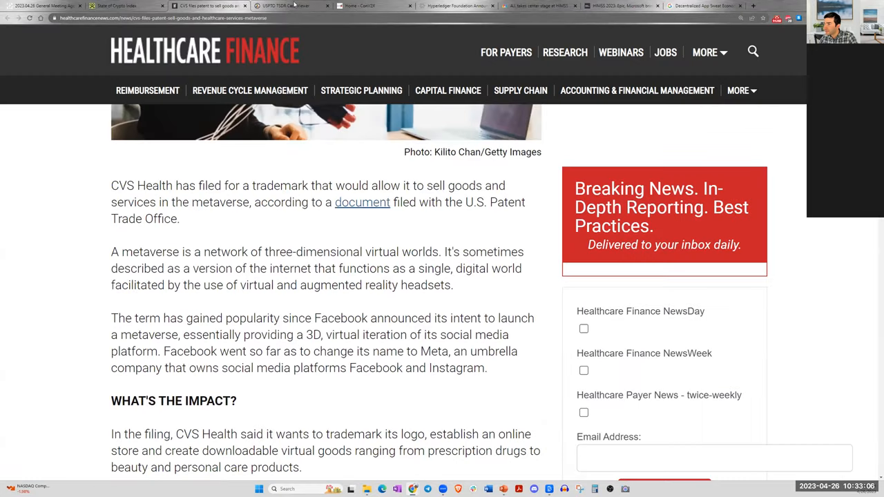
left_click(283, 6)
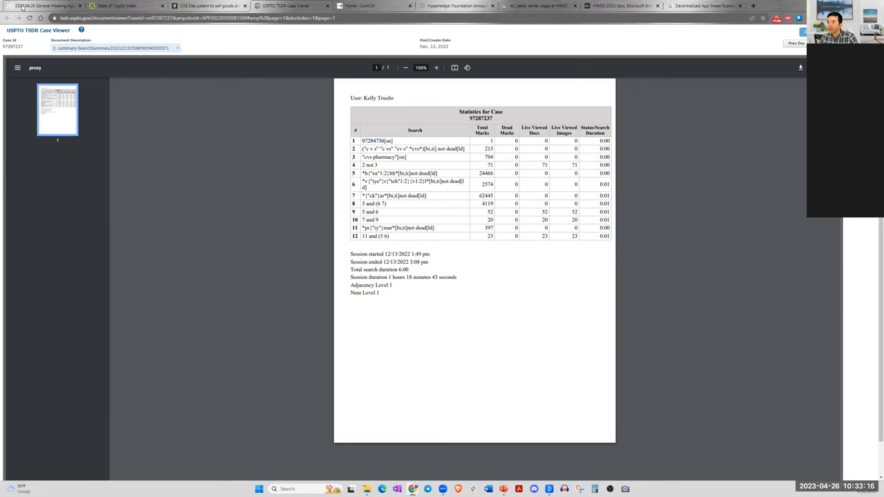
mouse_move(44, 5)
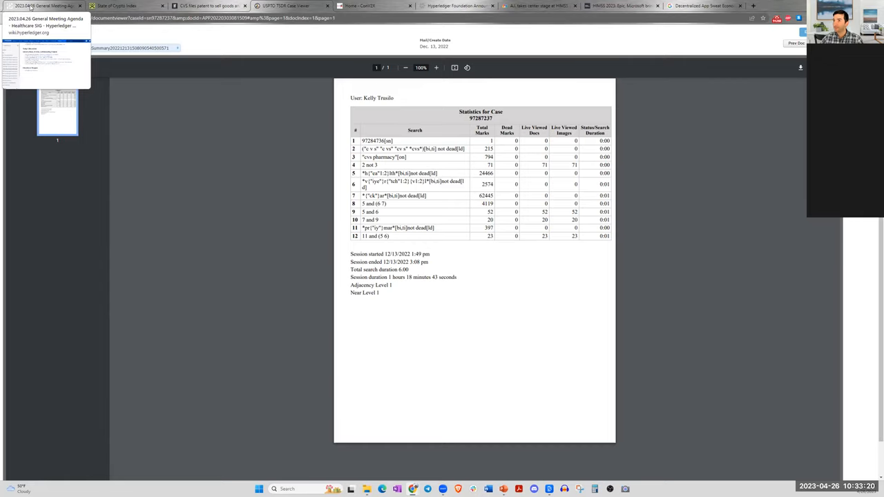
- Read the SD Times blockchain health records article down to 'Benefits of the Blockchain For Patients'
left_click(44, 6)
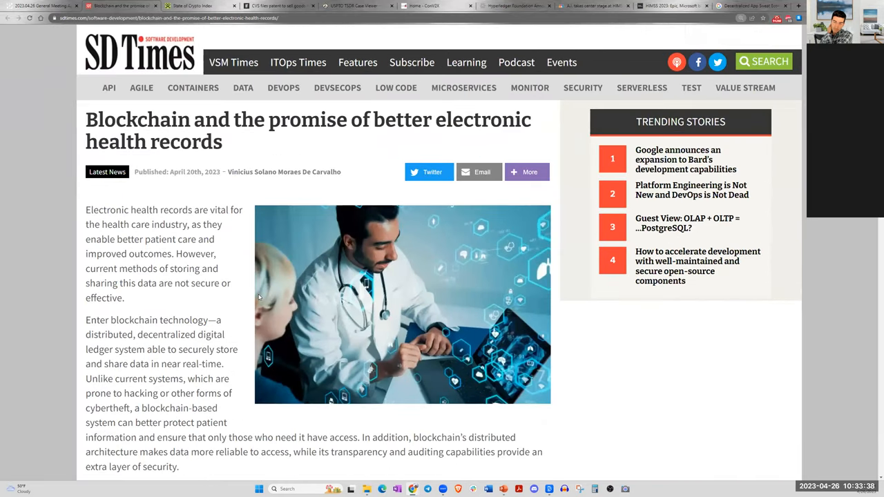
scroll("down", 3)
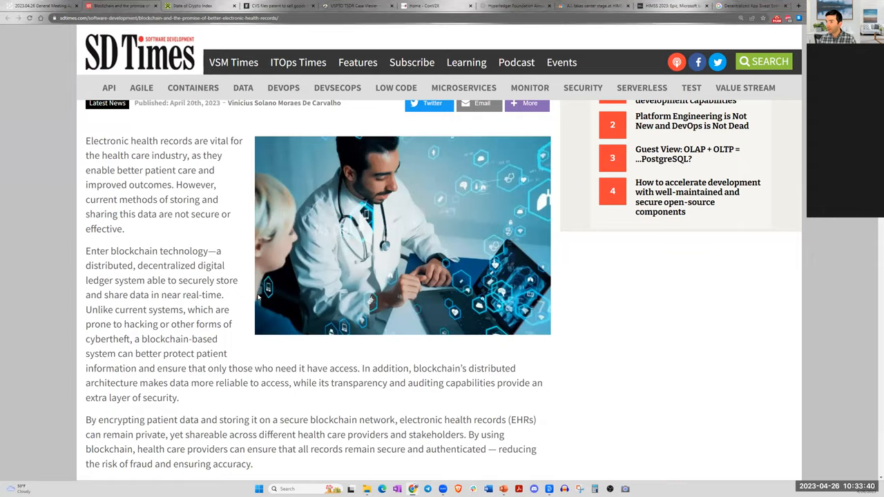
scroll("up", 3)
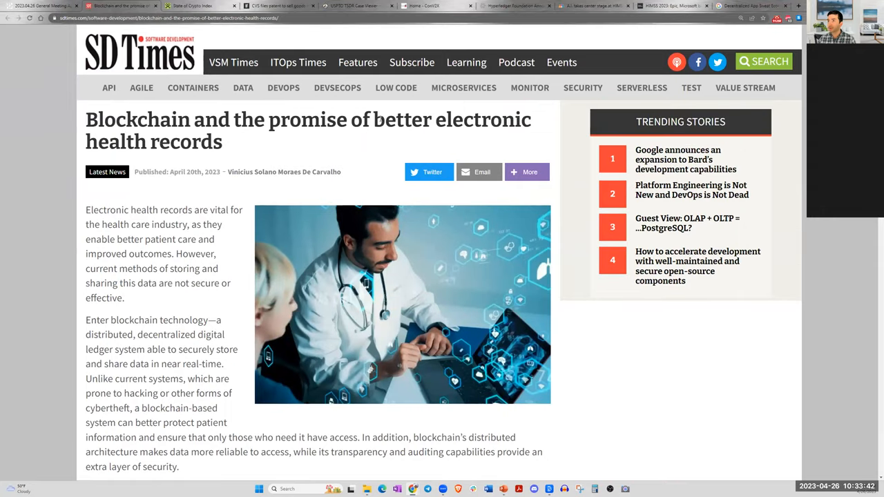
mouse_move(290, 114)
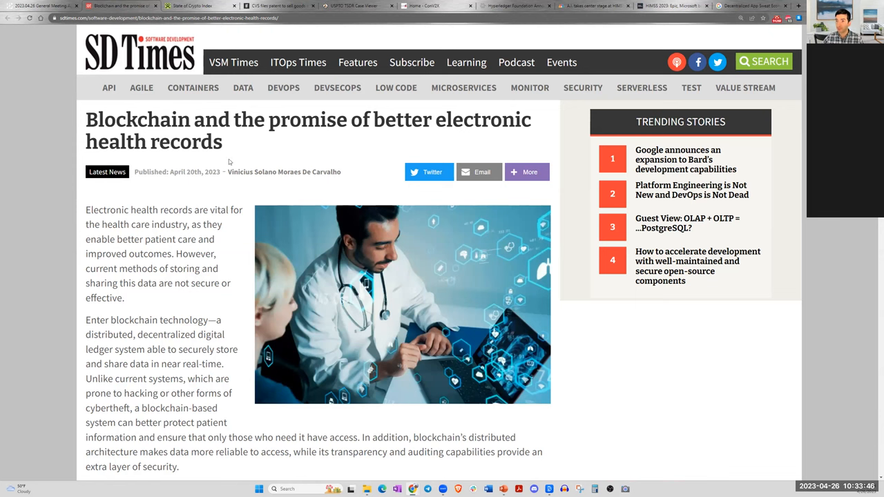
scroll("down", 3)
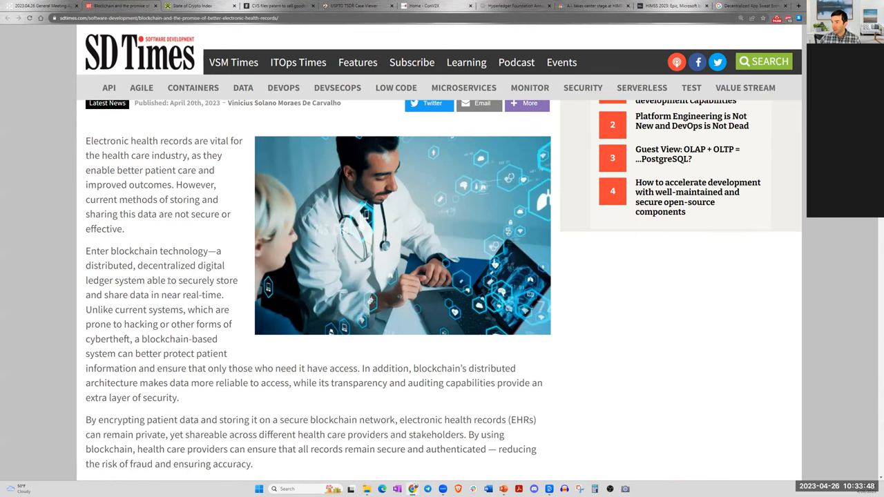
scroll("down", 3)
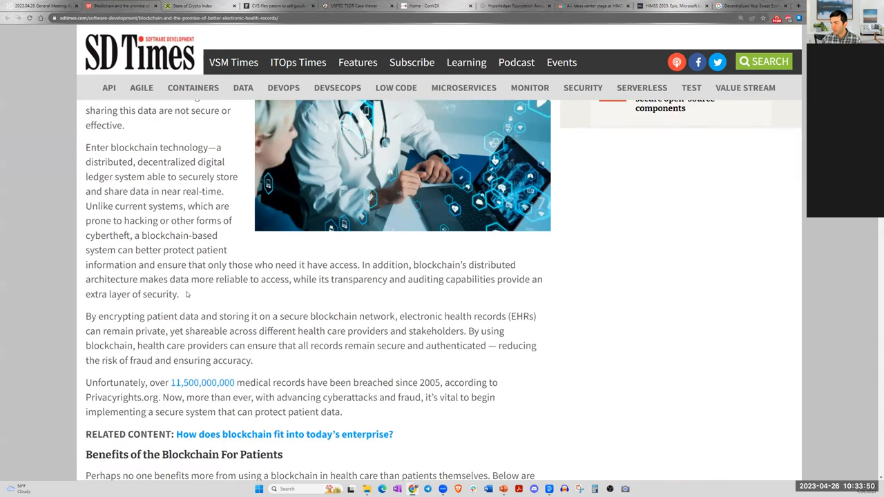
mouse_move(315, 299)
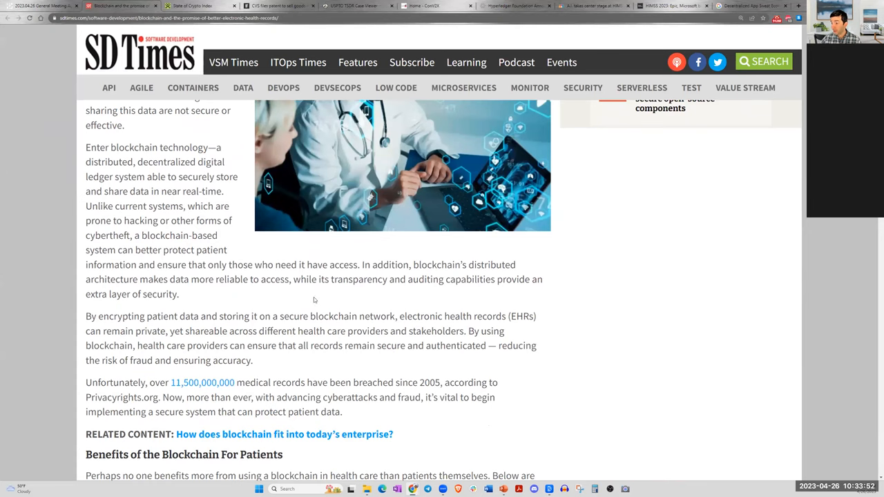
scroll("down", 3)
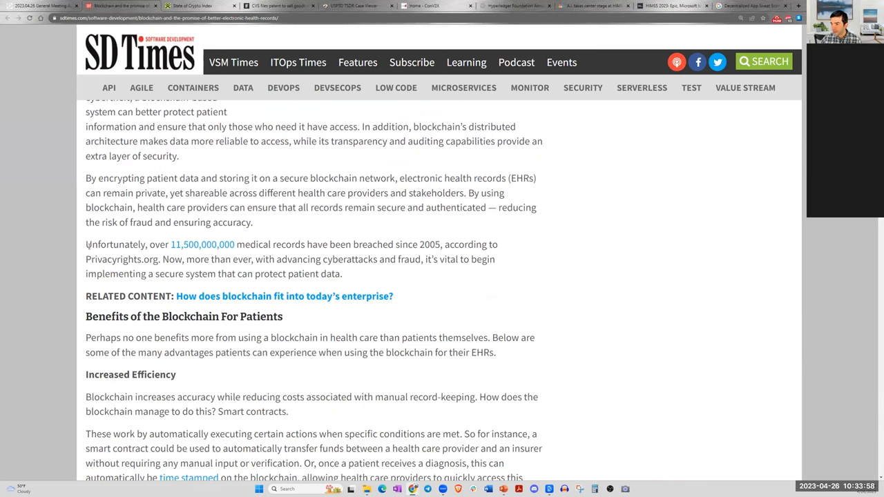
- Highlight the 11,500,000,000 breached records since 2005 statistic and rising cyberattacks sentence
left_click_drag(86, 245, 179, 244)
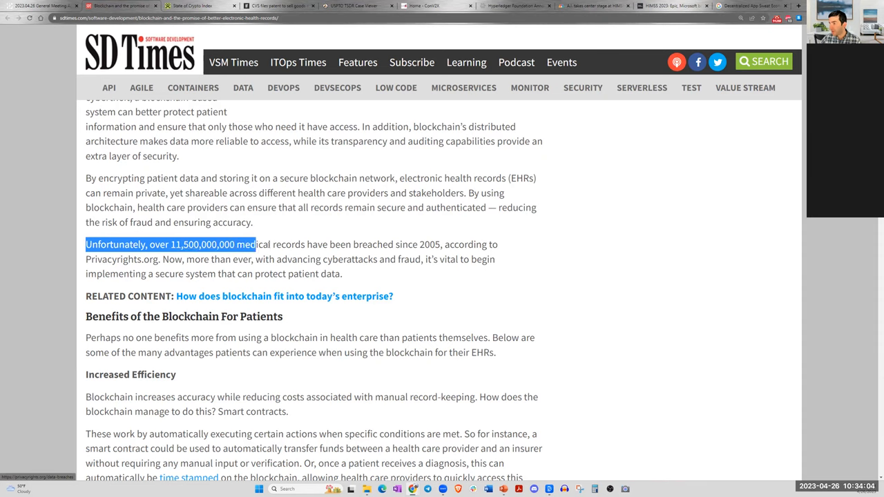
left_click_drag(256, 244, 440, 244)
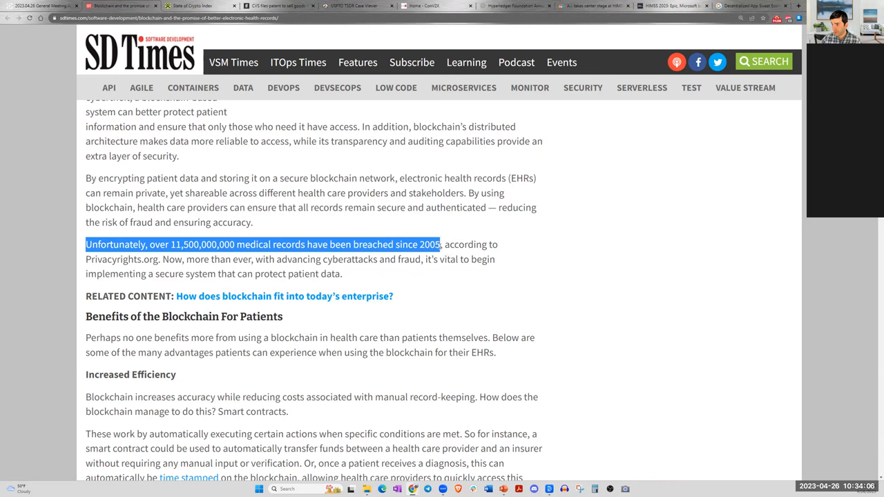
left_click_drag(439, 245, 475, 244)
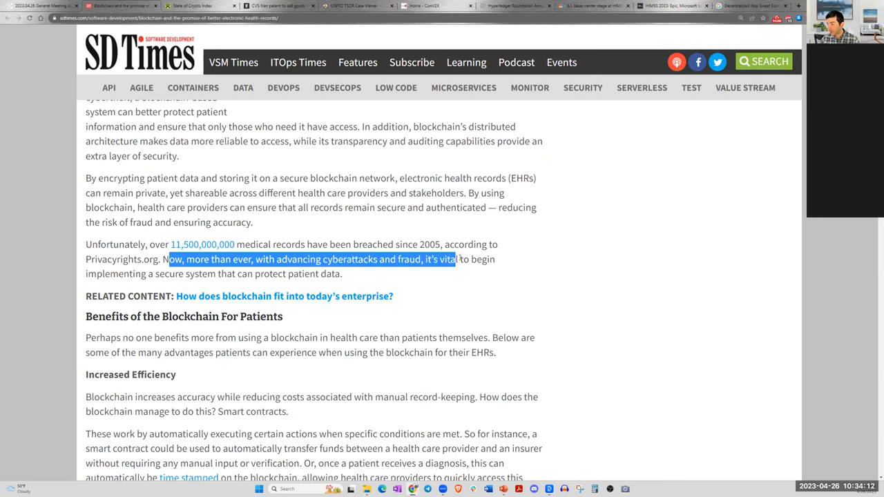
left_click_drag(455, 260, 214, 276)
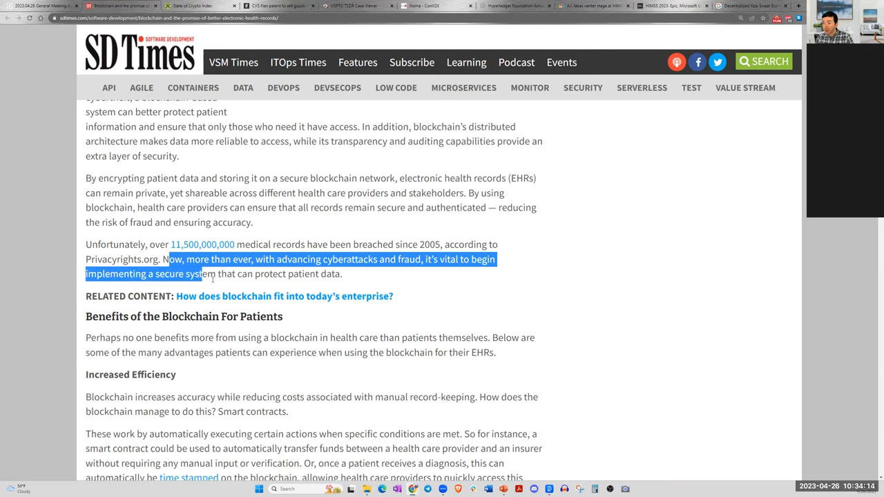
left_click(362, 232)
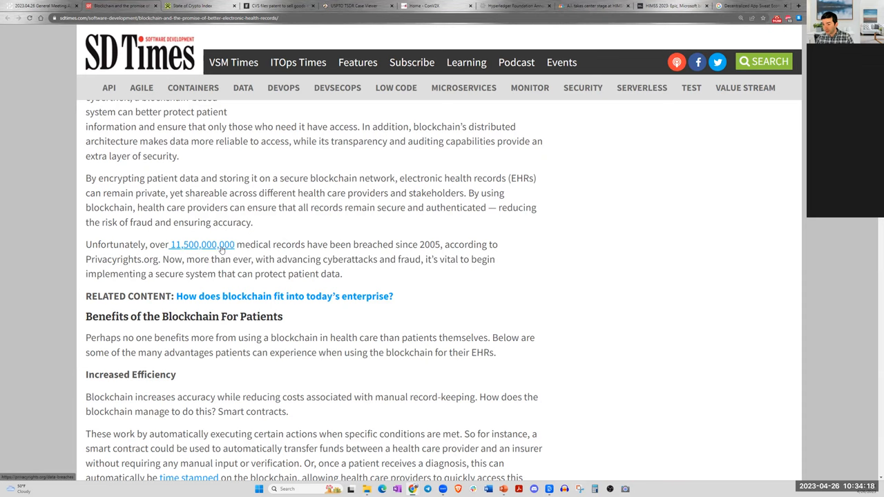
mouse_move(297, 255)
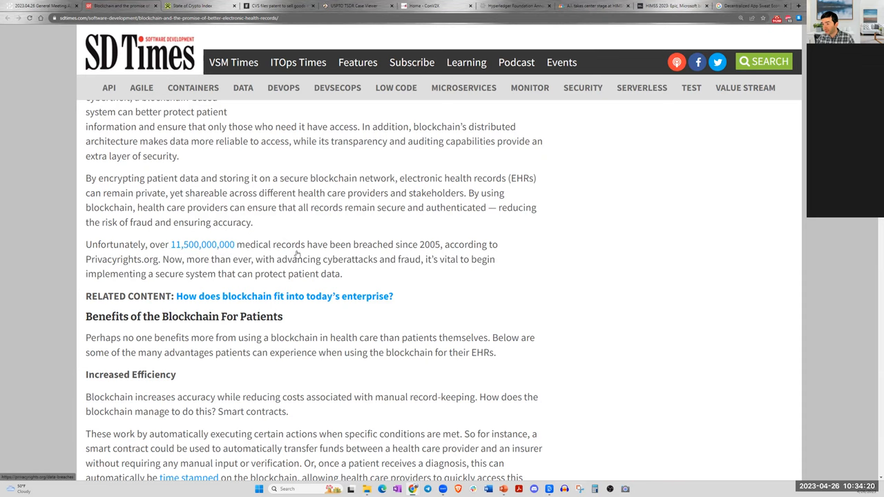
scroll("down", 3)
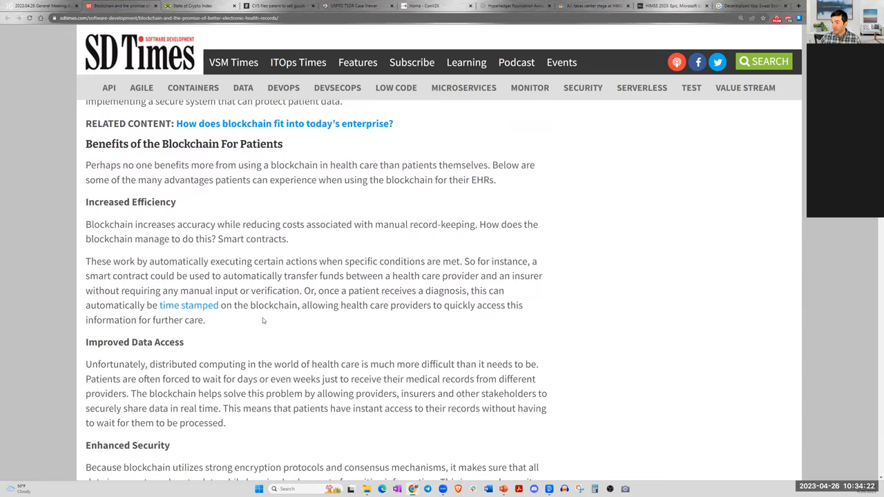
scroll("down", 3)
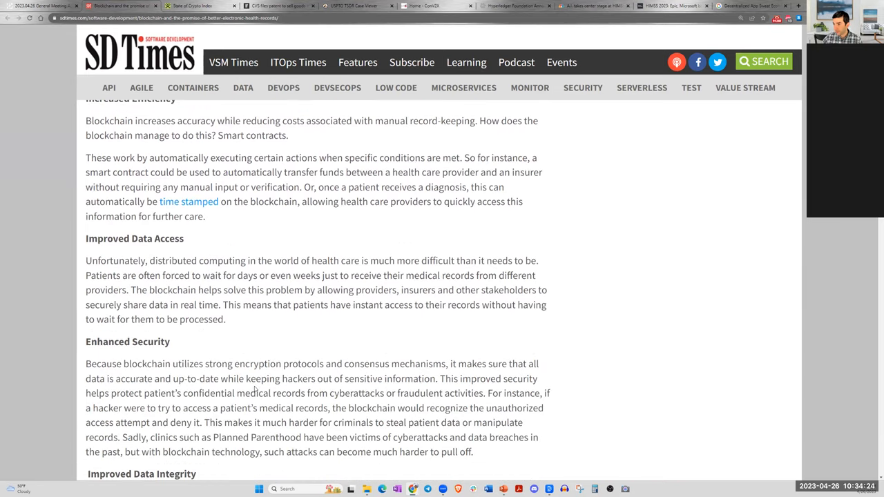
scroll("up", 3)
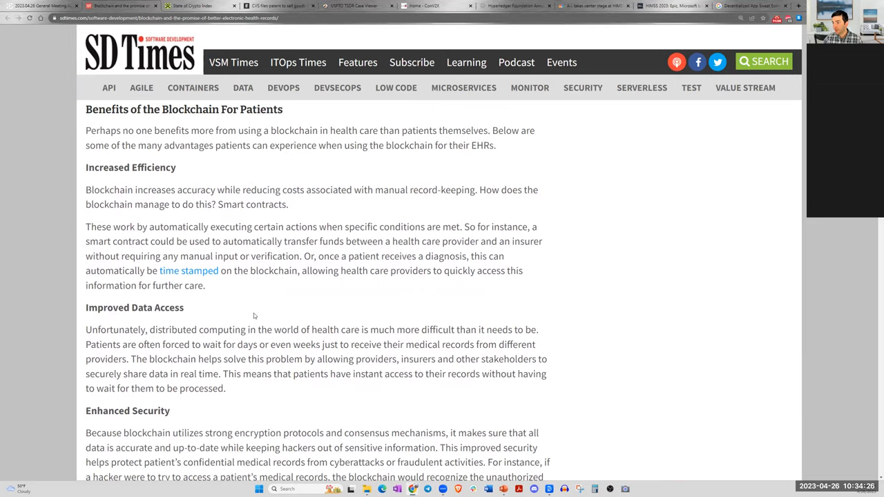
scroll("down", 3)
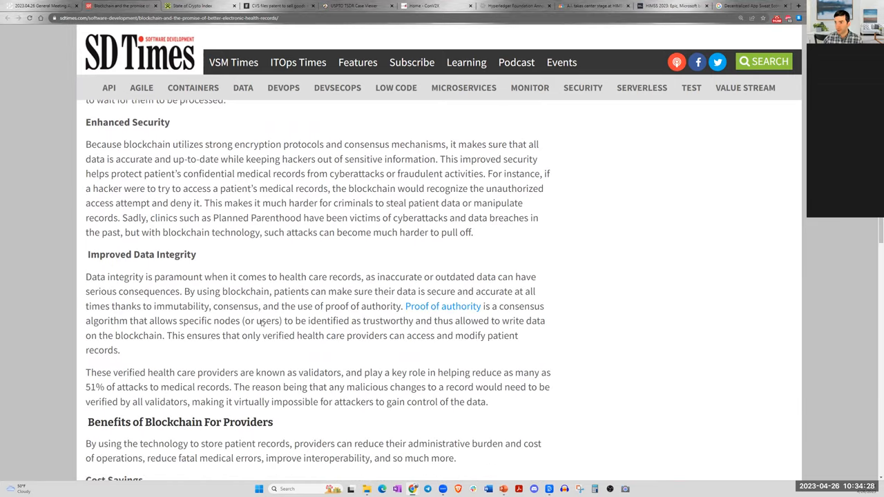
scroll("down", 3)
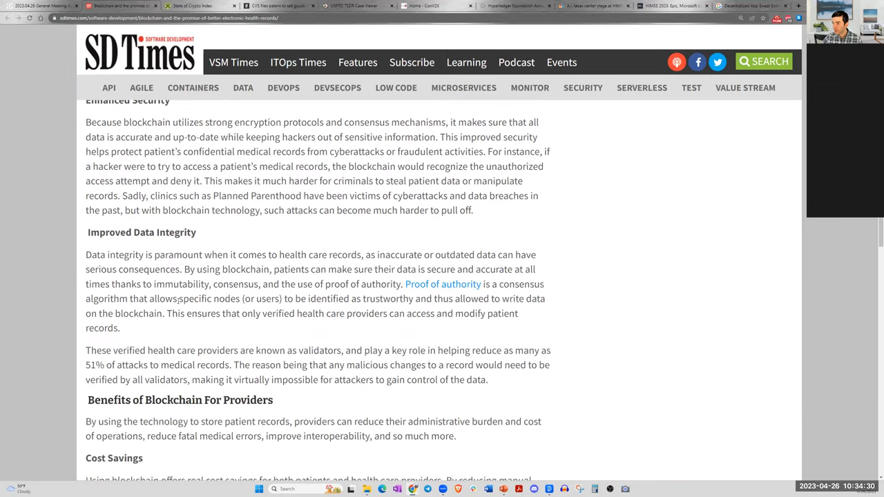
scroll("up", 3)
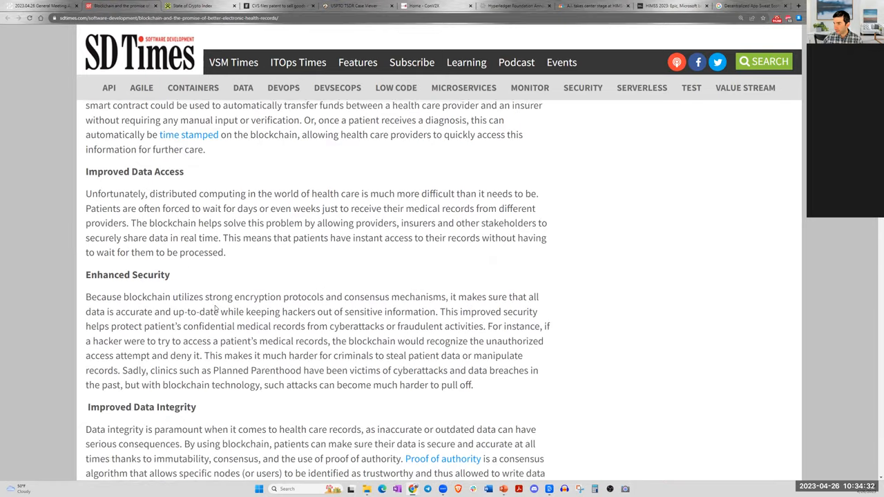
scroll("up", 3)
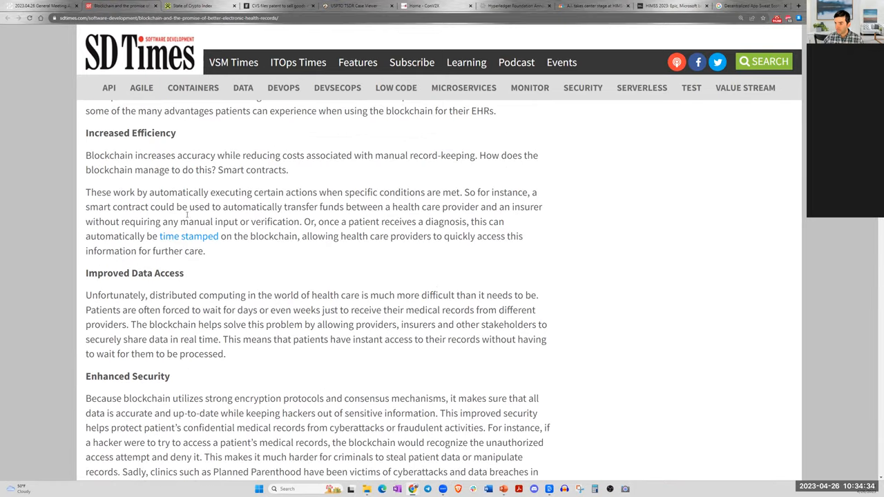
scroll("down", 3)
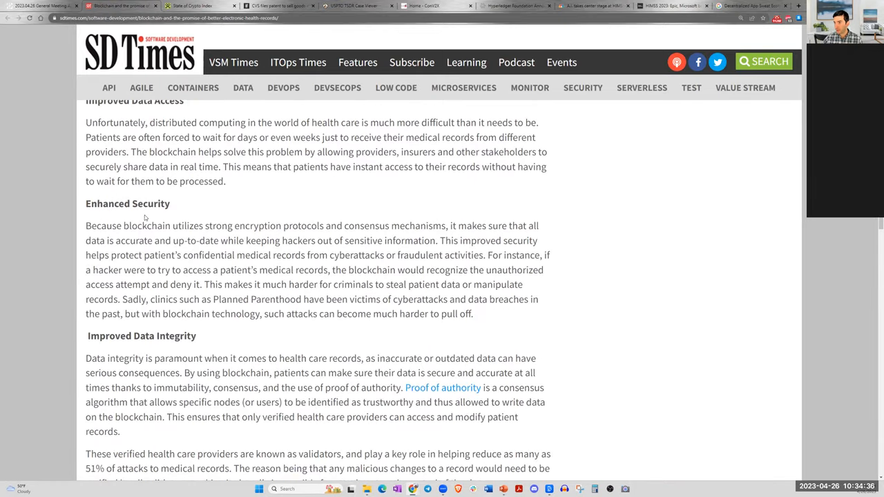
scroll("down", 3)
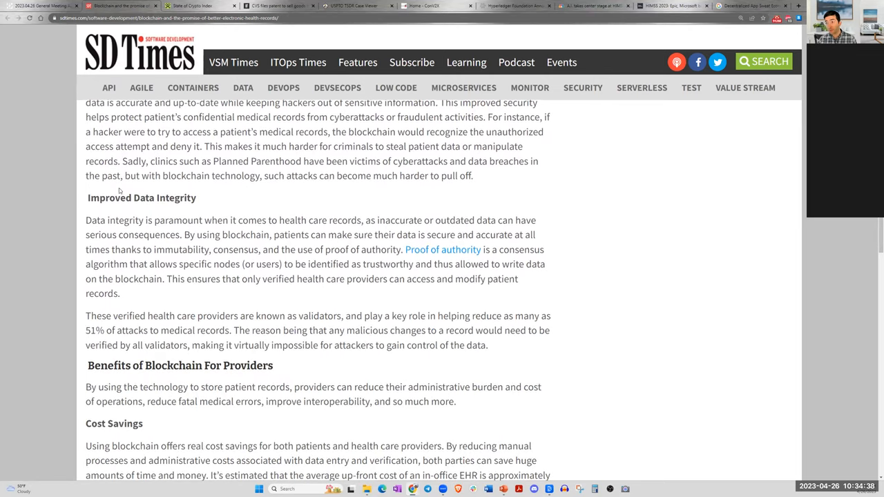
scroll("down", 3)
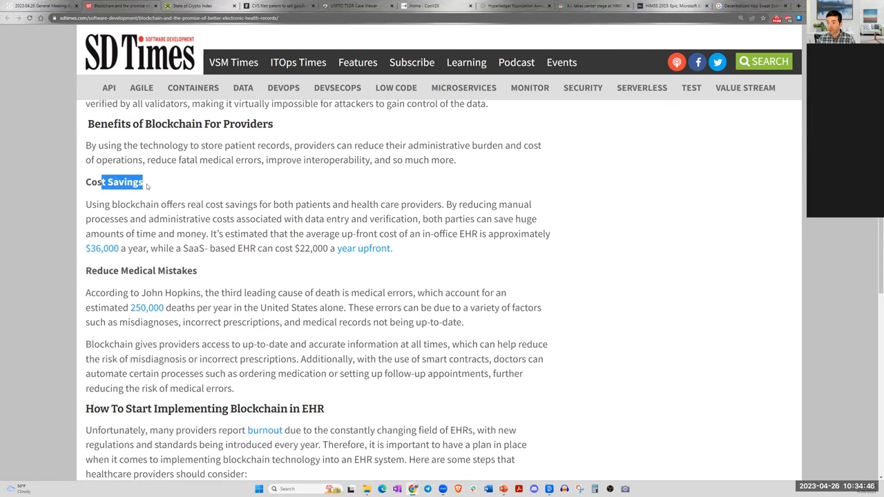
scroll("down", 3)
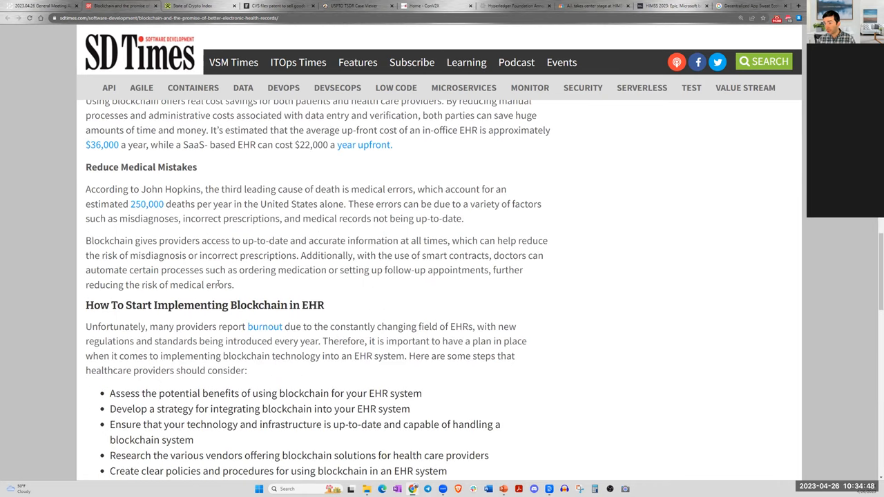
scroll("down", 3)
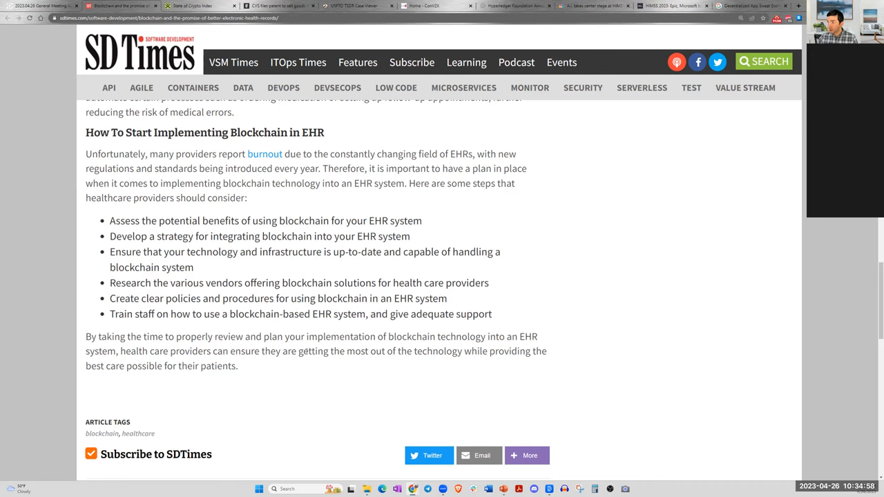
scroll("up", 3)
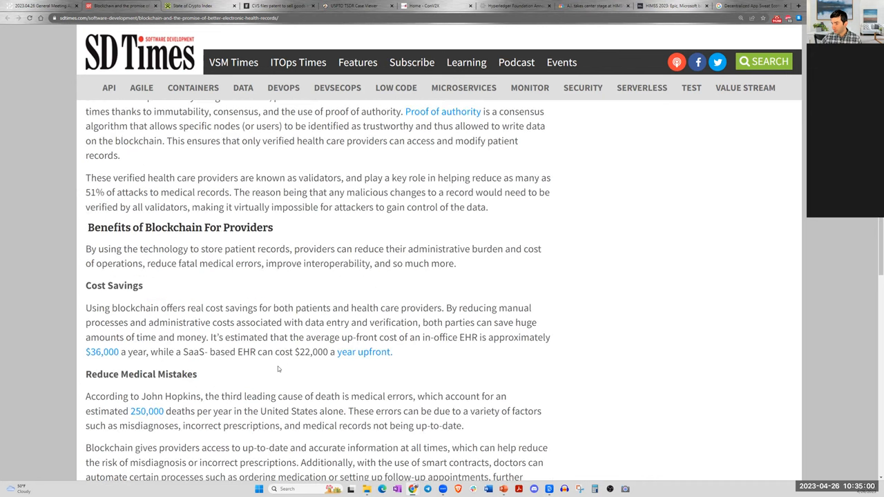
scroll("up", 3)
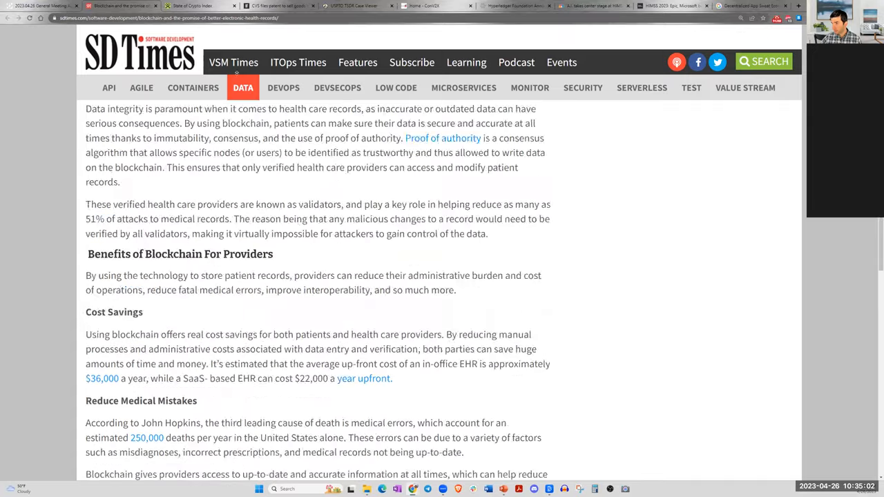
scroll("up", 3)
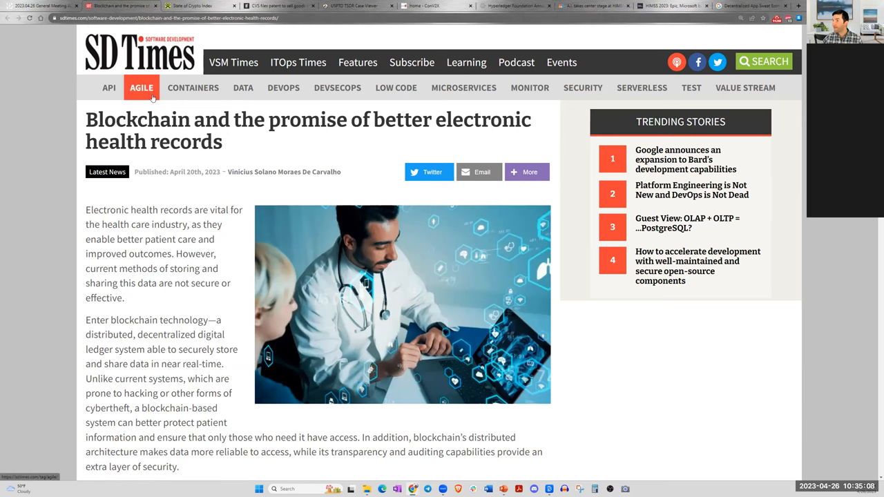
scroll("down", 3)
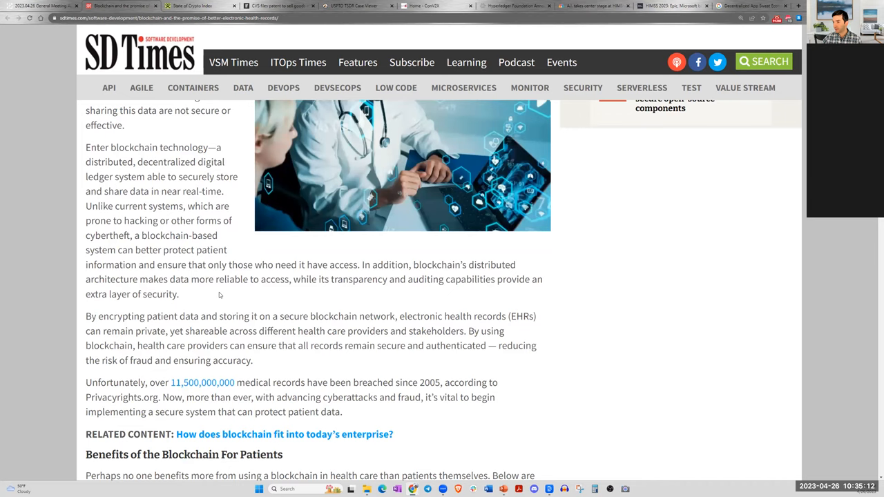
scroll("down", 3)
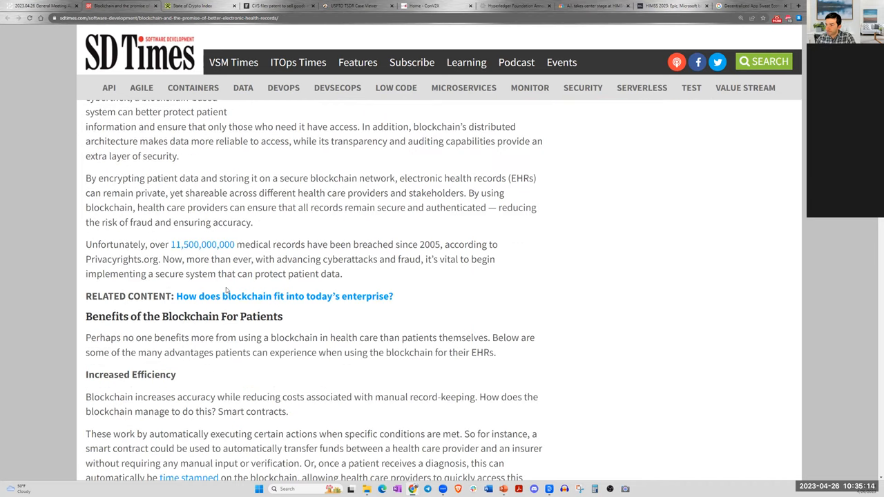
scroll("up", 3)
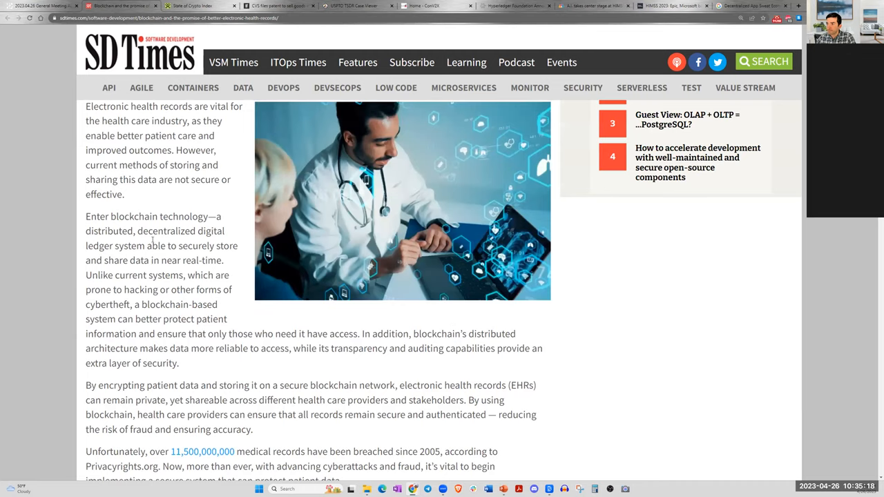
scroll("up", 3)
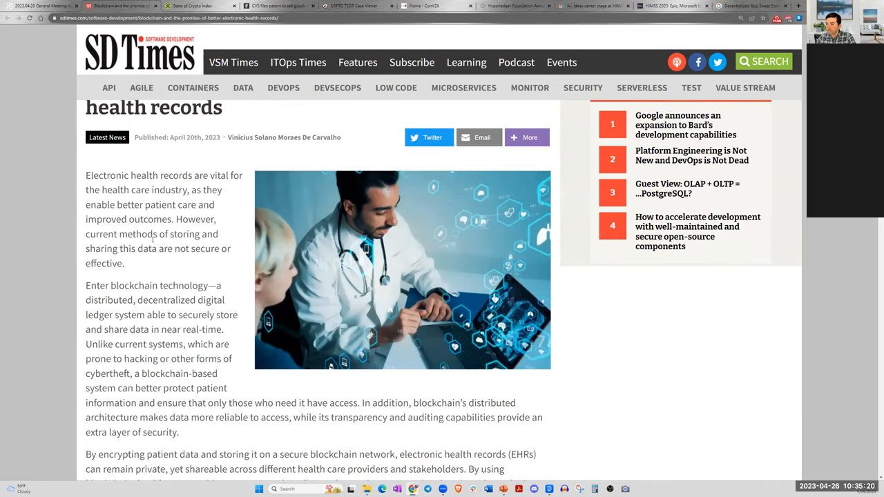
scroll("down", 3)
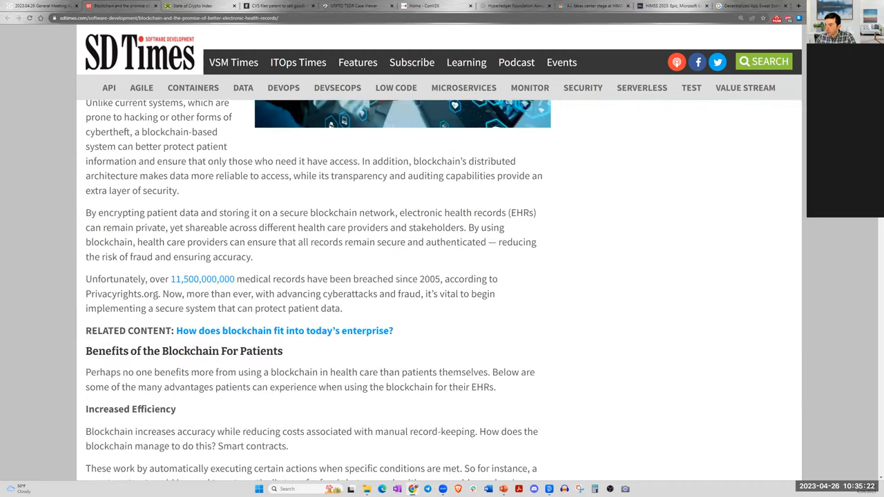
scroll("down", 3)
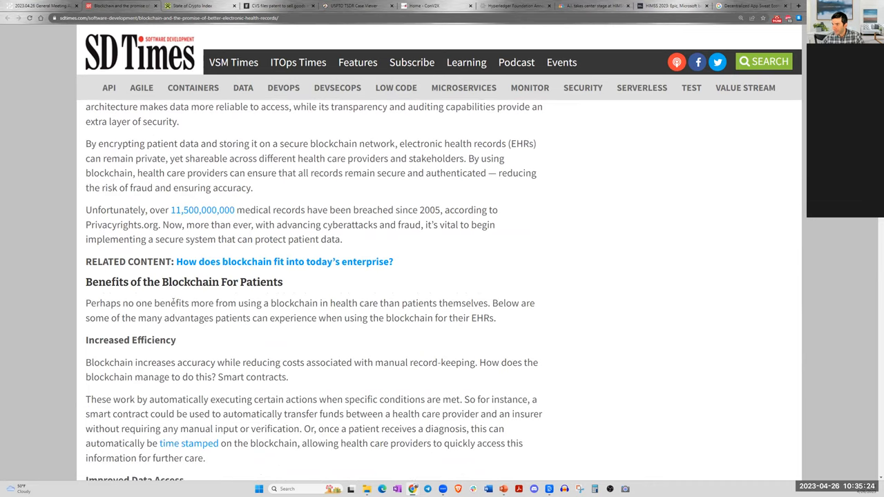
scroll("up", 3)
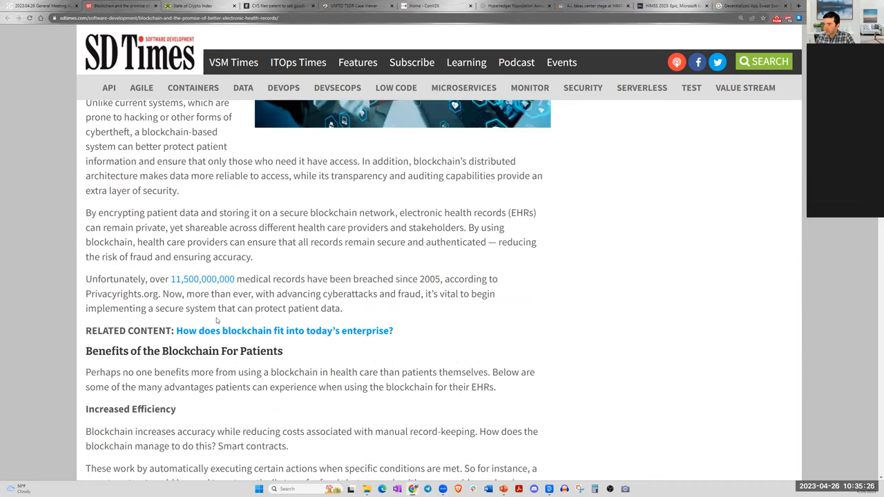
scroll("down", 3)
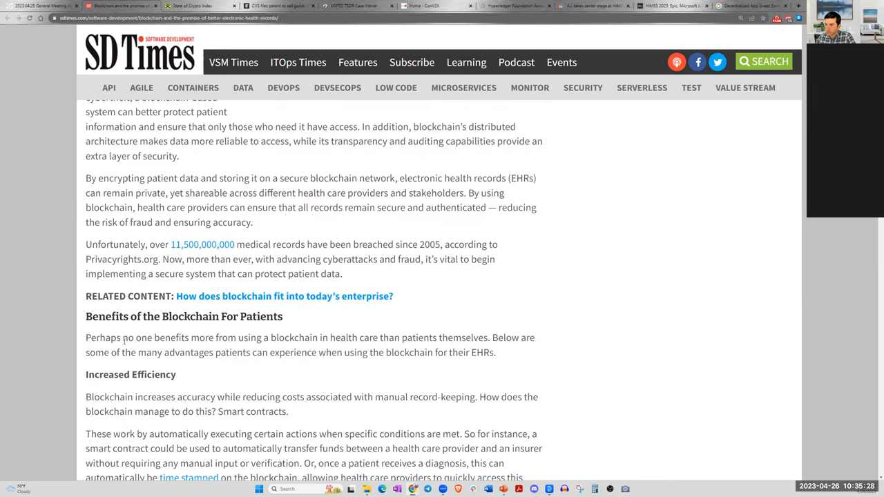
scroll("up", 3)
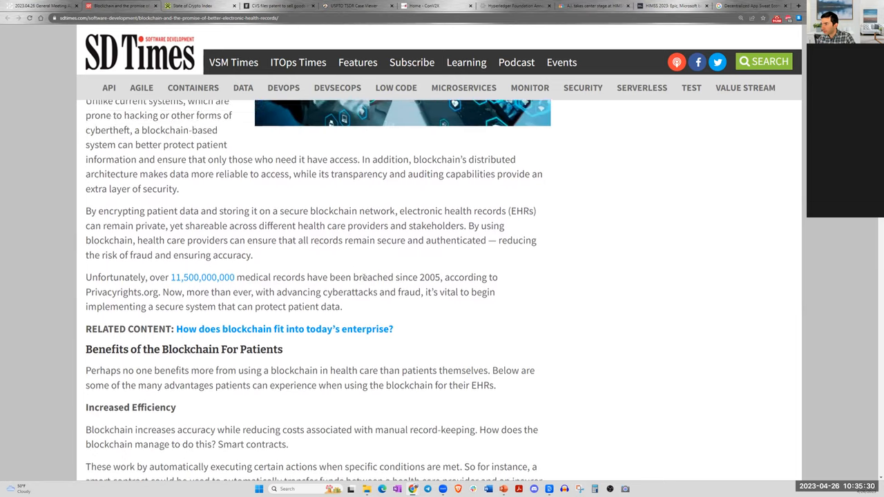
scroll("down", 3)
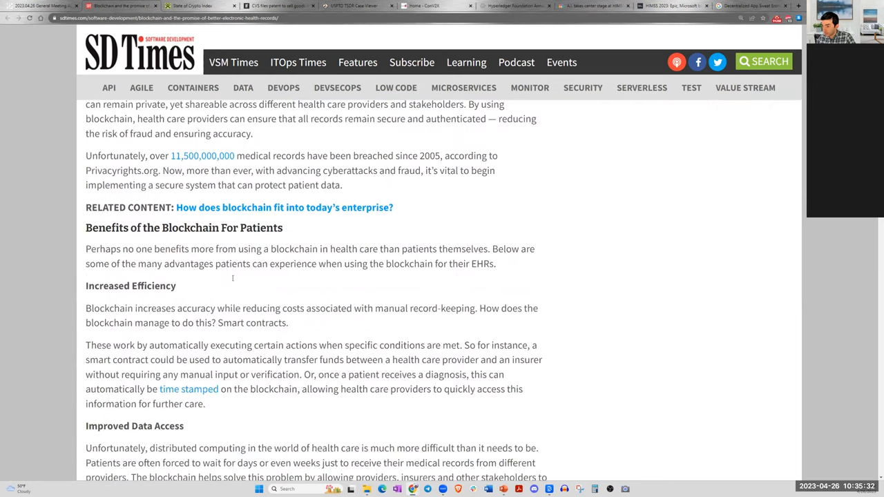
scroll("down", 3)
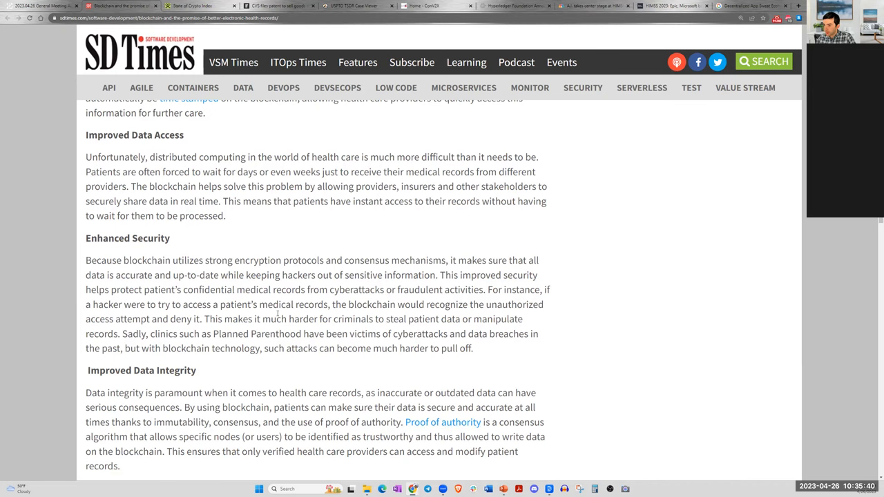
scroll("down", 3)
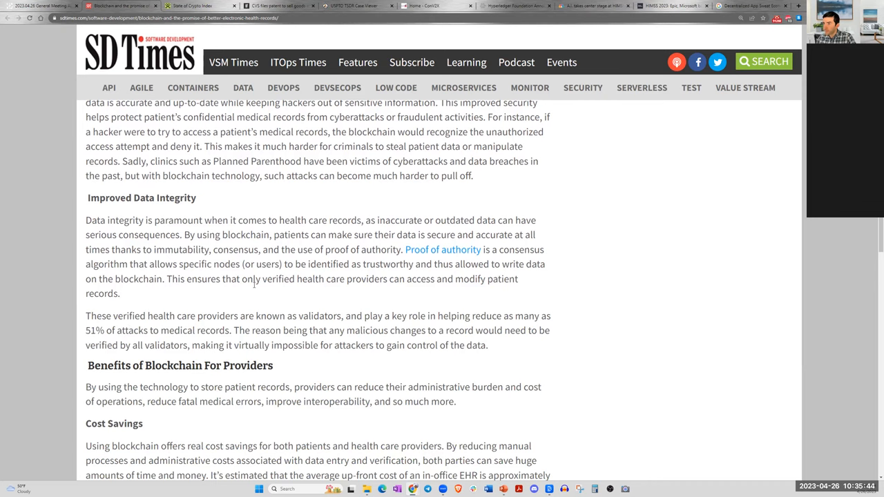
mouse_move(232, 299)
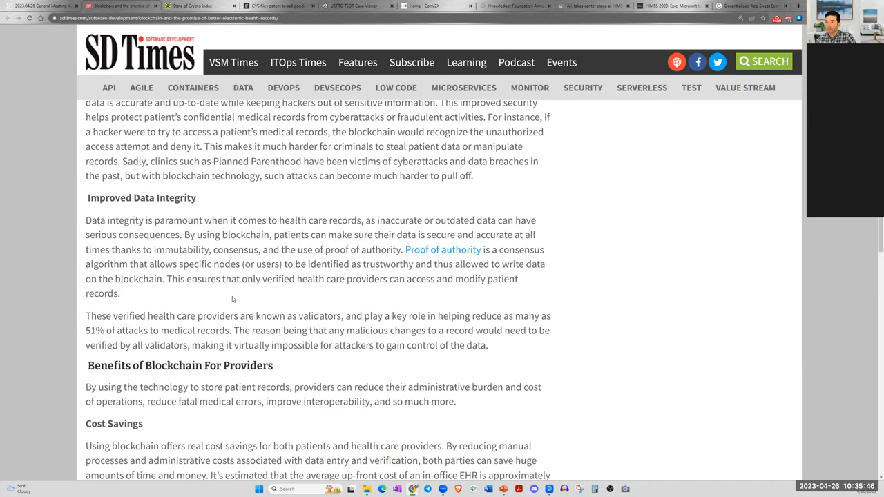
scroll("down", 3)
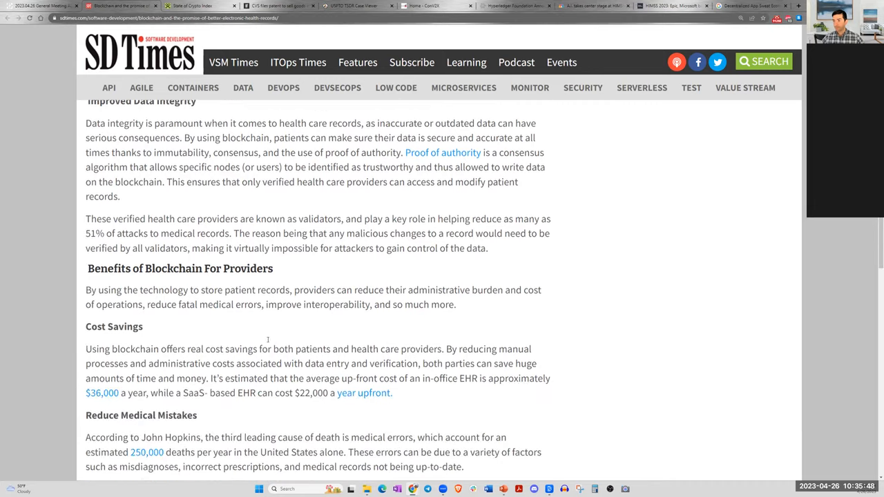
scroll("down", 3)
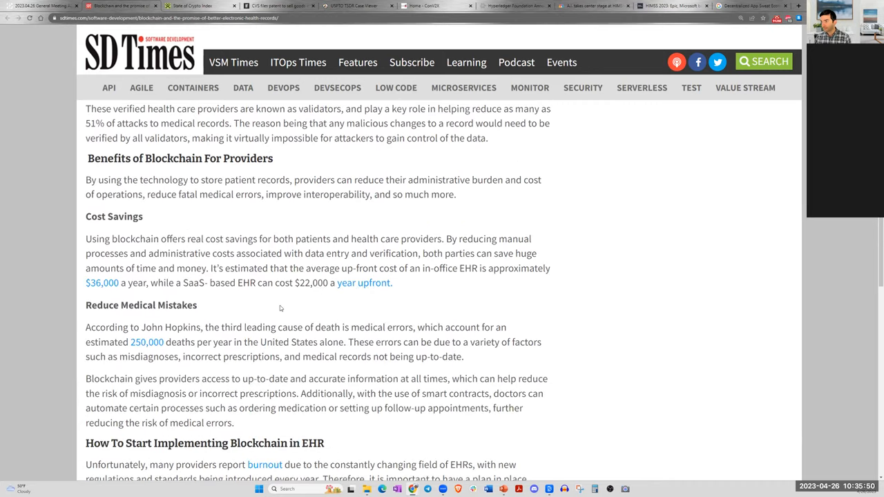
scroll("up", 3)
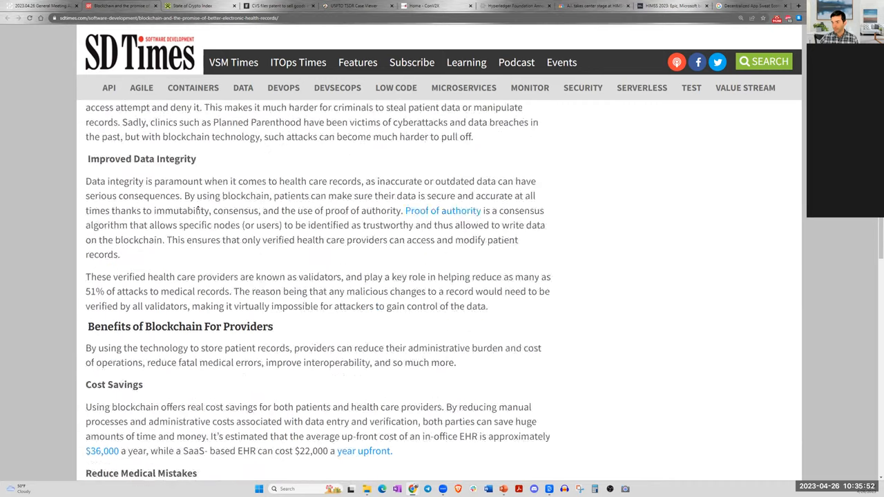
scroll("up", 3)
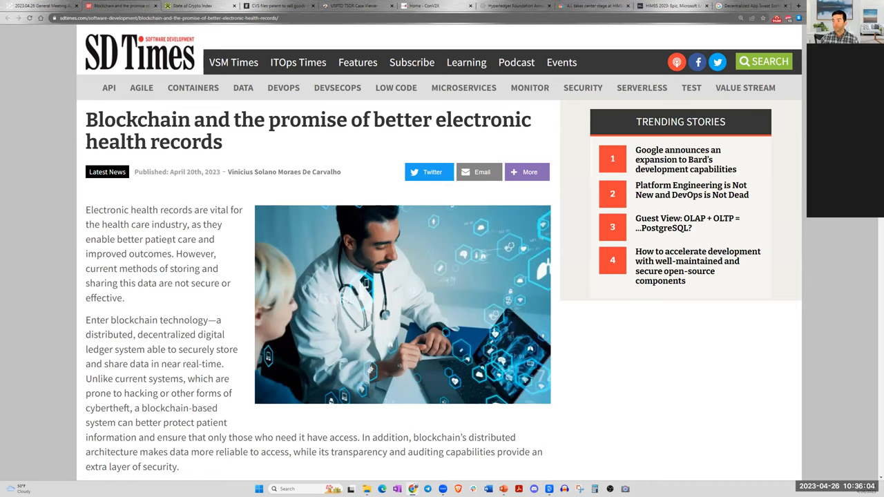
scroll("down", 3)
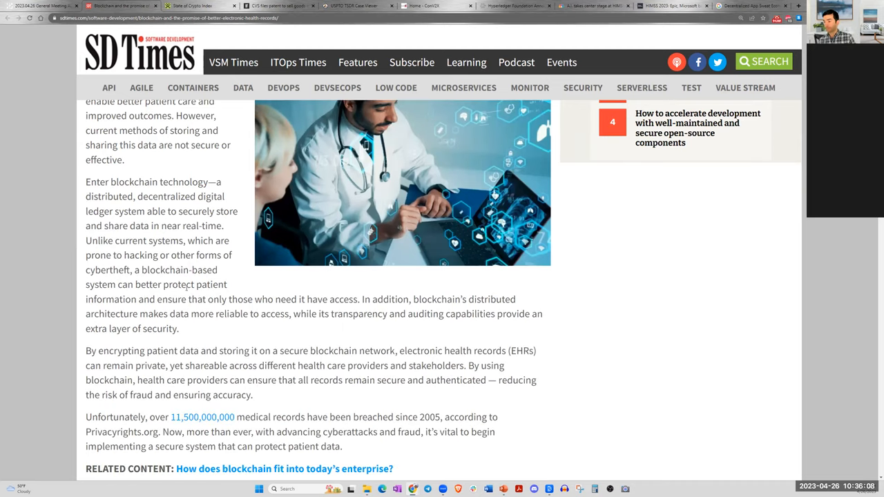
scroll("down", 3)
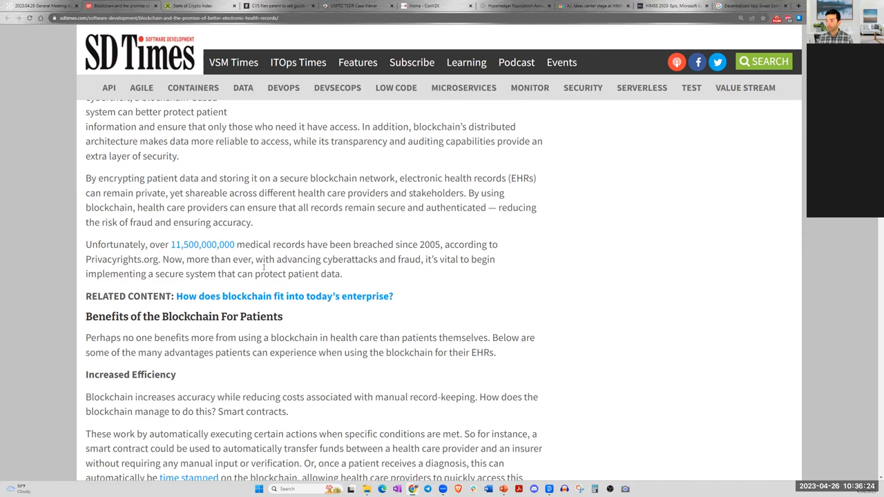
mouse_move(257, 307)
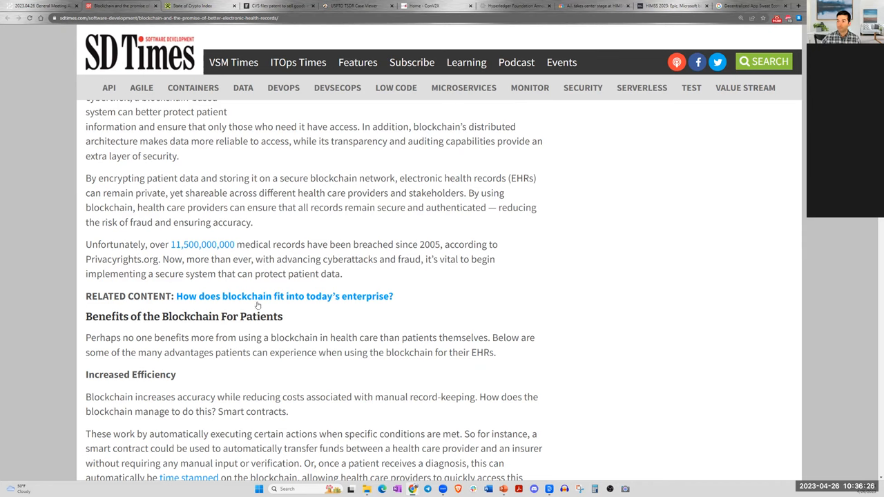
scroll("down", 3)
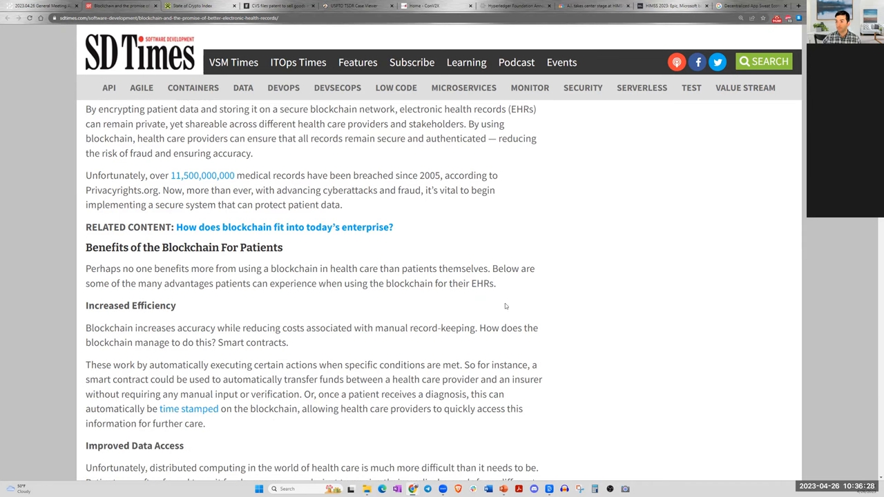
mouse_move(458, 321)
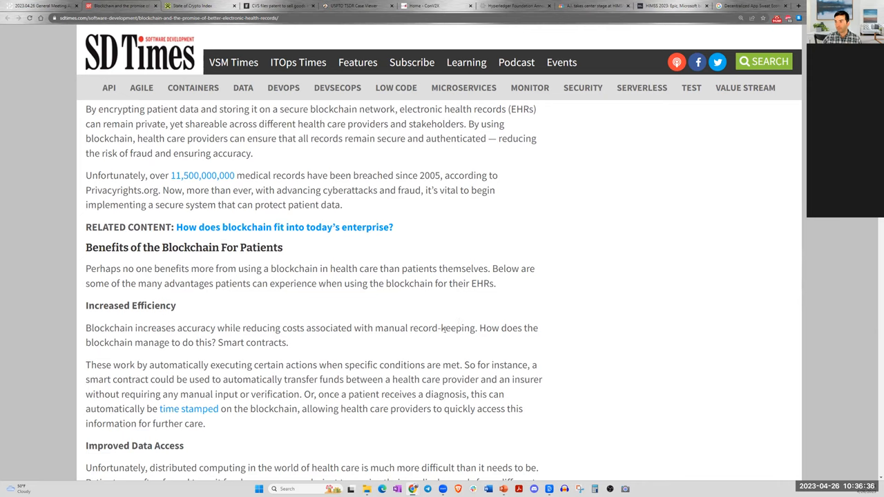
mouse_move(421, 348)
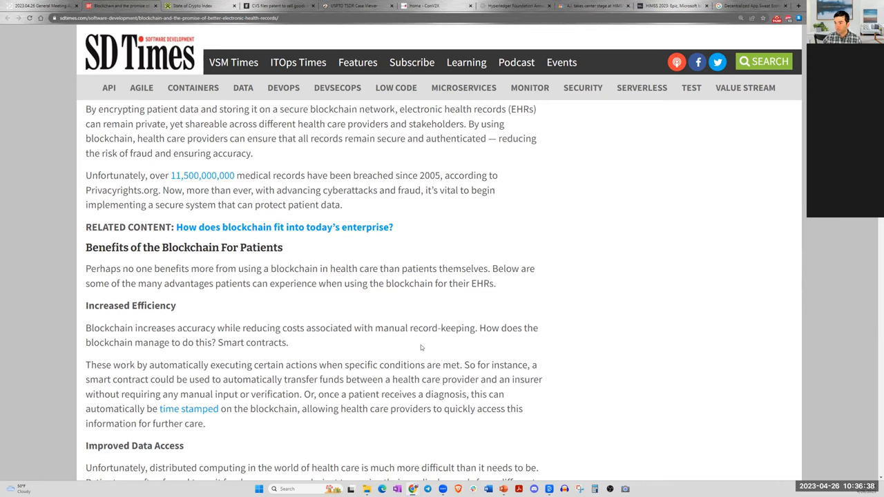
scroll("down", 3)
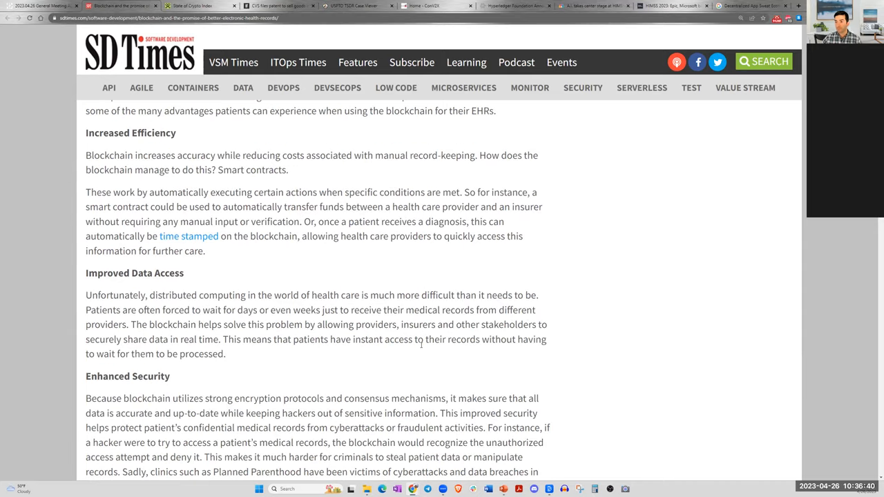
scroll("up", 3)
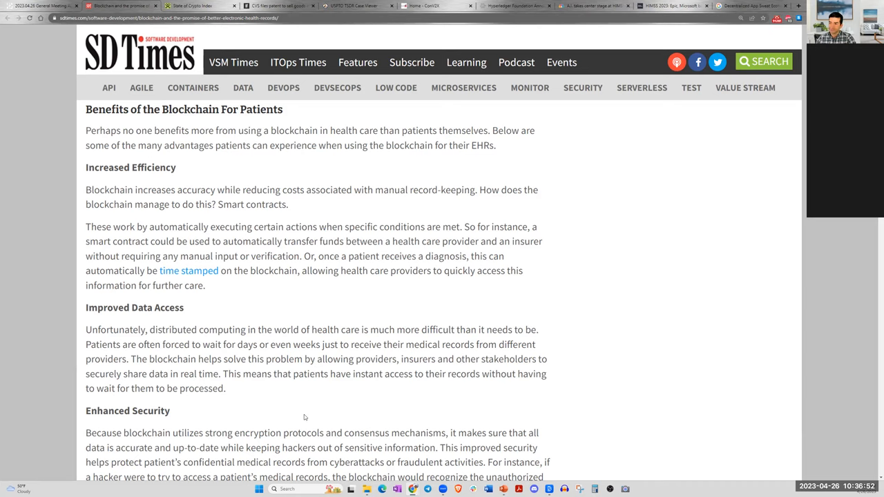
mouse_move(327, 406)
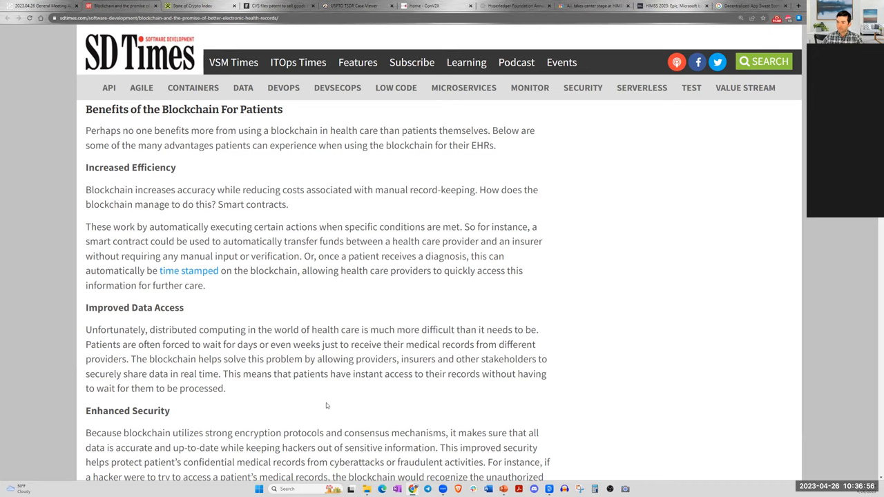
mouse_move(340, 409)
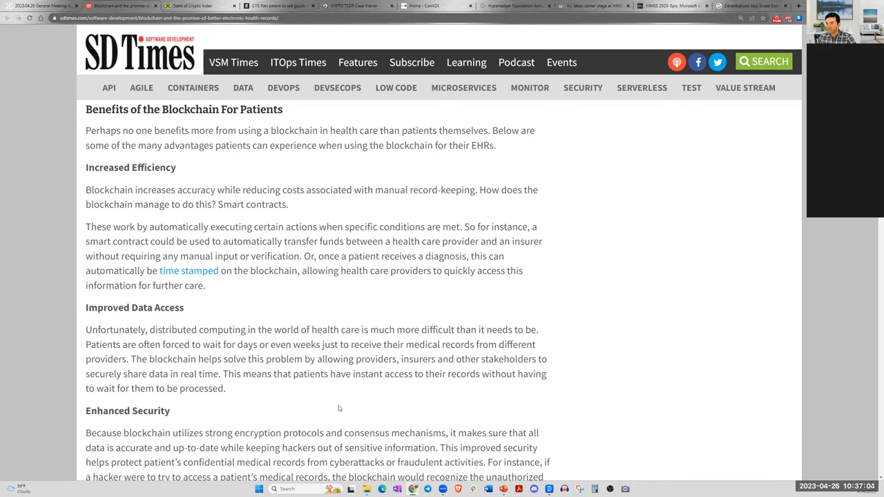
mouse_move(258, 384)
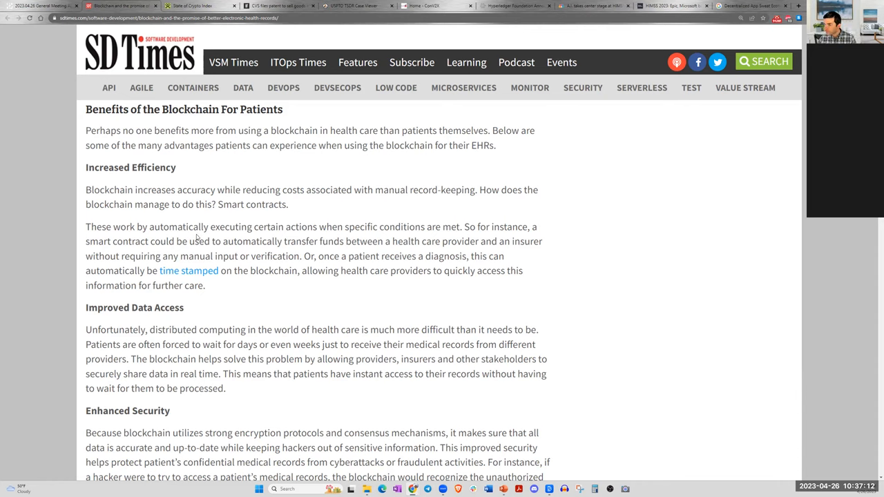
mouse_move(312, 251)
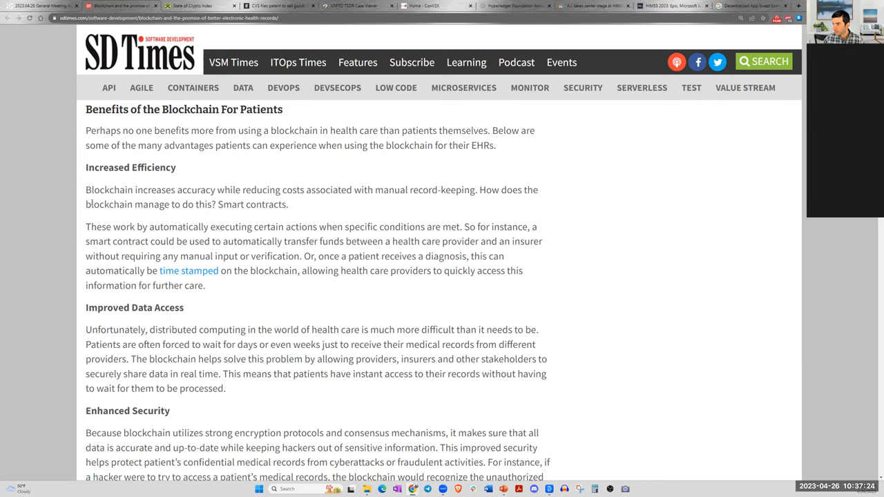
scroll("down", 3)
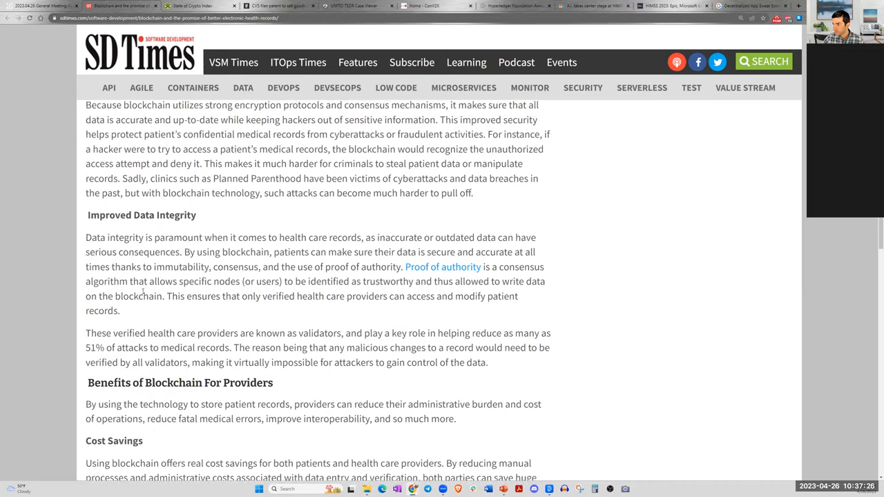
scroll("up", 3)
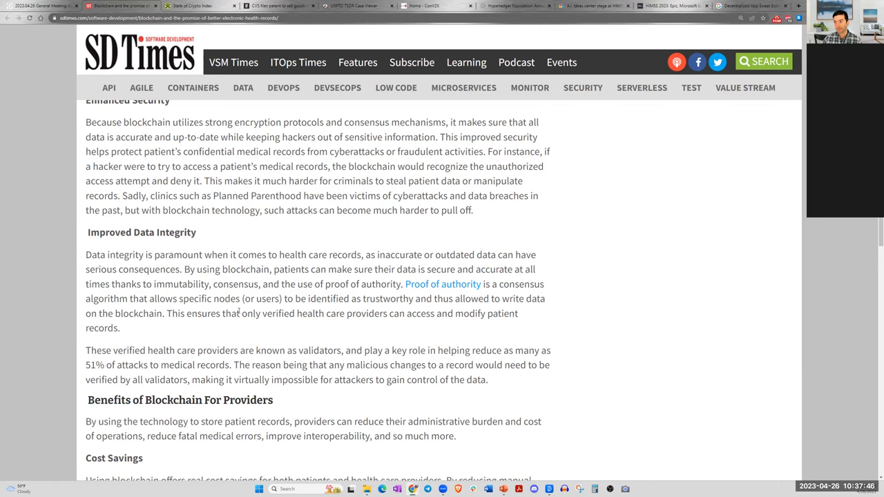
mouse_move(283, 341)
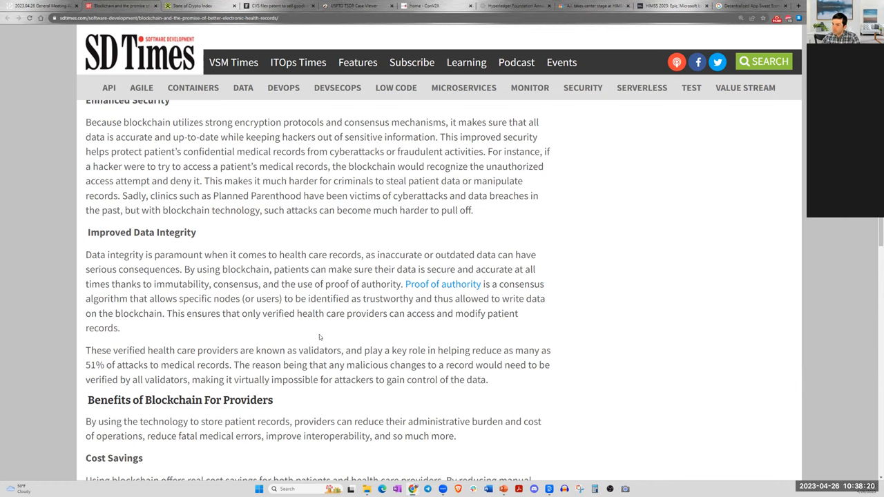
mouse_move(301, 331)
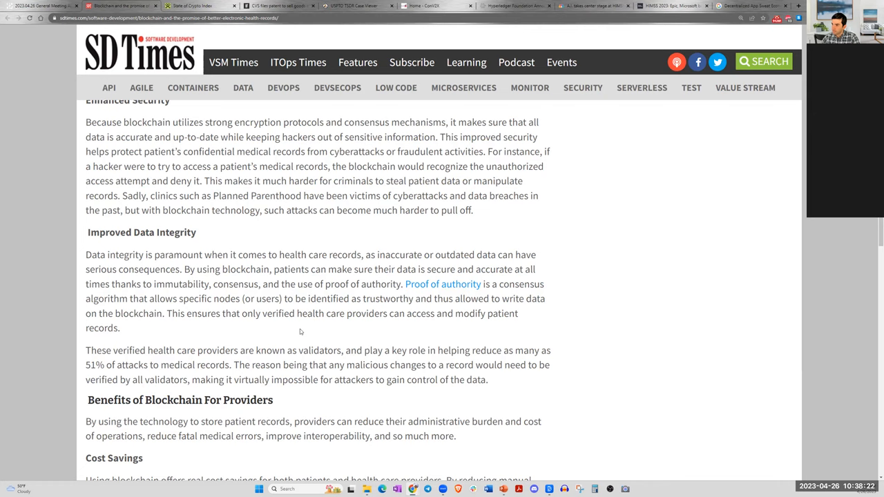
mouse_move(363, 330)
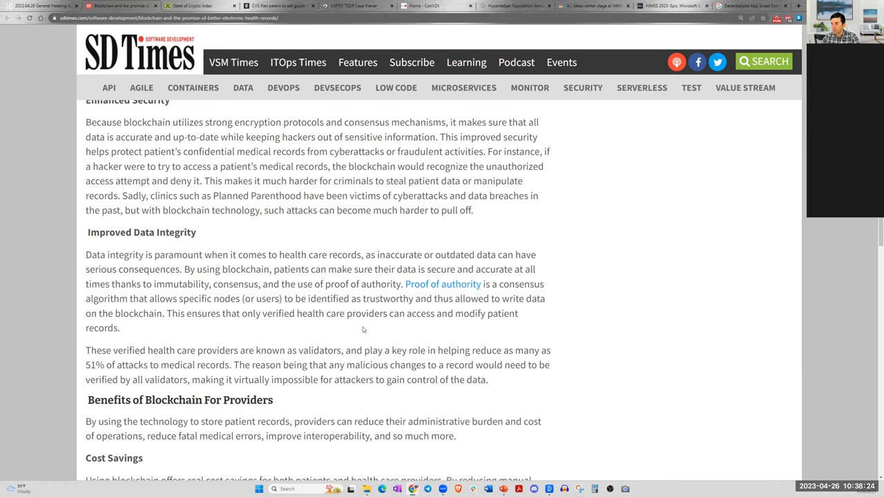
mouse_move(384, 329)
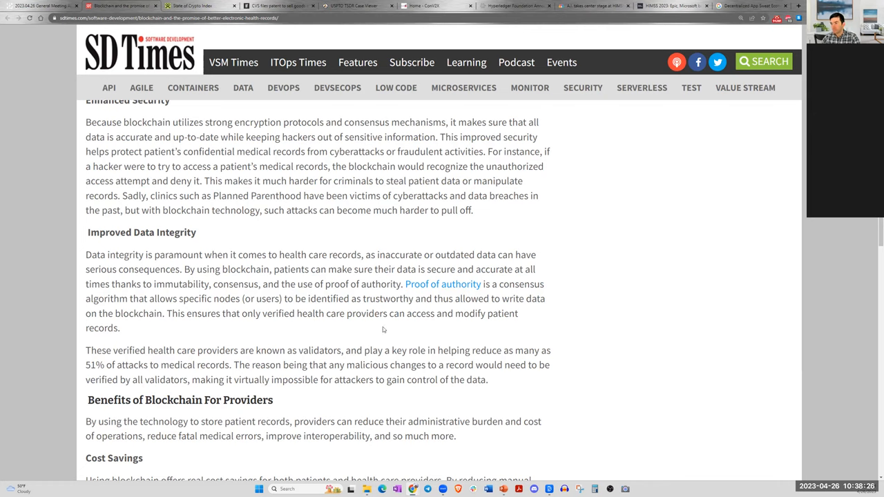
scroll("down", 3)
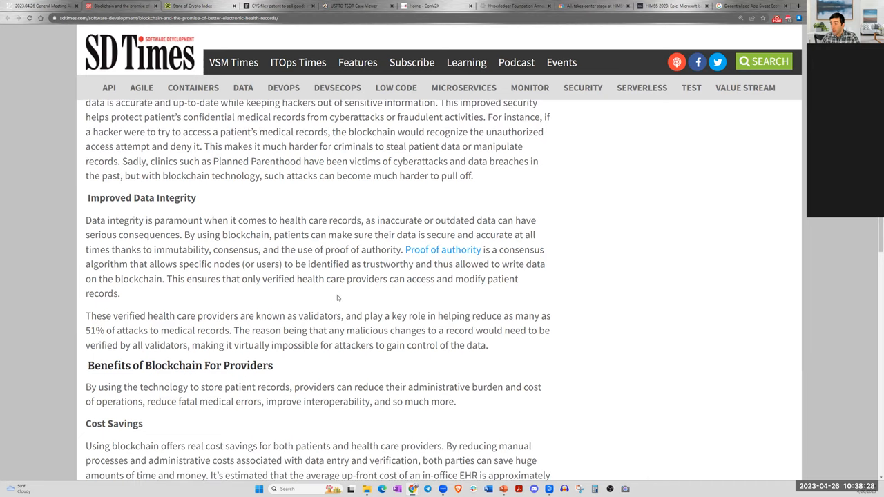
mouse_move(320, 297)
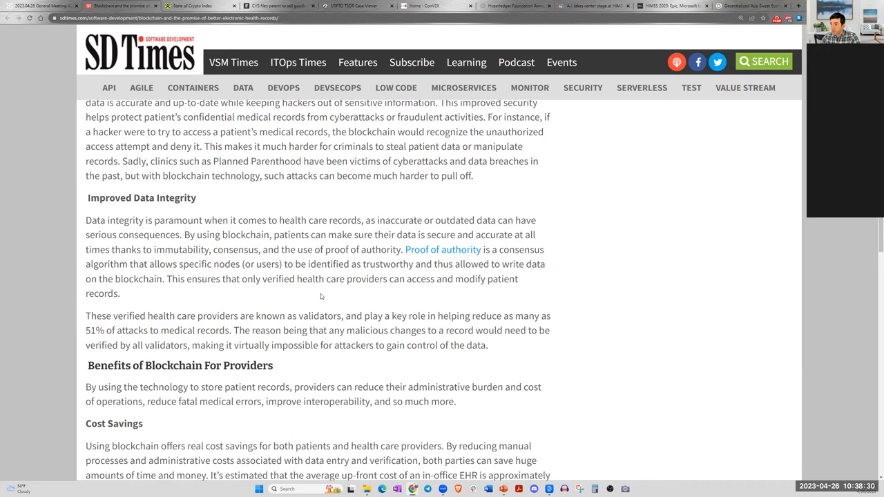
scroll("down", 3)
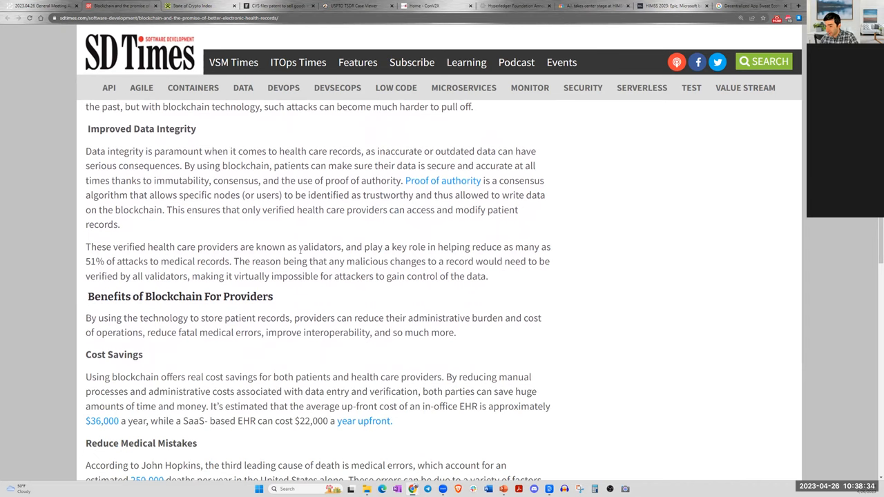
scroll("down", 3)
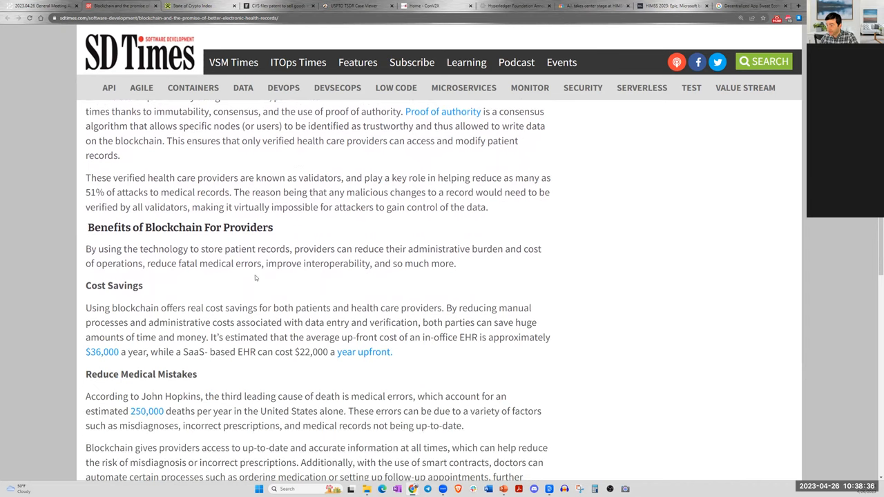
mouse_move(298, 286)
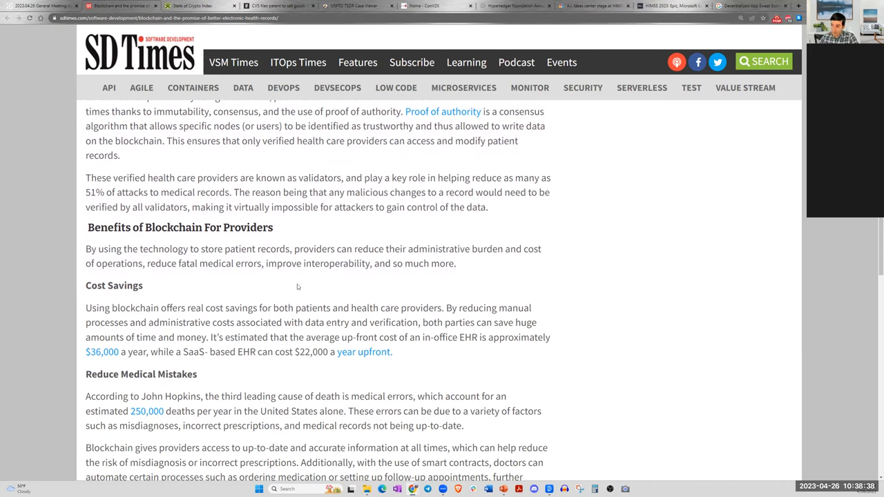
mouse_move(275, 261)
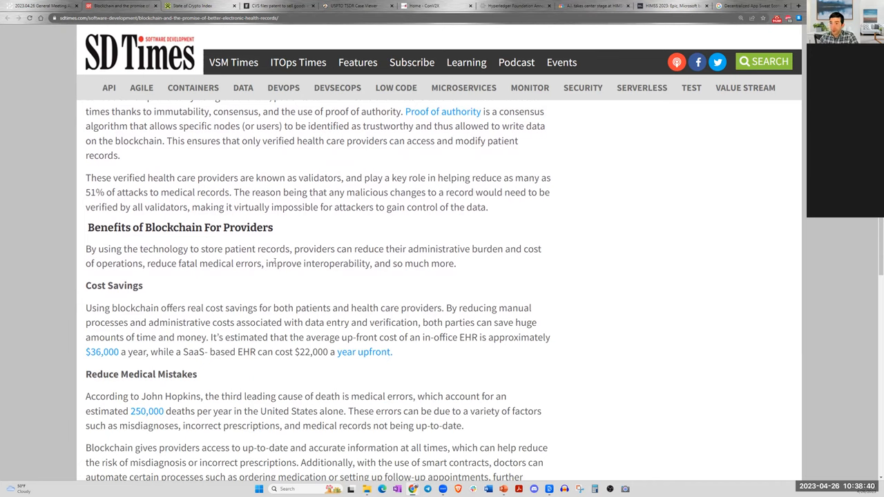
mouse_move(237, 282)
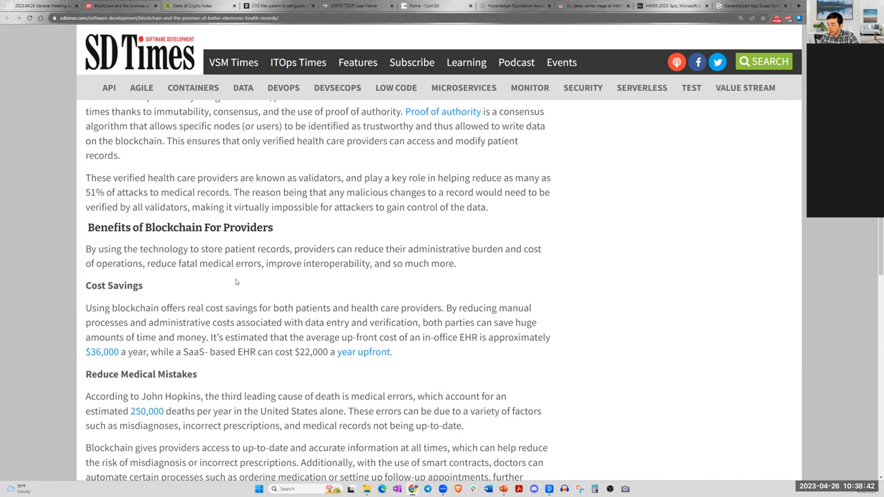
scroll("down", 3)
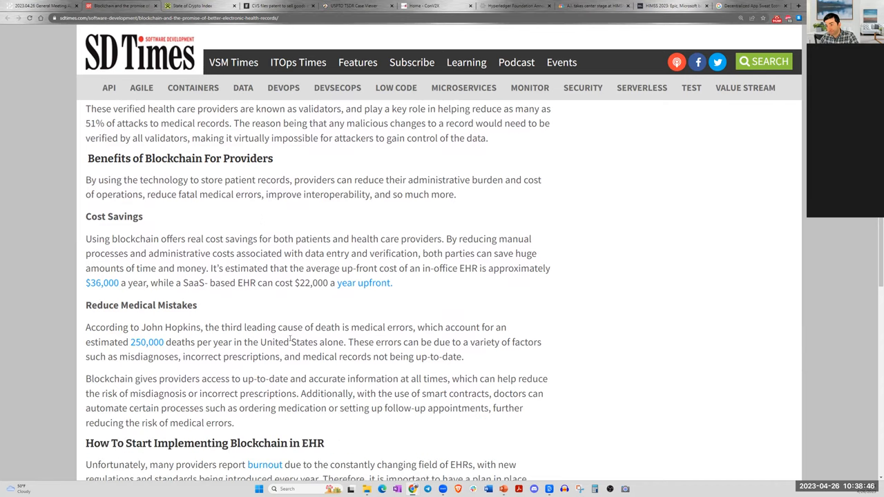
scroll("down", 3)
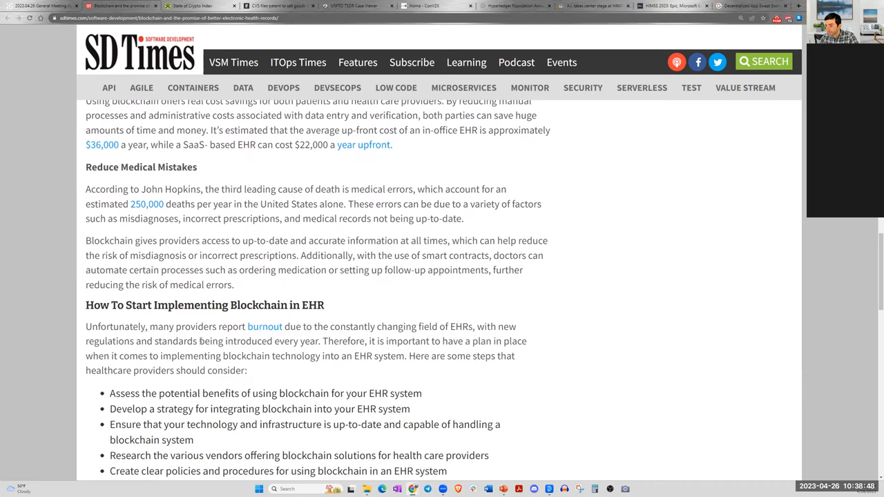
scroll("down", 3)
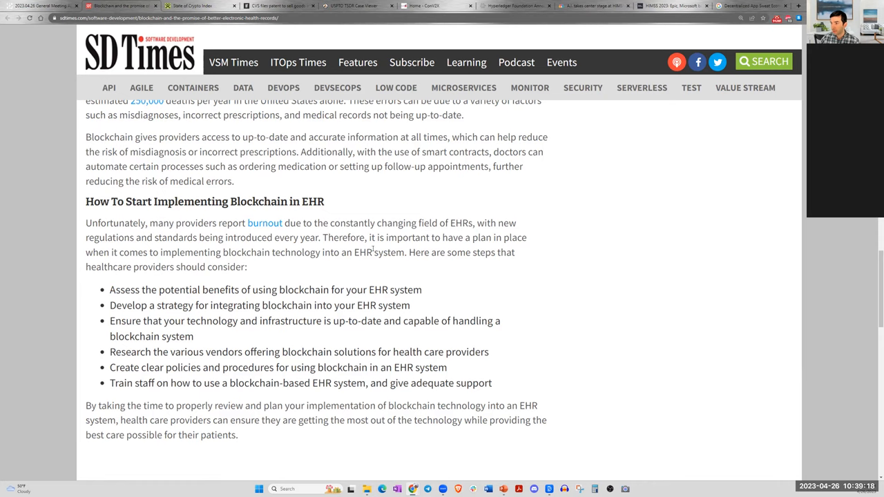
mouse_move(262, 263)
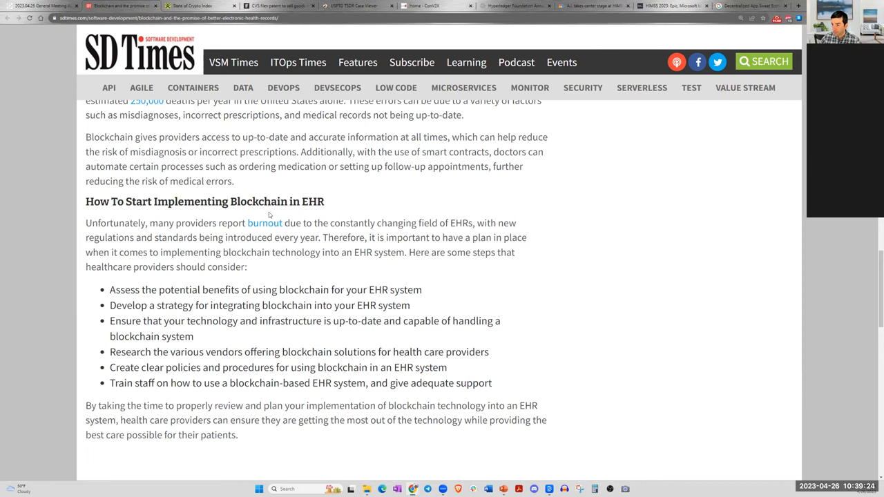
mouse_move(271, 343)
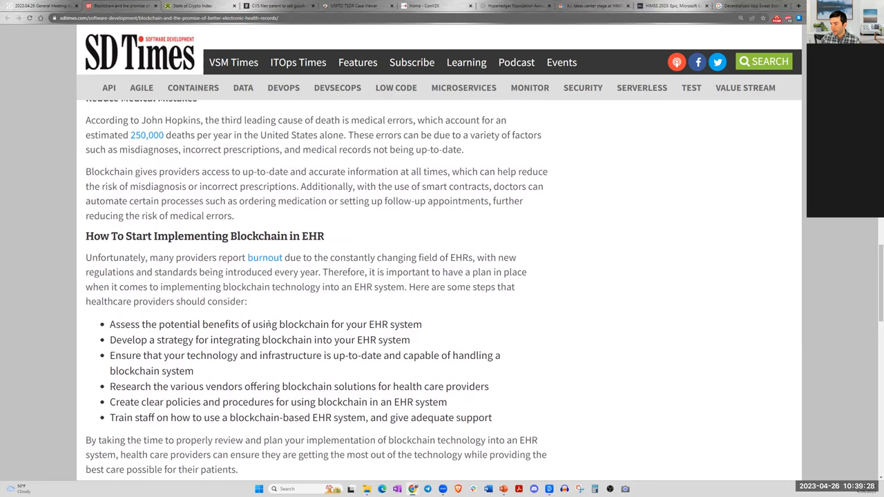
scroll("down", 3)
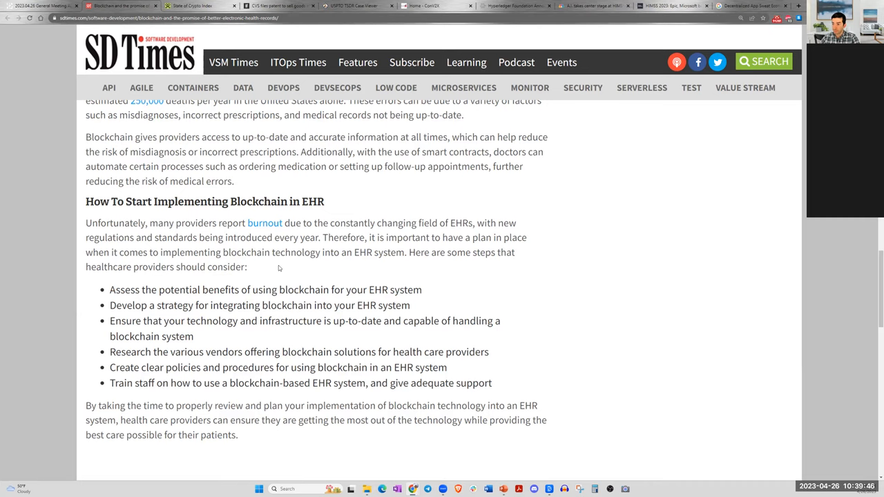
mouse_move(279, 276)
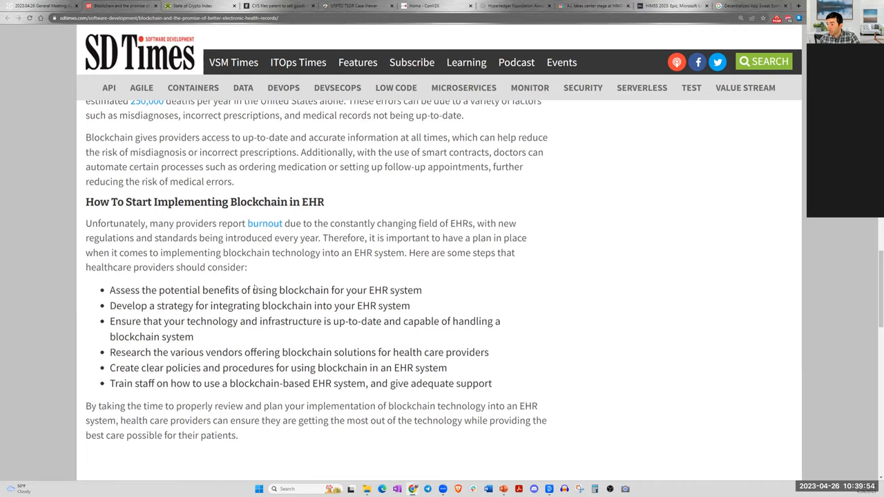
scroll("up", 3)
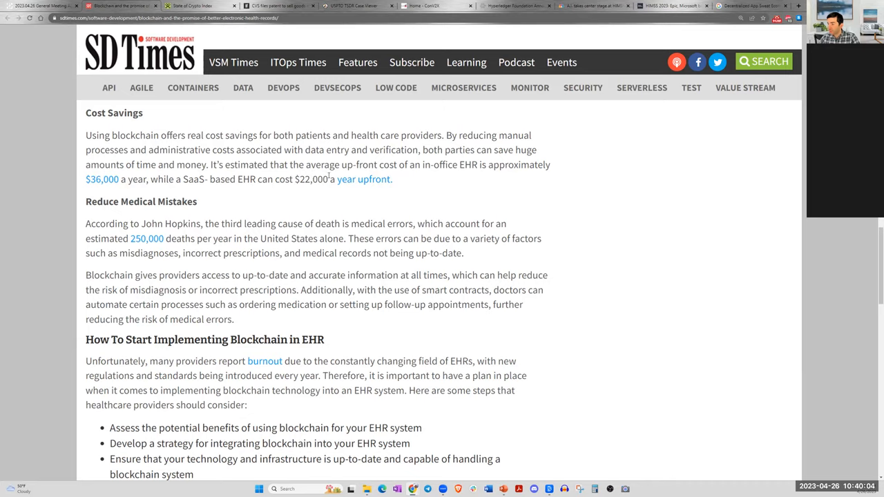
scroll("down", 3)
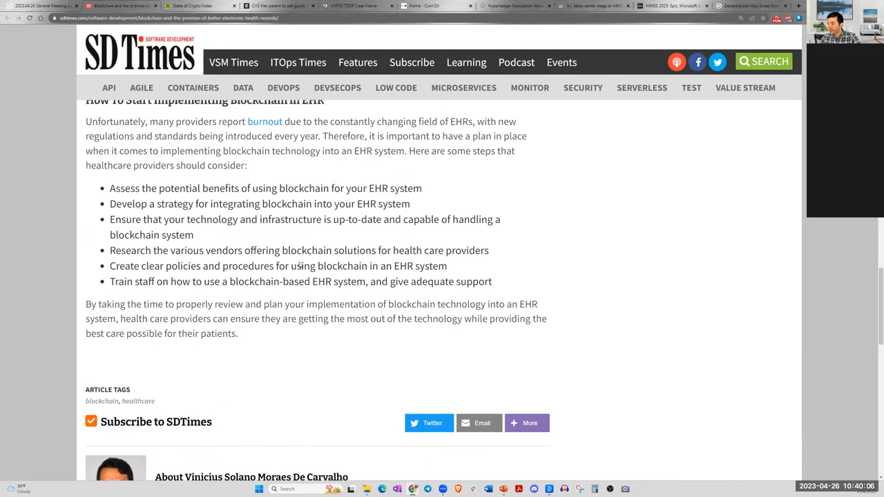
scroll("up", 3)
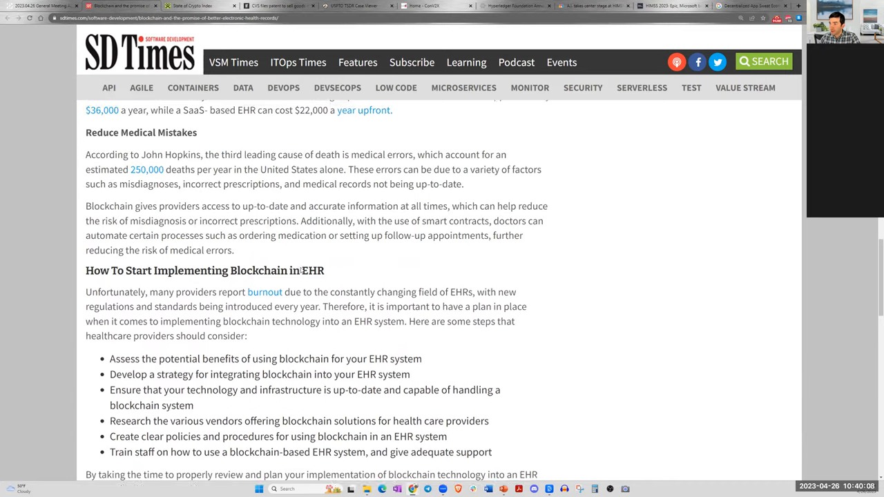
scroll("down", 3)
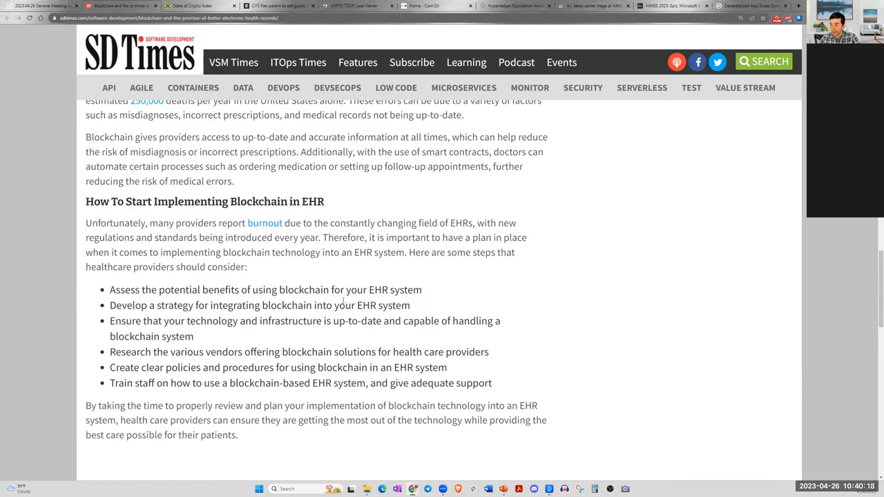
scroll("up", 3)
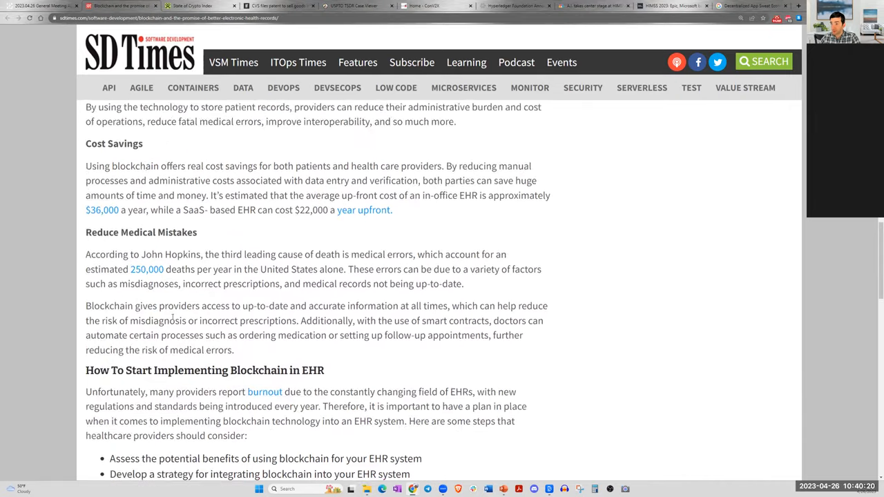
scroll("up", 3)
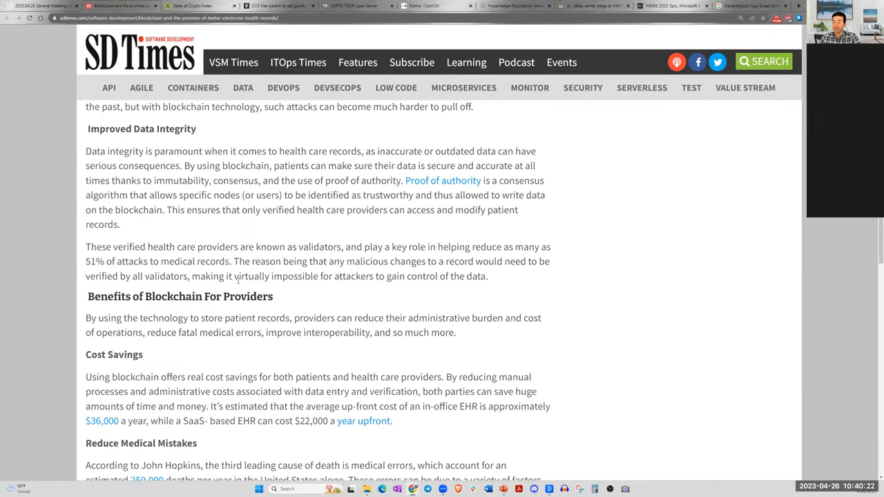
scroll("up", 3)
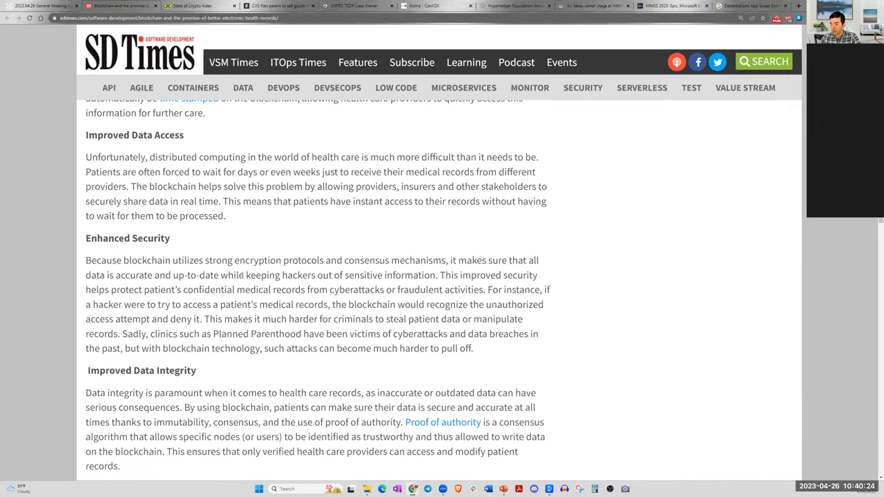
scroll("down", 3)
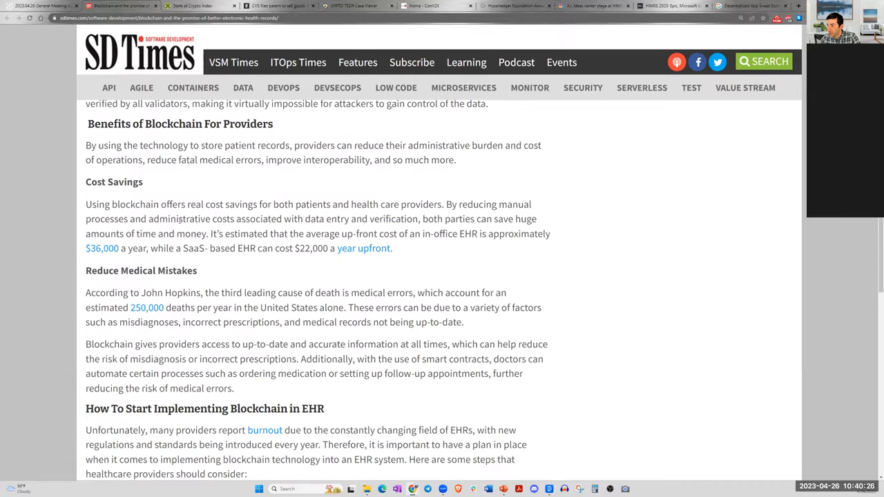
scroll("down", 3)
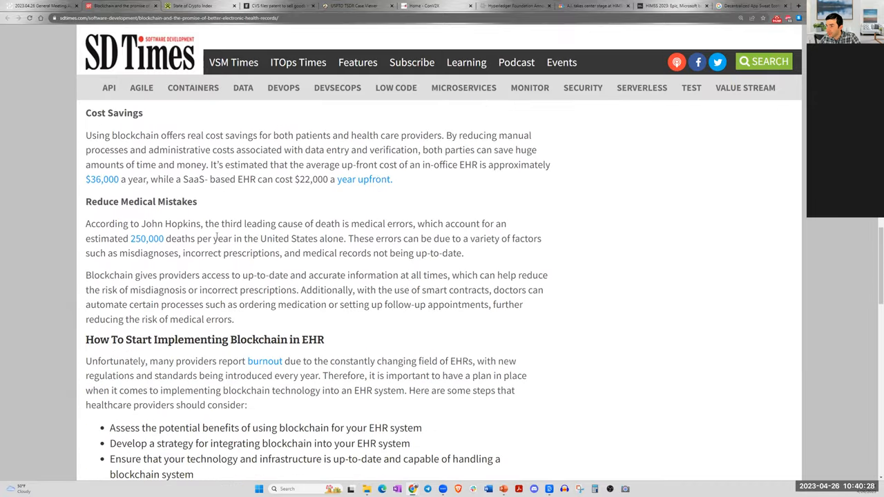
scroll("down", 3)
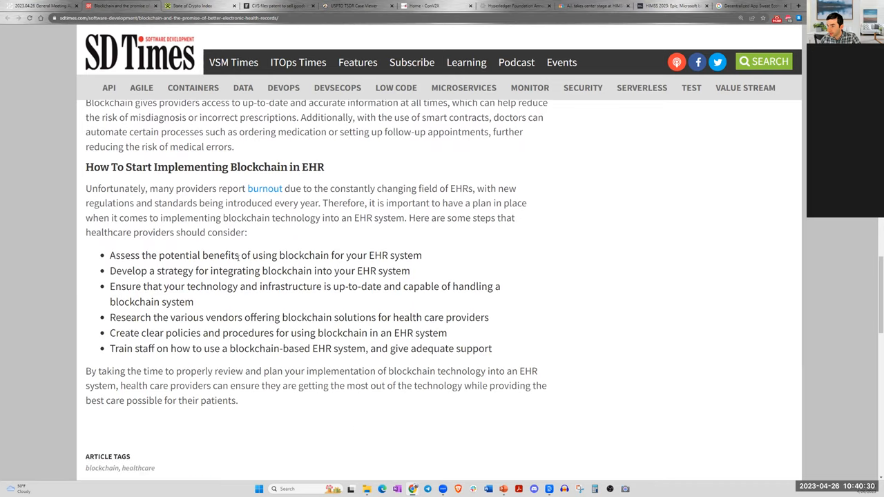
scroll("down", 3)
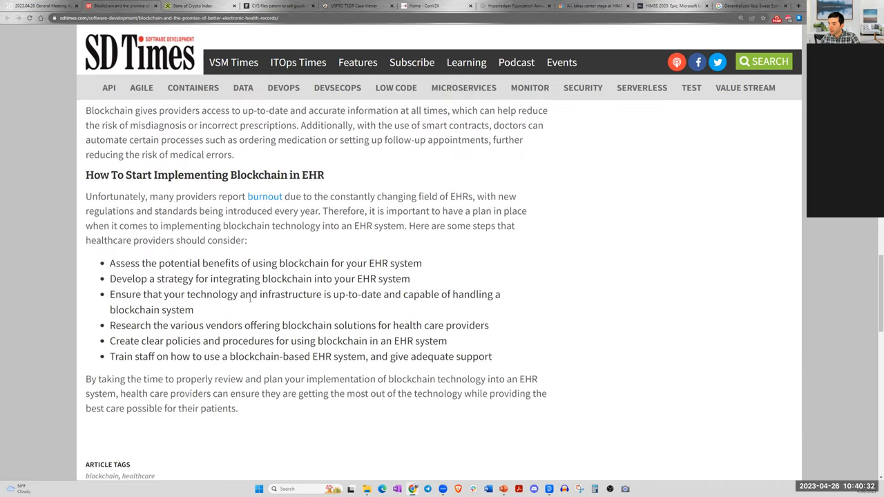
scroll("up", 3)
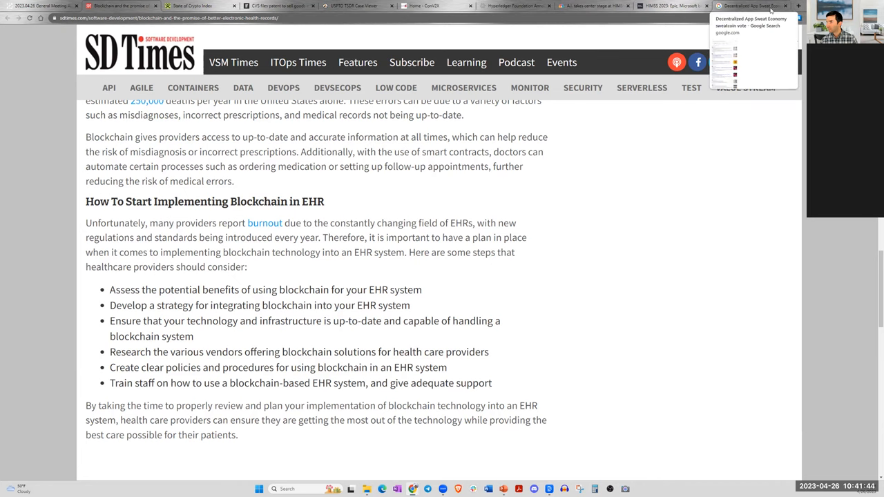
- Search the news for 'qhins' and pick the Healthcare IT Today QHINs and data quality article
left_click(752, 21)
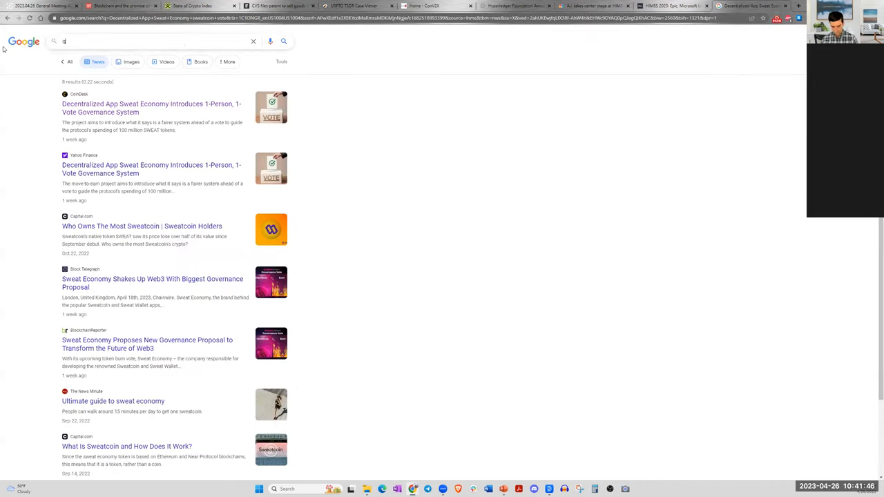
type("qhins")
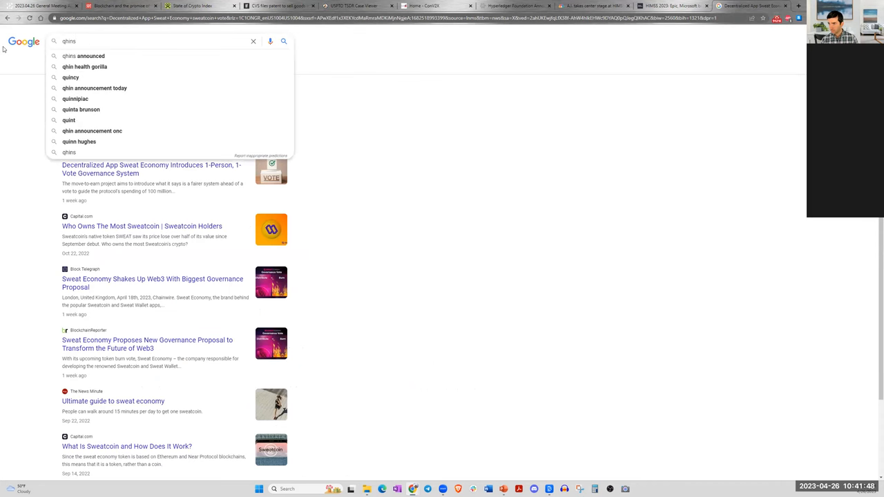
key("Return")
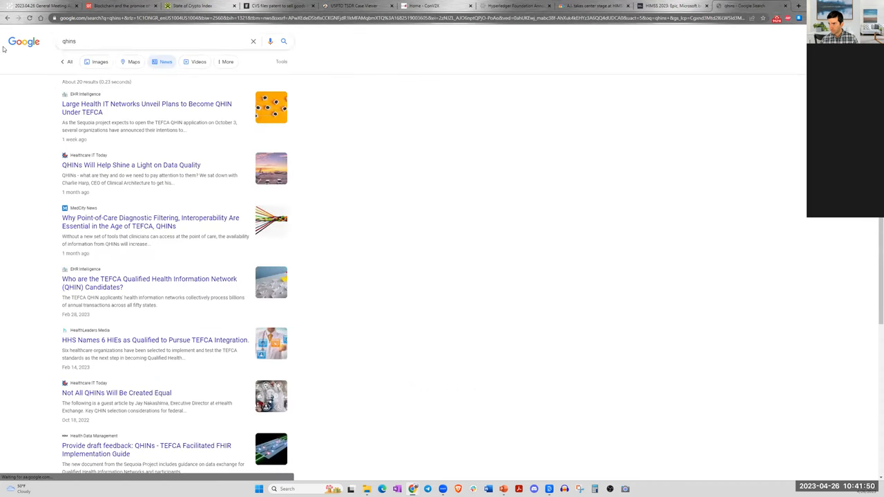
left_click(107, 41)
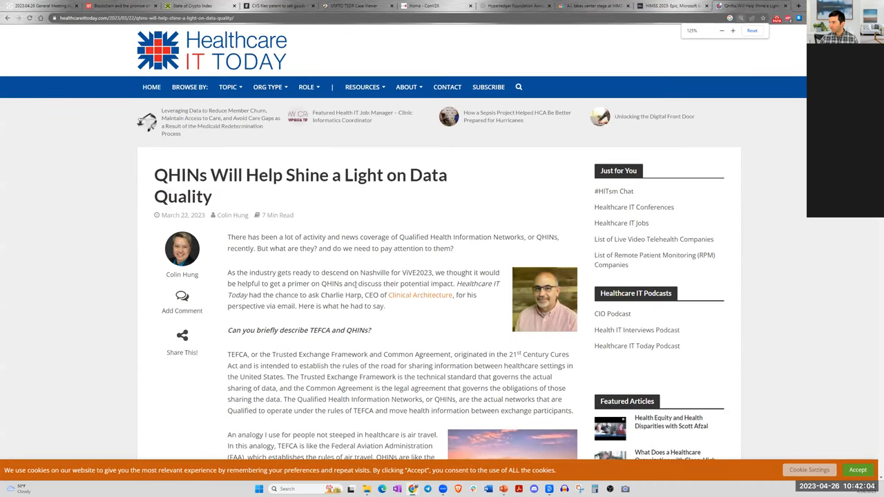
- Bring the 'Can you briefly describe TEFCA and QHINs?' explanation and air-travel analogy into view
left_click(732, 30)
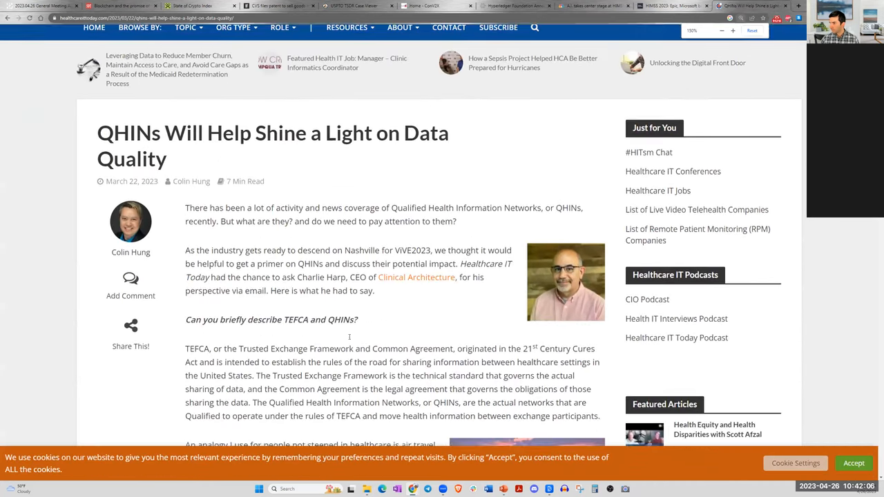
scroll("down", 3)
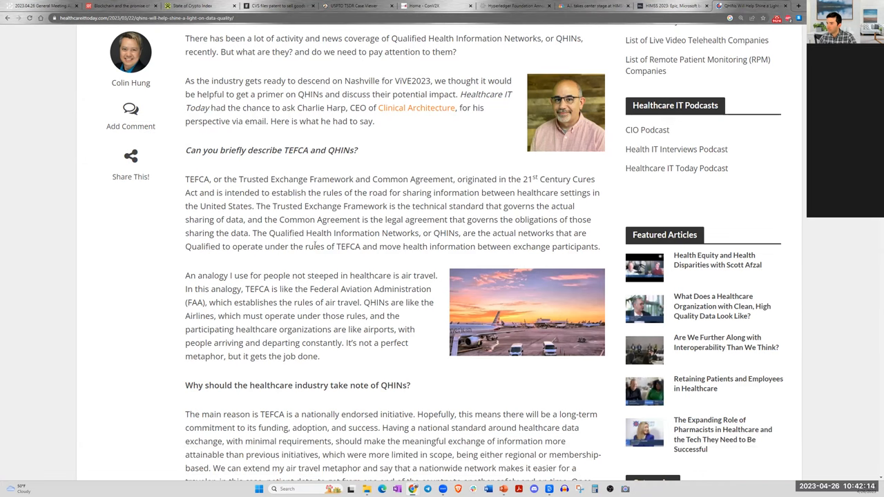
scroll("down", 3)
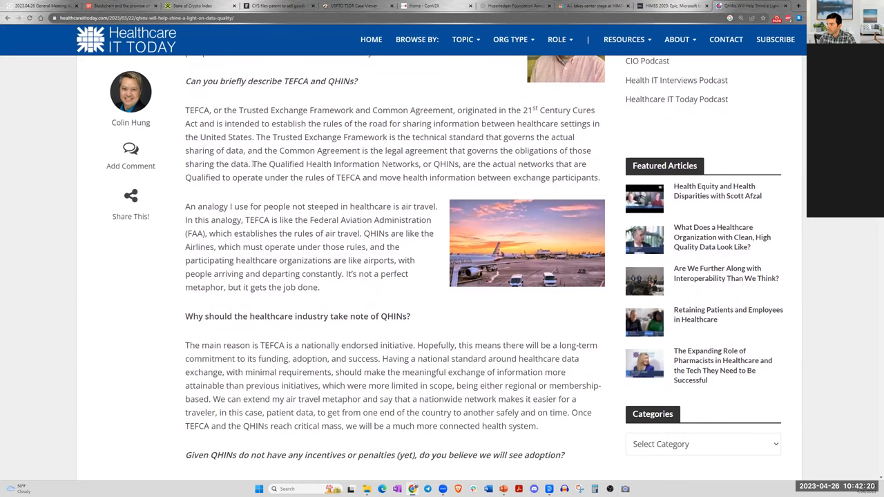
left_click_drag(254, 163, 508, 163)
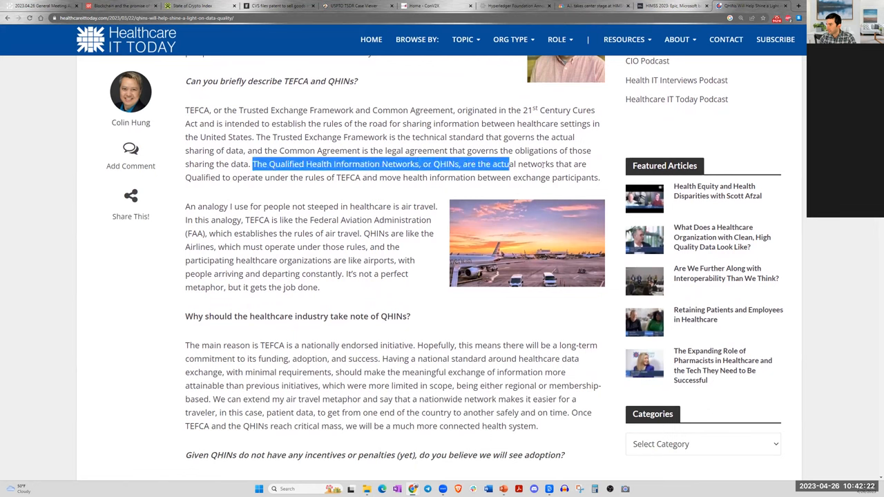
left_click_drag(511, 163, 599, 176)
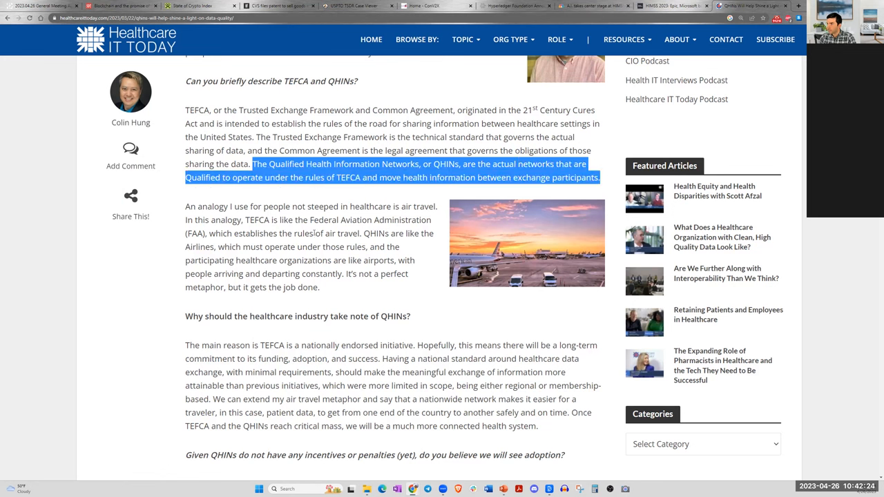
mouse_move(272, 330)
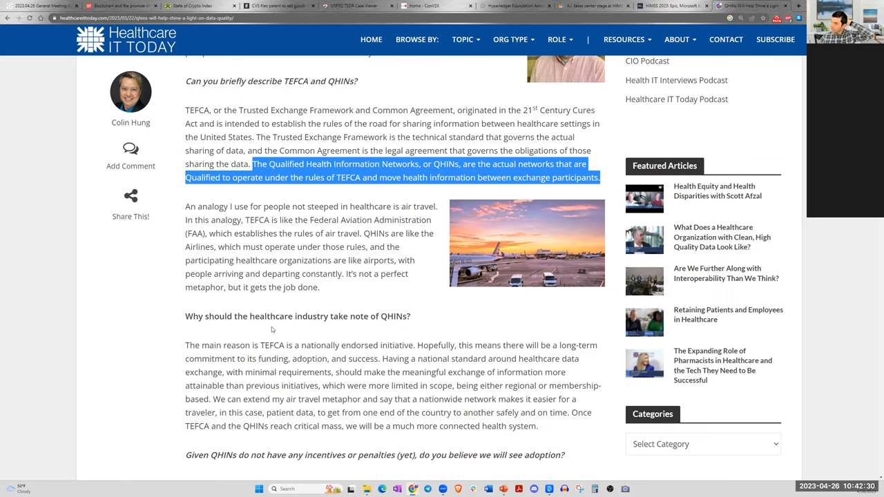
mouse_move(268, 369)
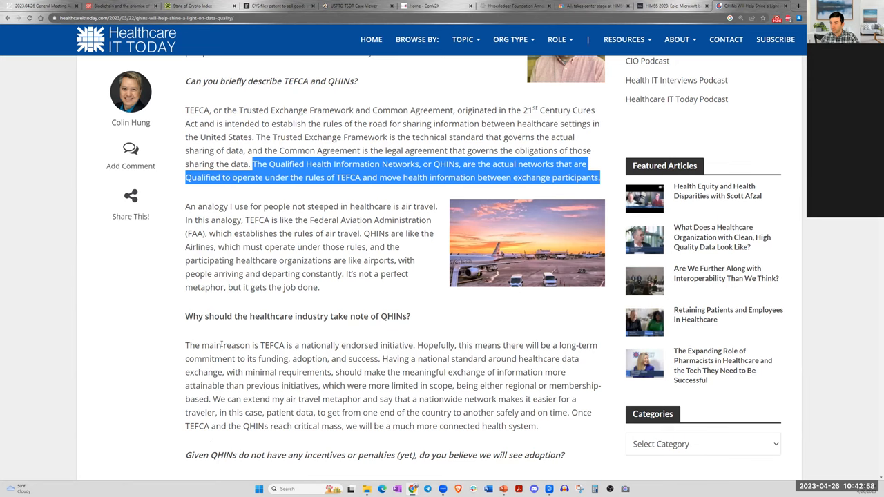
mouse_move(257, 381)
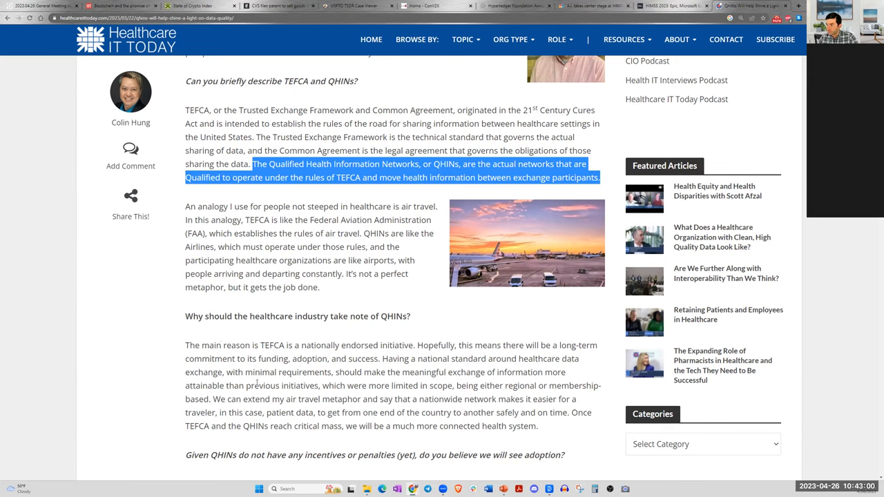
mouse_move(242, 441)
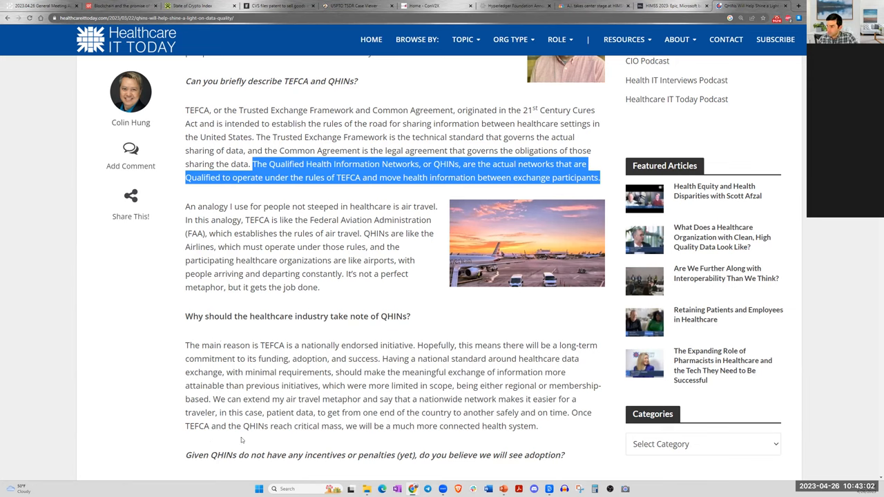
scroll("down", 3)
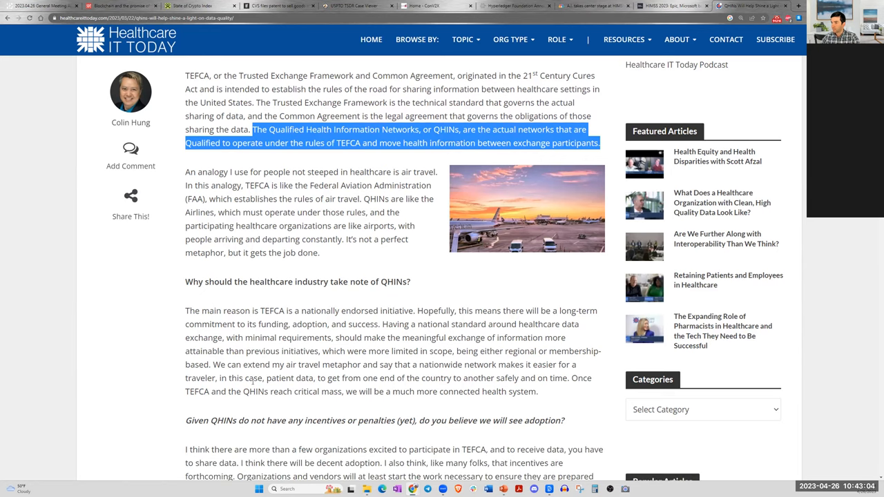
scroll("down", 3)
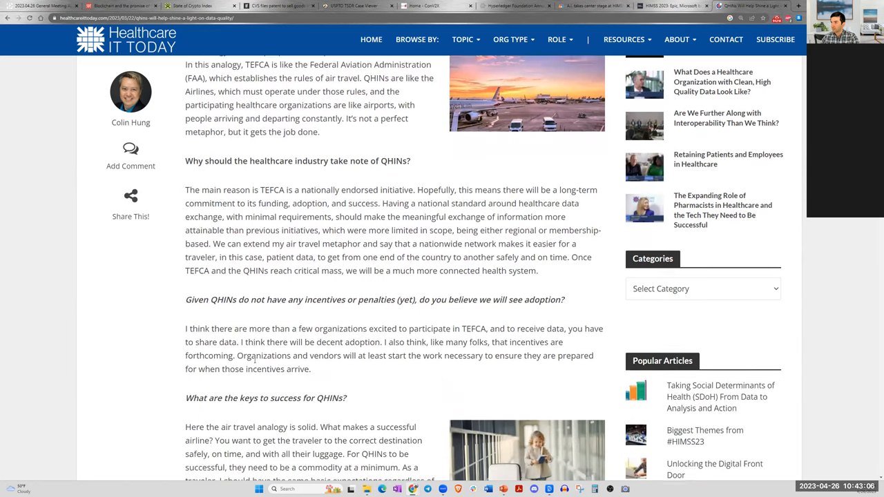
scroll("down", 3)
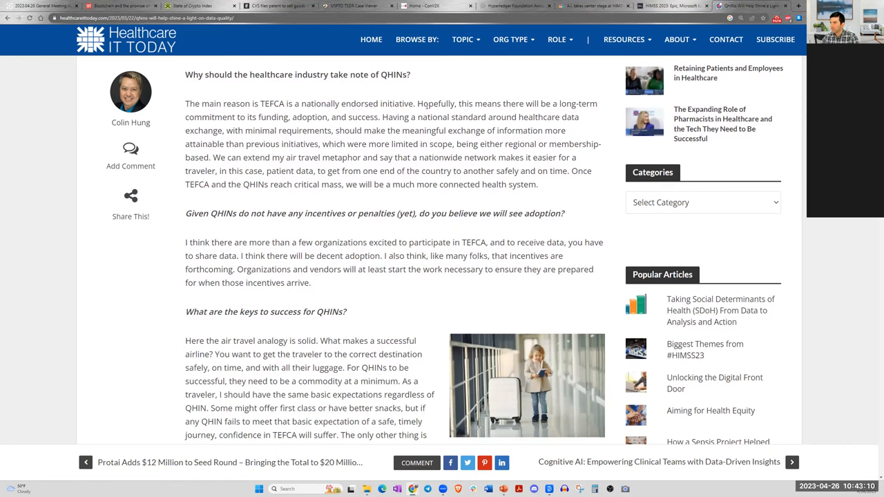
- Highlight the passage on TEFCA's nationwide exchange commitment through the patient data air-travel metaphor
left_click_drag(417, 103, 453, 116)
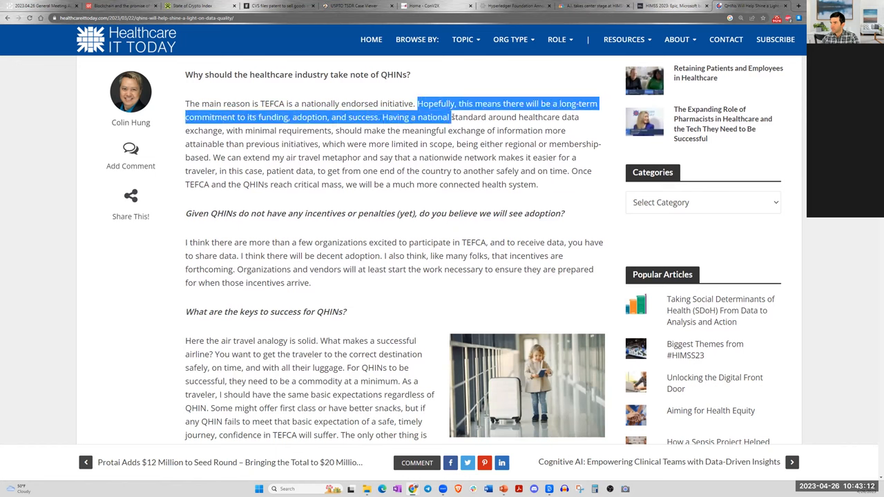
left_click_drag(449, 116, 566, 130)
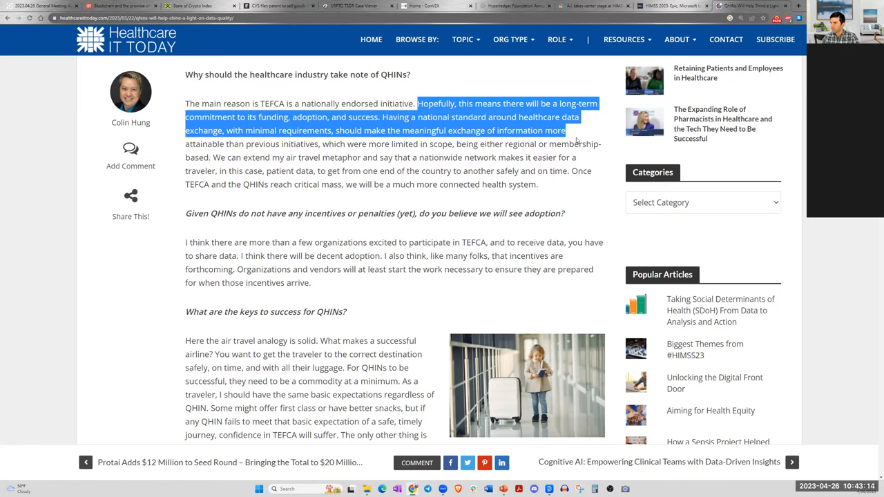
left_click_drag(566, 130, 304, 158)
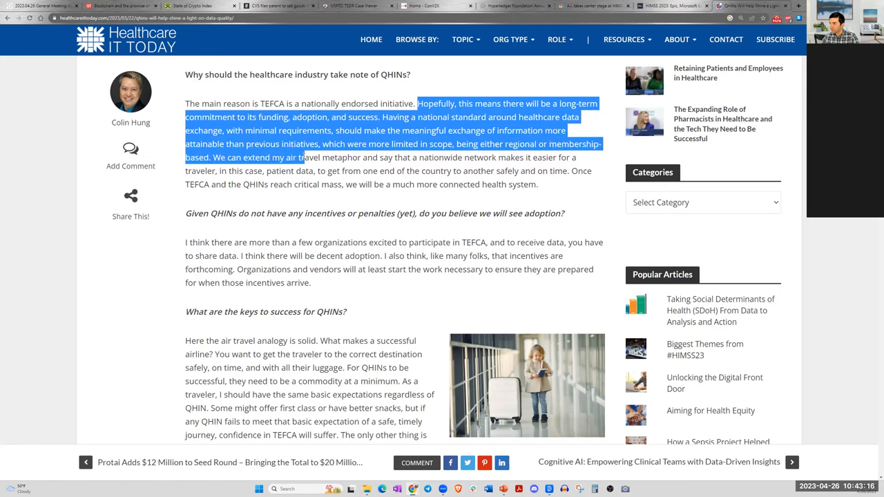
left_click_drag(301, 157, 581, 171)
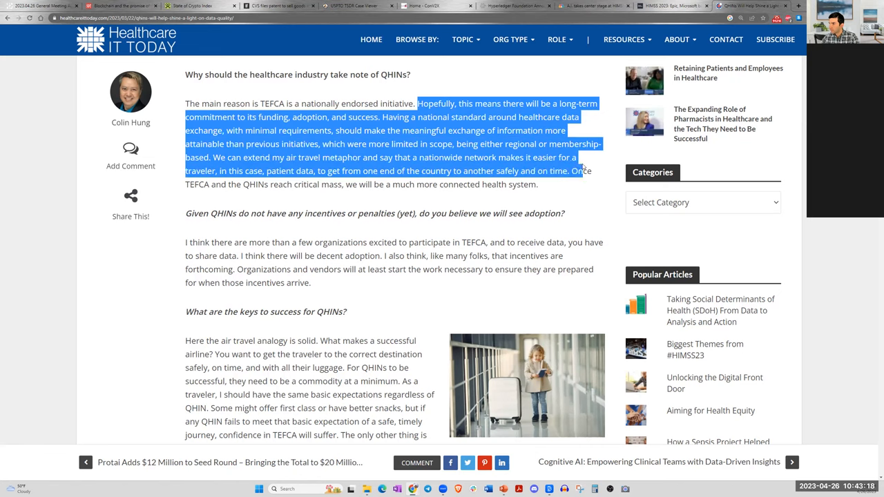
left_click_drag(580, 171, 541, 185)
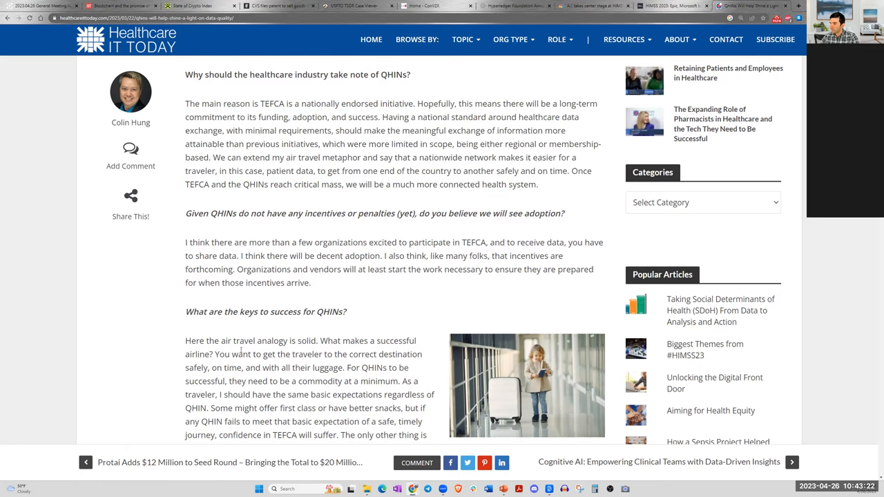
- Copy the Healthcare IT Today article's web address from the address bar
scroll("down", 3)
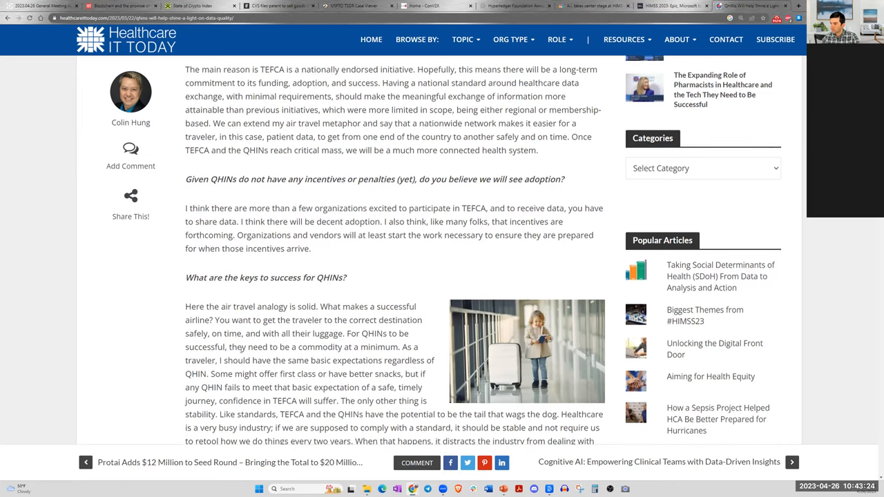
scroll("down", 3)
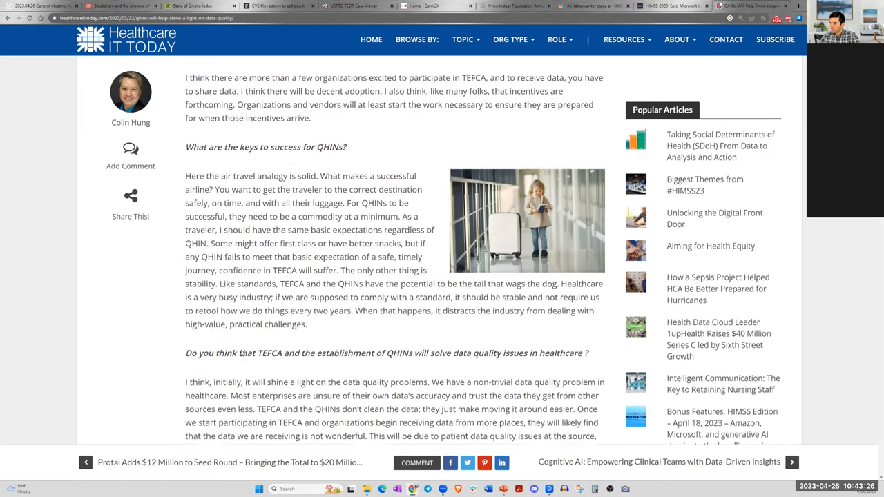
scroll("down", 3)
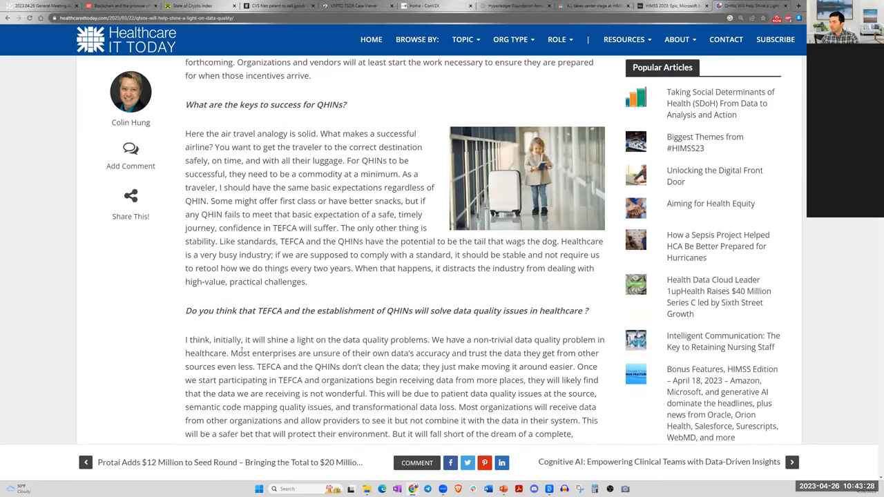
left_click(138, 18)
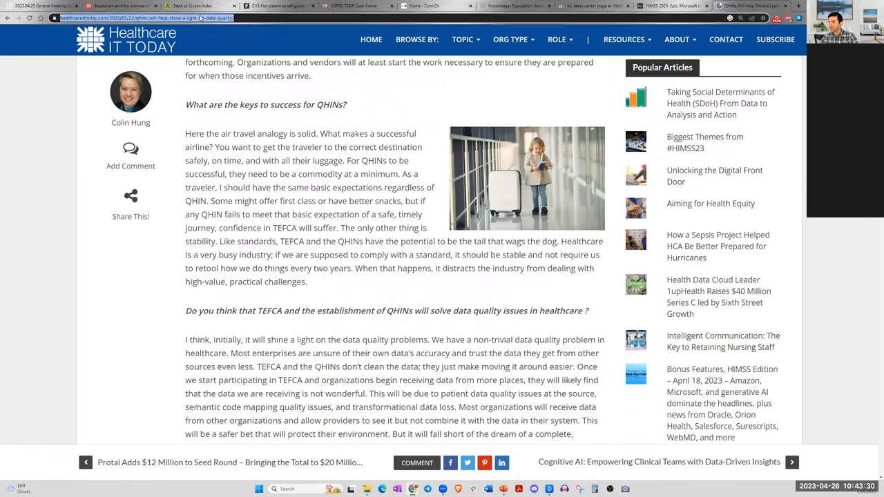
right_click(145, 16)
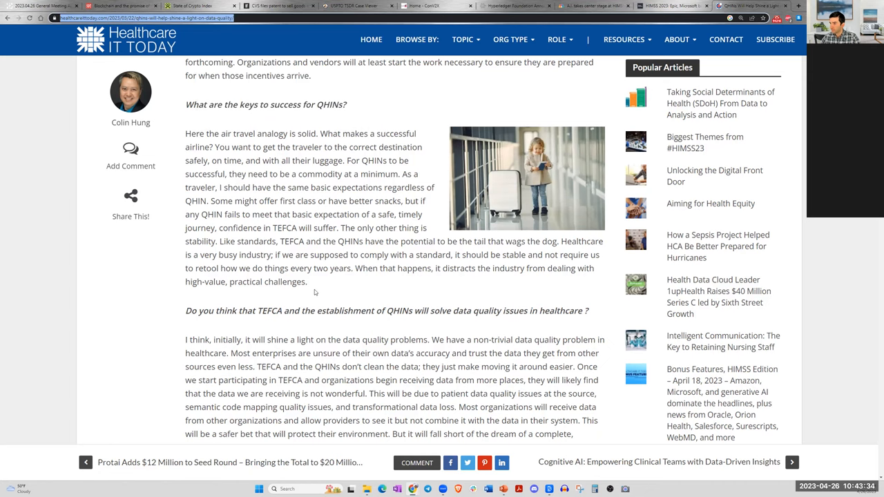
- Read through the data-quality answers to ViVE2023 and recommended content, then back to the headline
scroll("down", 3)
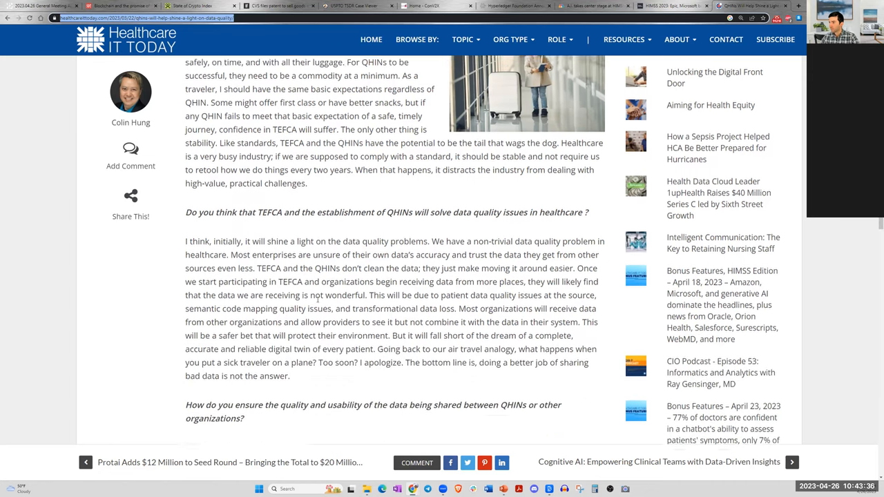
scroll("down", 3)
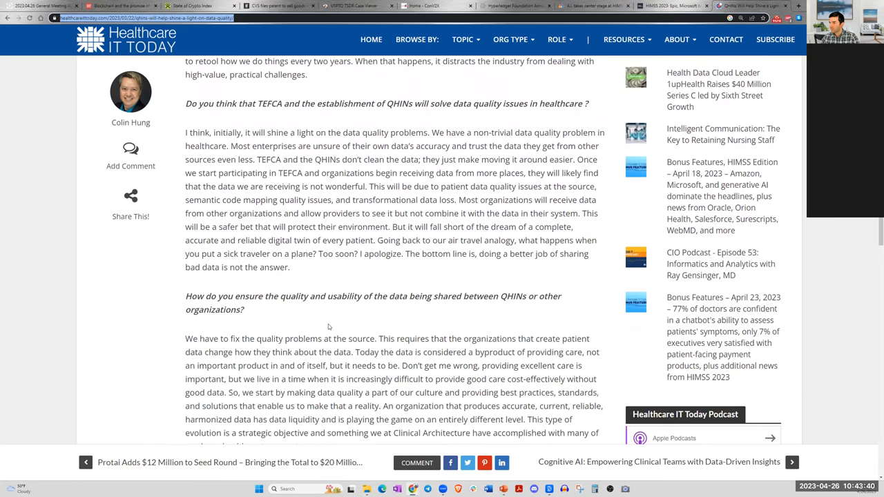
scroll("down", 3)
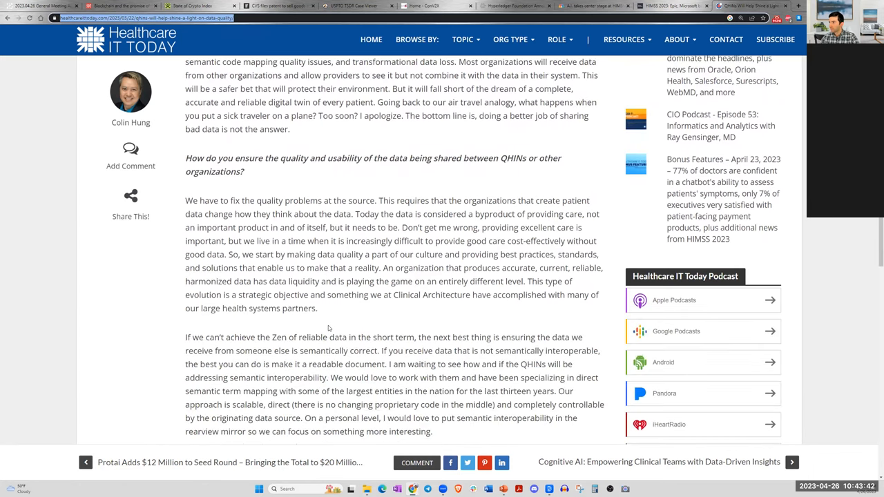
scroll("down", 3)
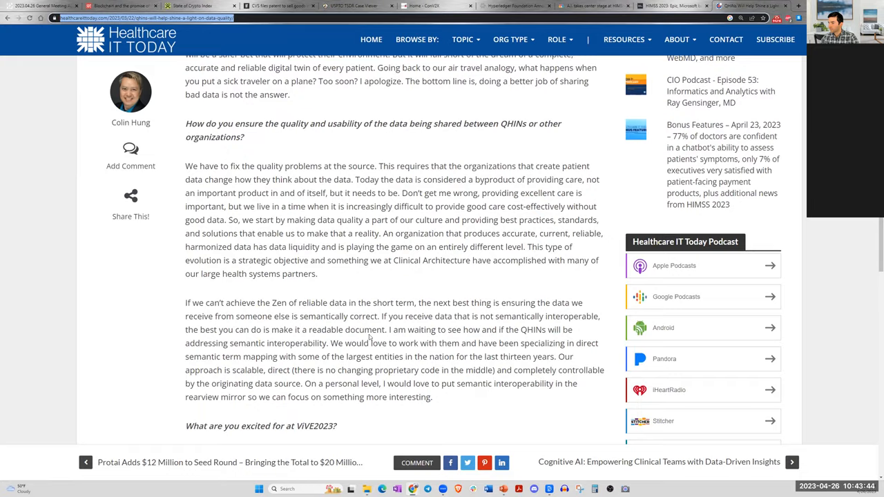
scroll("down", 3)
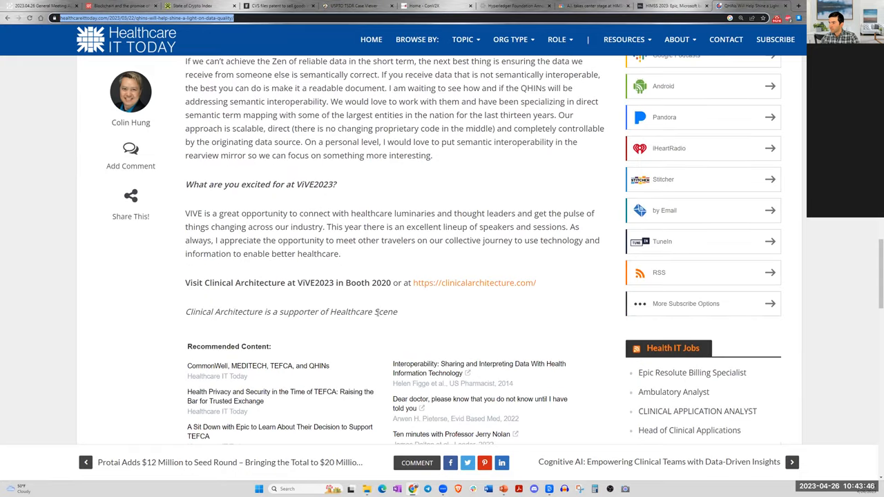
scroll("up", 3)
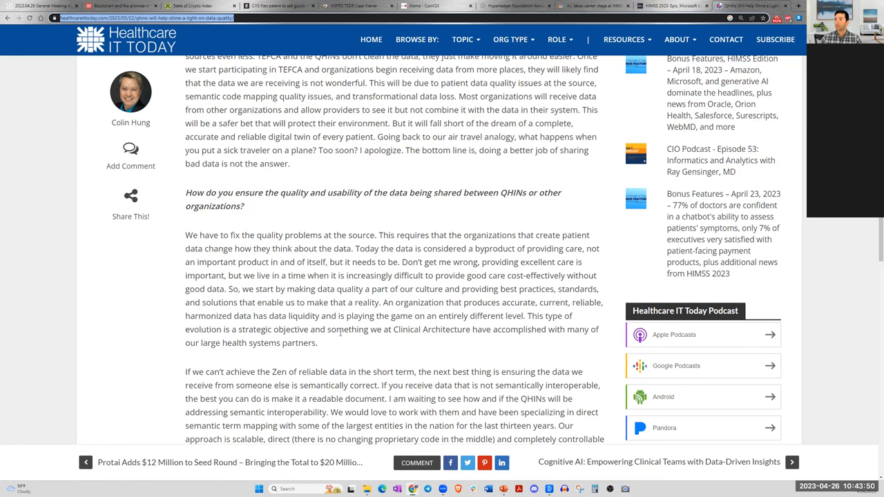
scroll("up", 3)
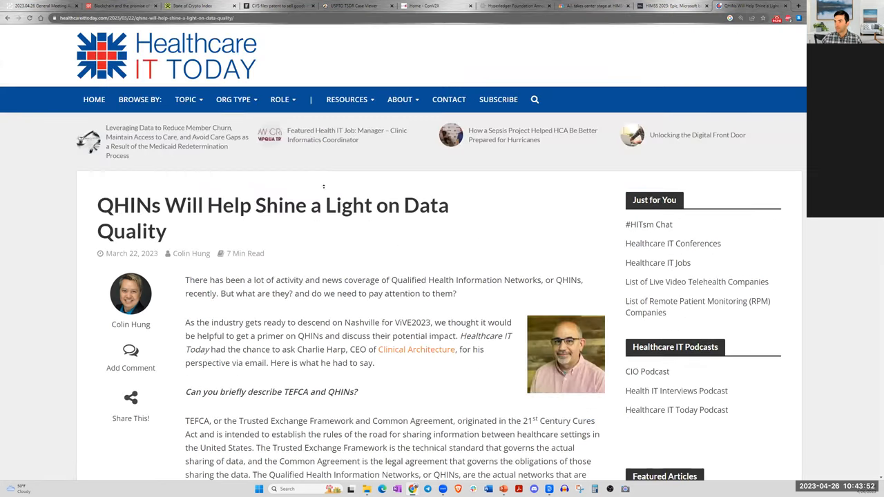
mouse_move(348, 244)
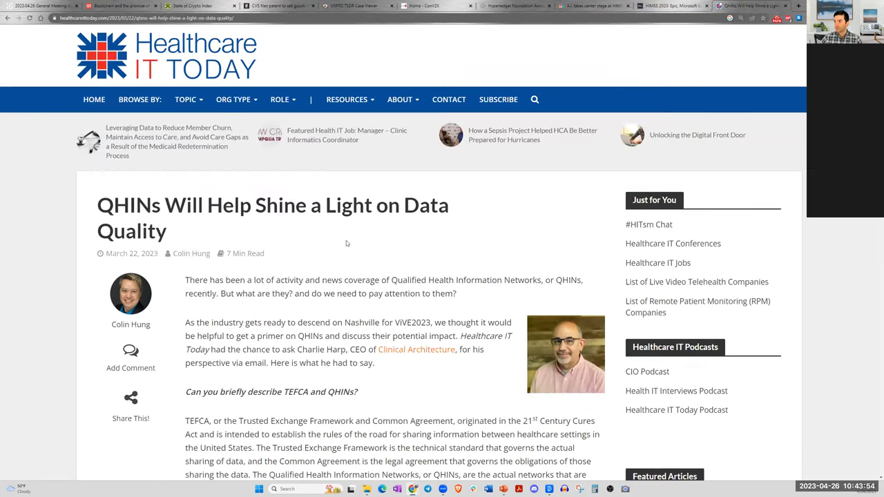
mouse_move(328, 276)
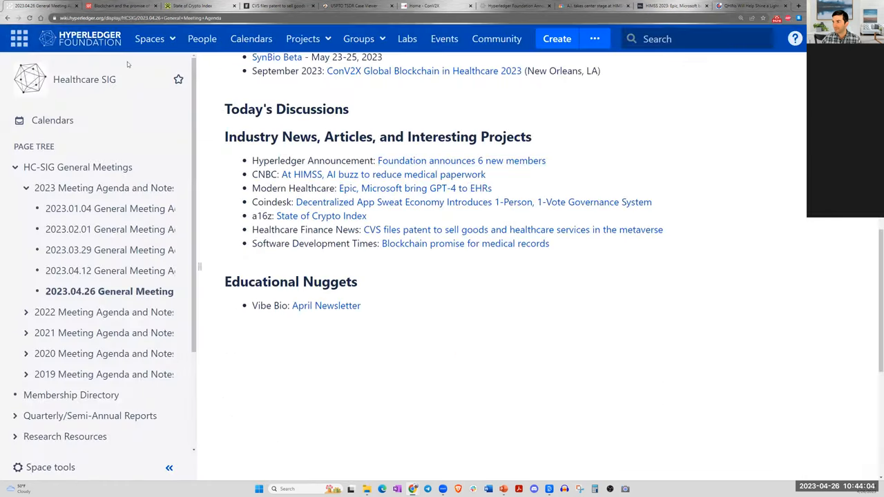
- Scroll the 2023.04.26 General Meeting page up to its announcements and upcoming events
scroll("up", 3)
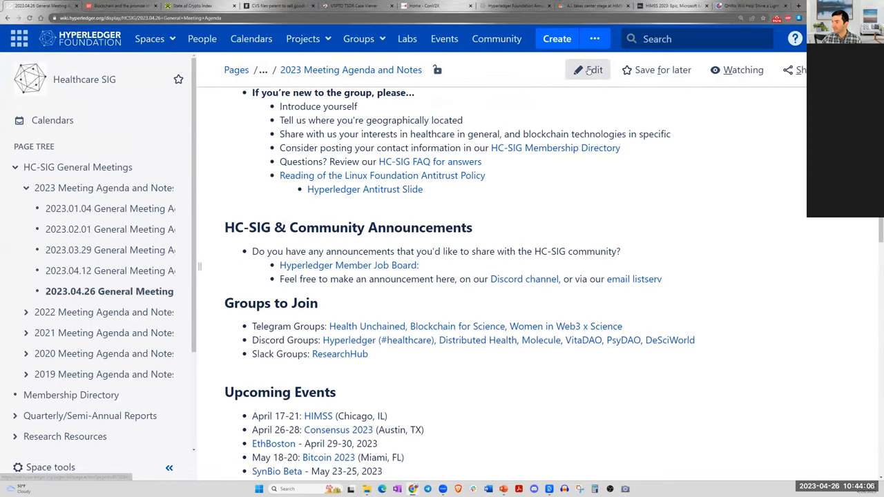
- Edit the agenda and enter 'TEFCA & QUINs' as a new industry news bullet
left_click(594, 69)
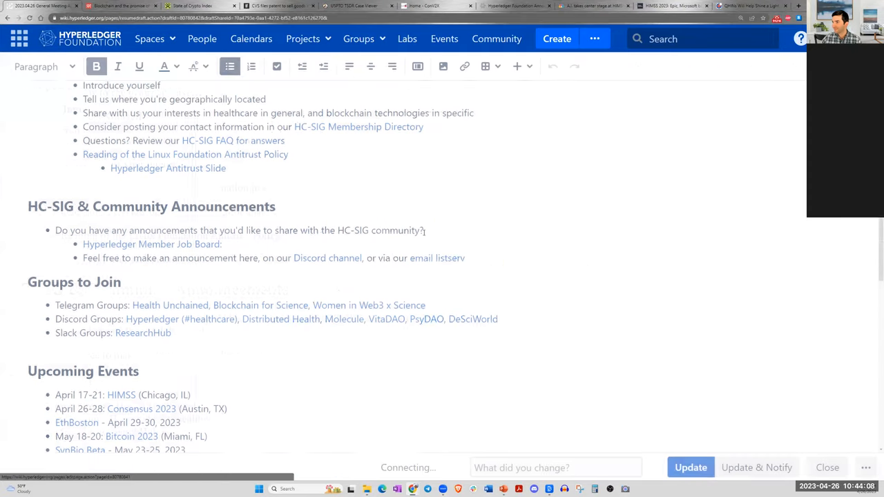
scroll("down", 3)
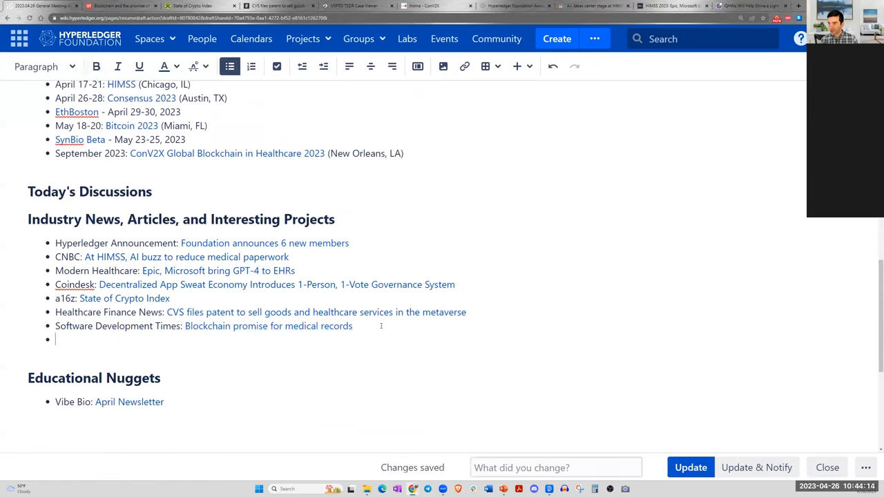
type("W")
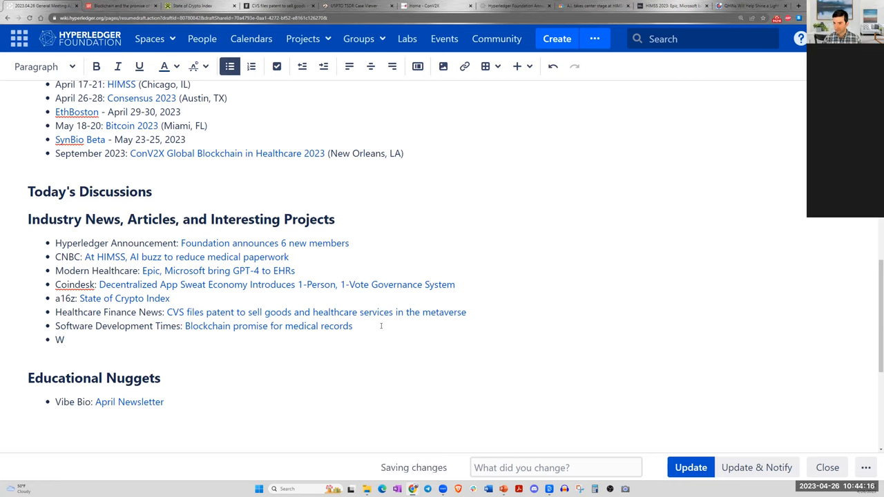
key("Backspace")
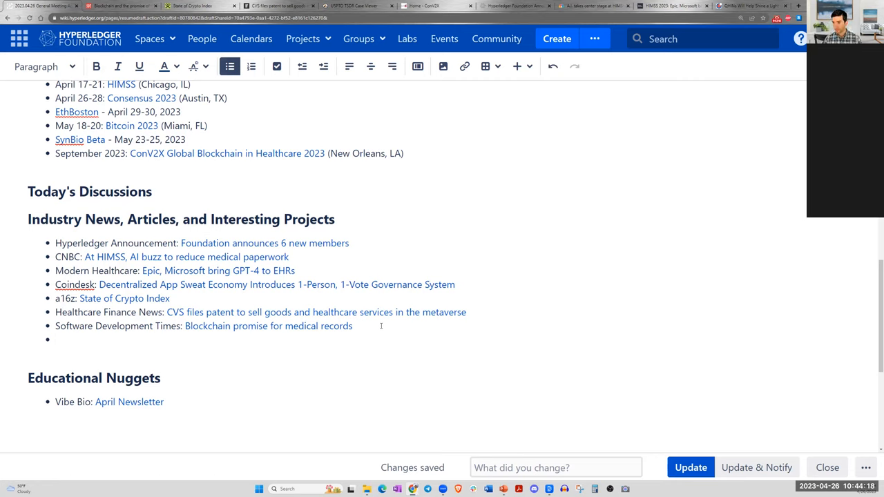
type("T")
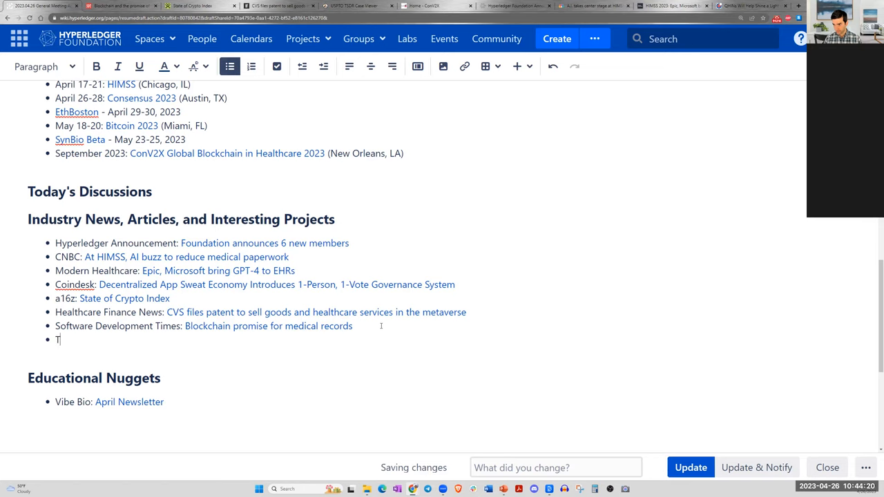
type("EFC")
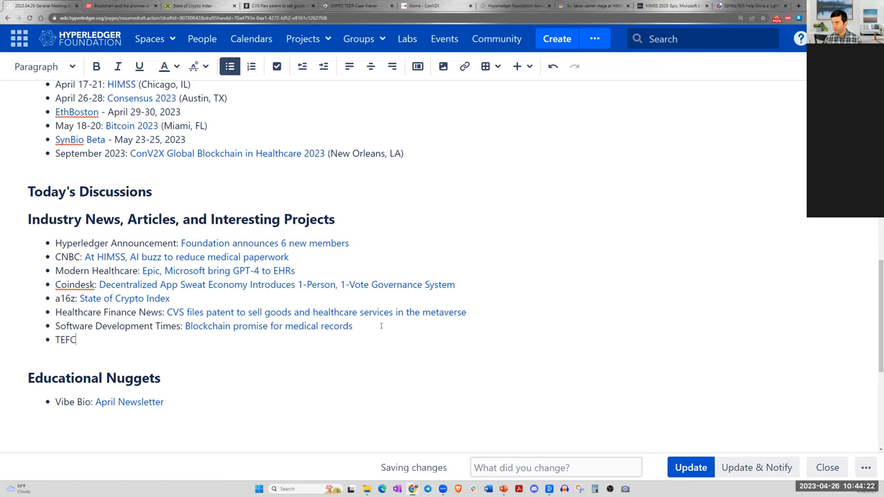
type("A")
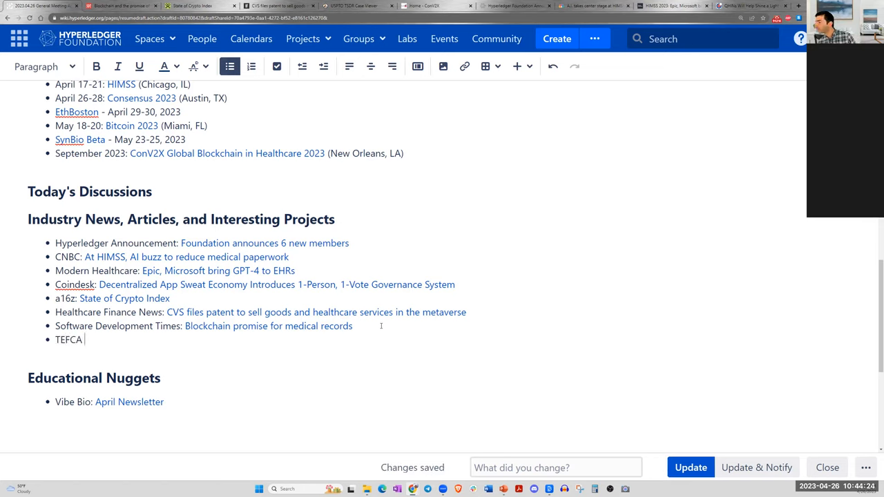
type("& Q")
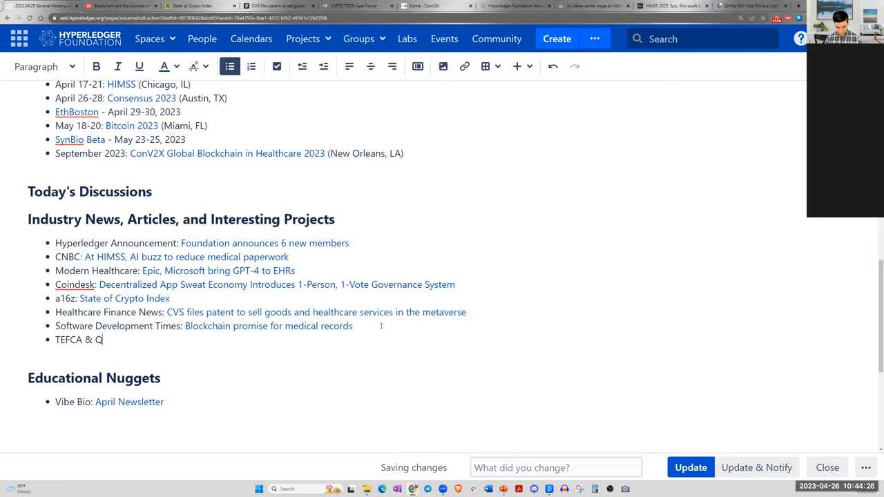
type("UINS")
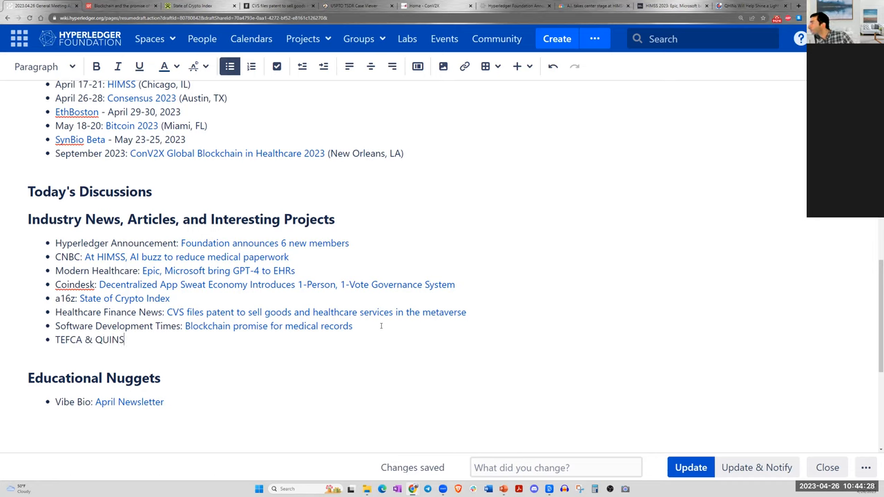
type("s")
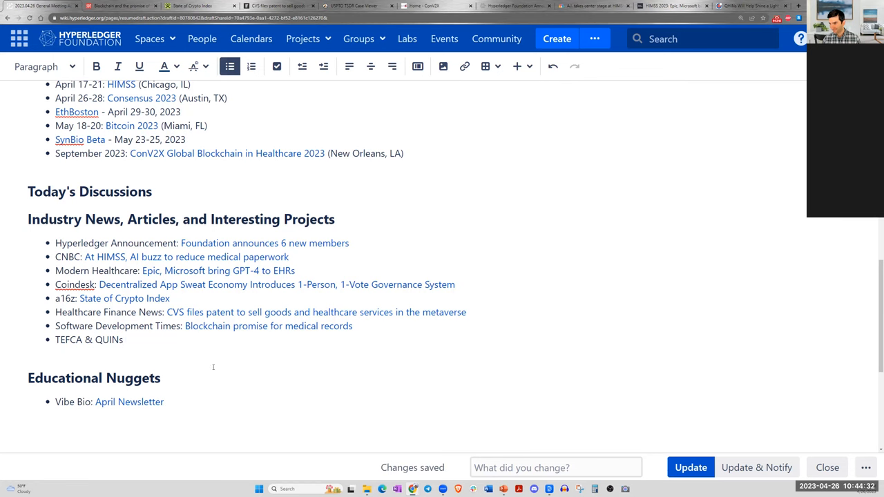
- Select the TEFCA & QUINs text for linking, cancel the Insert link dialog, and revisit the QHINs article
double_click(89, 339)
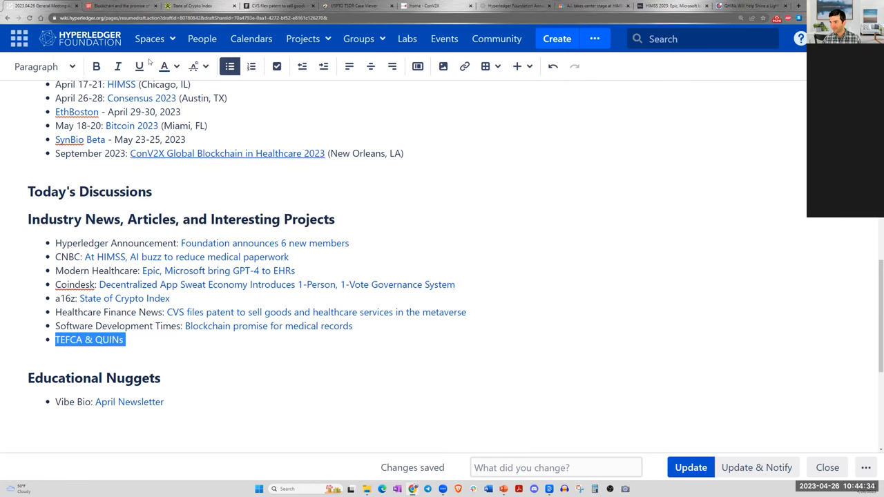
left_click(464, 66)
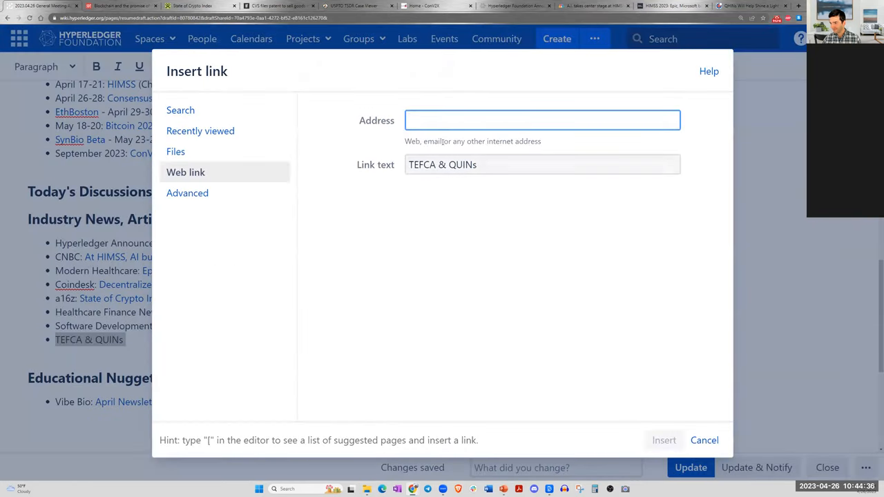
left_click(705, 439)
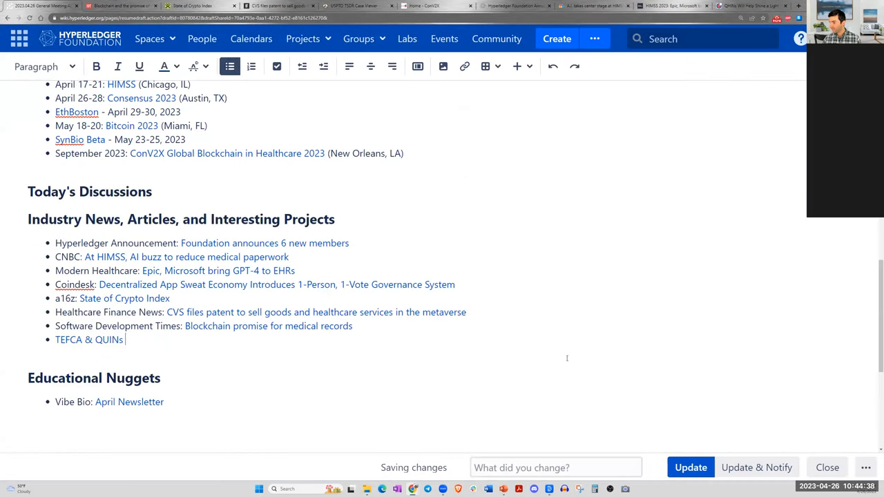
left_click(752, 5)
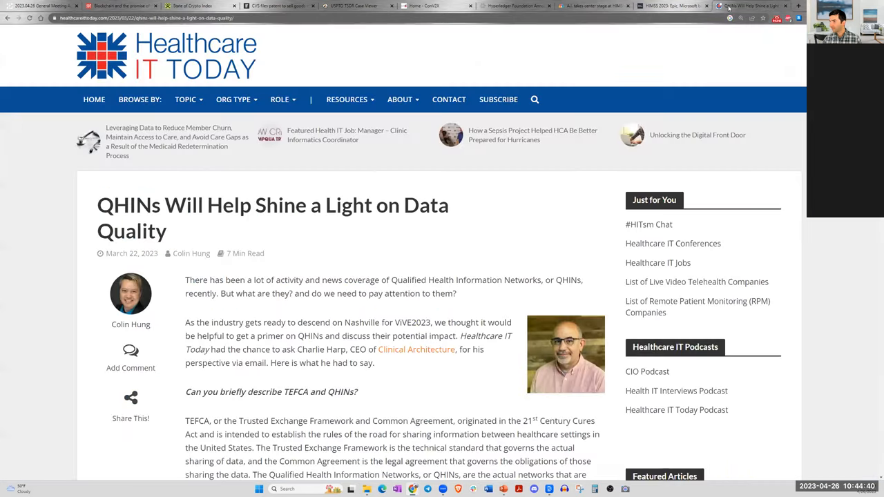
mouse_move(531, 199)
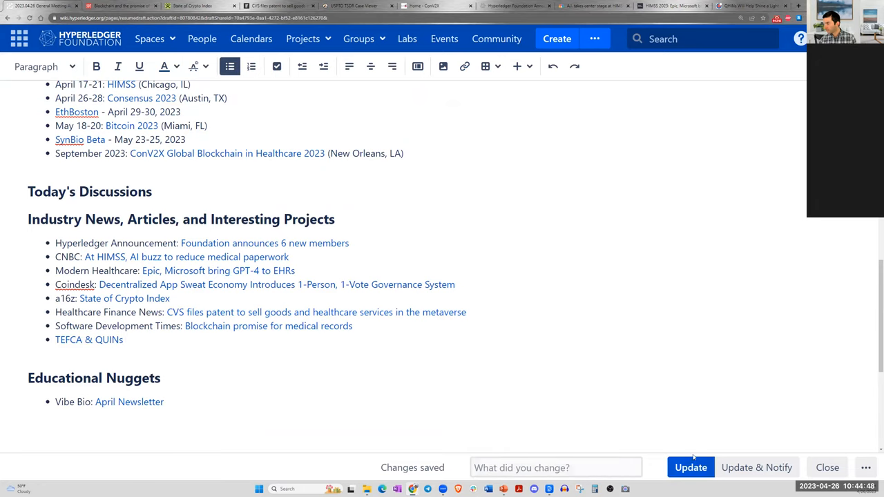
- Publish the updated agenda page and follow the Vibe Bio 'April Newsletter' link under Educational Nuggets
left_click(691, 467)
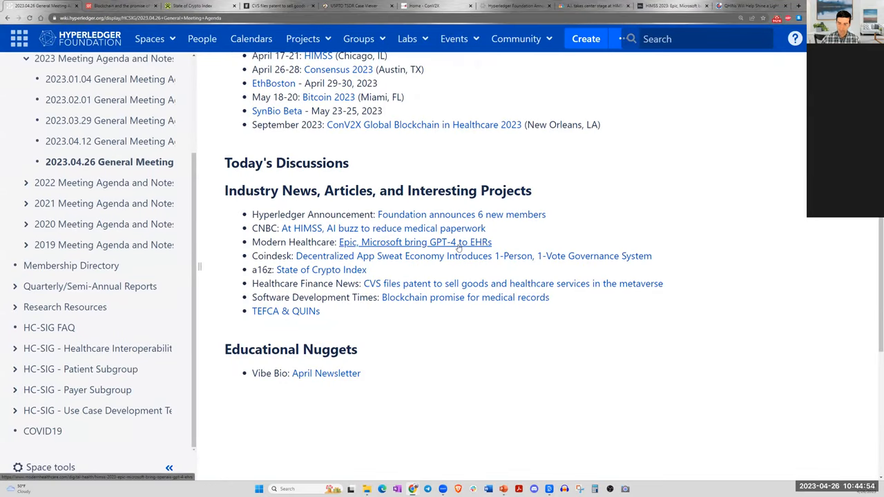
mouse_move(409, 331)
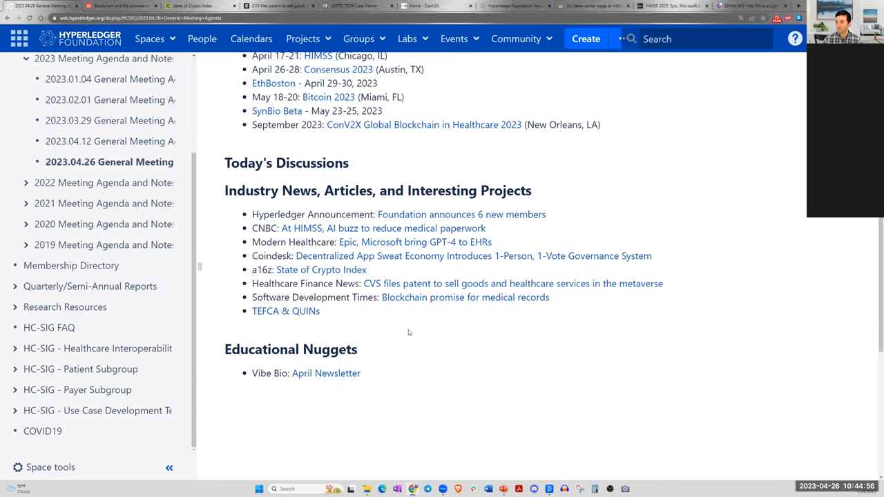
mouse_move(367, 337)
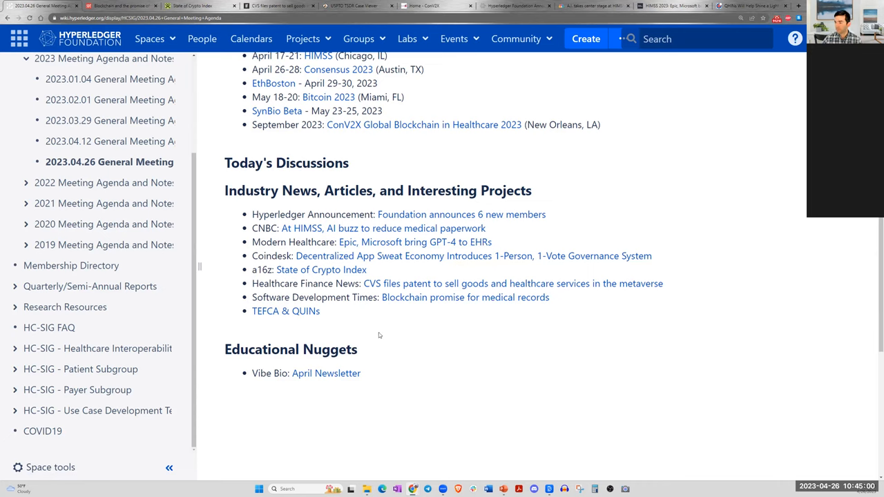
mouse_move(393, 343)
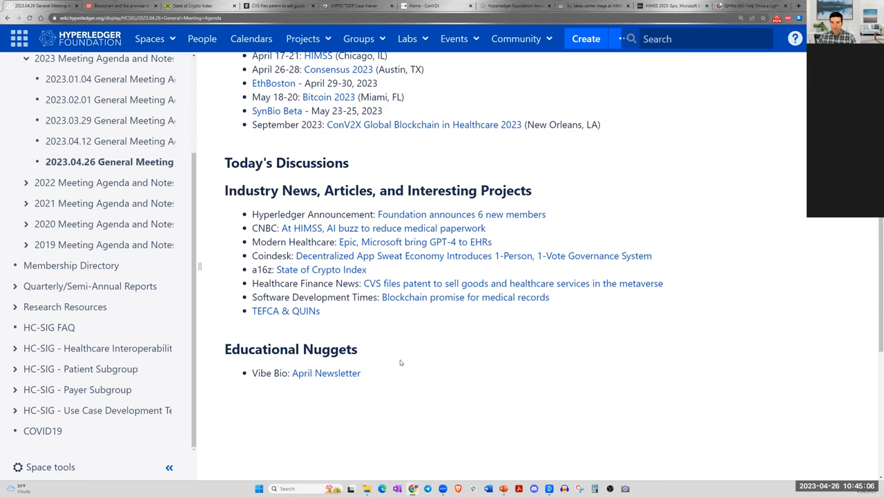
mouse_move(396, 344)
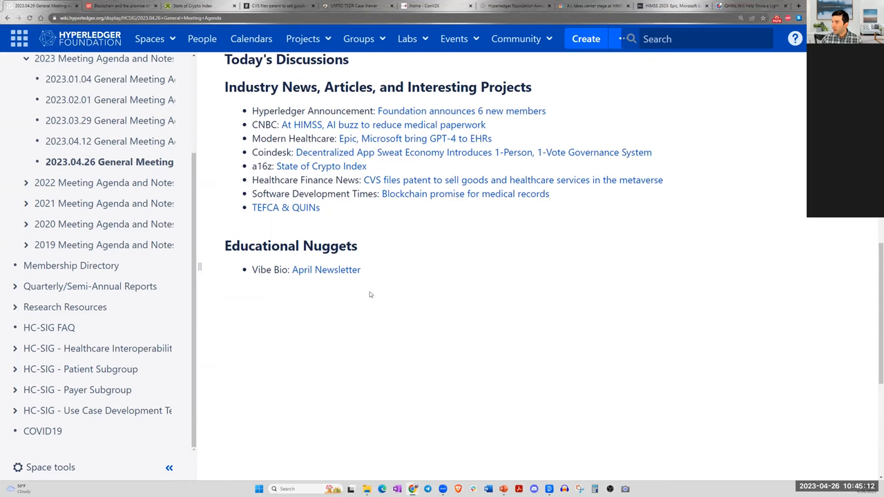
scroll("up", 3)
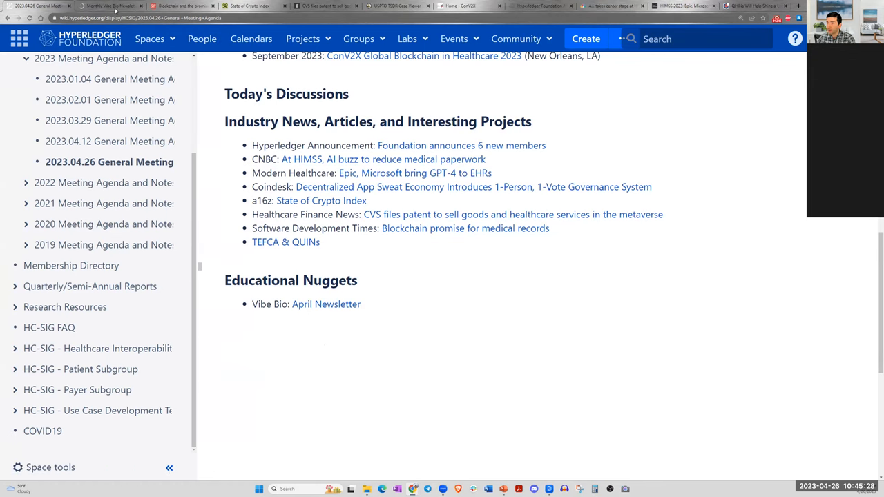
left_click(325, 304)
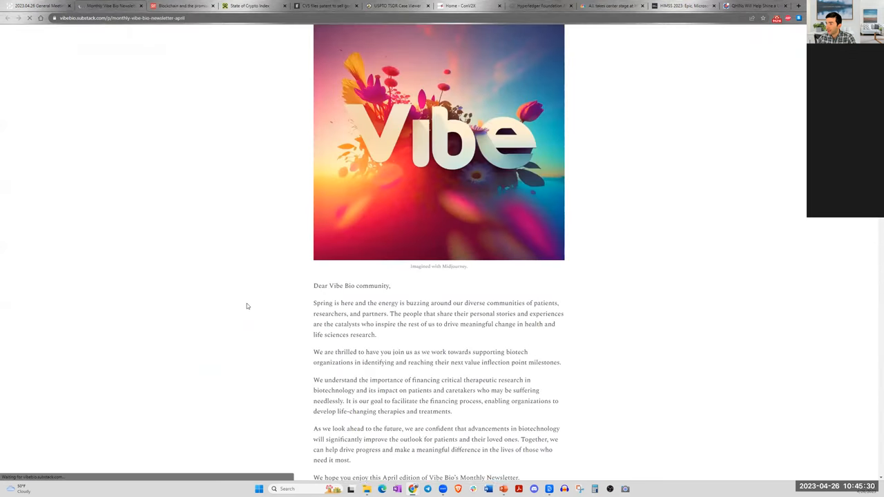
- Scroll the April newsletter past the intro and polls to 'Uncertainty in the Financial Banking System' and its biotech IPO chart
scroll("down", 3)
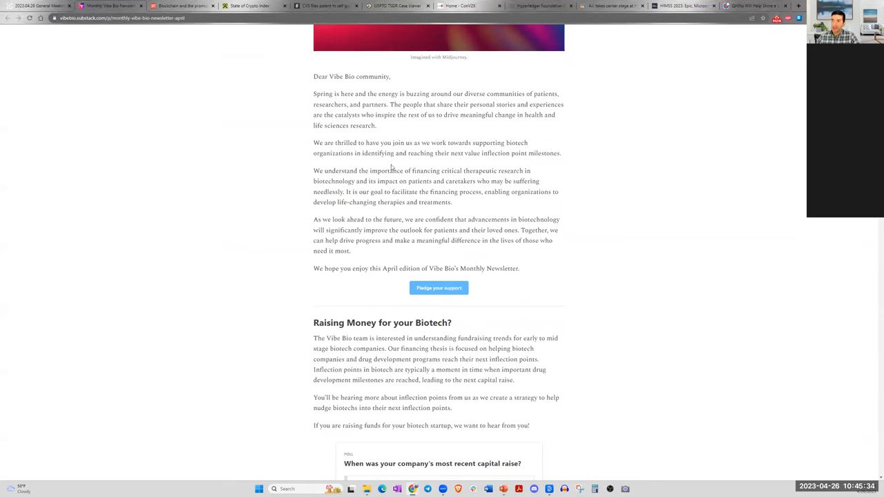
scroll("down", 3)
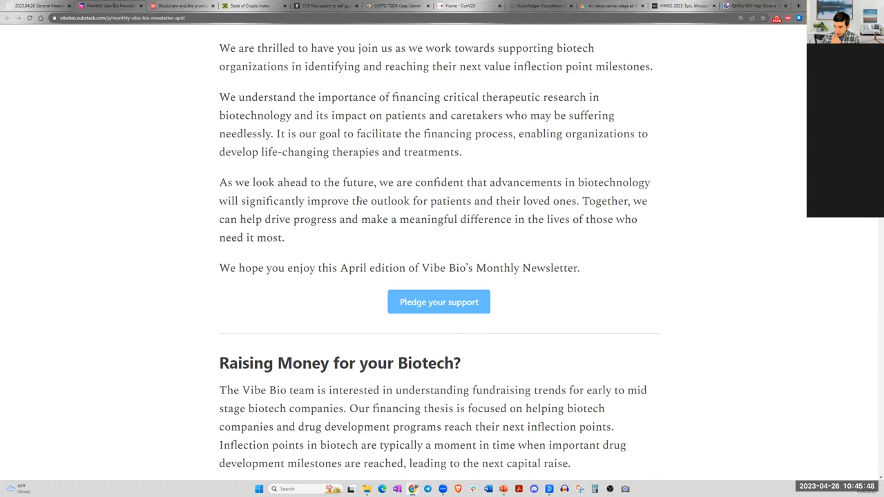
scroll("down", 3)
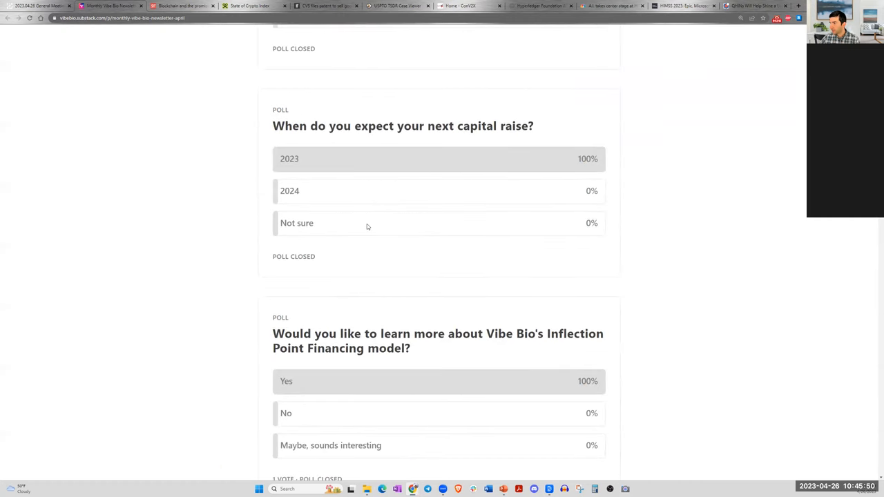
scroll("down", 3)
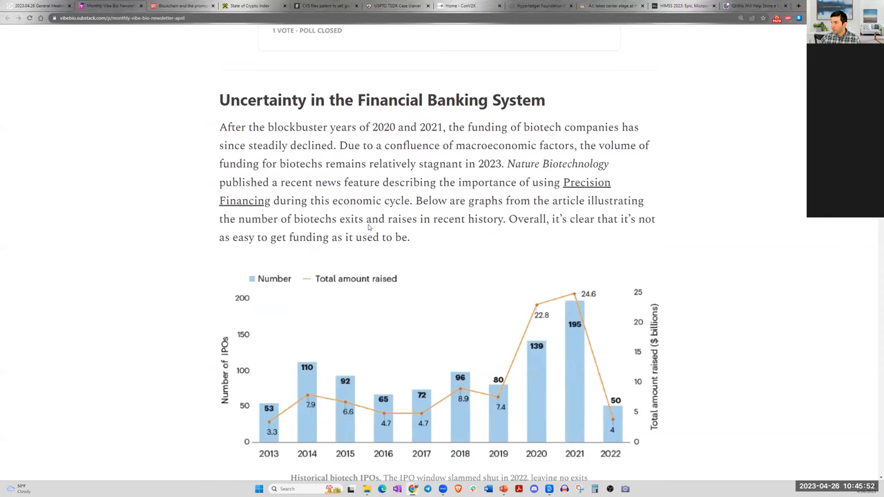
mouse_move(434, 188)
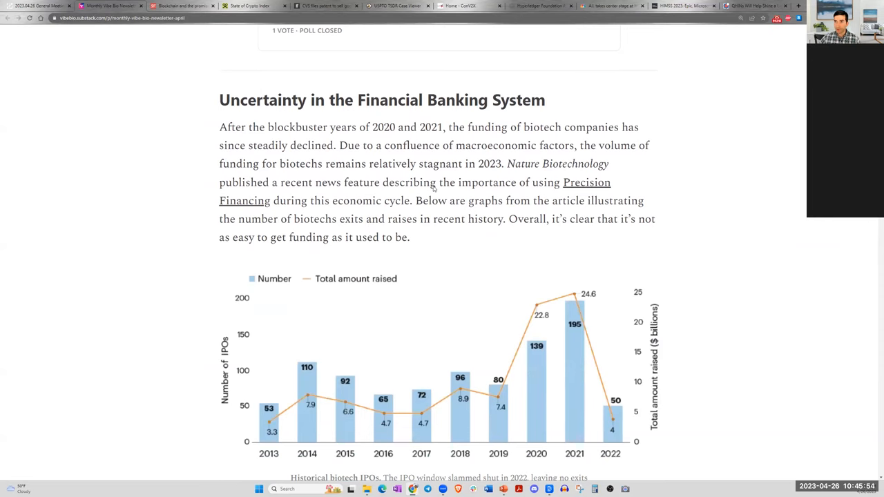
scroll("down", 3)
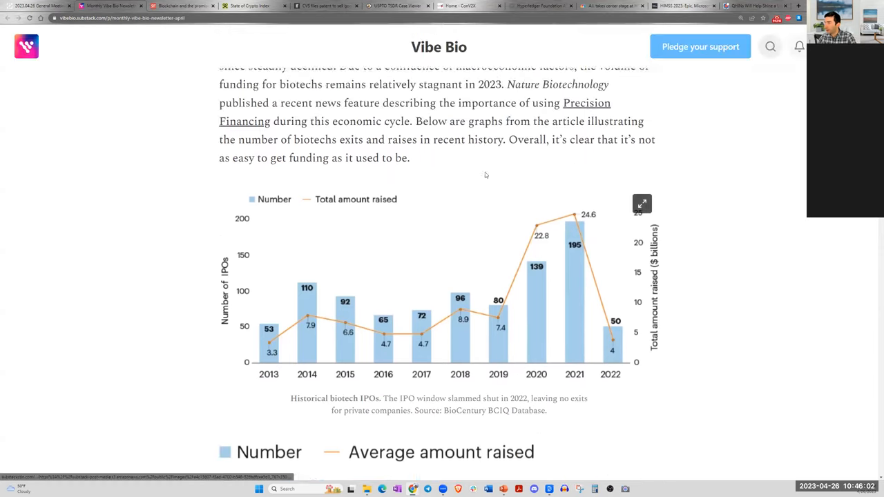
scroll("up", 3)
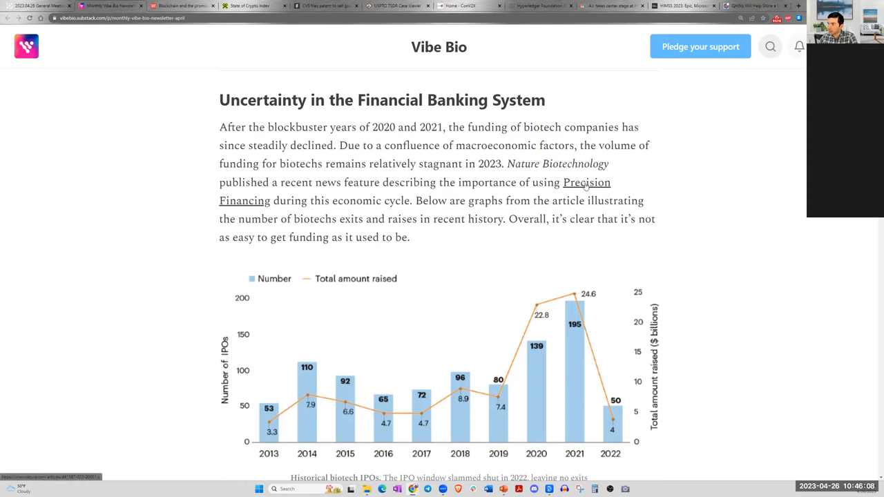
mouse_move(439, 210)
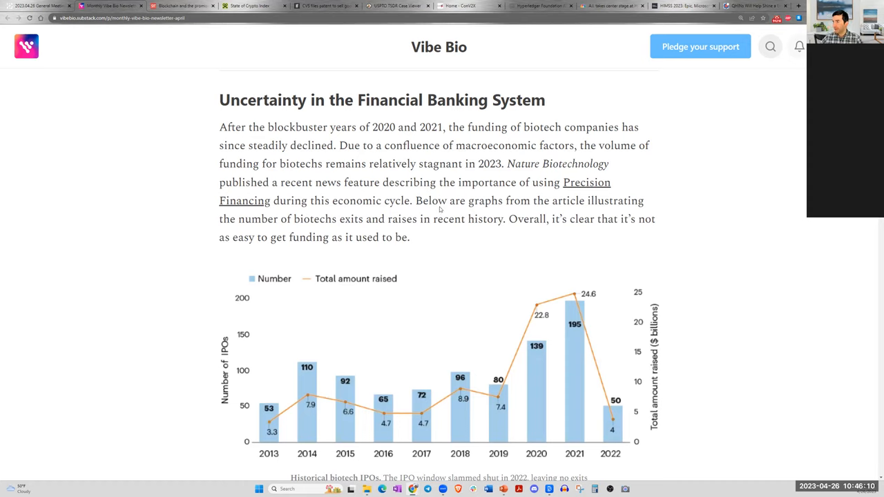
mouse_move(412, 210)
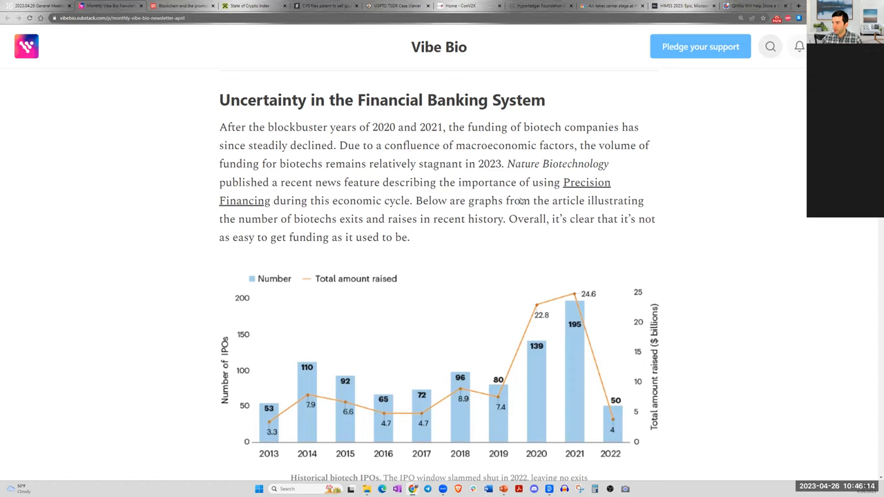
mouse_move(481, 212)
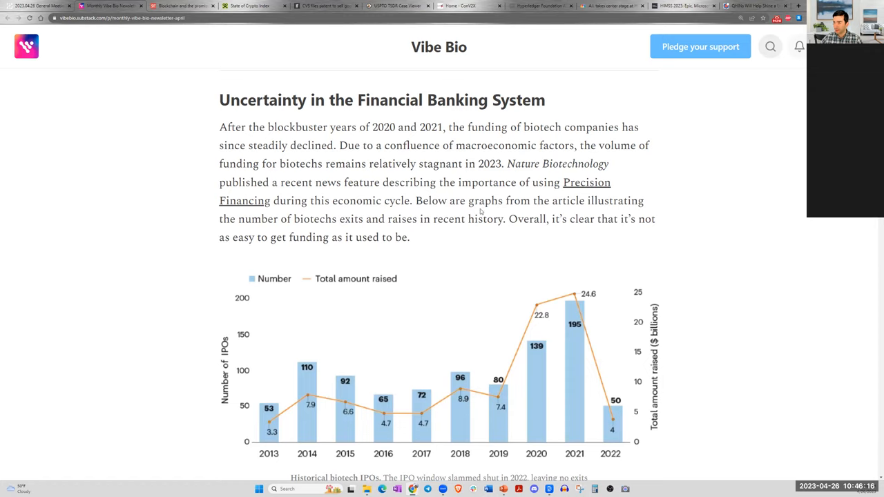
scroll("down", 3)
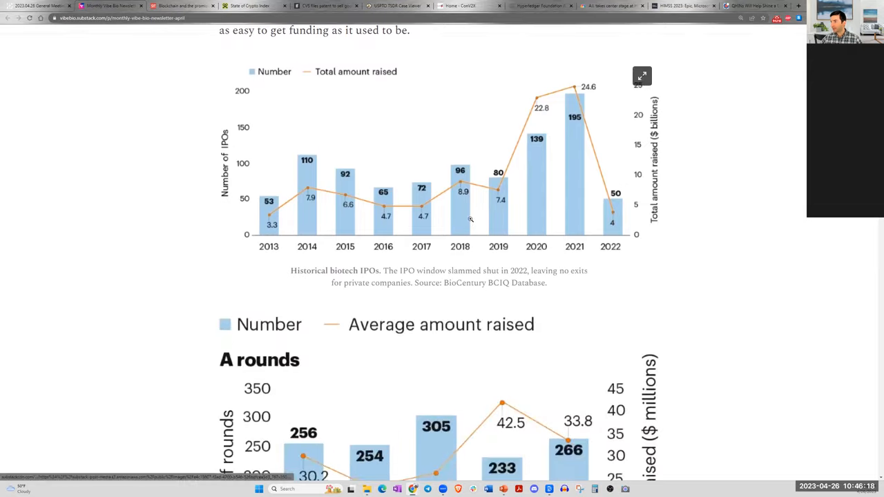
- Scroll past Alternative Funding Models, Zuzalu Takeaways and VibeCast episodes to Upcoming Events and Community Feedback
scroll("down", 3)
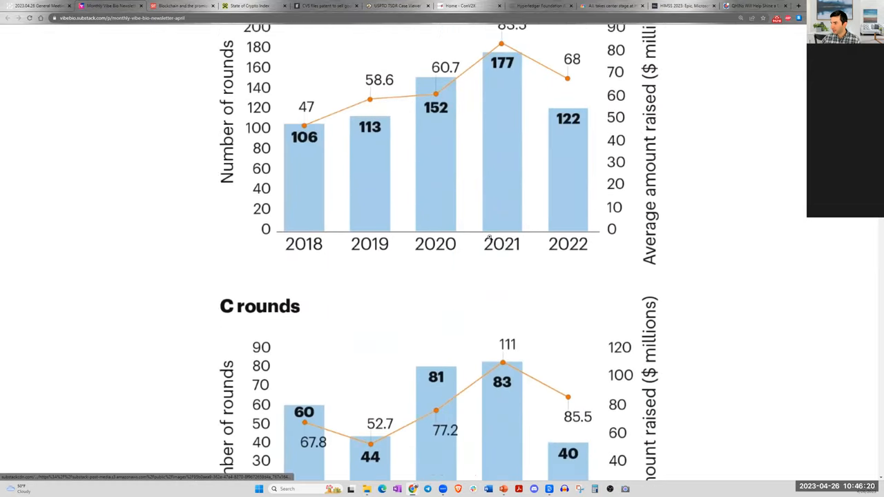
scroll("down", 3)
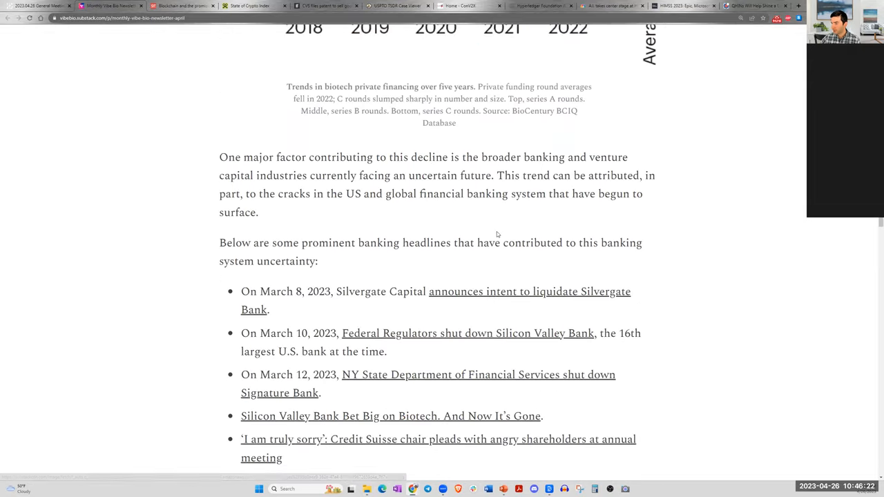
mouse_move(451, 249)
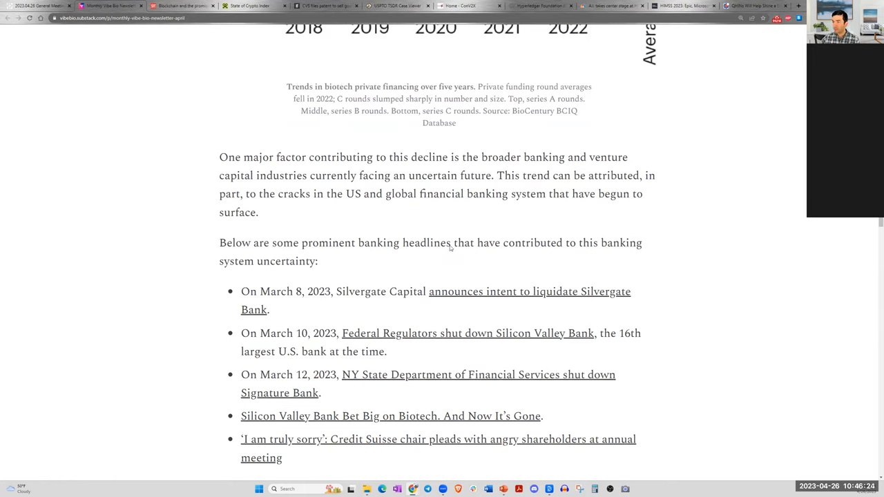
mouse_move(475, 253)
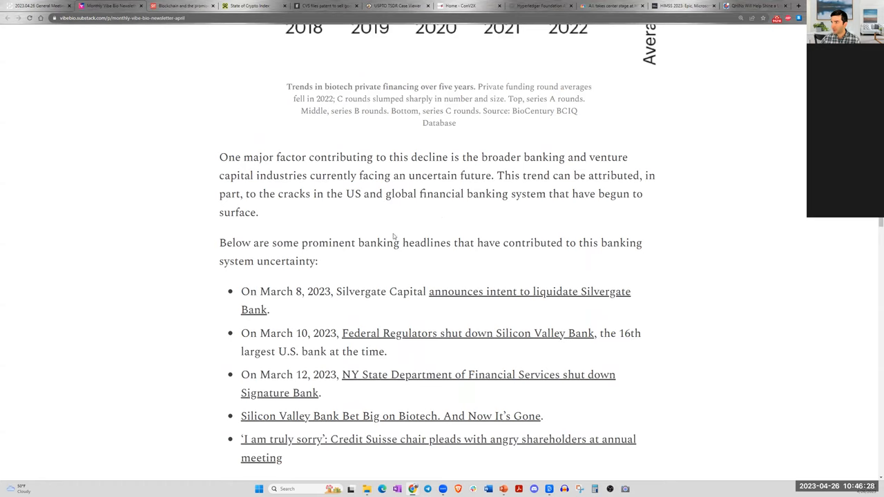
mouse_move(384, 282)
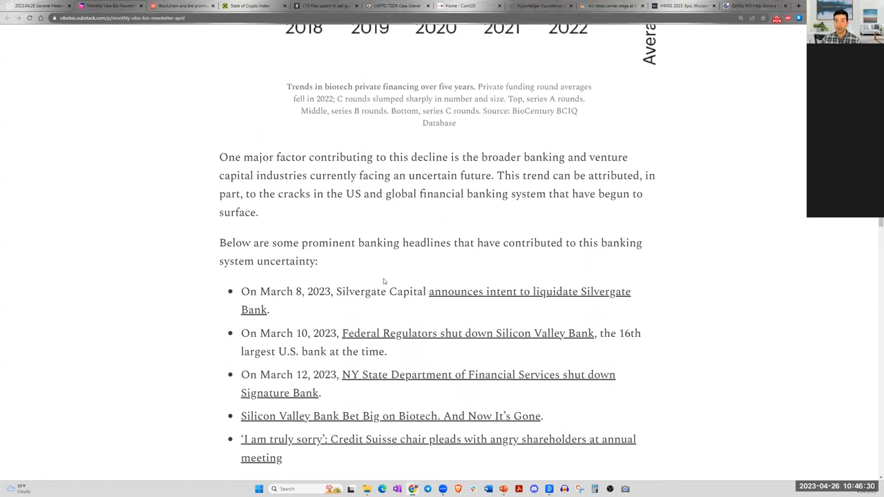
mouse_move(404, 247)
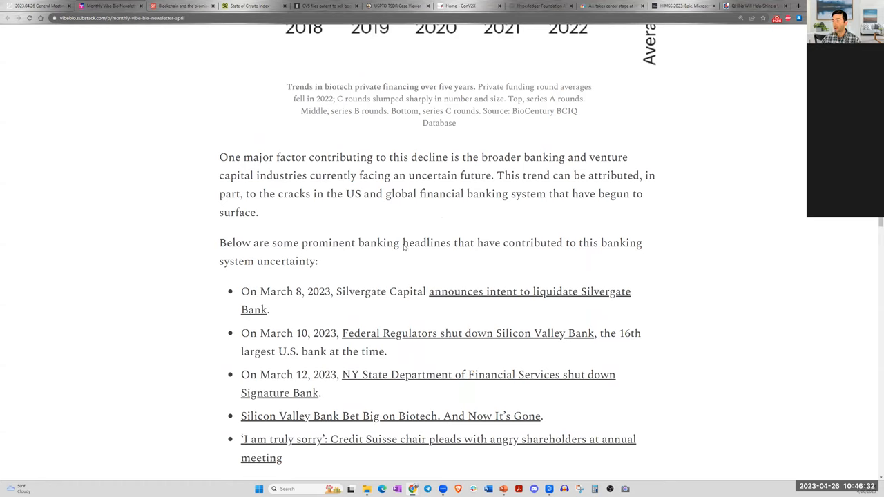
scroll("down", 3)
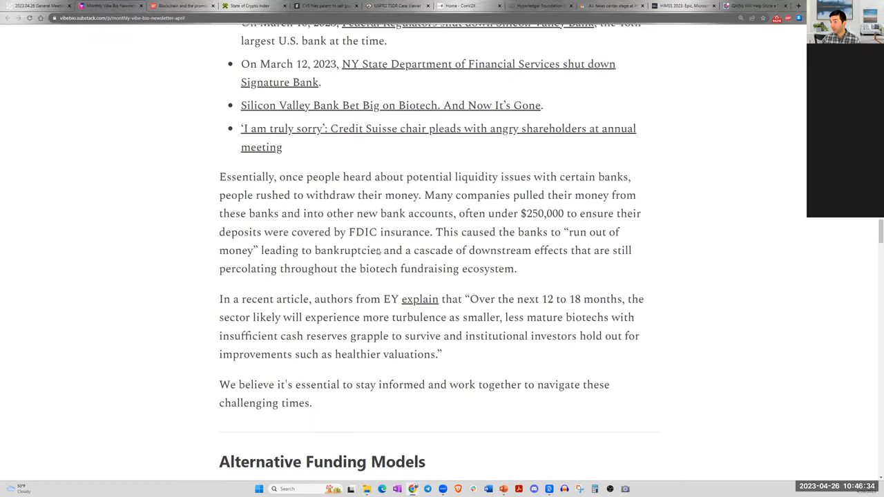
scroll("down", 3)
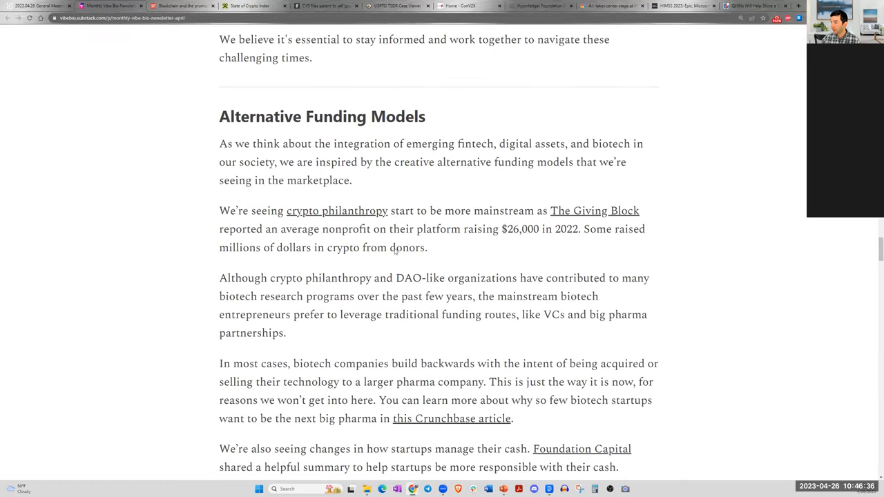
scroll("down", 3)
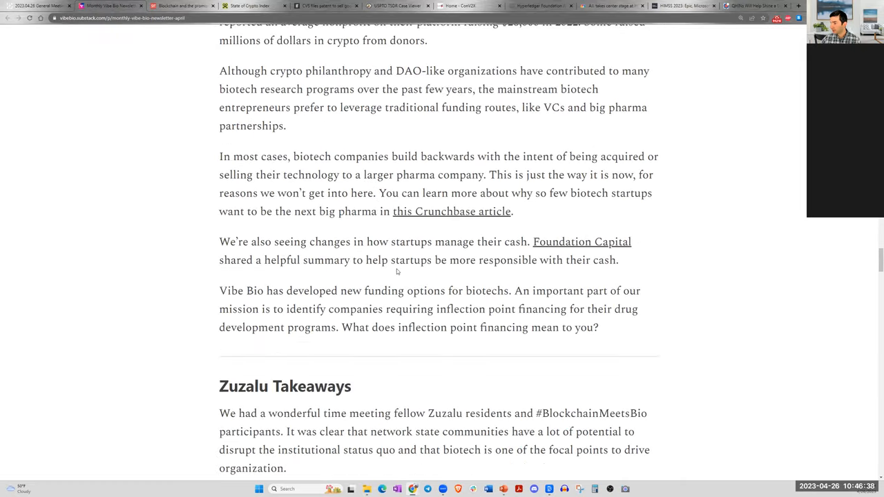
scroll("down", 3)
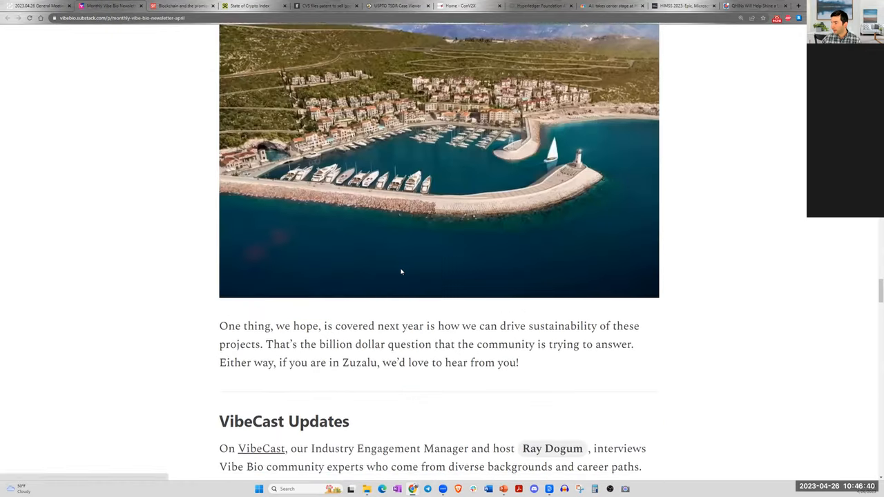
scroll("down", 3)
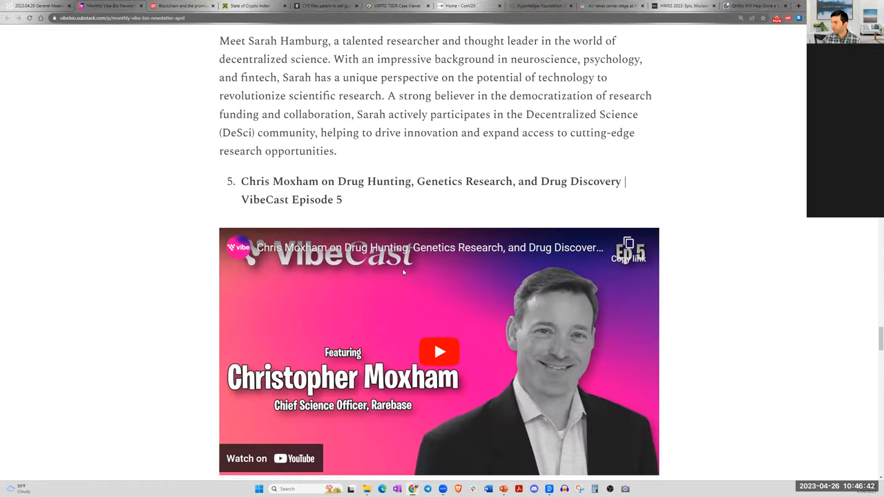
scroll("down", 3)
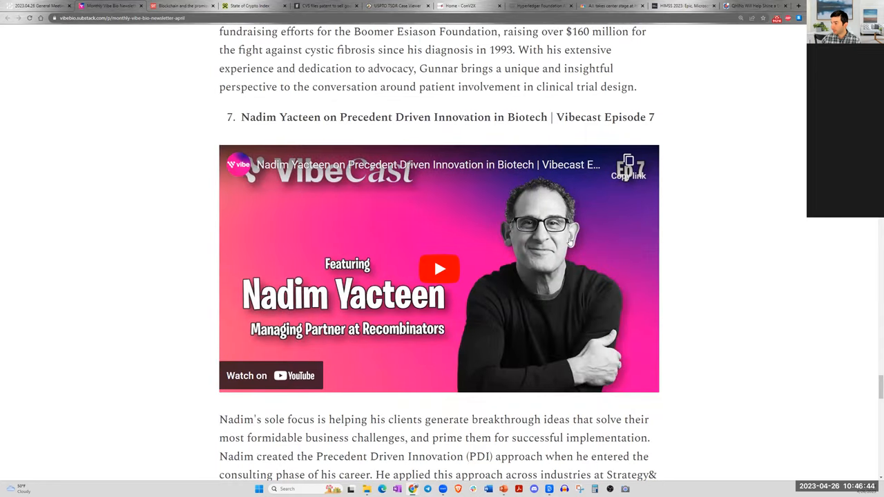
scroll("down", 3)
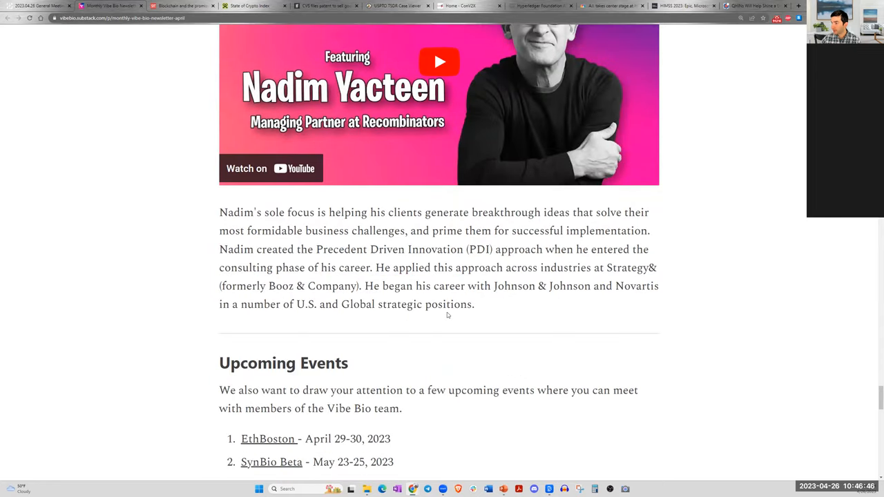
scroll("down", 3)
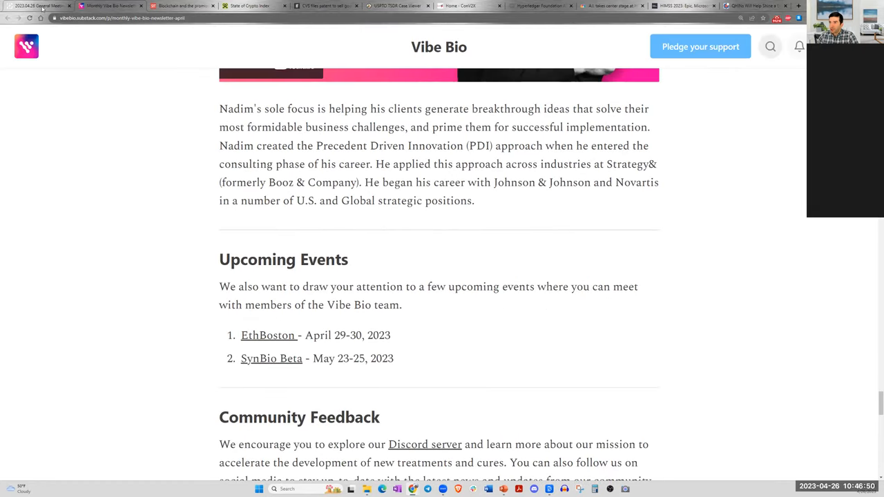
mouse_move(38, 6)
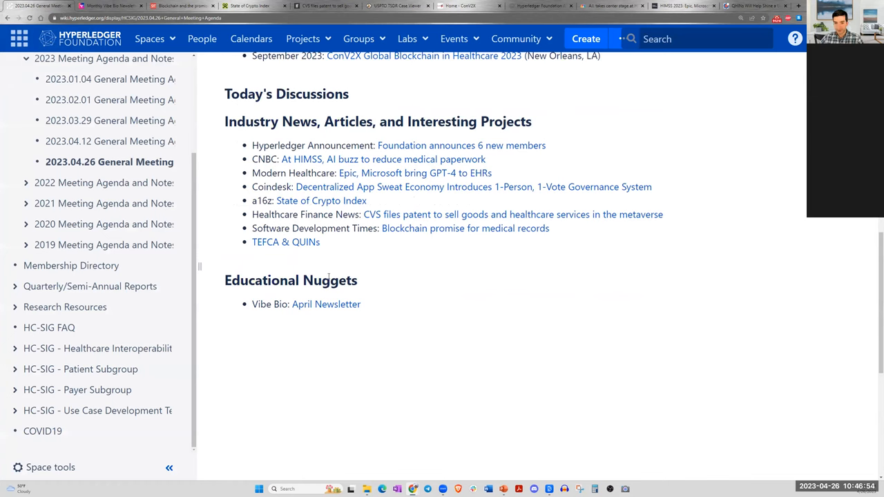
scroll("up", 3)
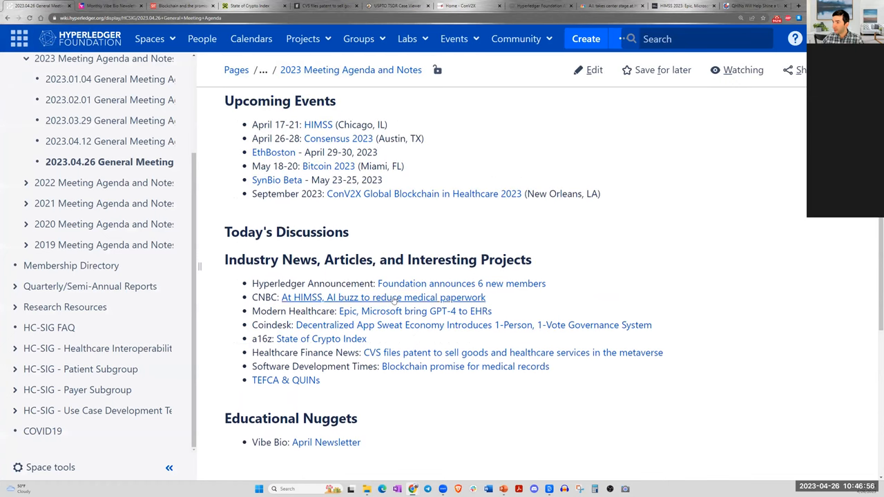
mouse_move(537, 199)
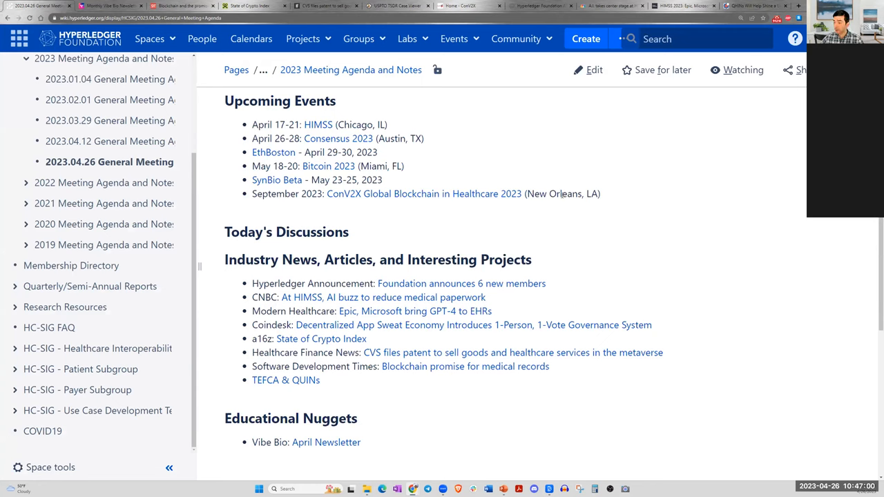
mouse_move(552, 184)
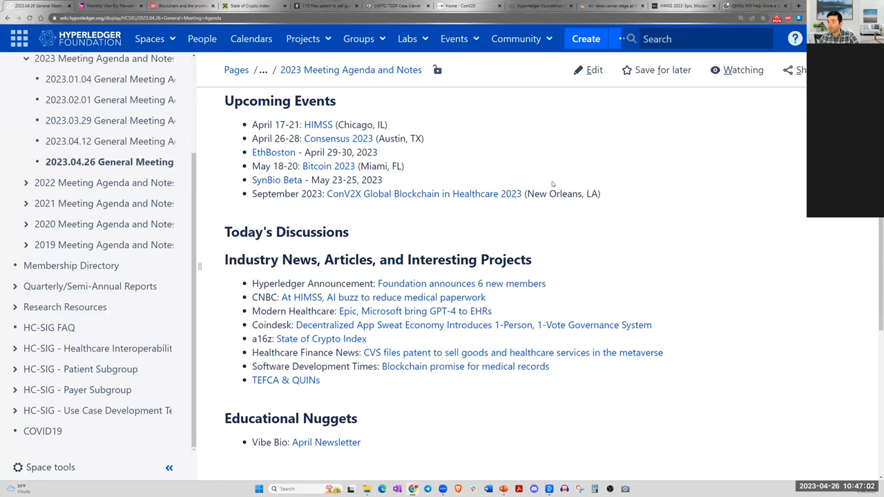